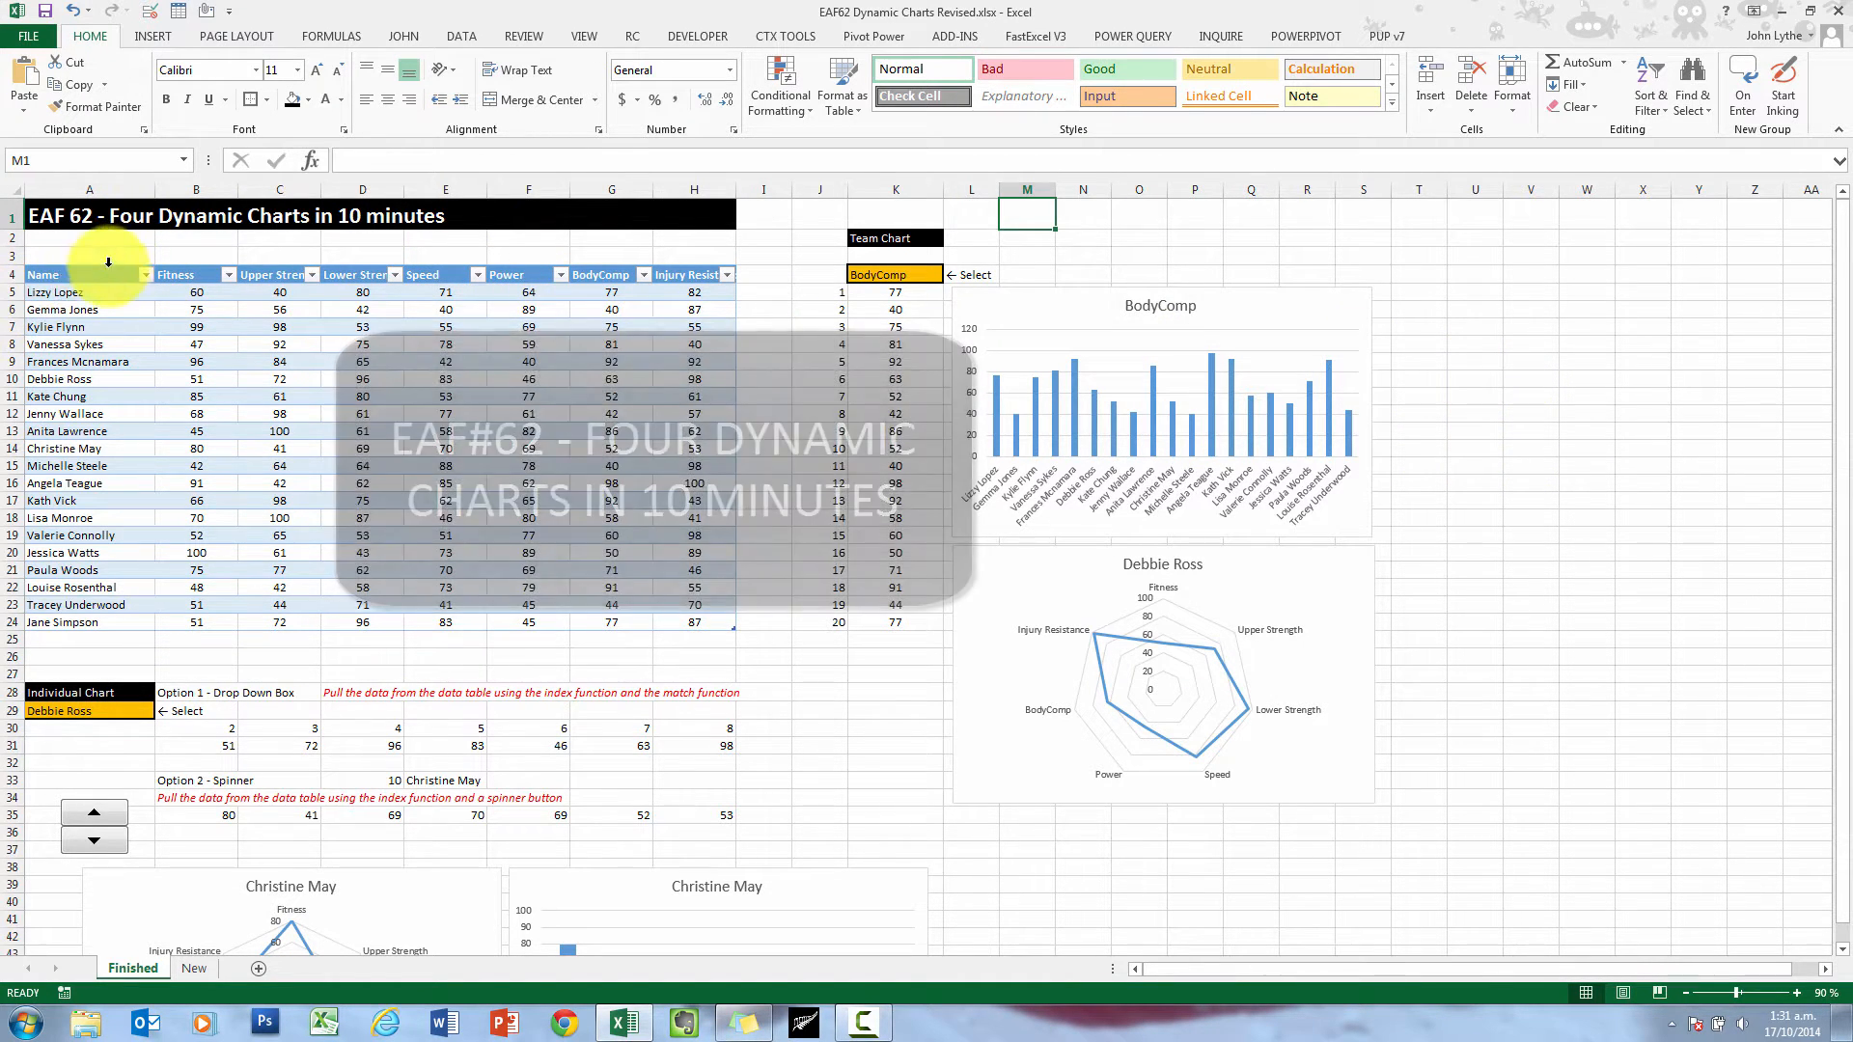
{"action": "left_click_drag", "start_coordinate": [108, 274], "coordinate": [685, 624]}
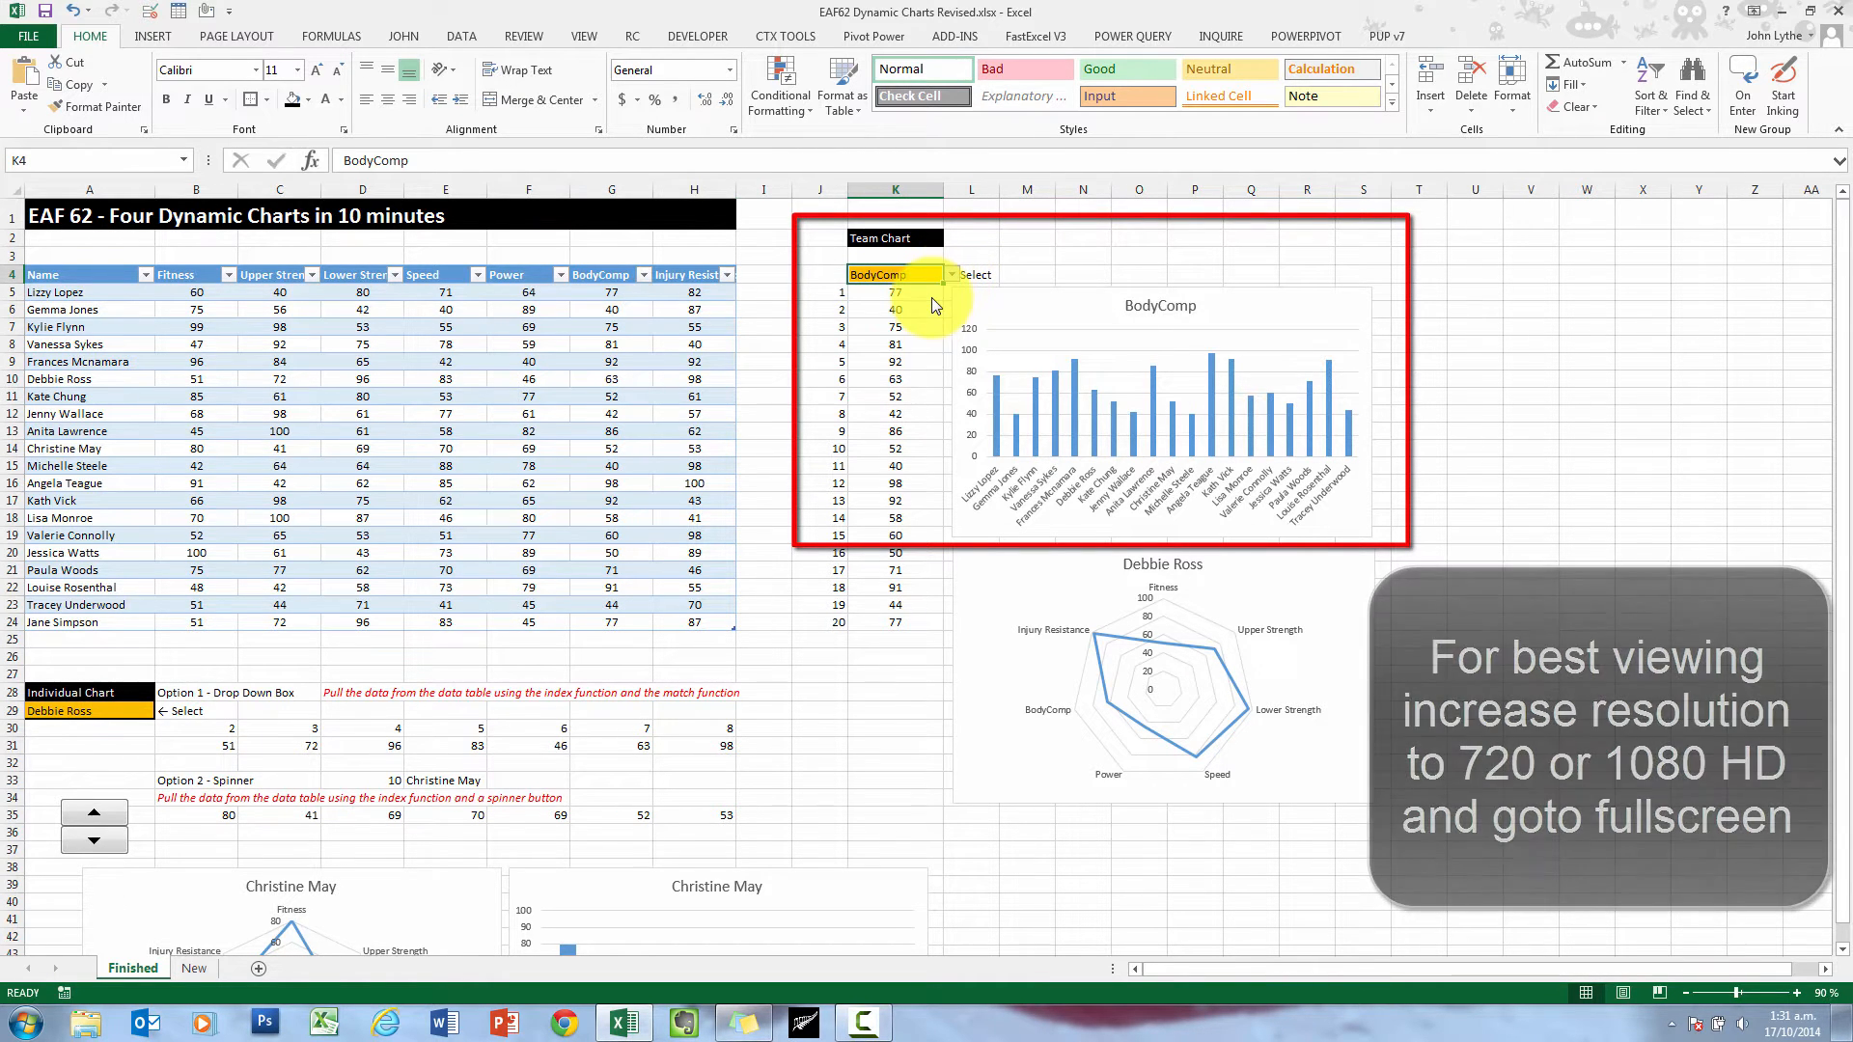
{"action": "left_click", "coordinate": [952, 273]}
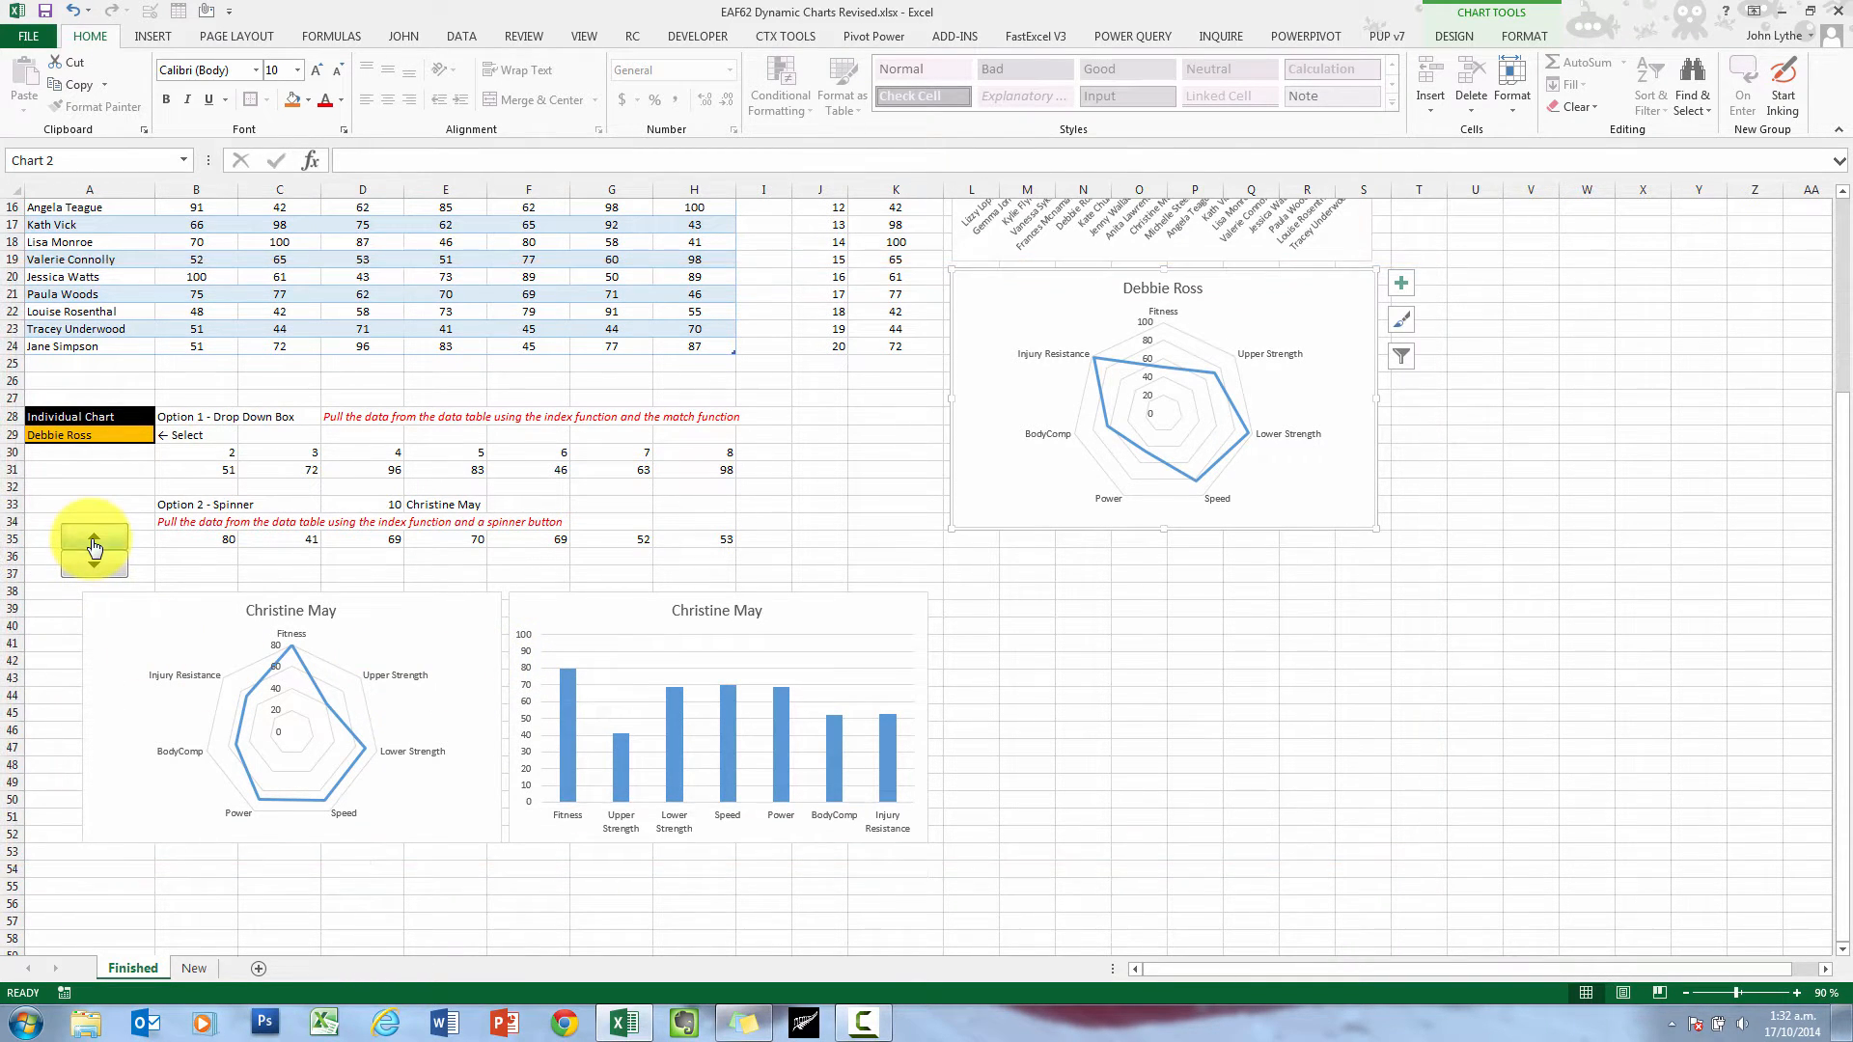
{"action": "left_click", "coordinate": [93, 535]}
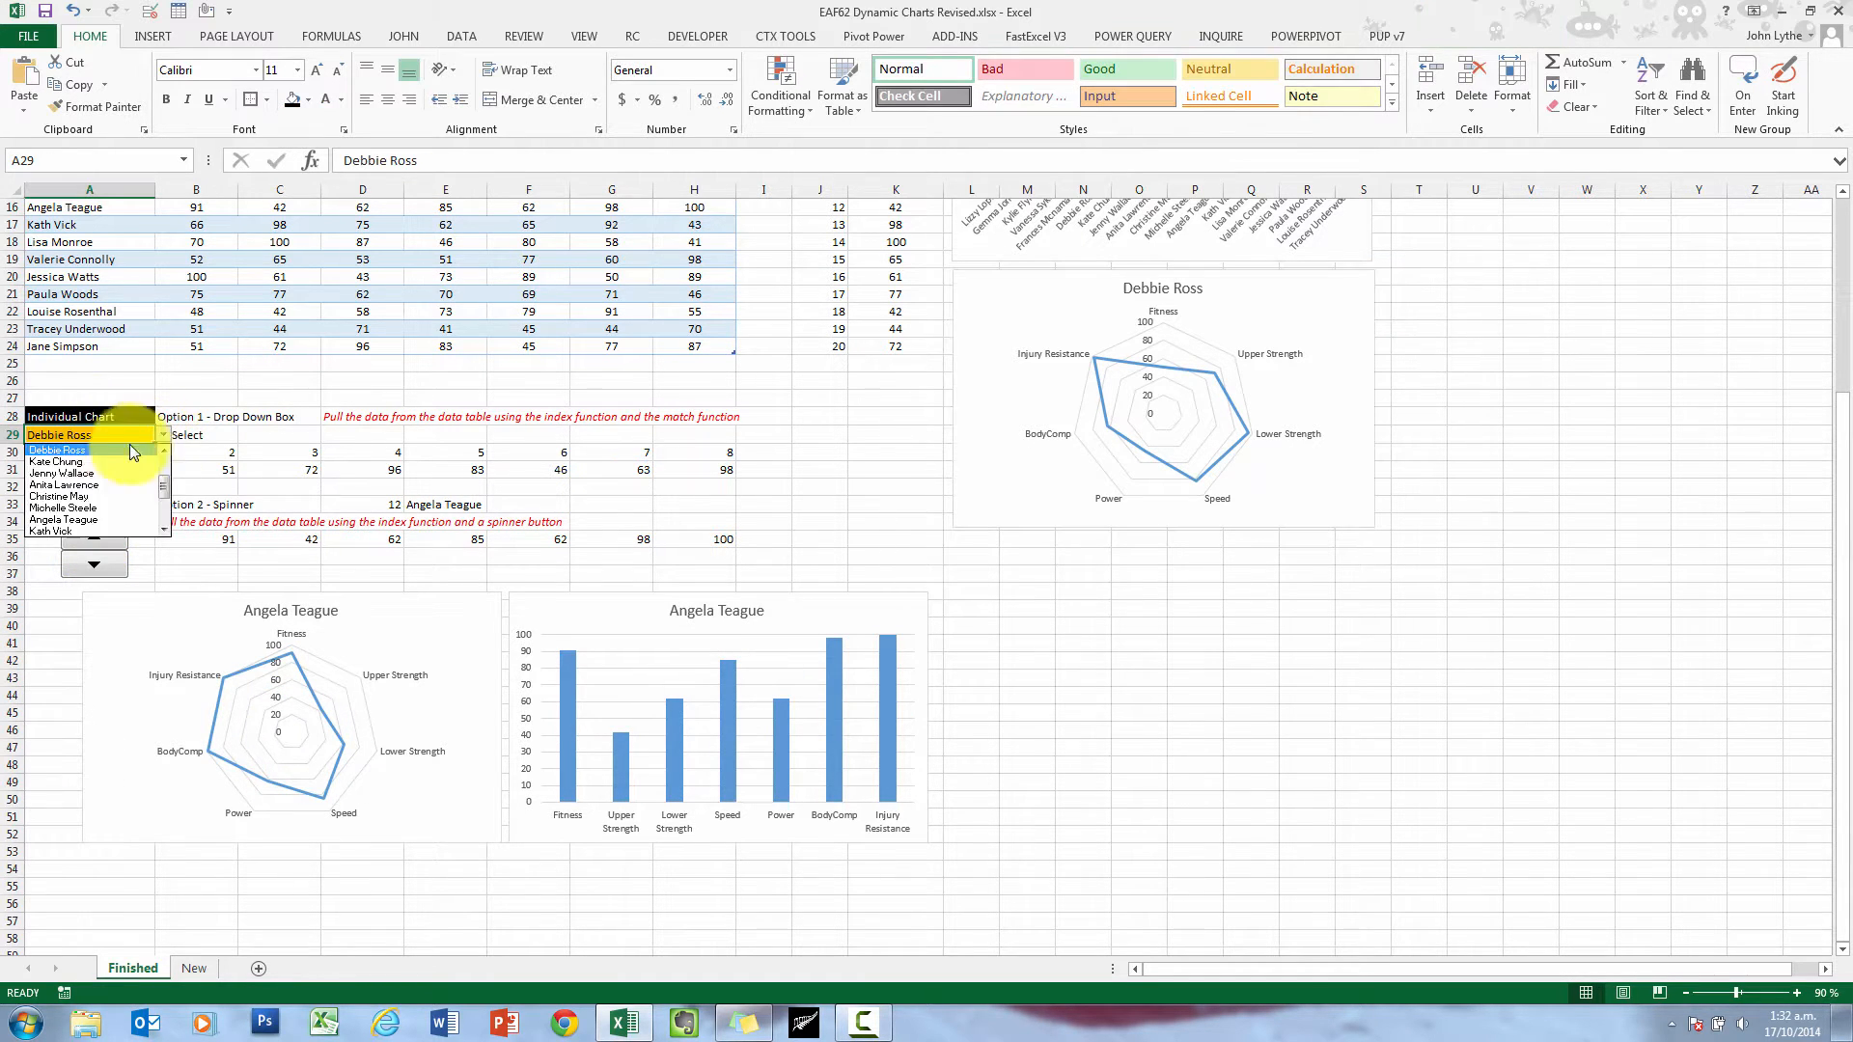
{"action": "left_click", "coordinate": [56, 461]}
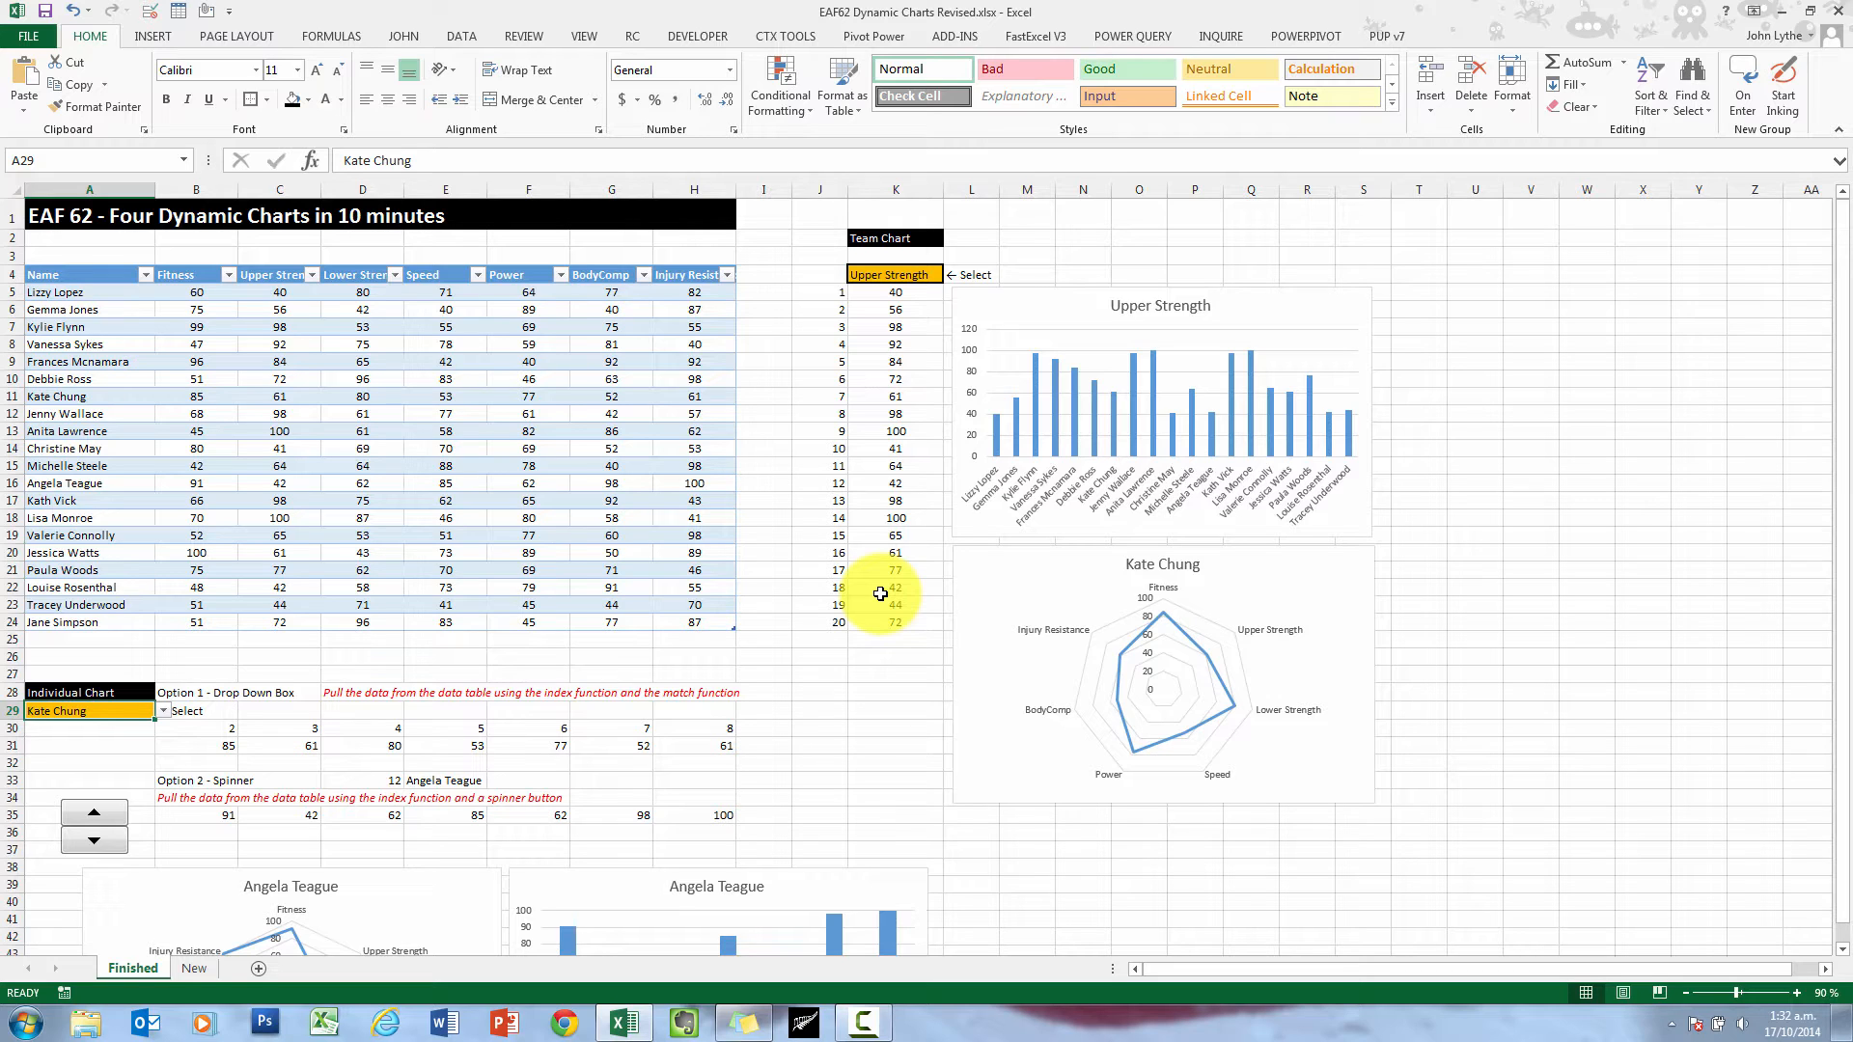
{"action": "mouse_move", "coordinate": [795, 735]}
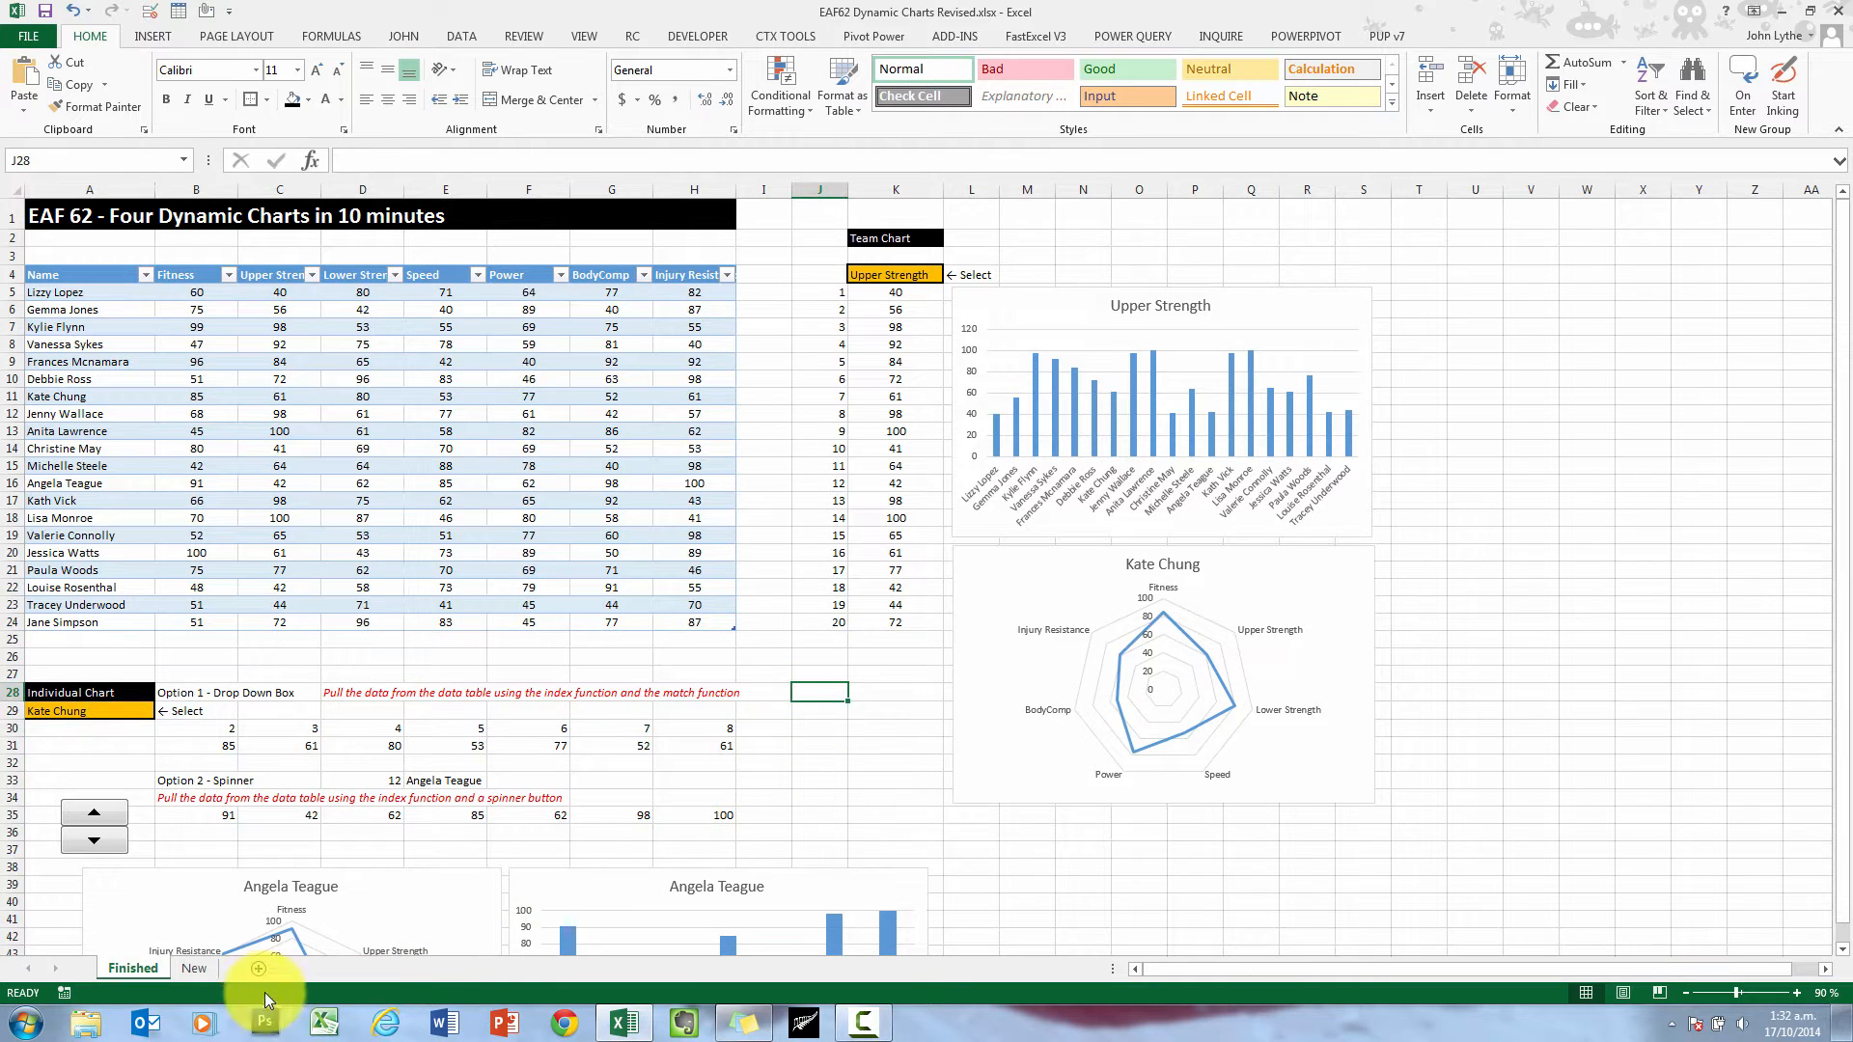
On the New sheet, name the athlete data table Database via Table Tools Design
{"action": "left_click", "coordinate": [193, 967]}
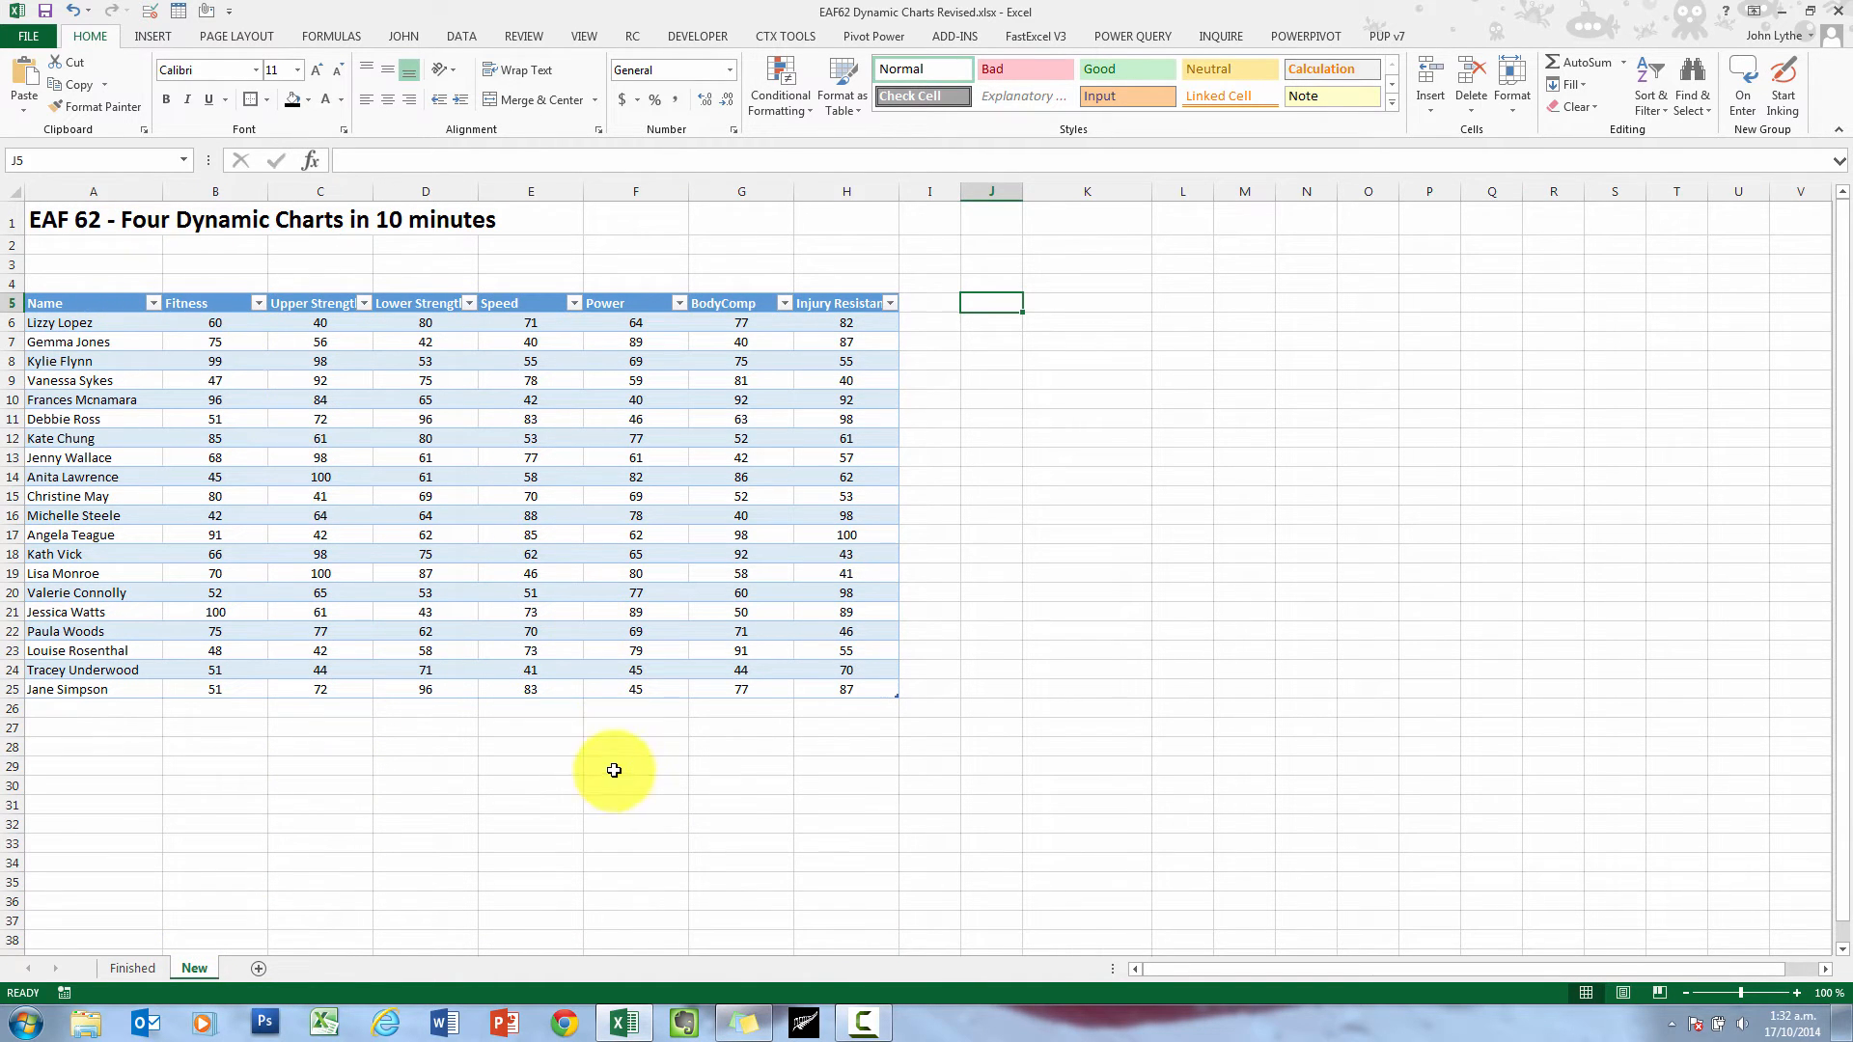
{"action": "left_click", "coordinate": [58, 361]}
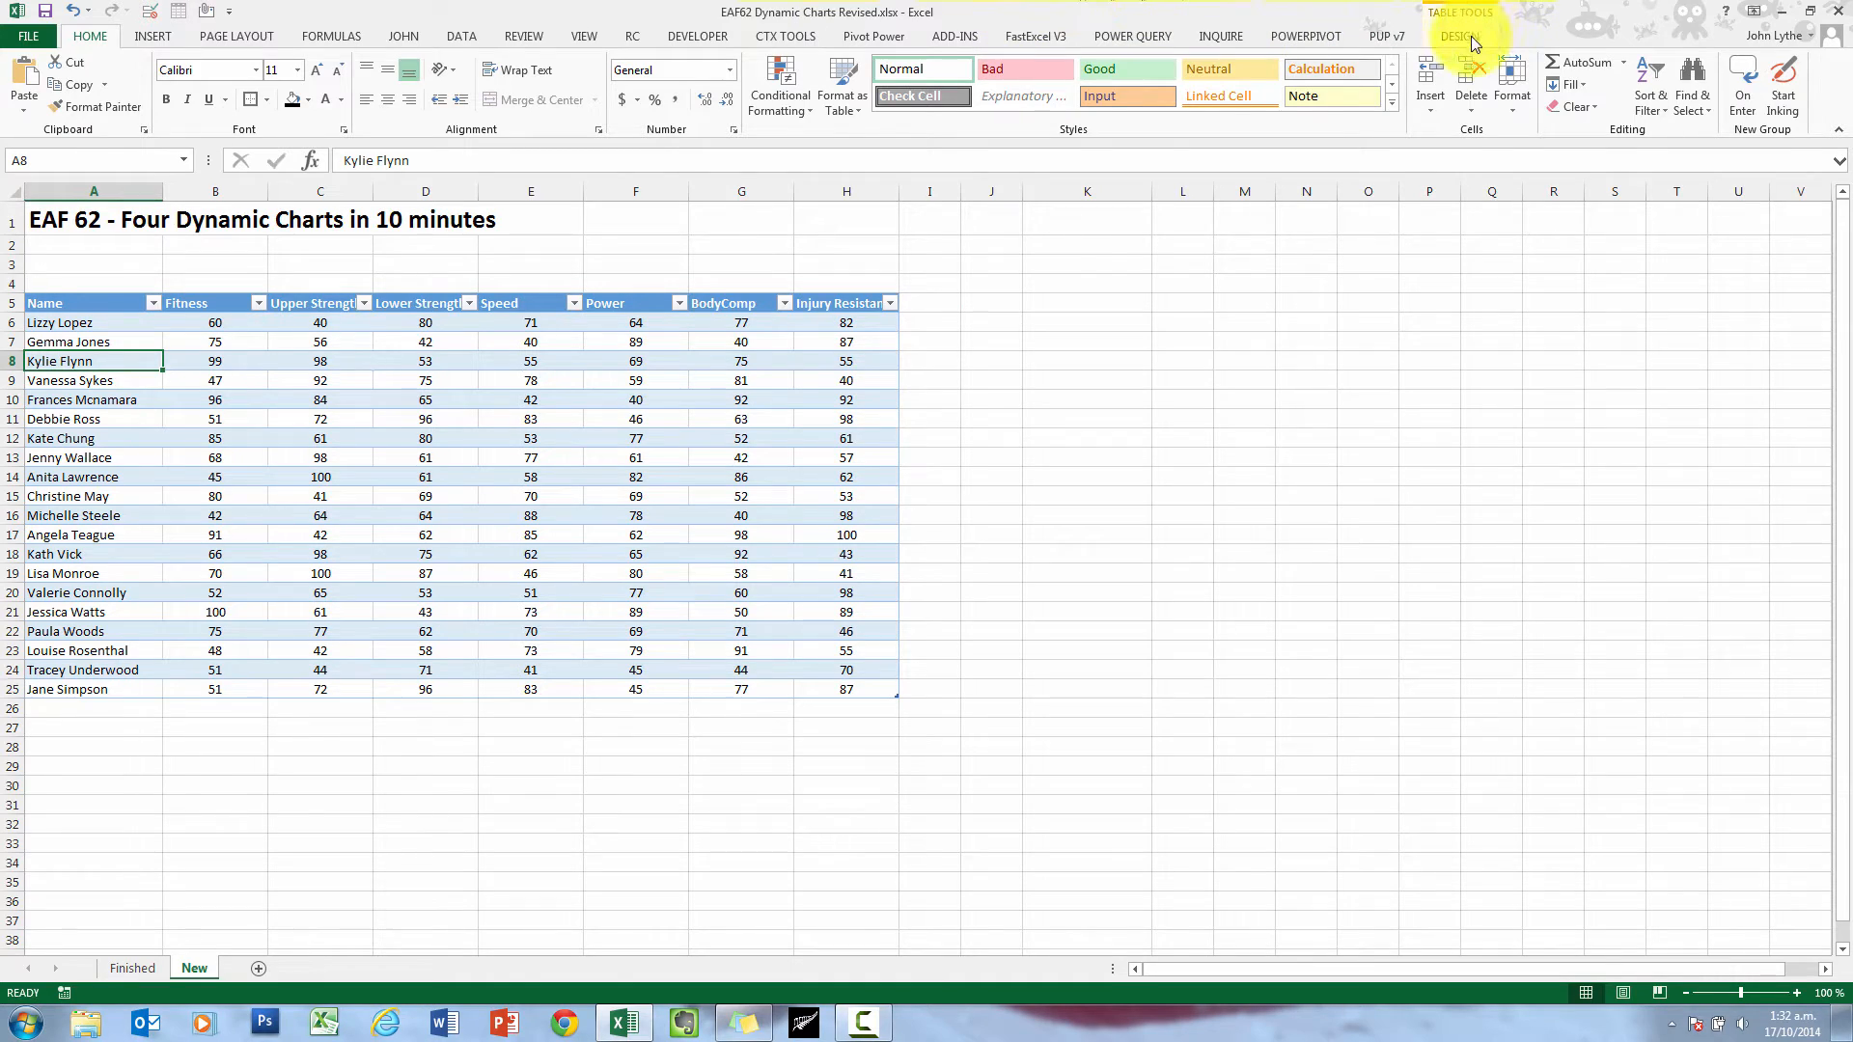
{"action": "left_click", "coordinate": [1459, 35]}
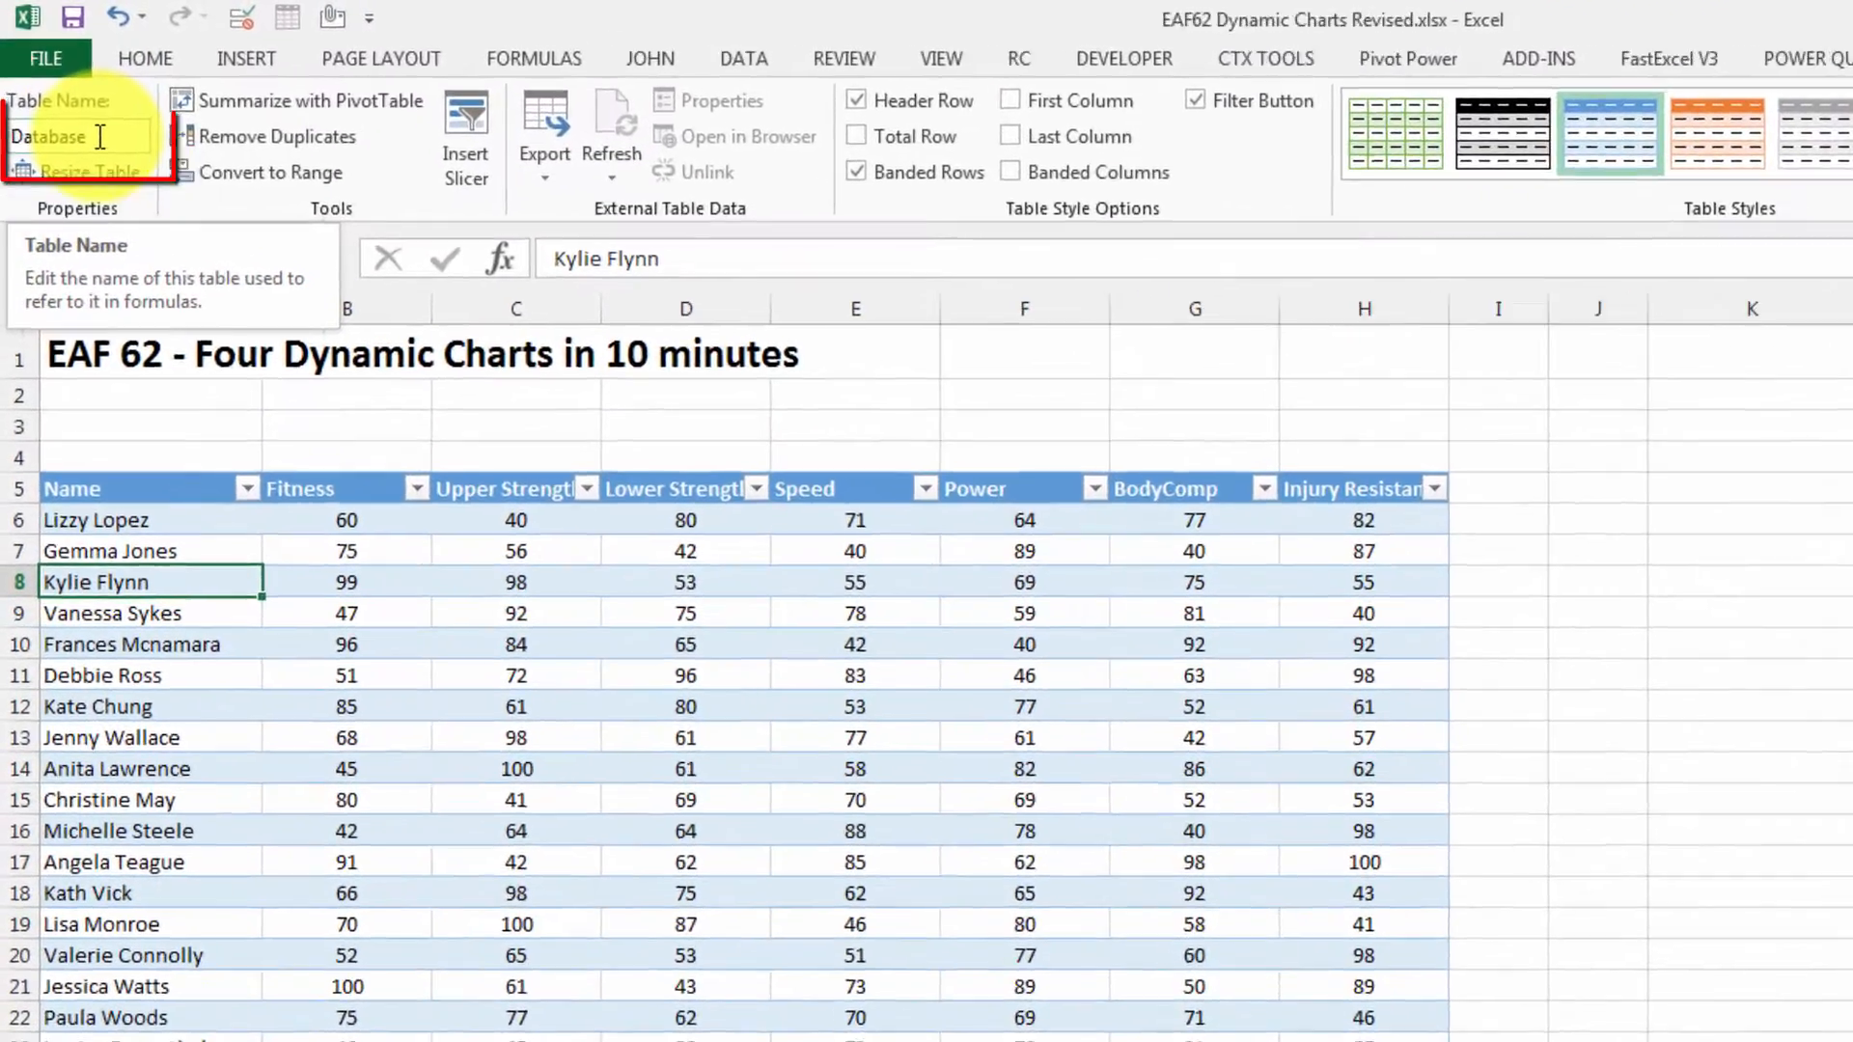
{"action": "left_click", "coordinate": [1589, 446]}
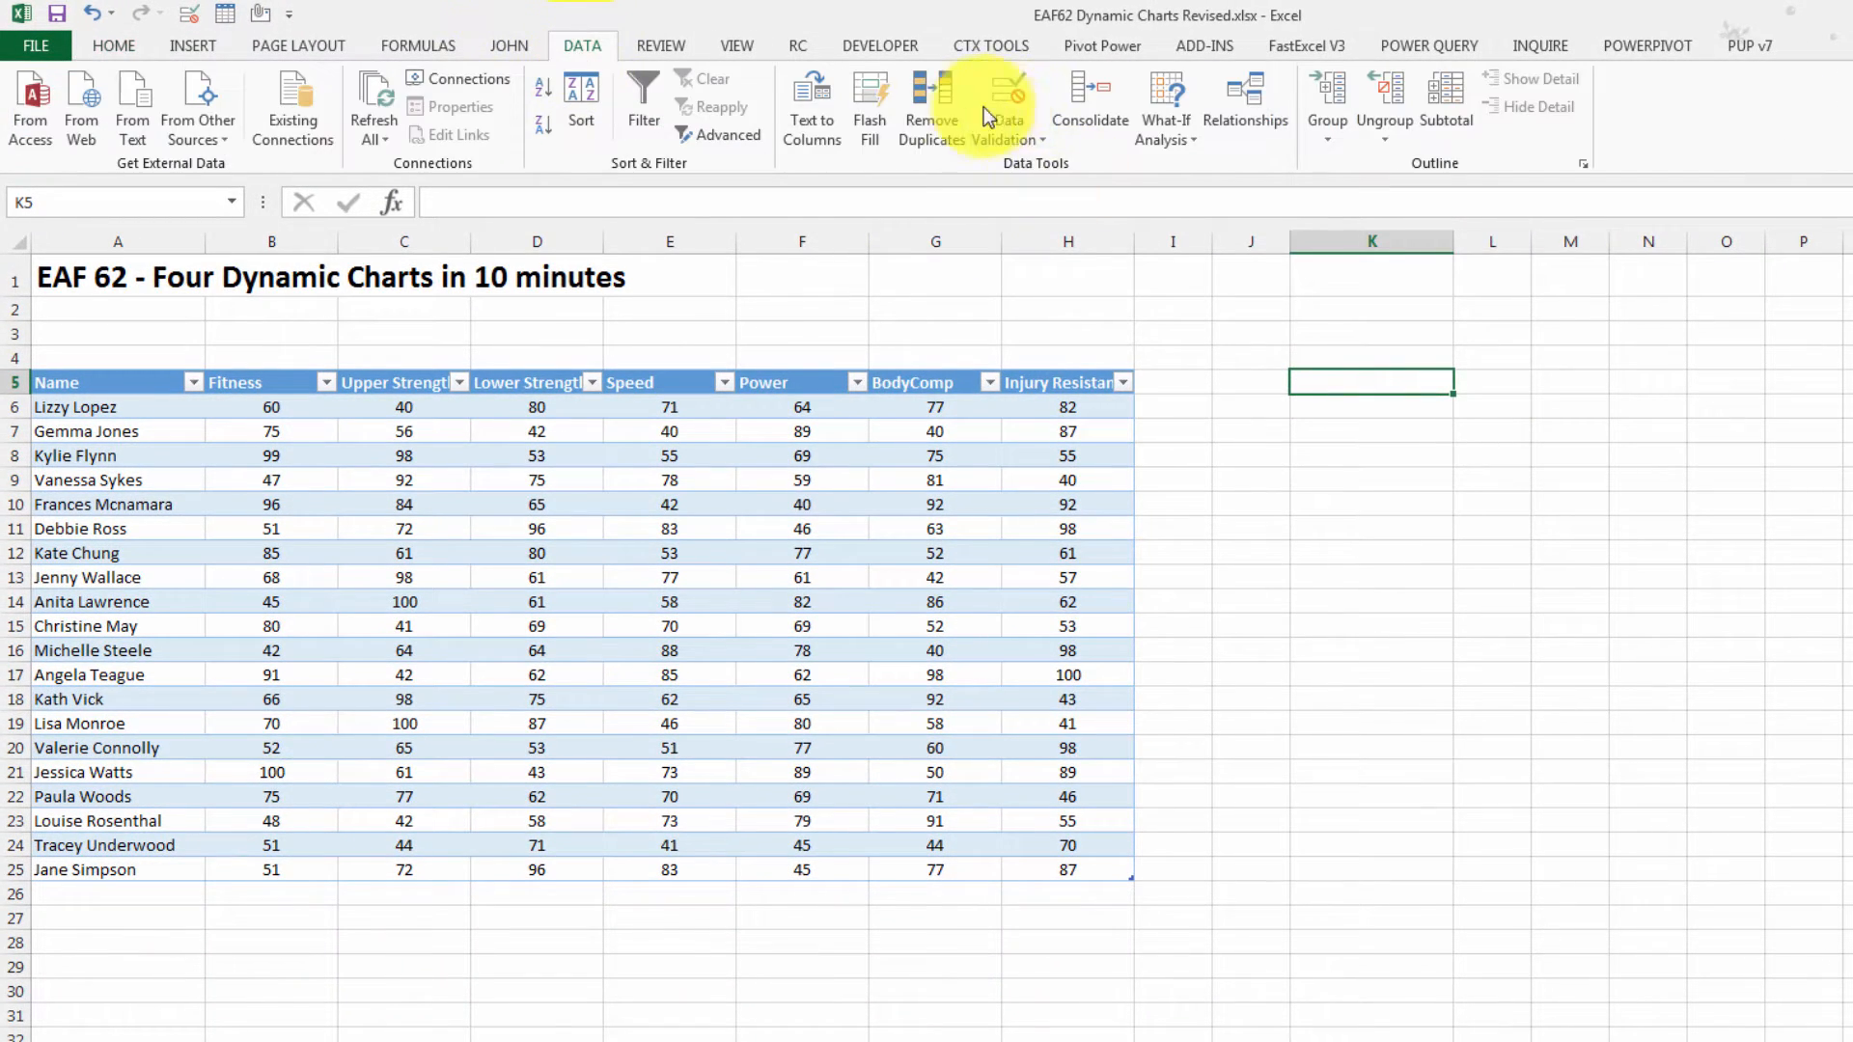
Validate K5 as a list sourced from =$B$5:$H$5 and choose Upper Strength
{"action": "left_click", "coordinate": [1006, 106]}
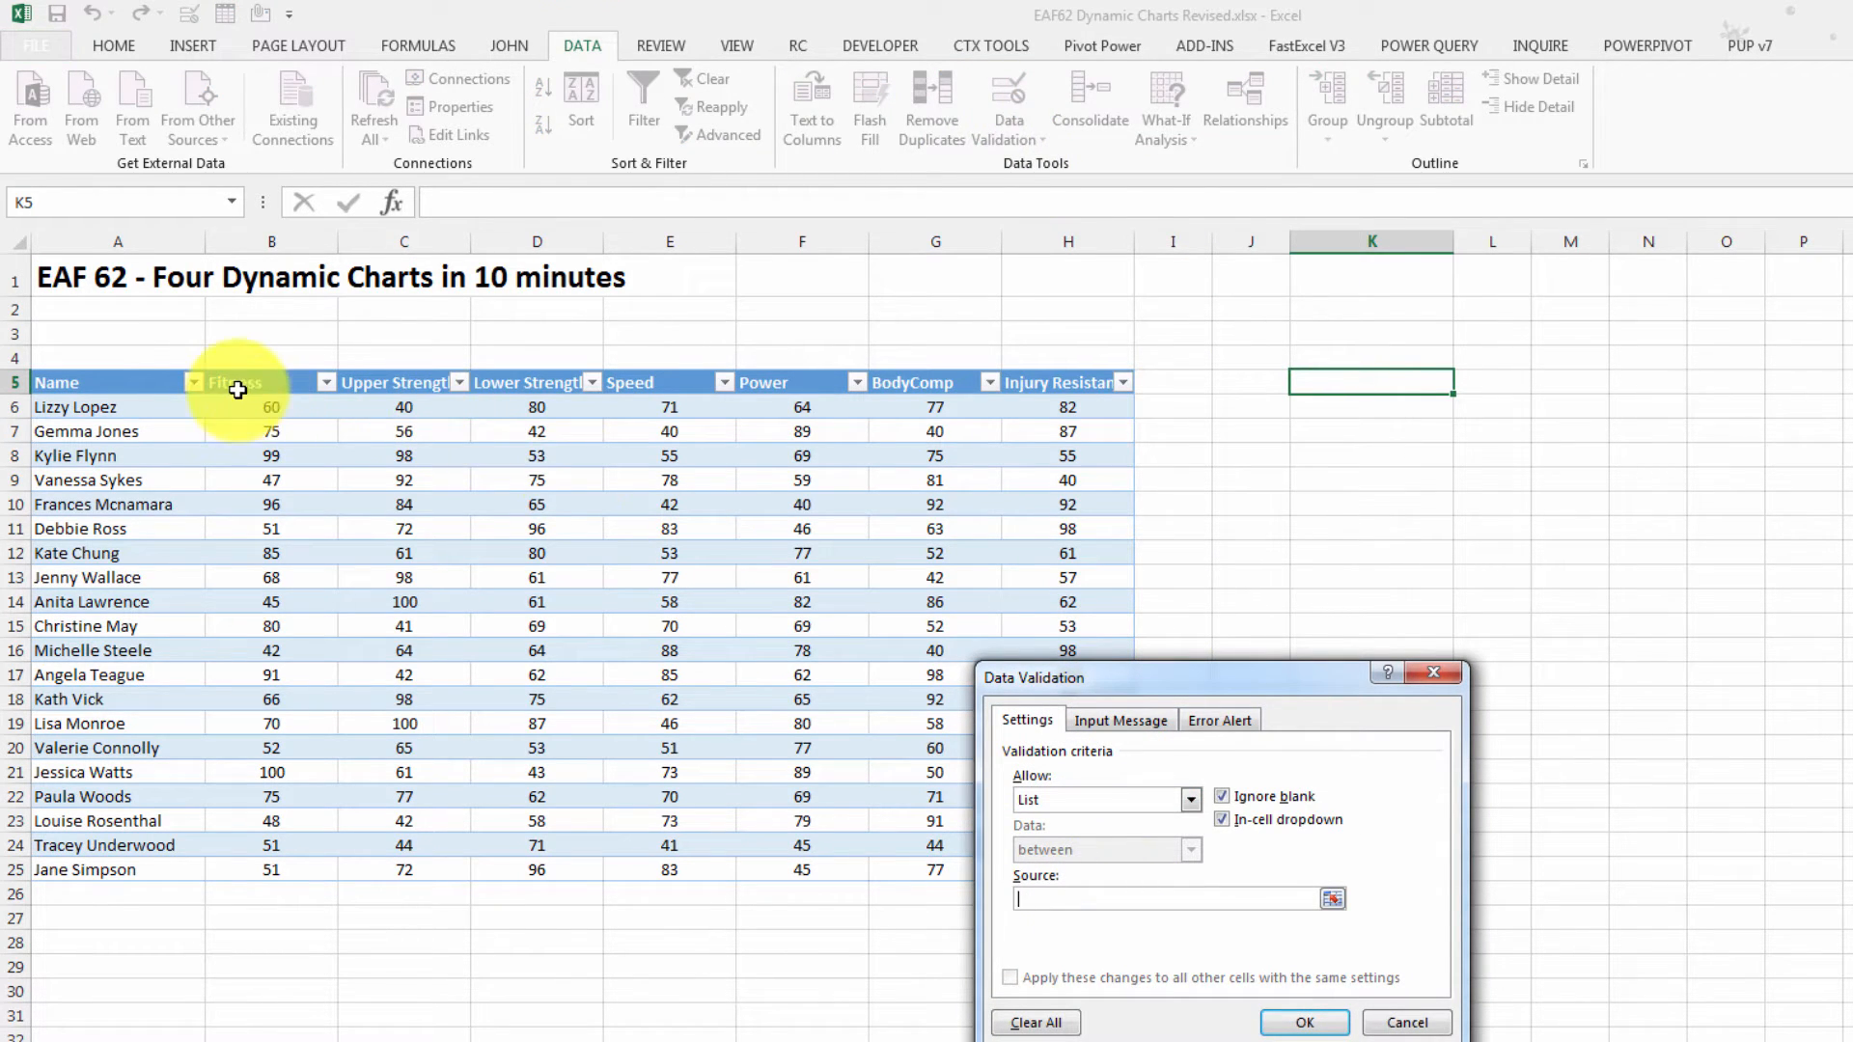
{"action": "left_click_drag", "start_coordinate": [235, 383], "coordinate": [1067, 383]}
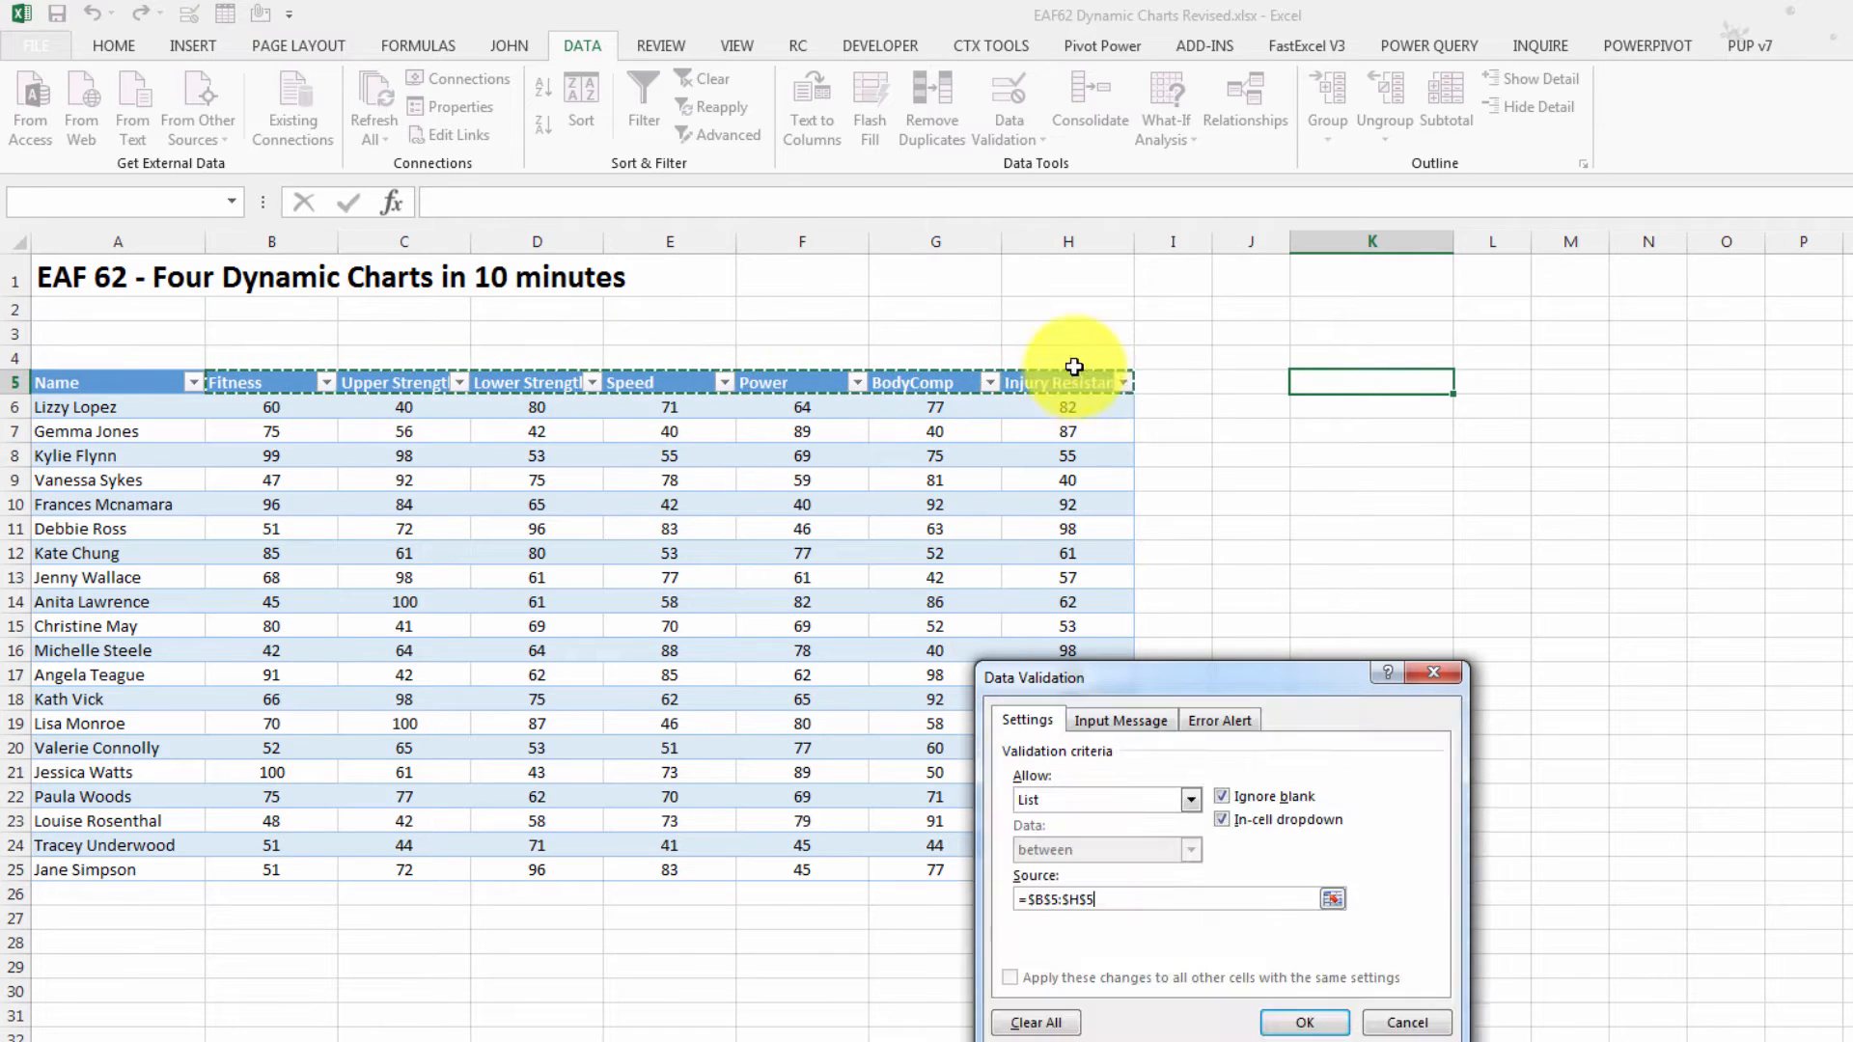
{"action": "left_click", "coordinate": [1303, 1023]}
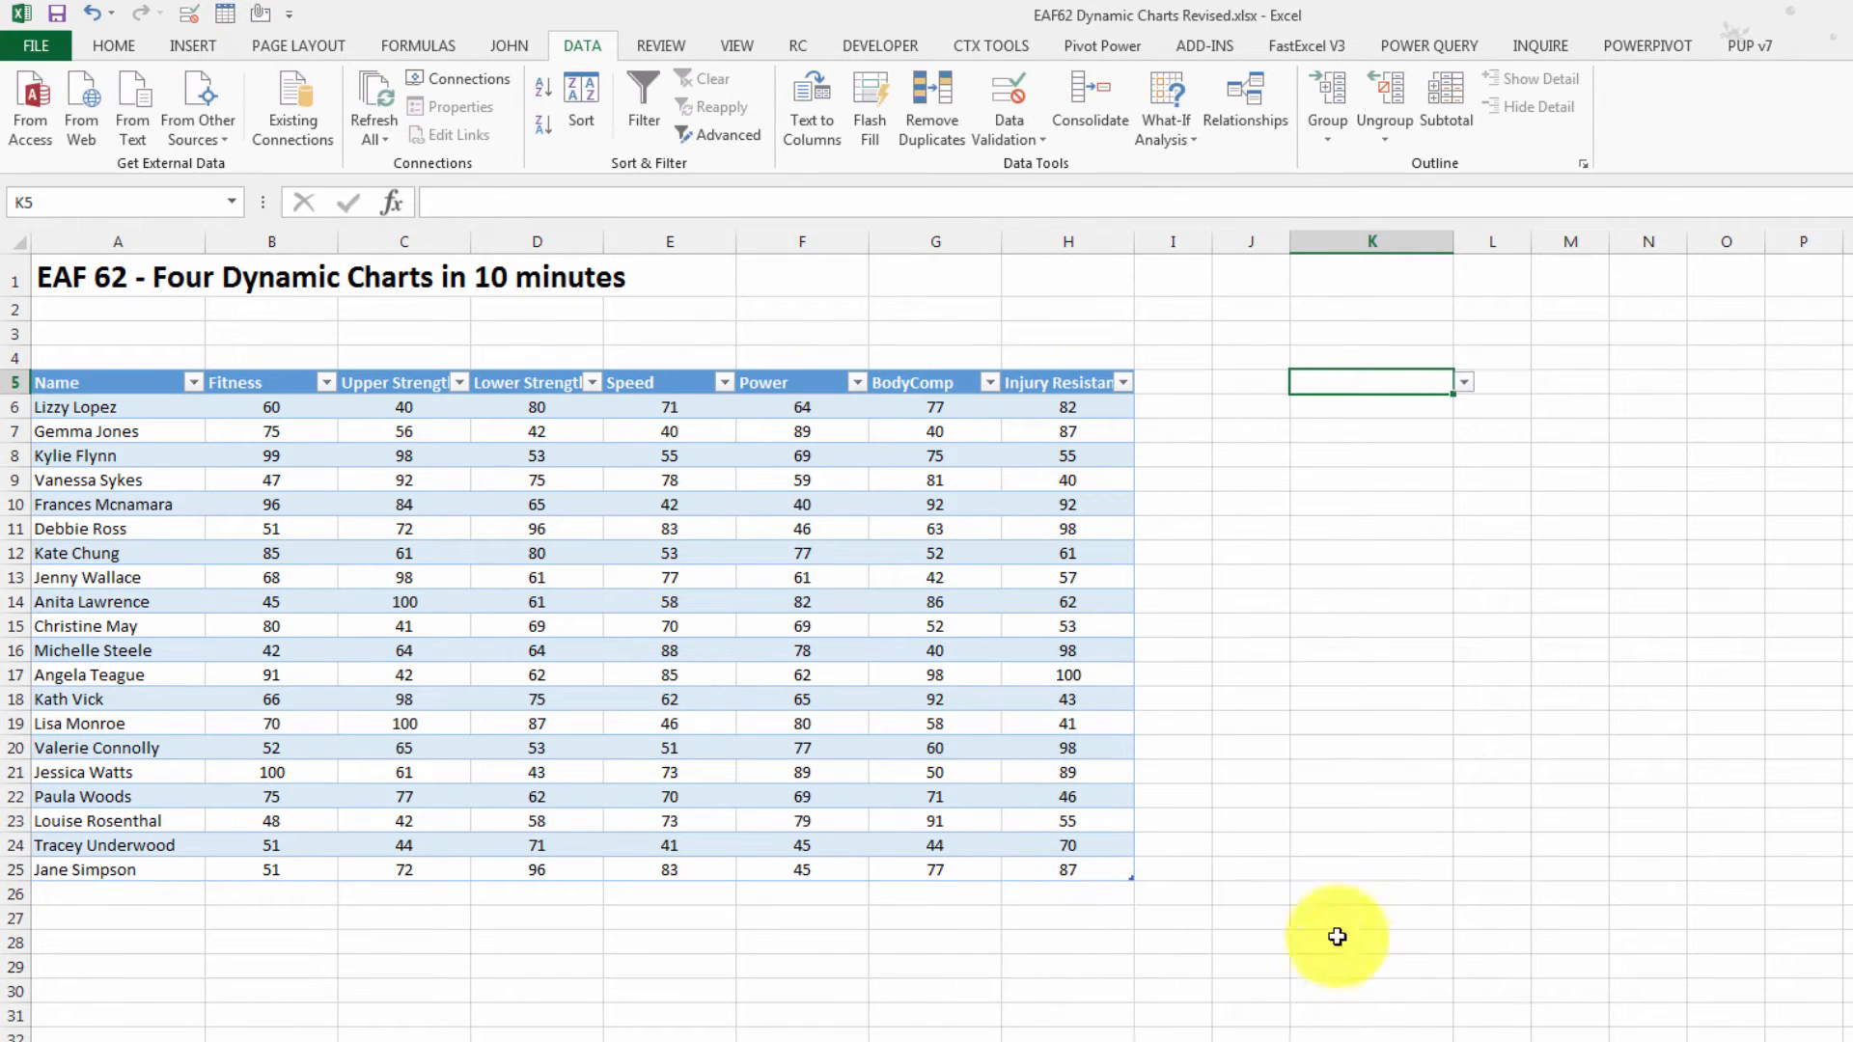
{"action": "mouse_move", "coordinate": [112, 44]}
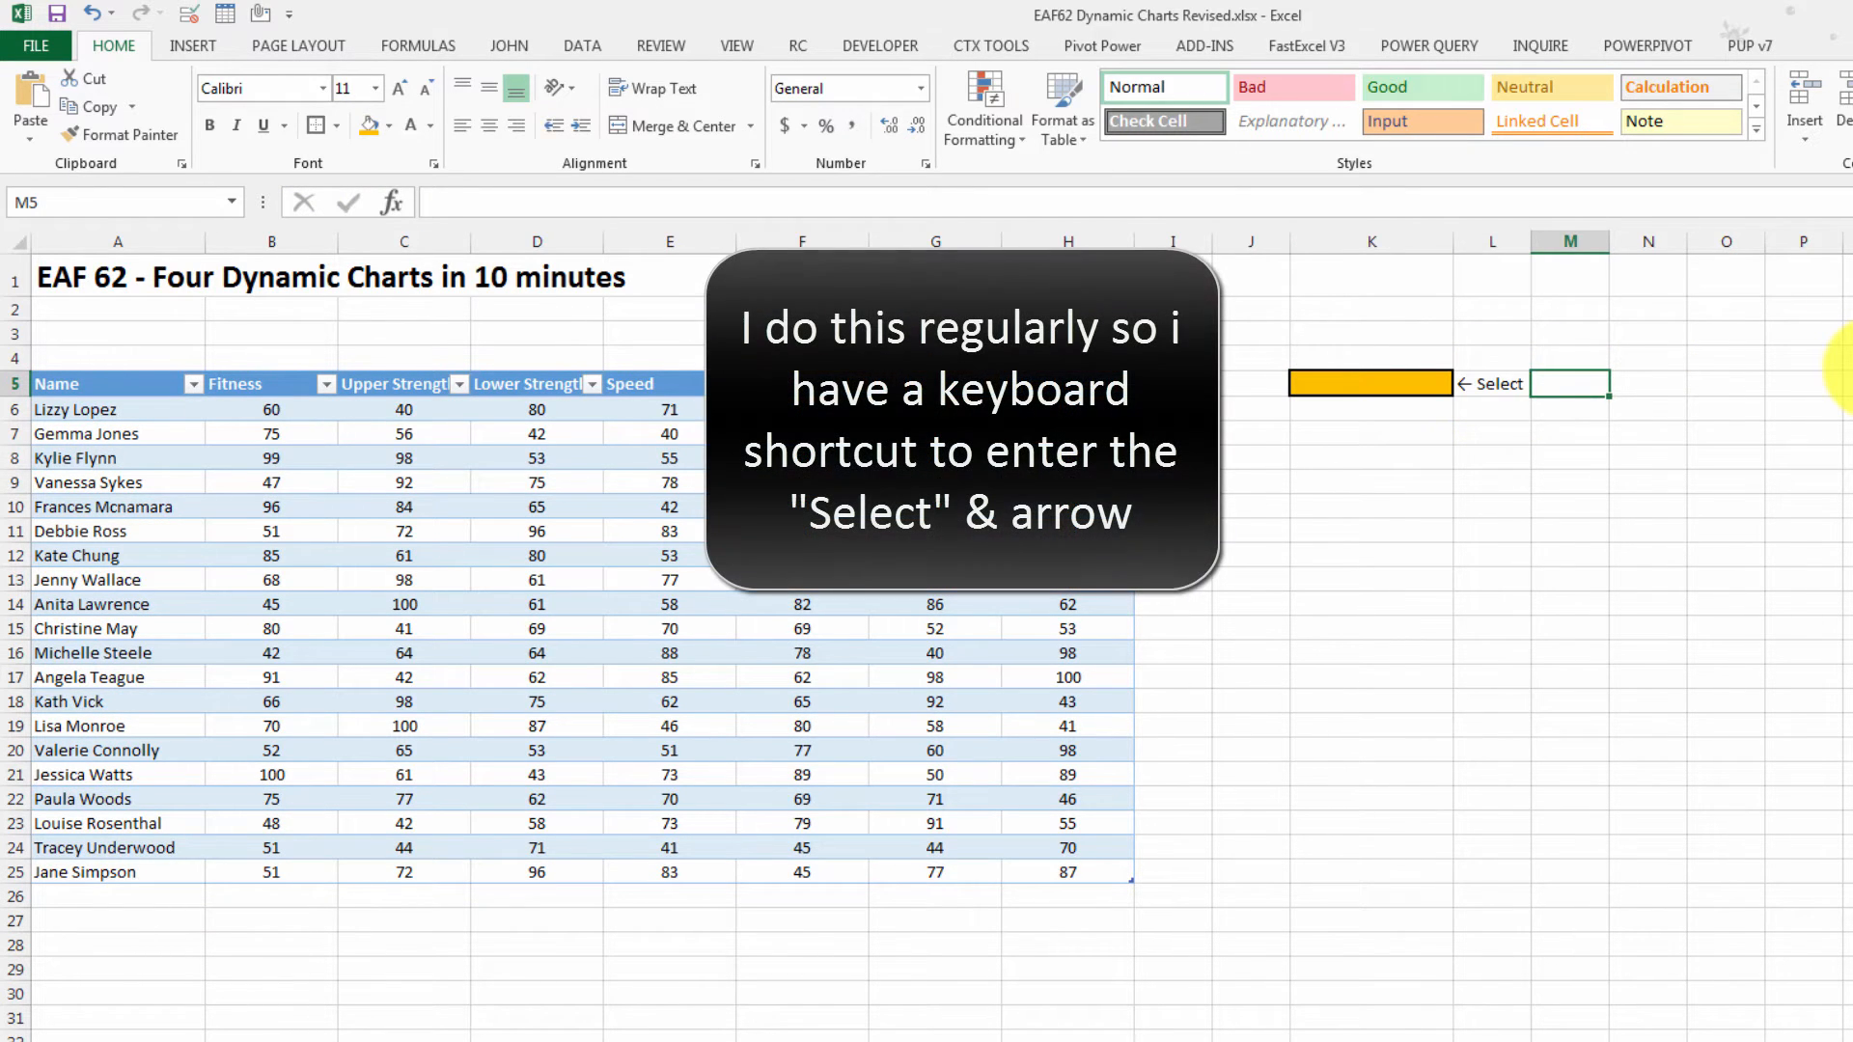
{"action": "left_click", "coordinate": [1463, 382]}
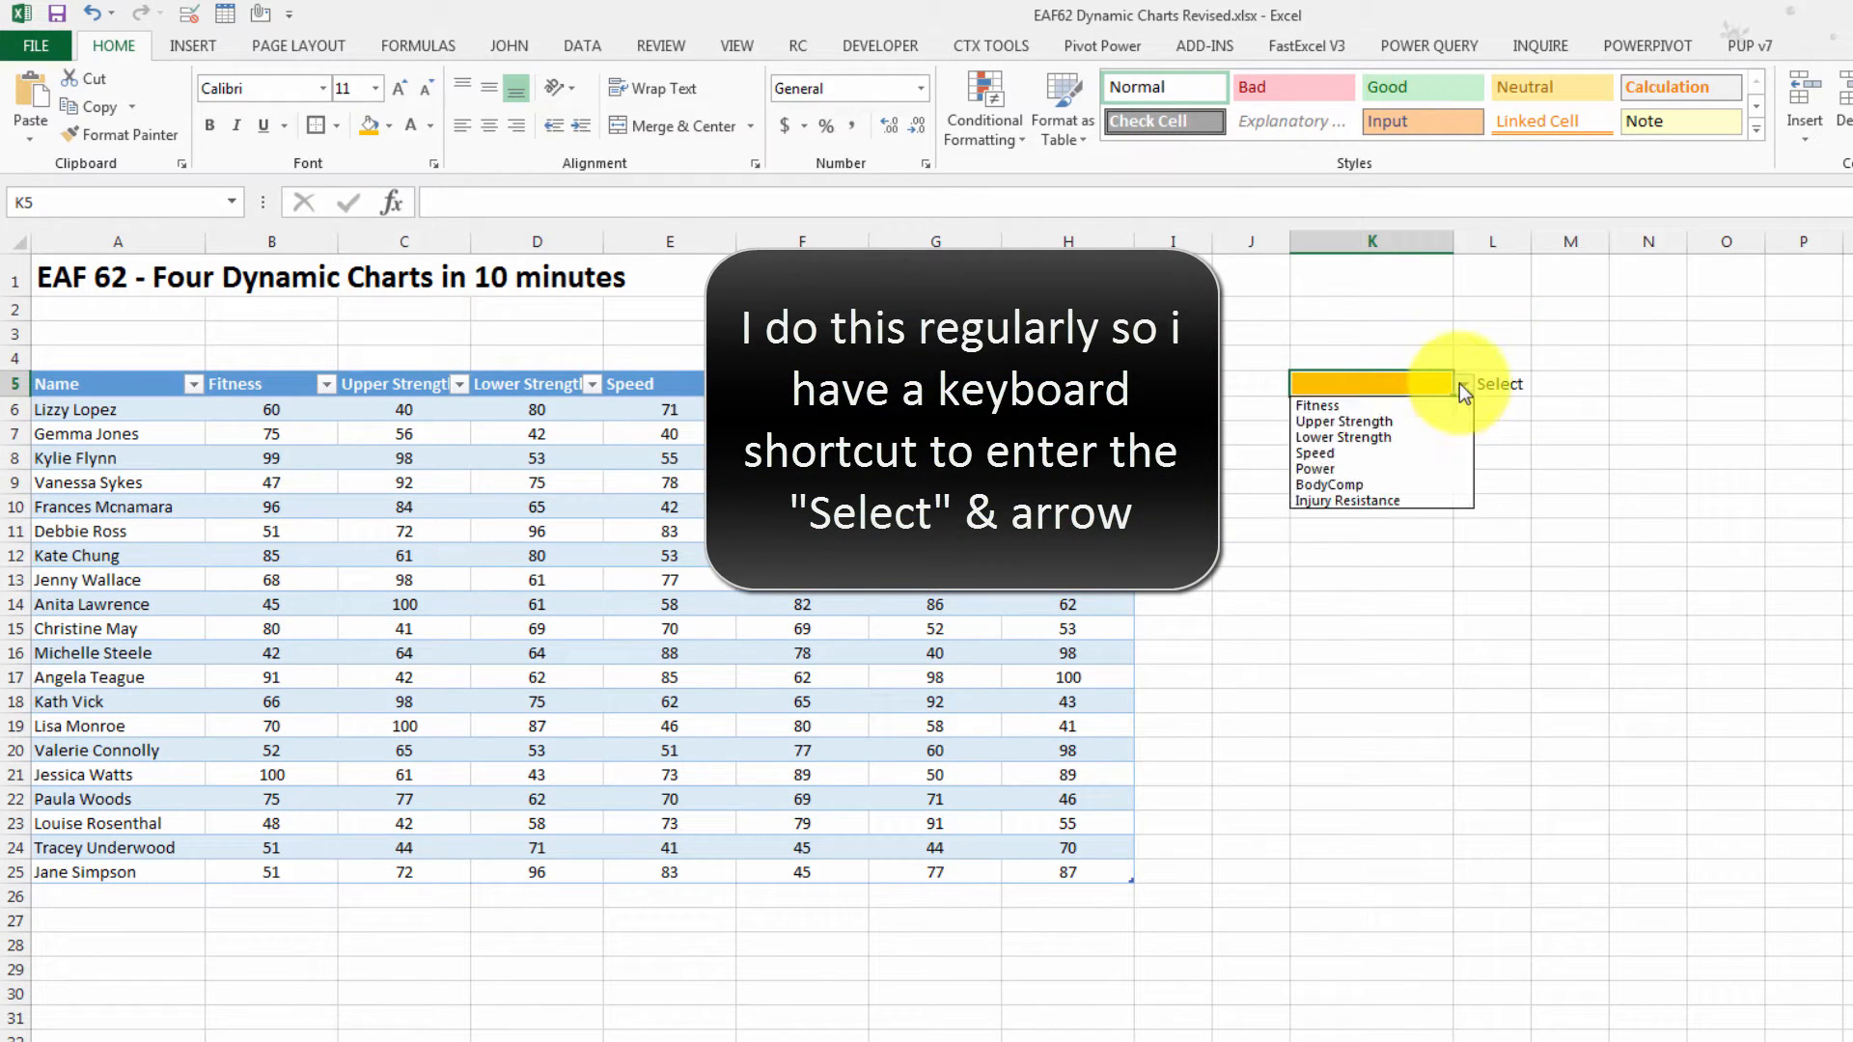
{"action": "left_click", "coordinate": [1344, 421]}
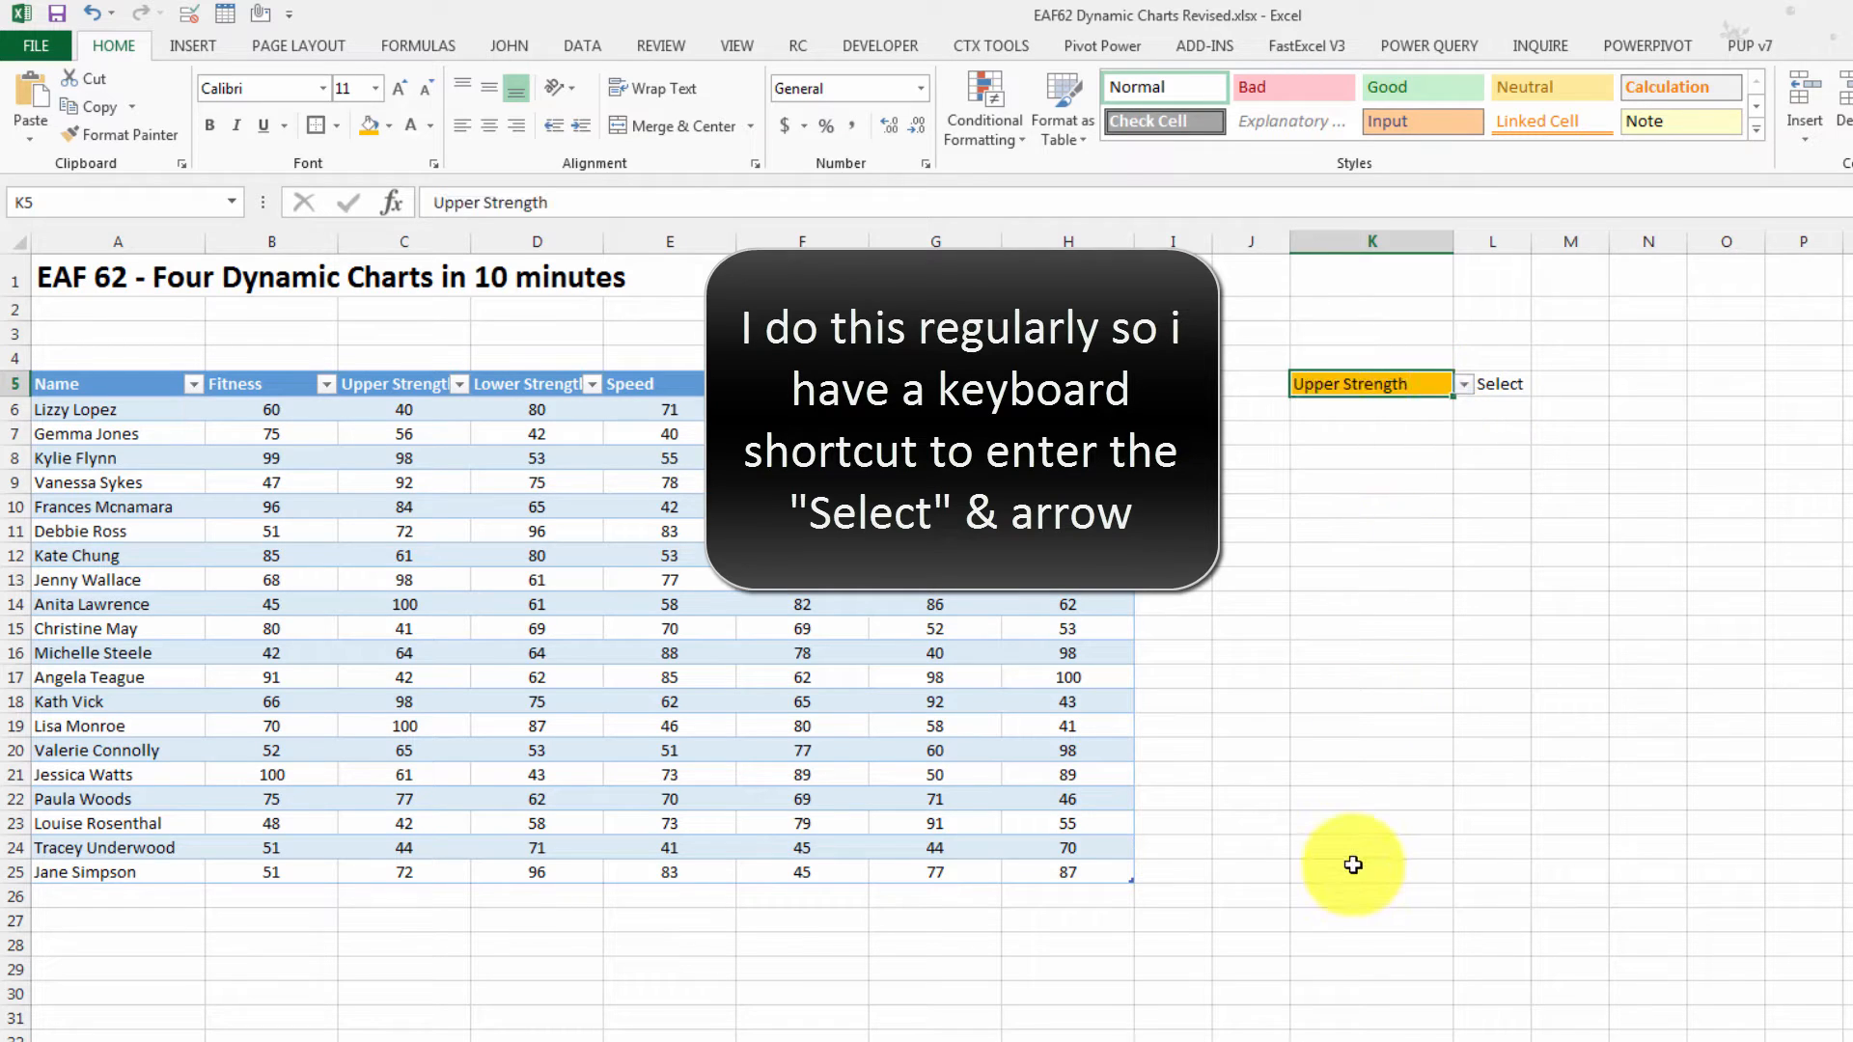
{"action": "mouse_move", "coordinate": [1292, 849]}
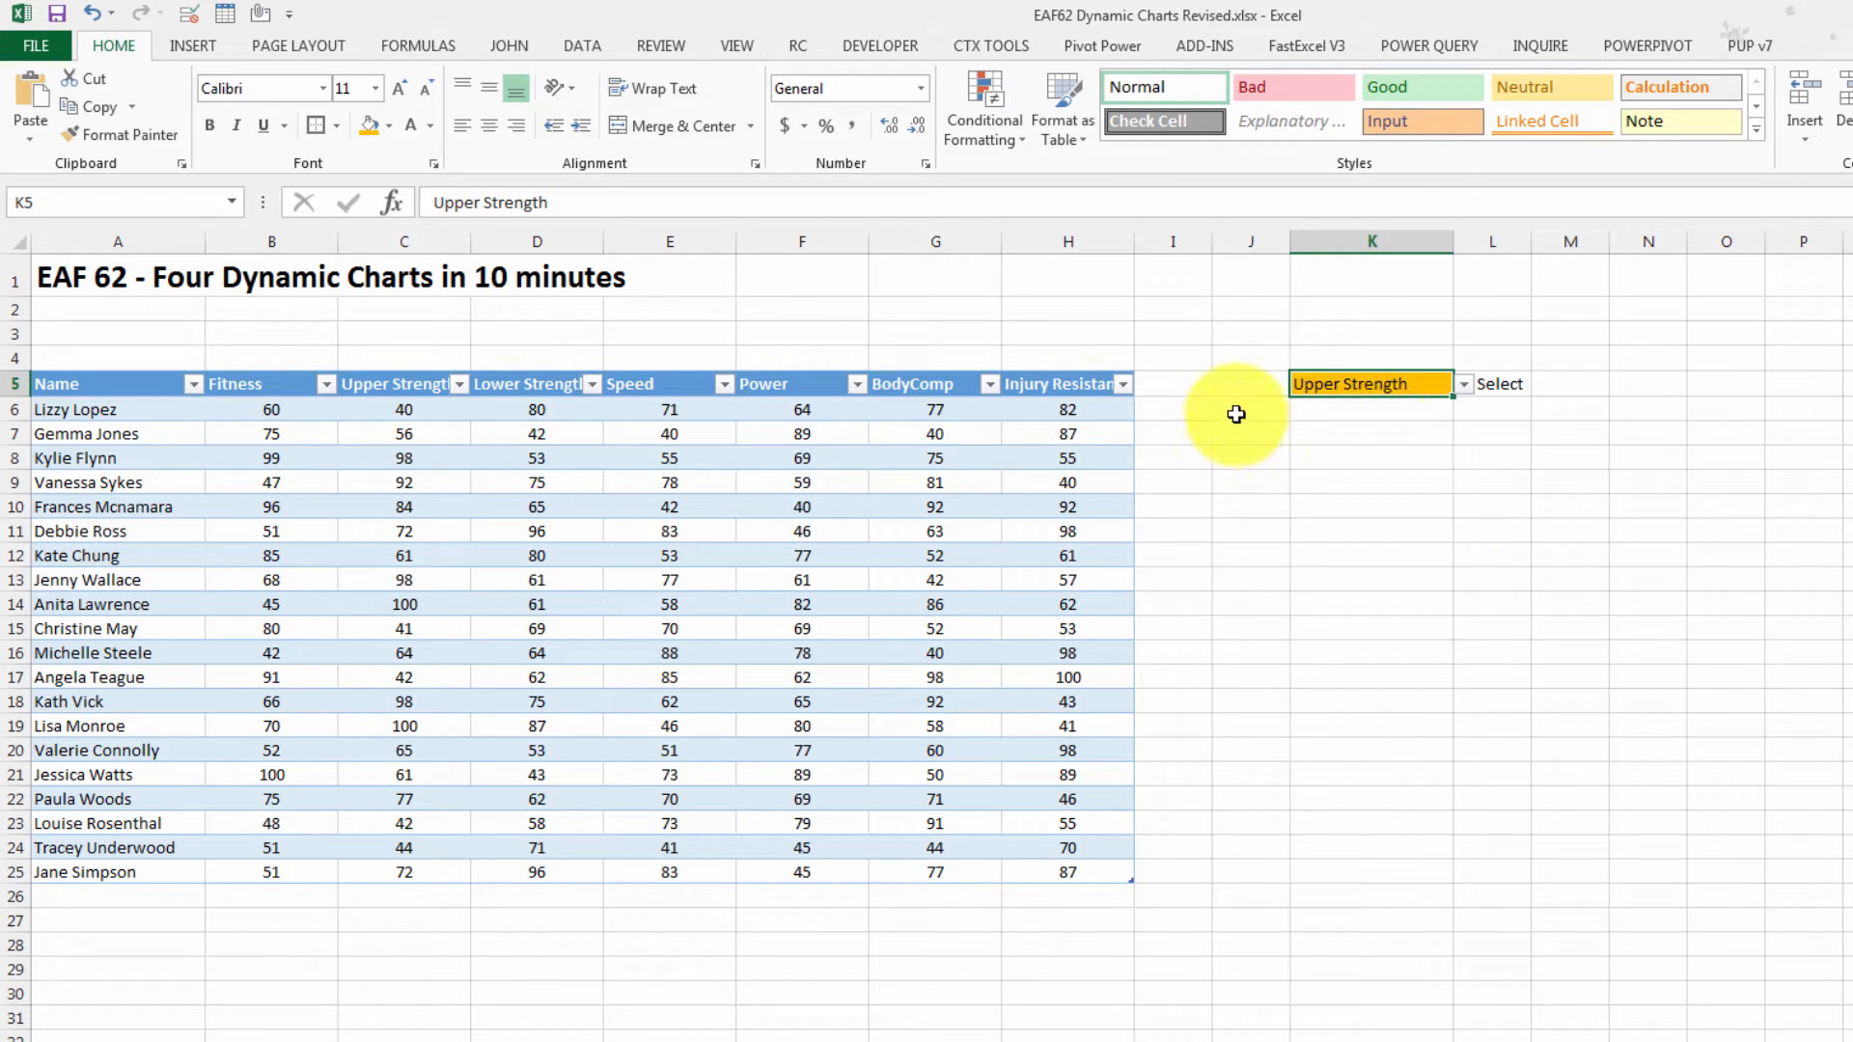
Enter 1 and 2 in J6:J7 and fill the numbering down to 20 at J25
{"action": "left_click", "coordinate": [1249, 409]}
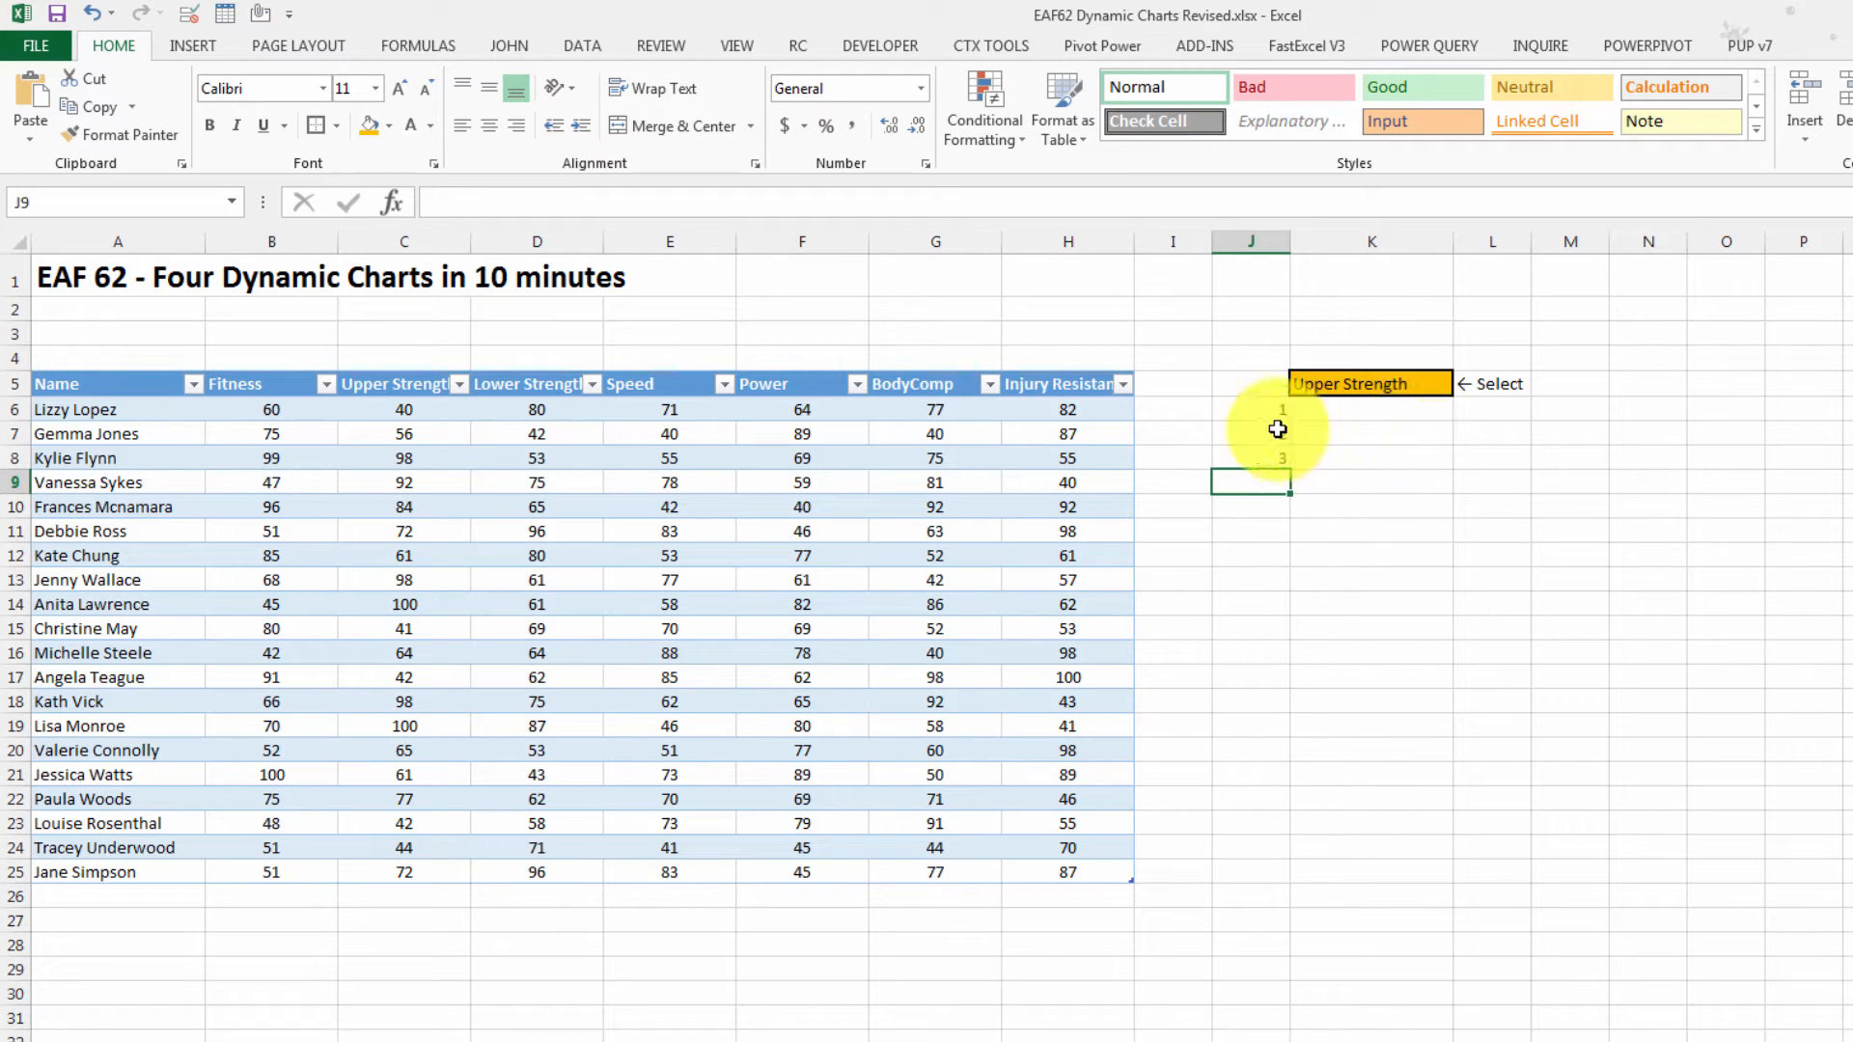
{"action": "left_click", "coordinate": [1249, 459]}
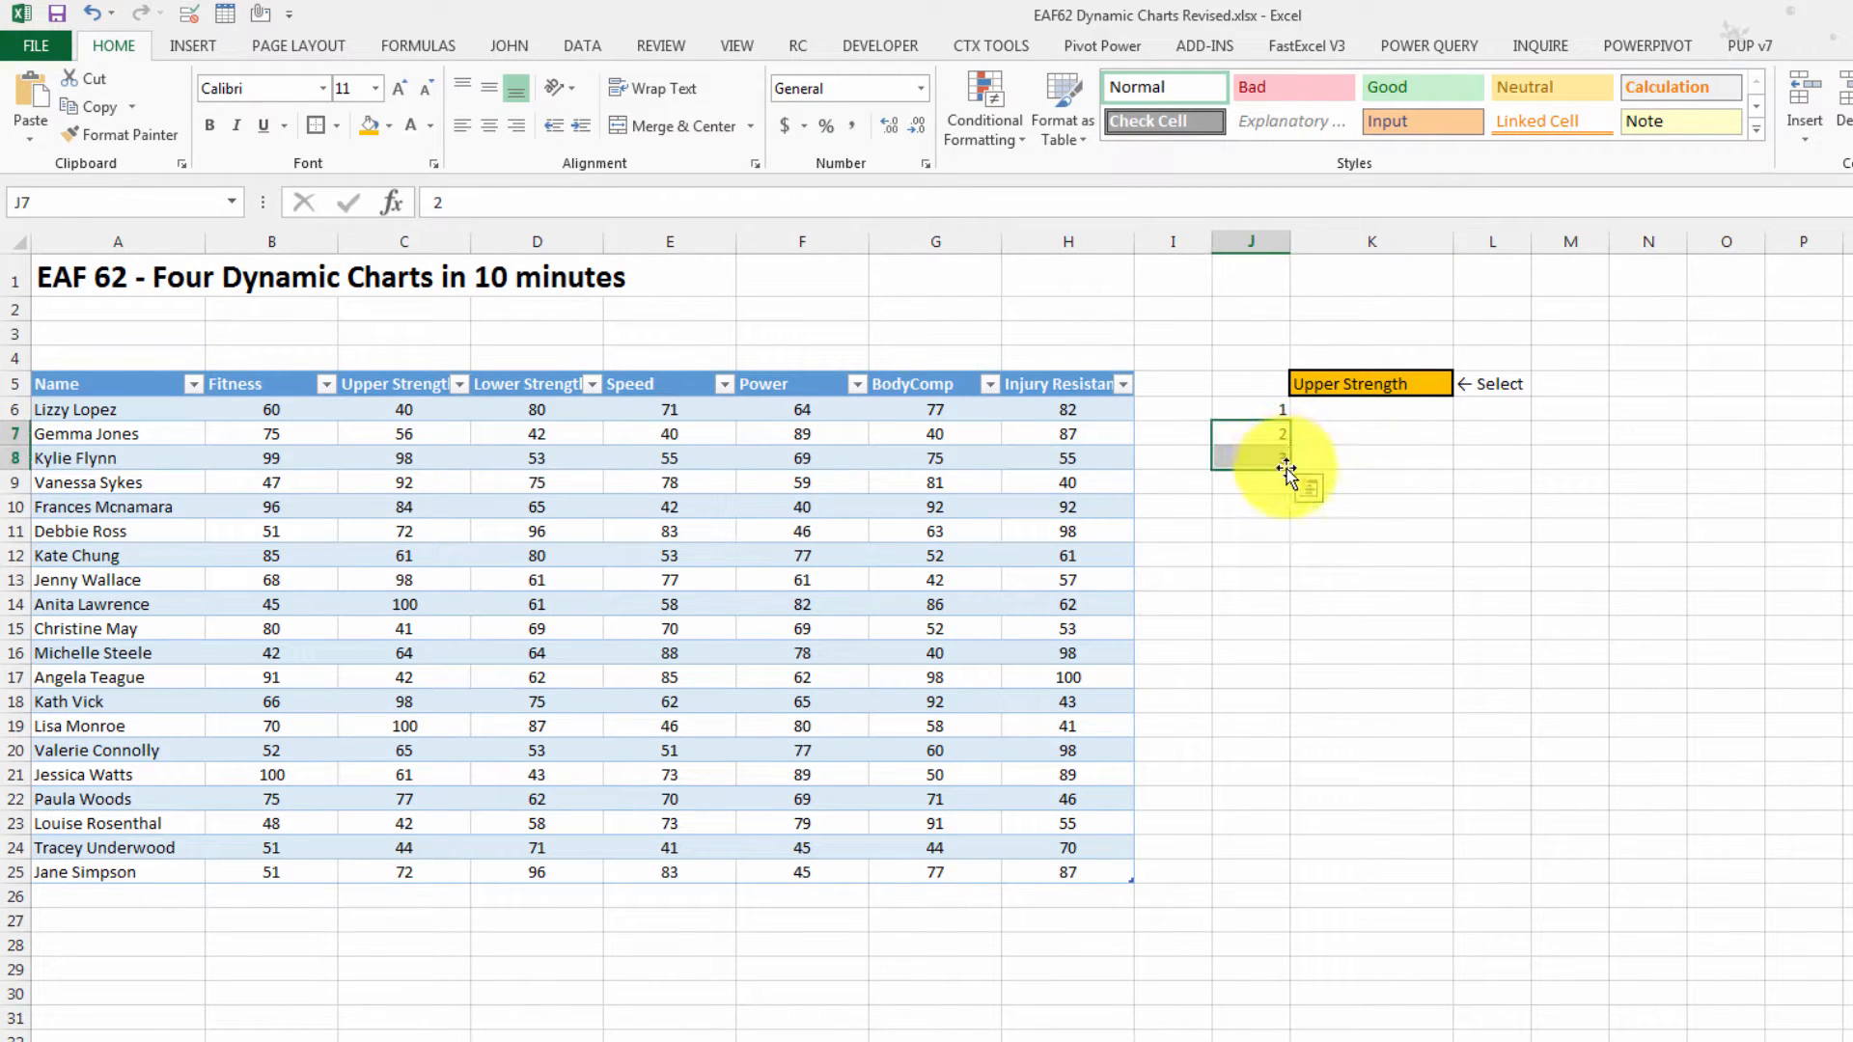
{"action": "left_click_drag", "start_coordinate": [1286, 469], "coordinate": [1286, 862]}
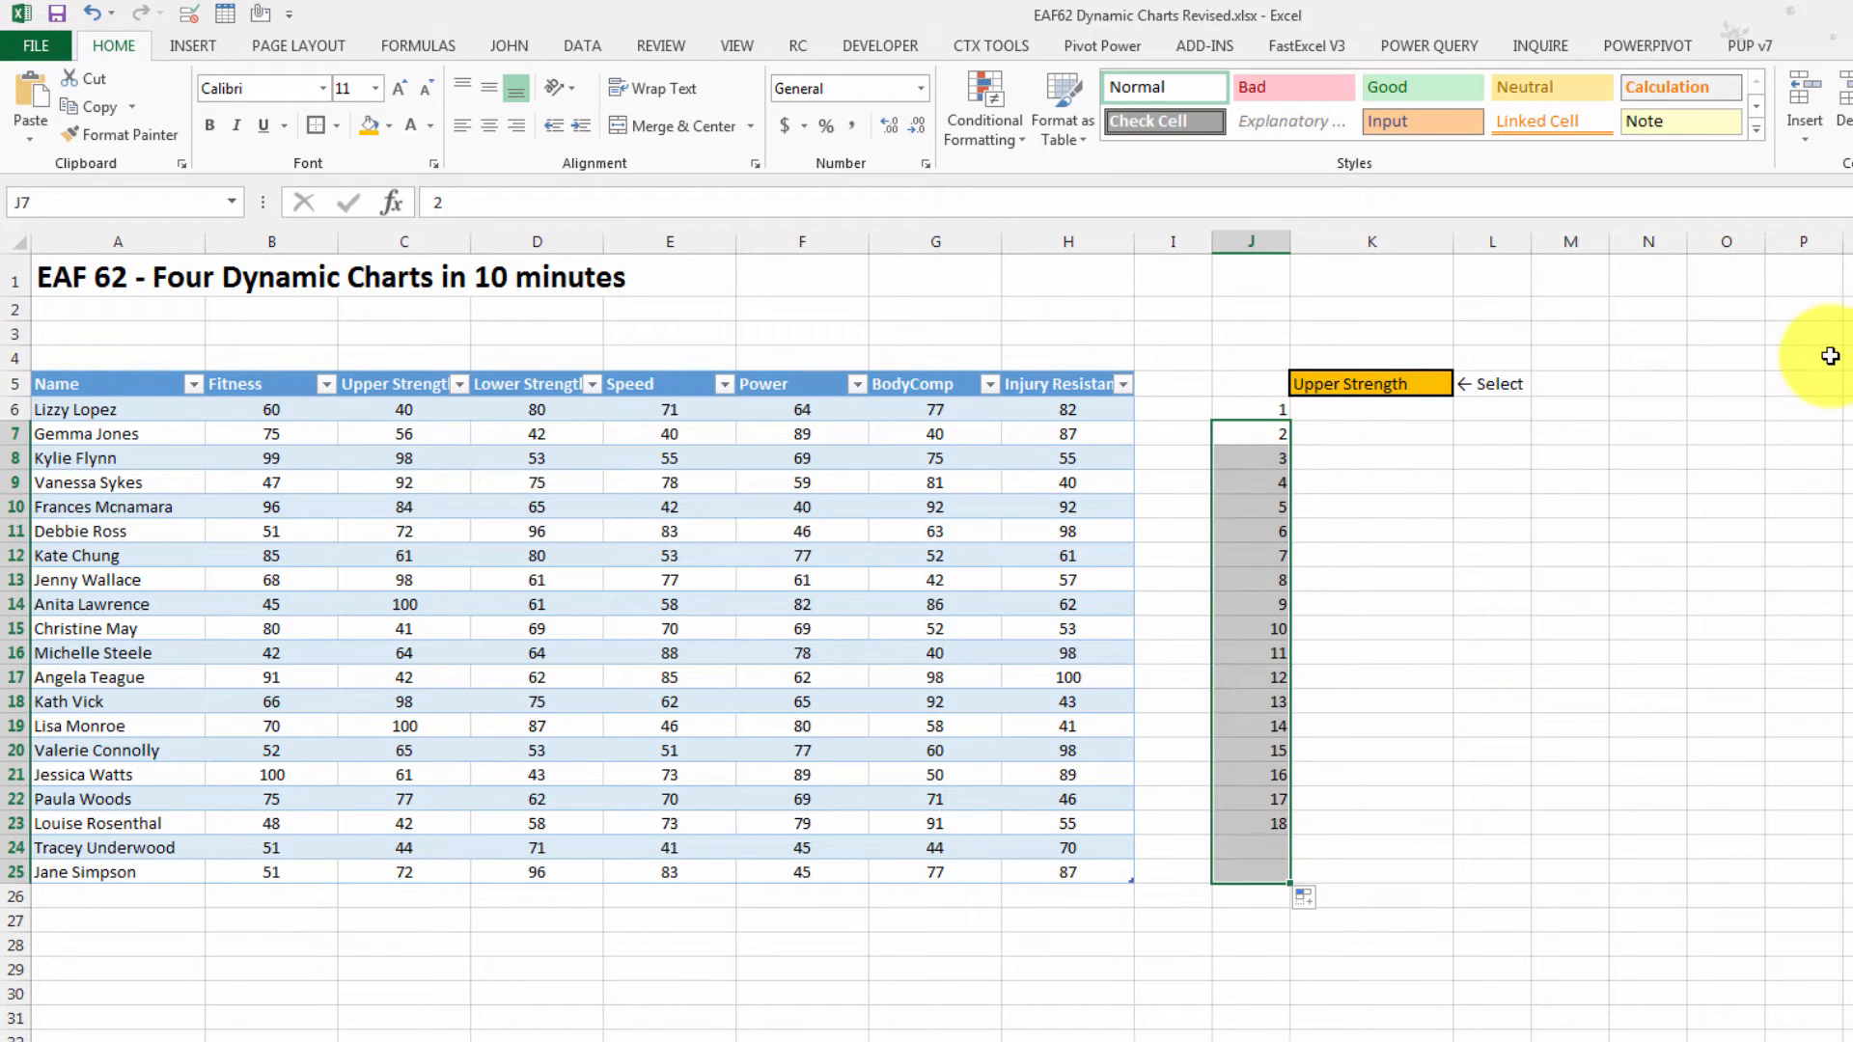
{"action": "left_click", "coordinate": [1369, 382]}
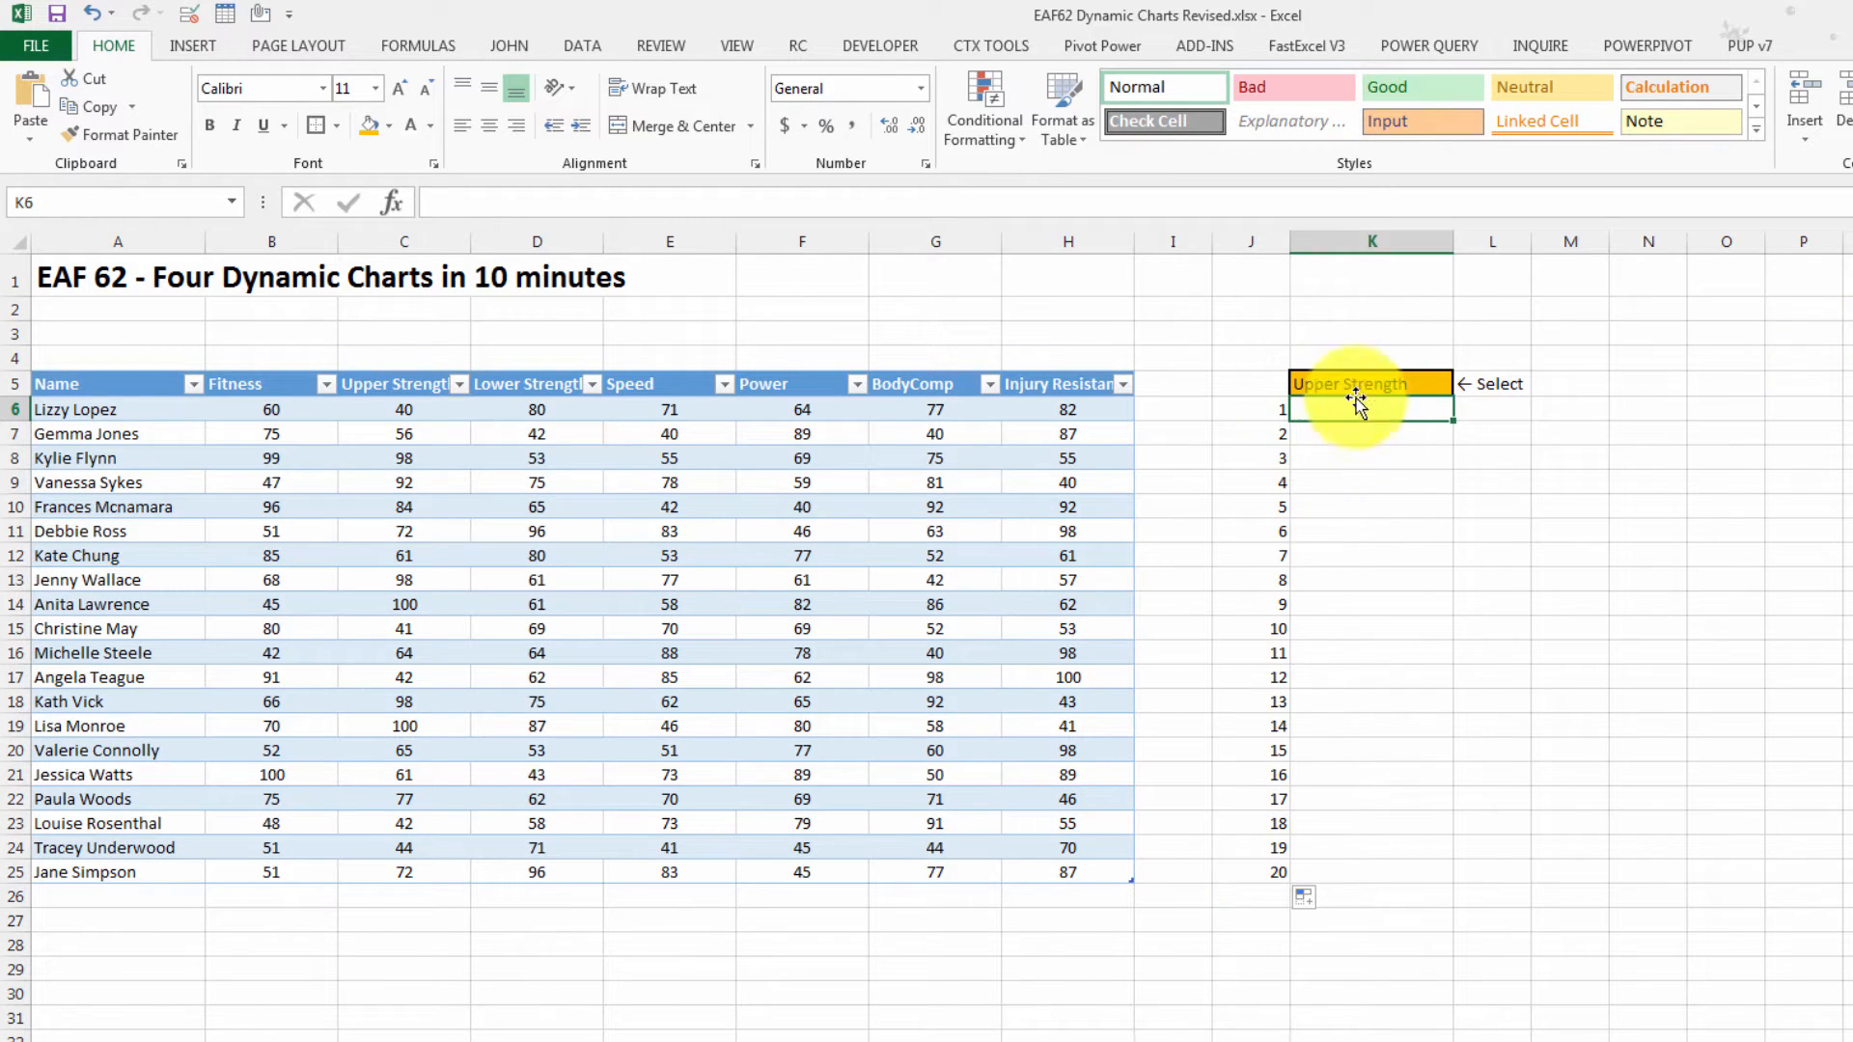
{"action": "mouse_move", "coordinate": [1637, 409]}
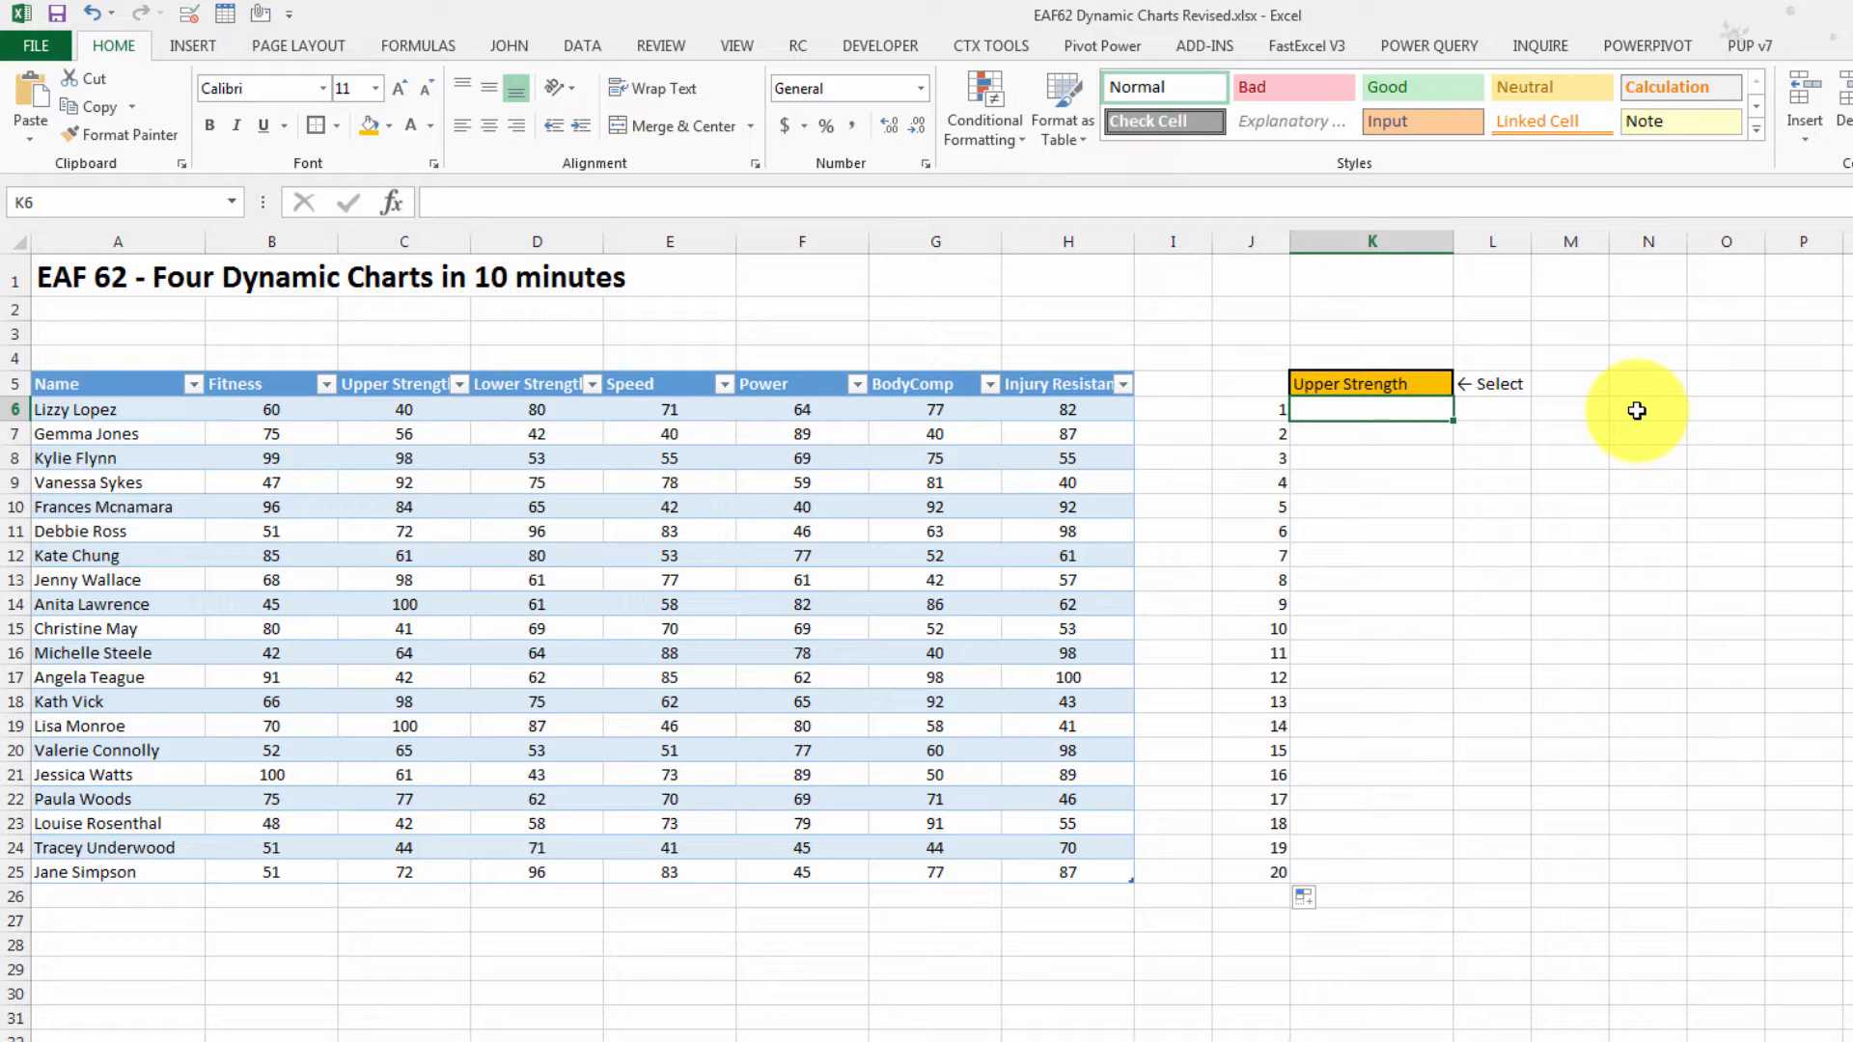
Begin K6 with =INDEX(Database,J6,MATCH( for the lookup
{"action": "type", "text": "=inde"}
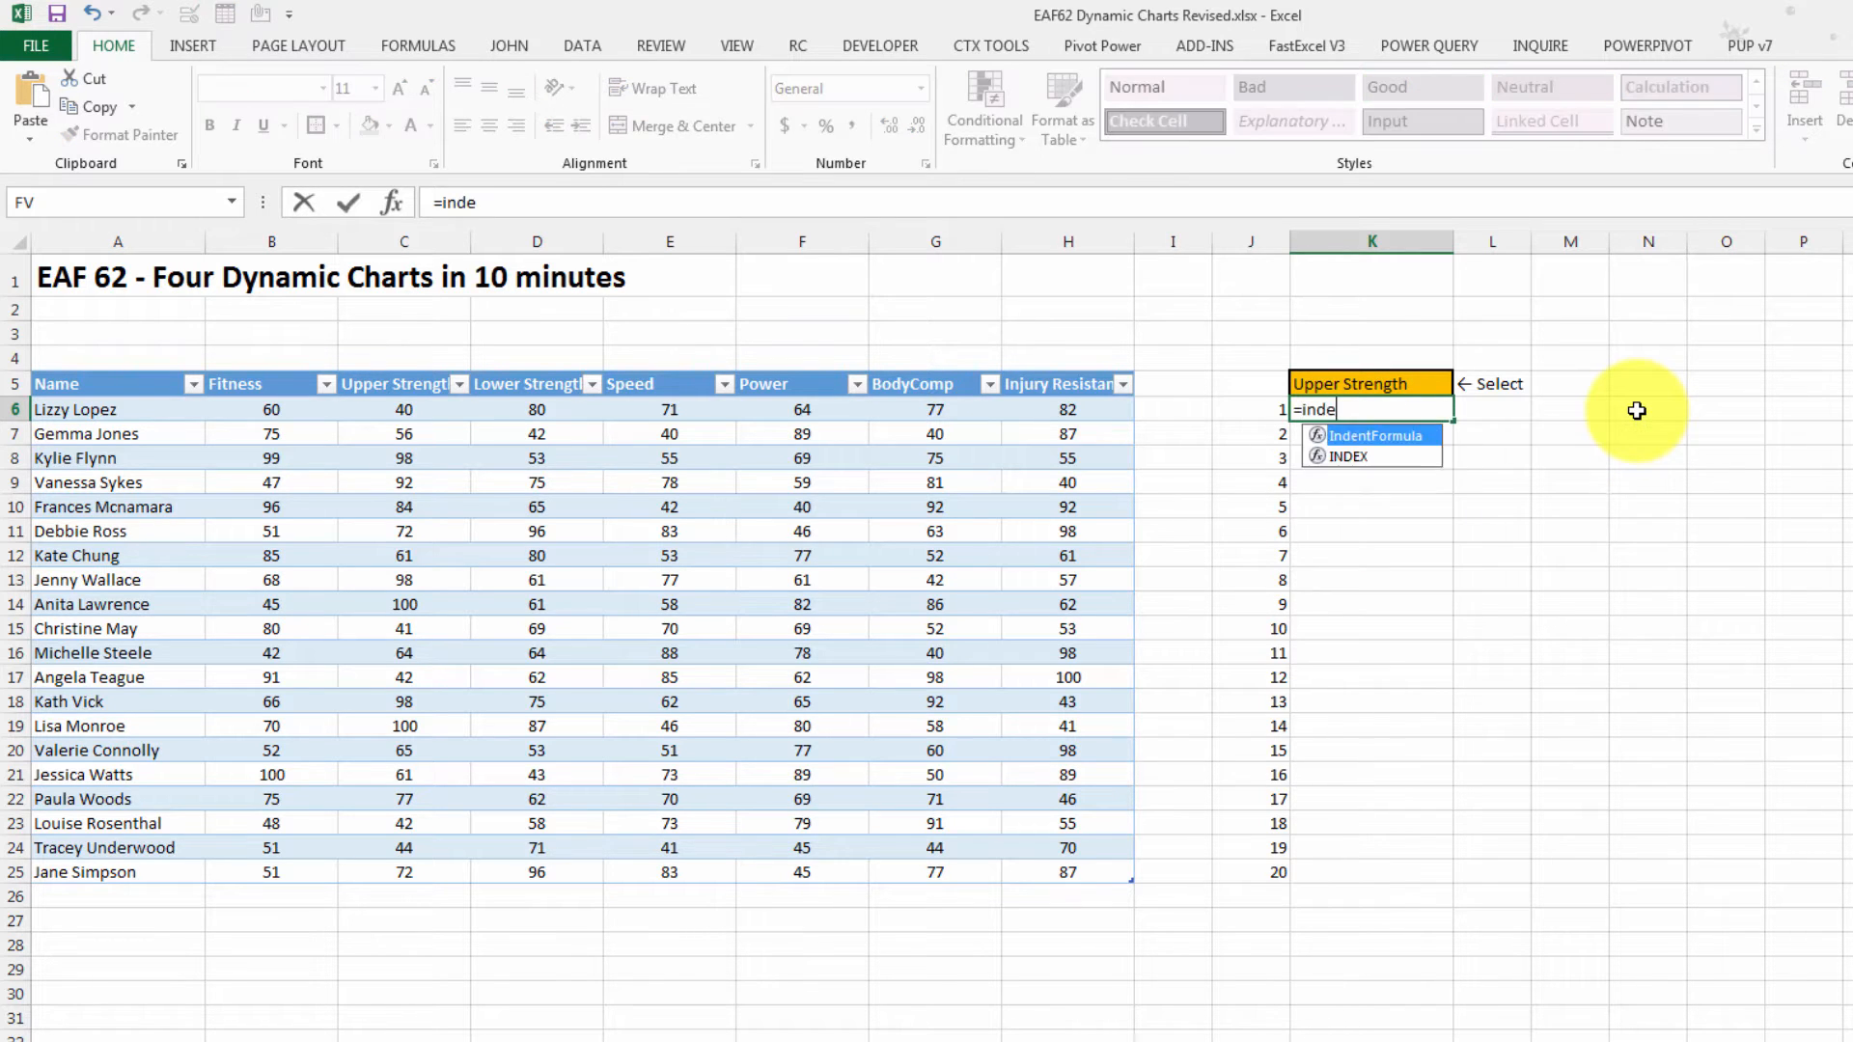
{"action": "type", "text": "x("}
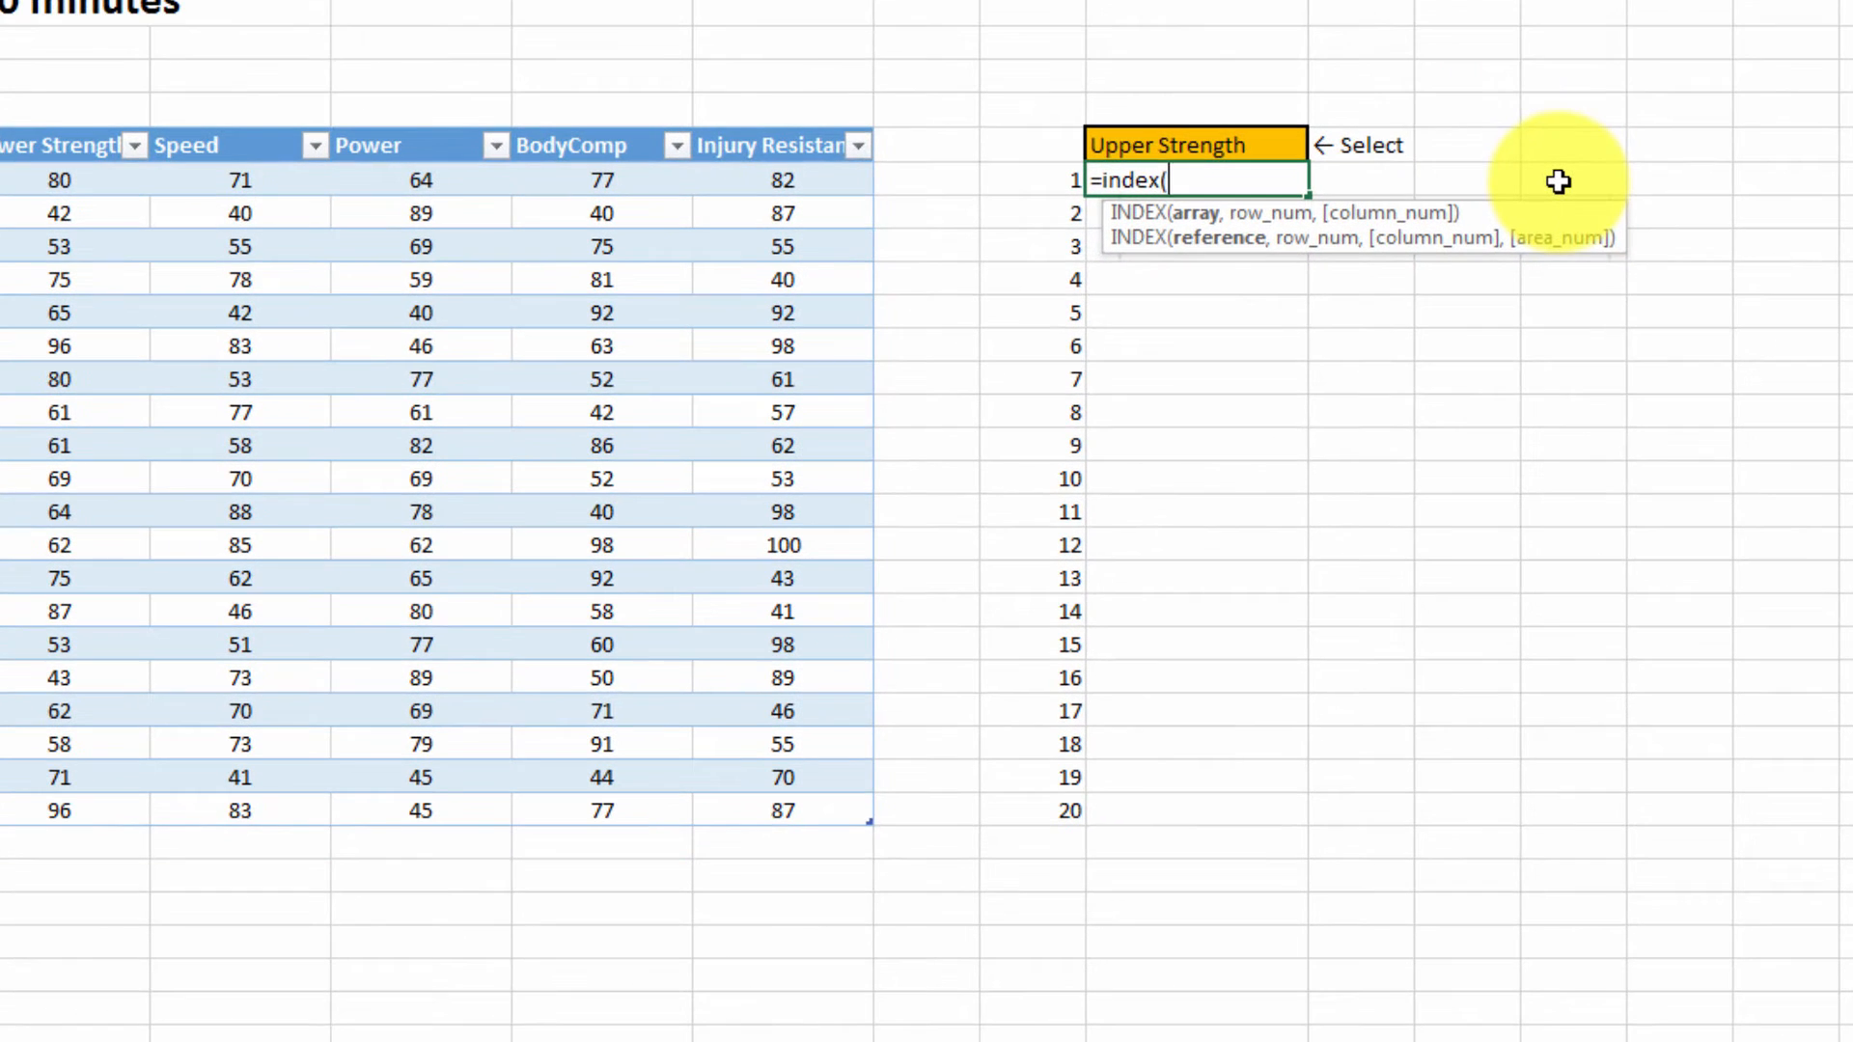
{"action": "type", "text": "data"}
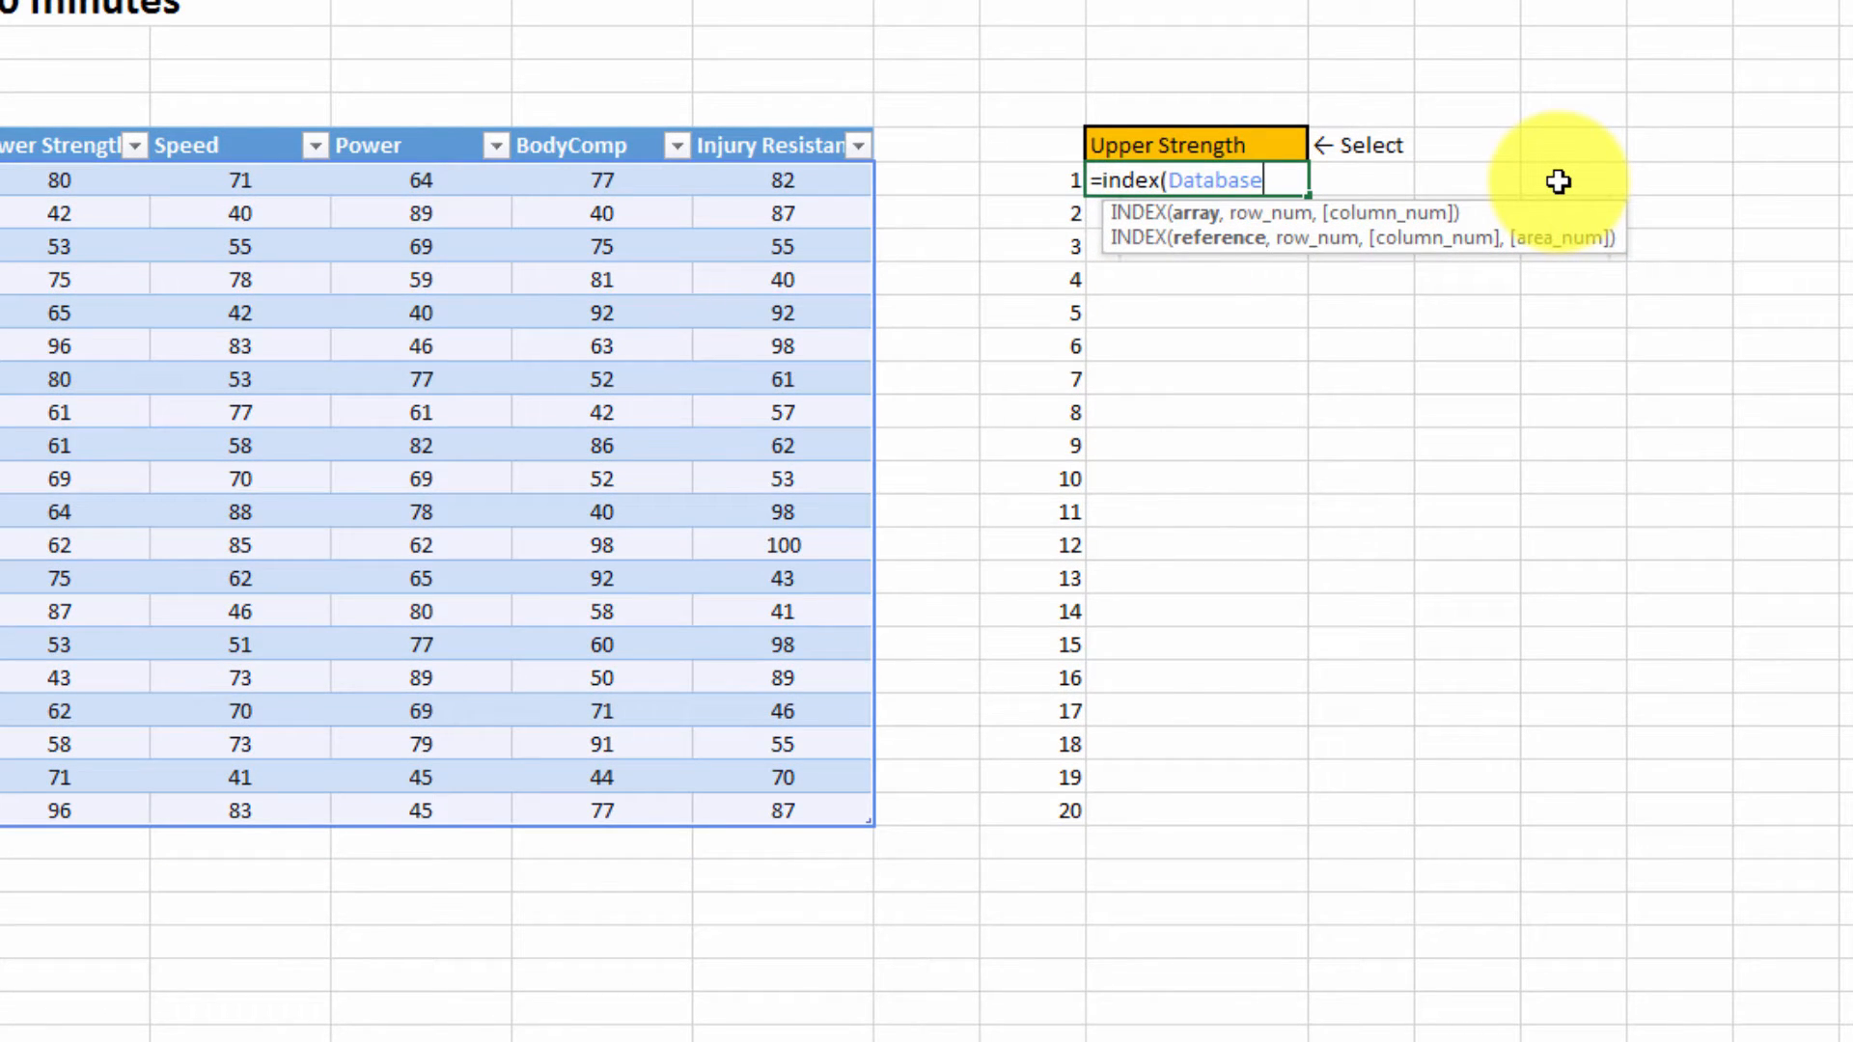
{"action": "type", "text": ",J6,"}
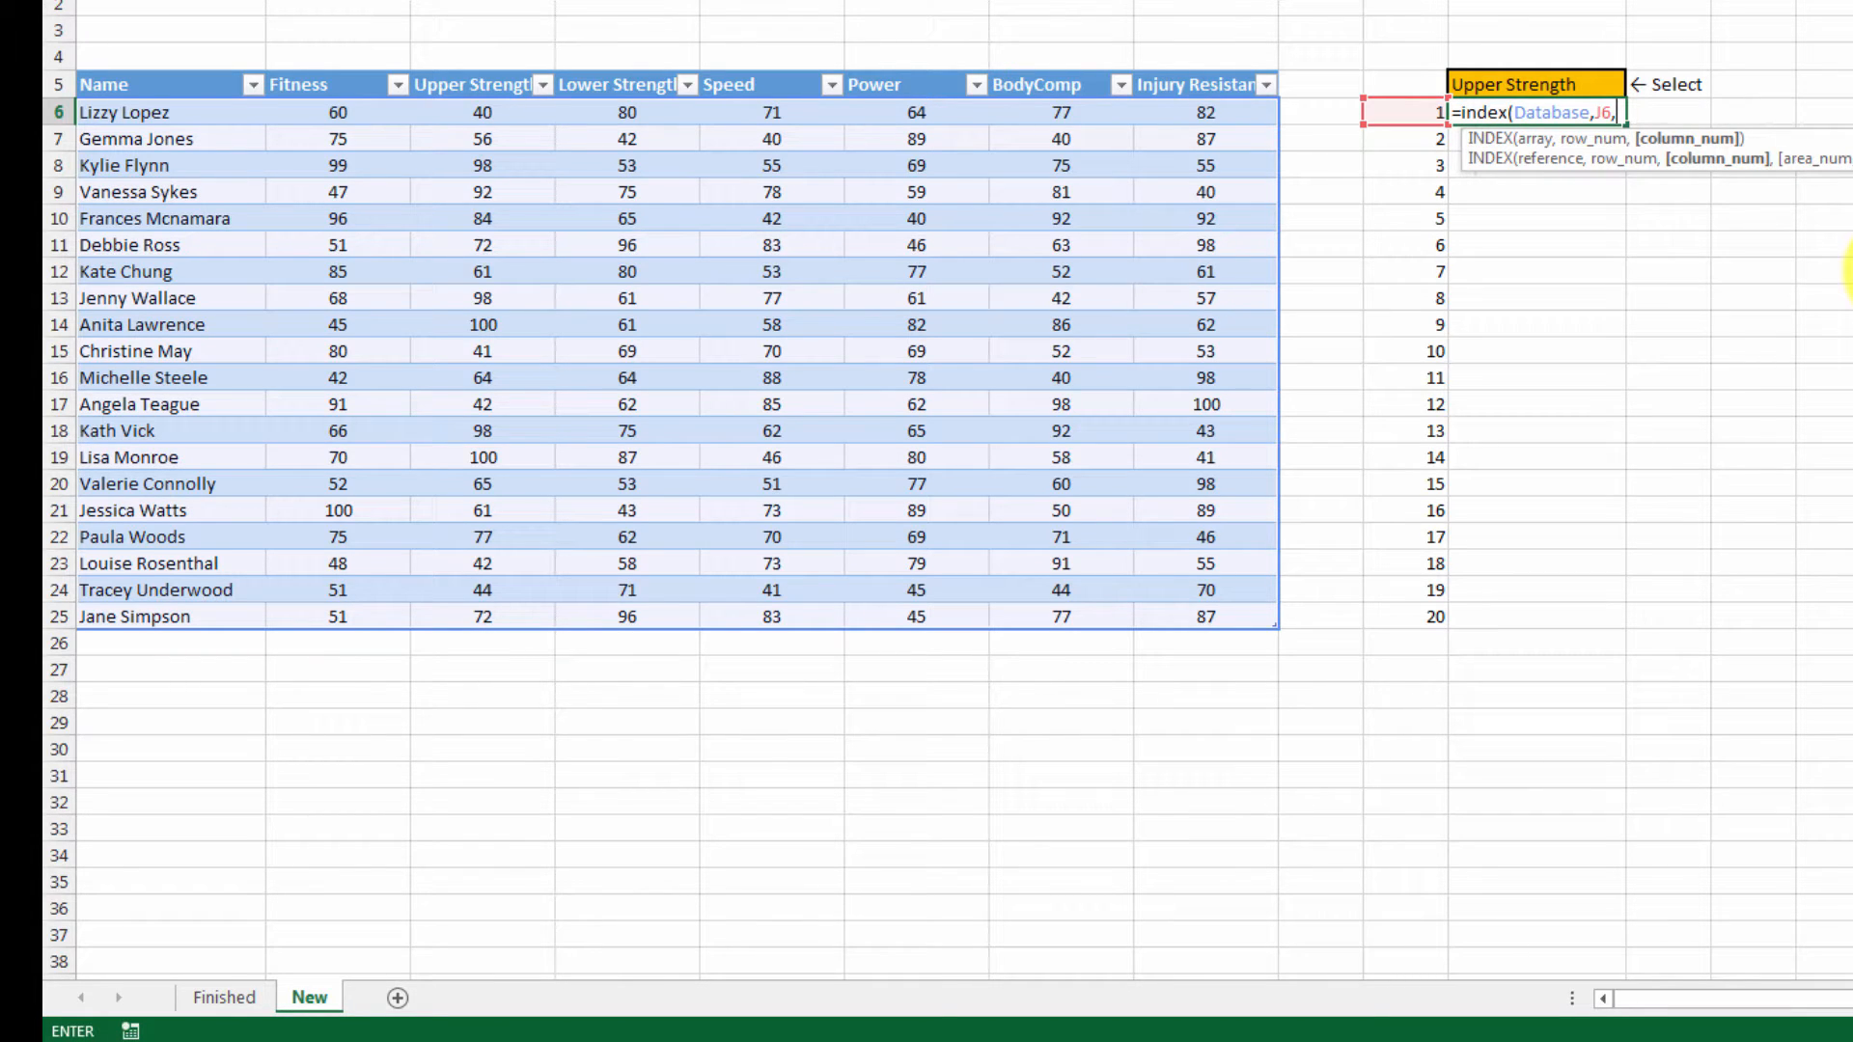
{"action": "type", "text": "match"}
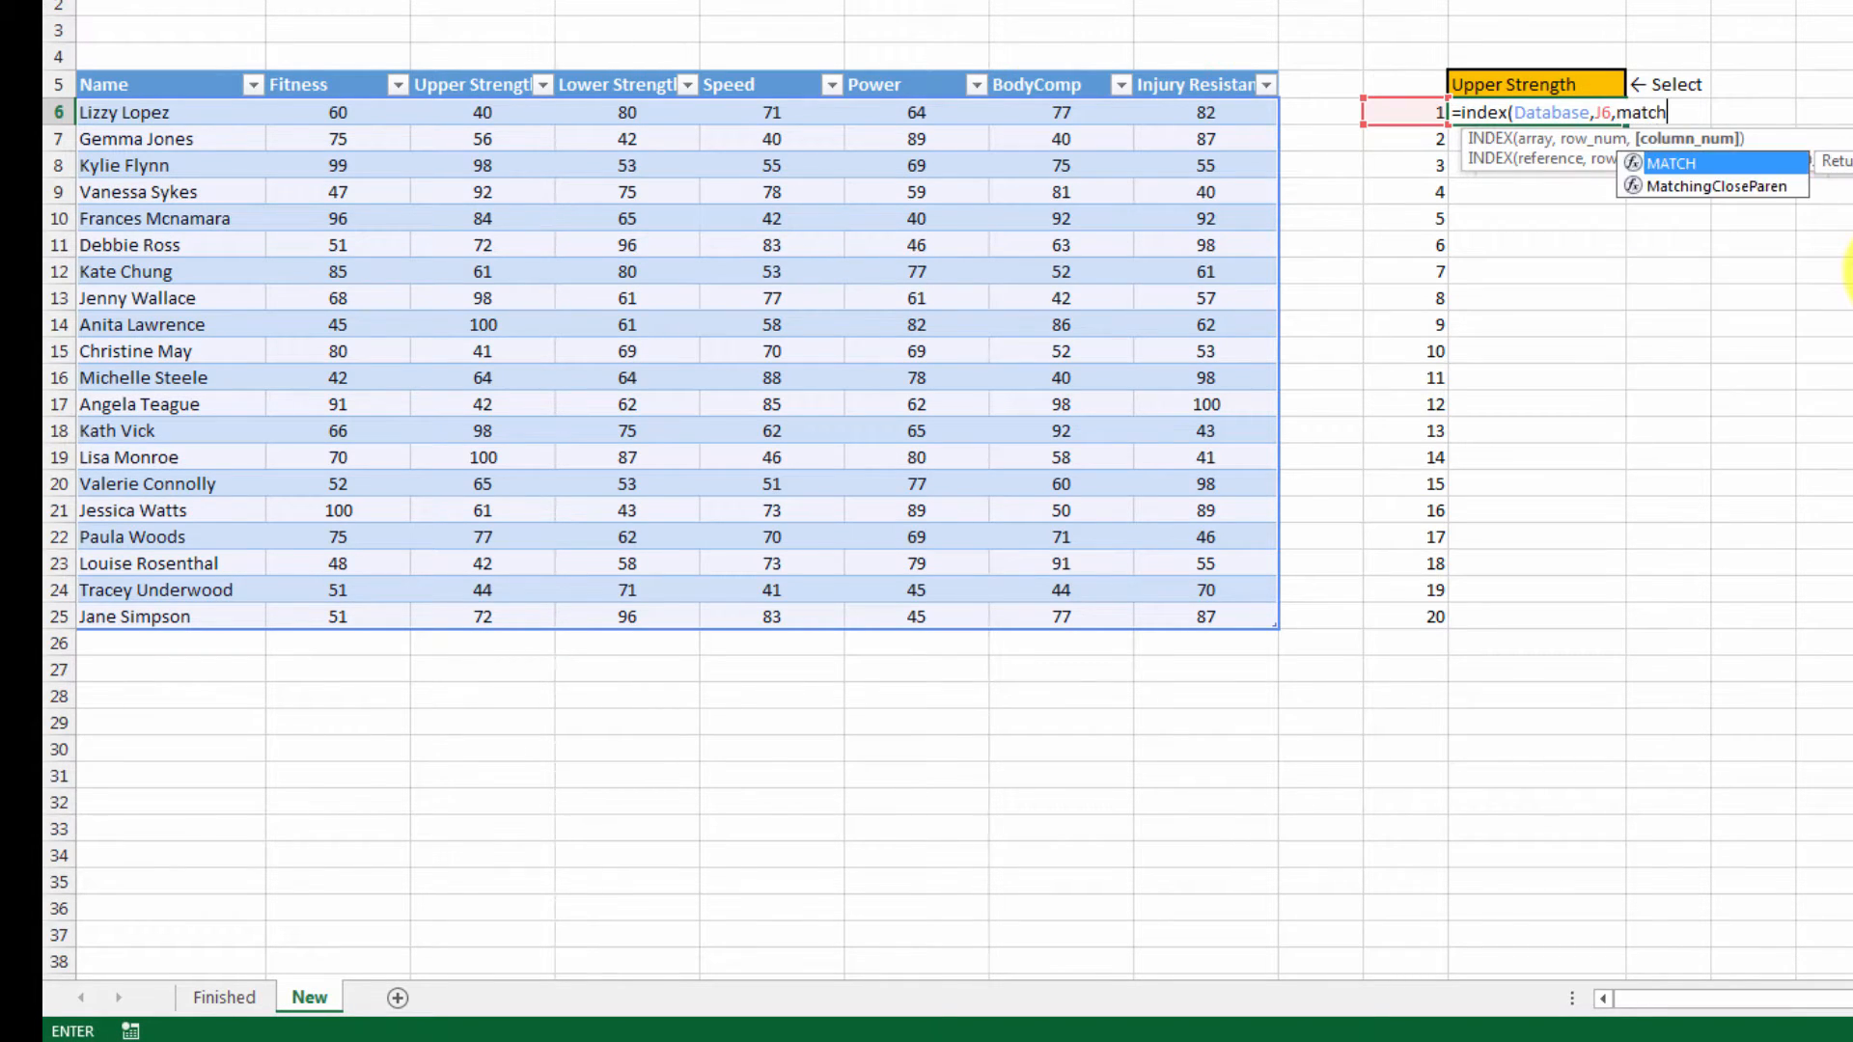
{"action": "type", "text": "("}
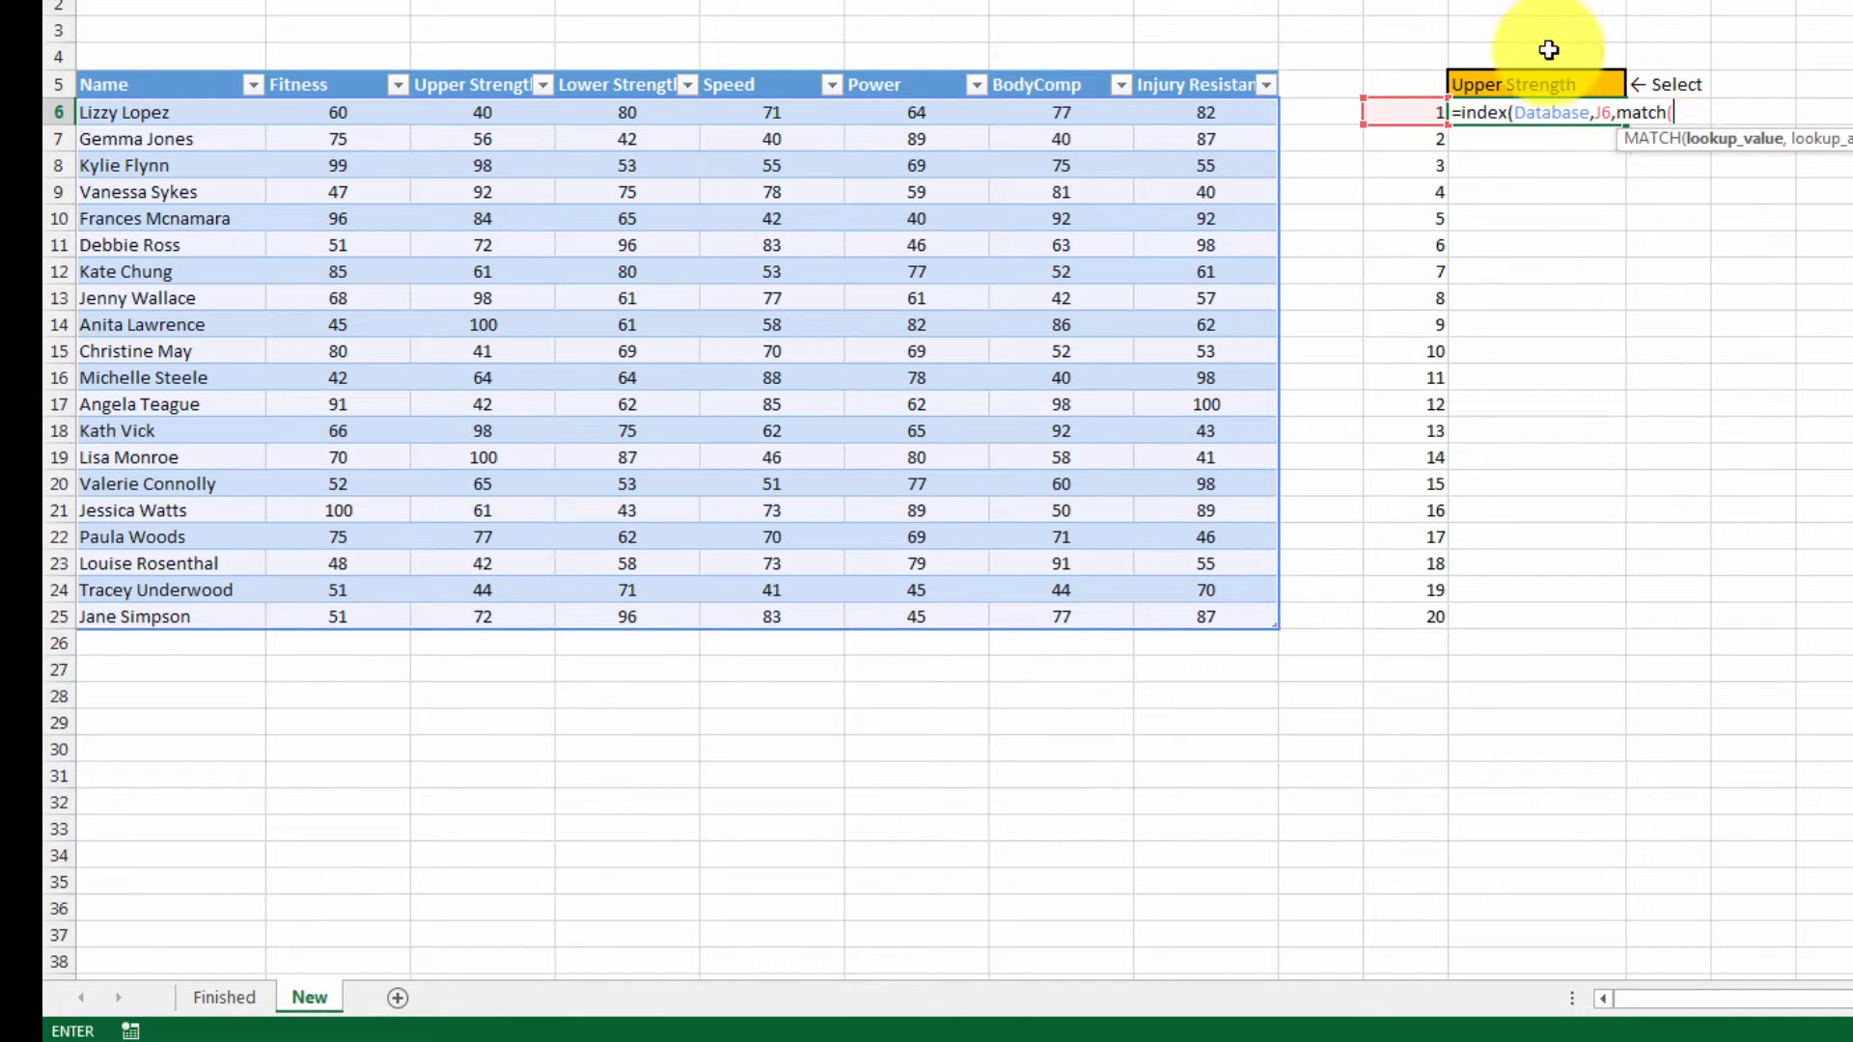
Complete the formula as MATCH($K$5,Database[#Headers],0)) with K5 made absolute
{"action": "left_click", "coordinate": [1537, 83]}
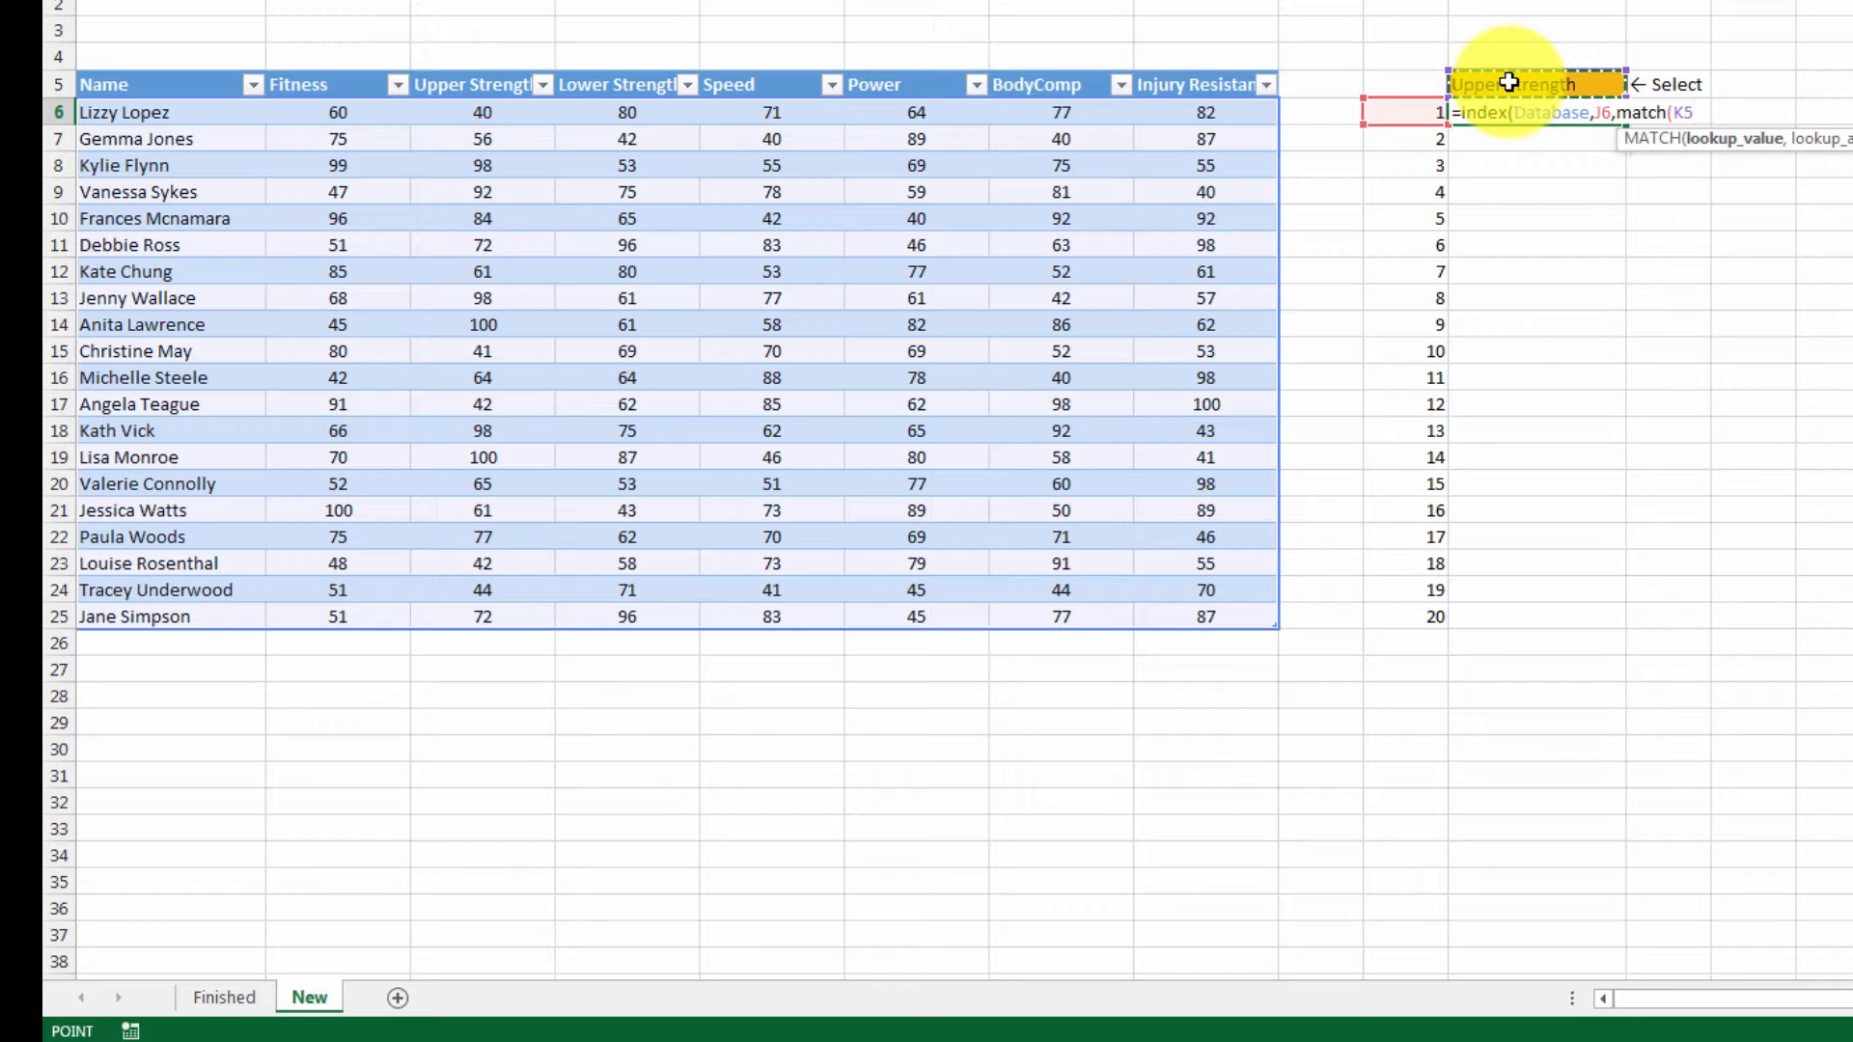
{"action": "key", "text": "F4"}
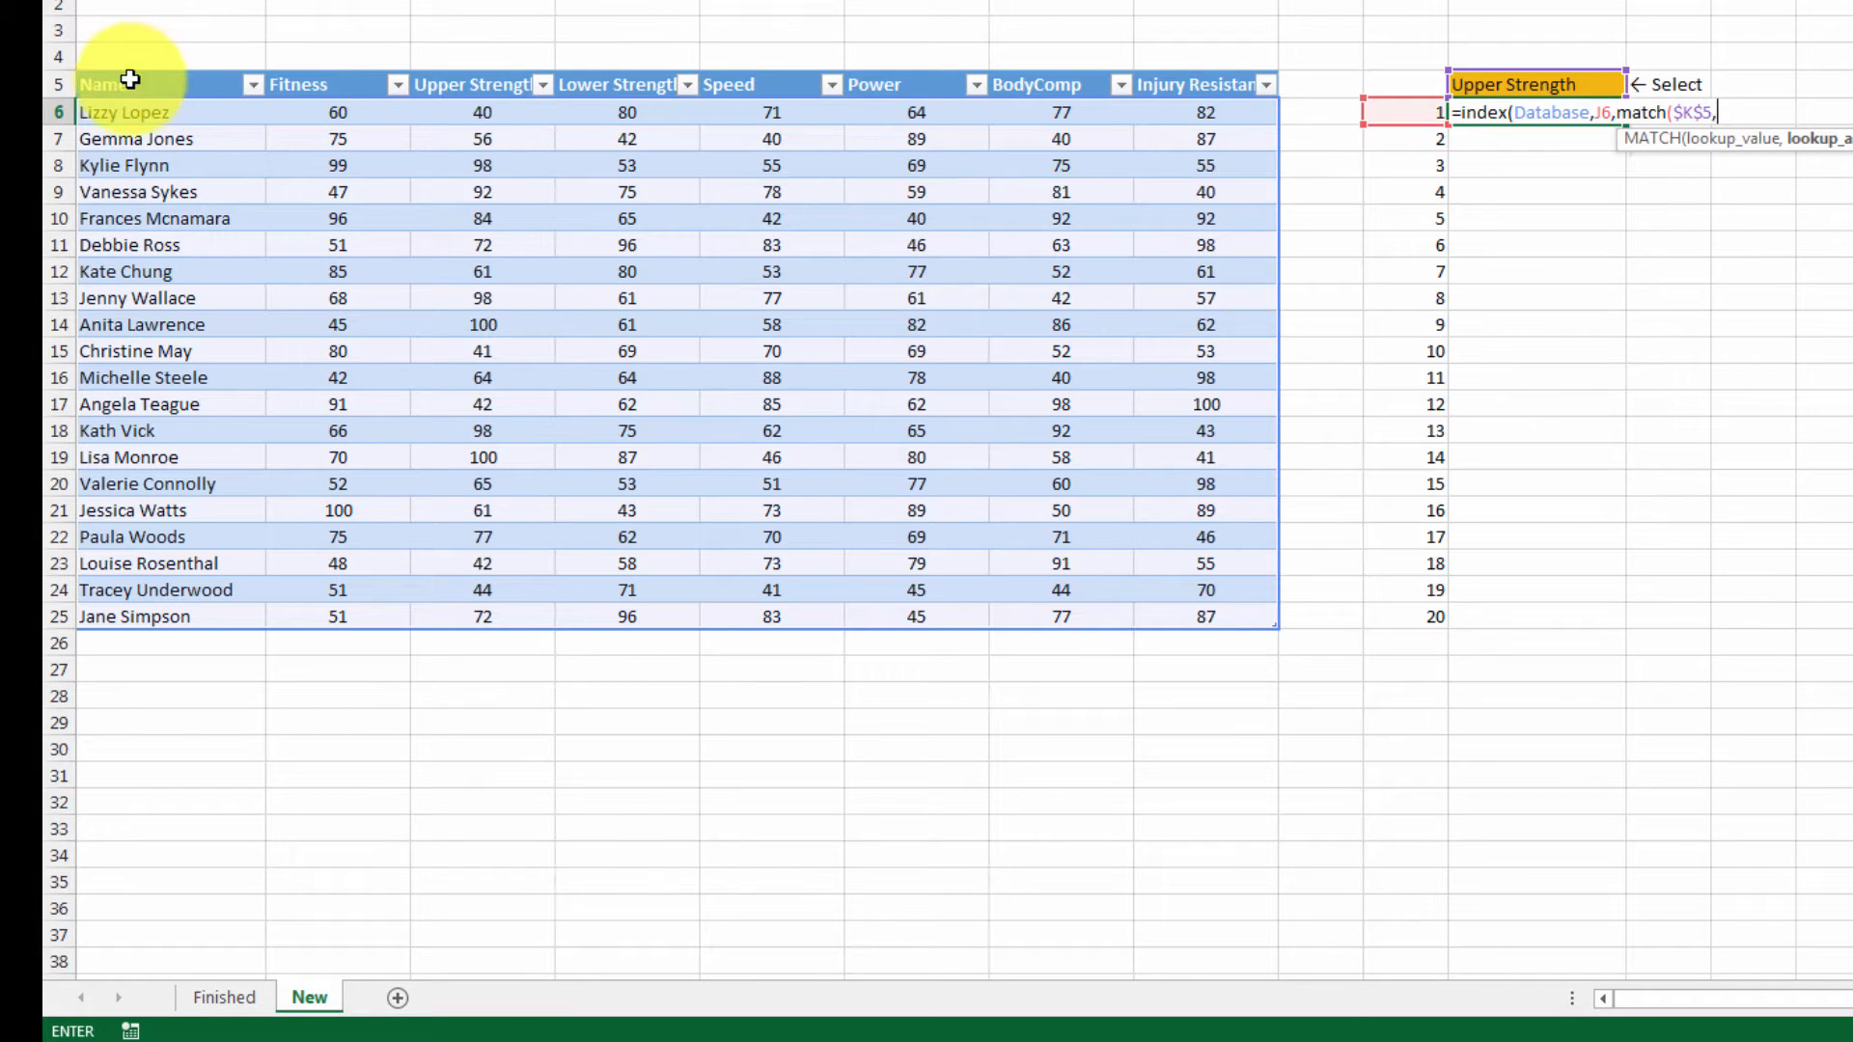
{"action": "left_click", "coordinate": [728, 83]}
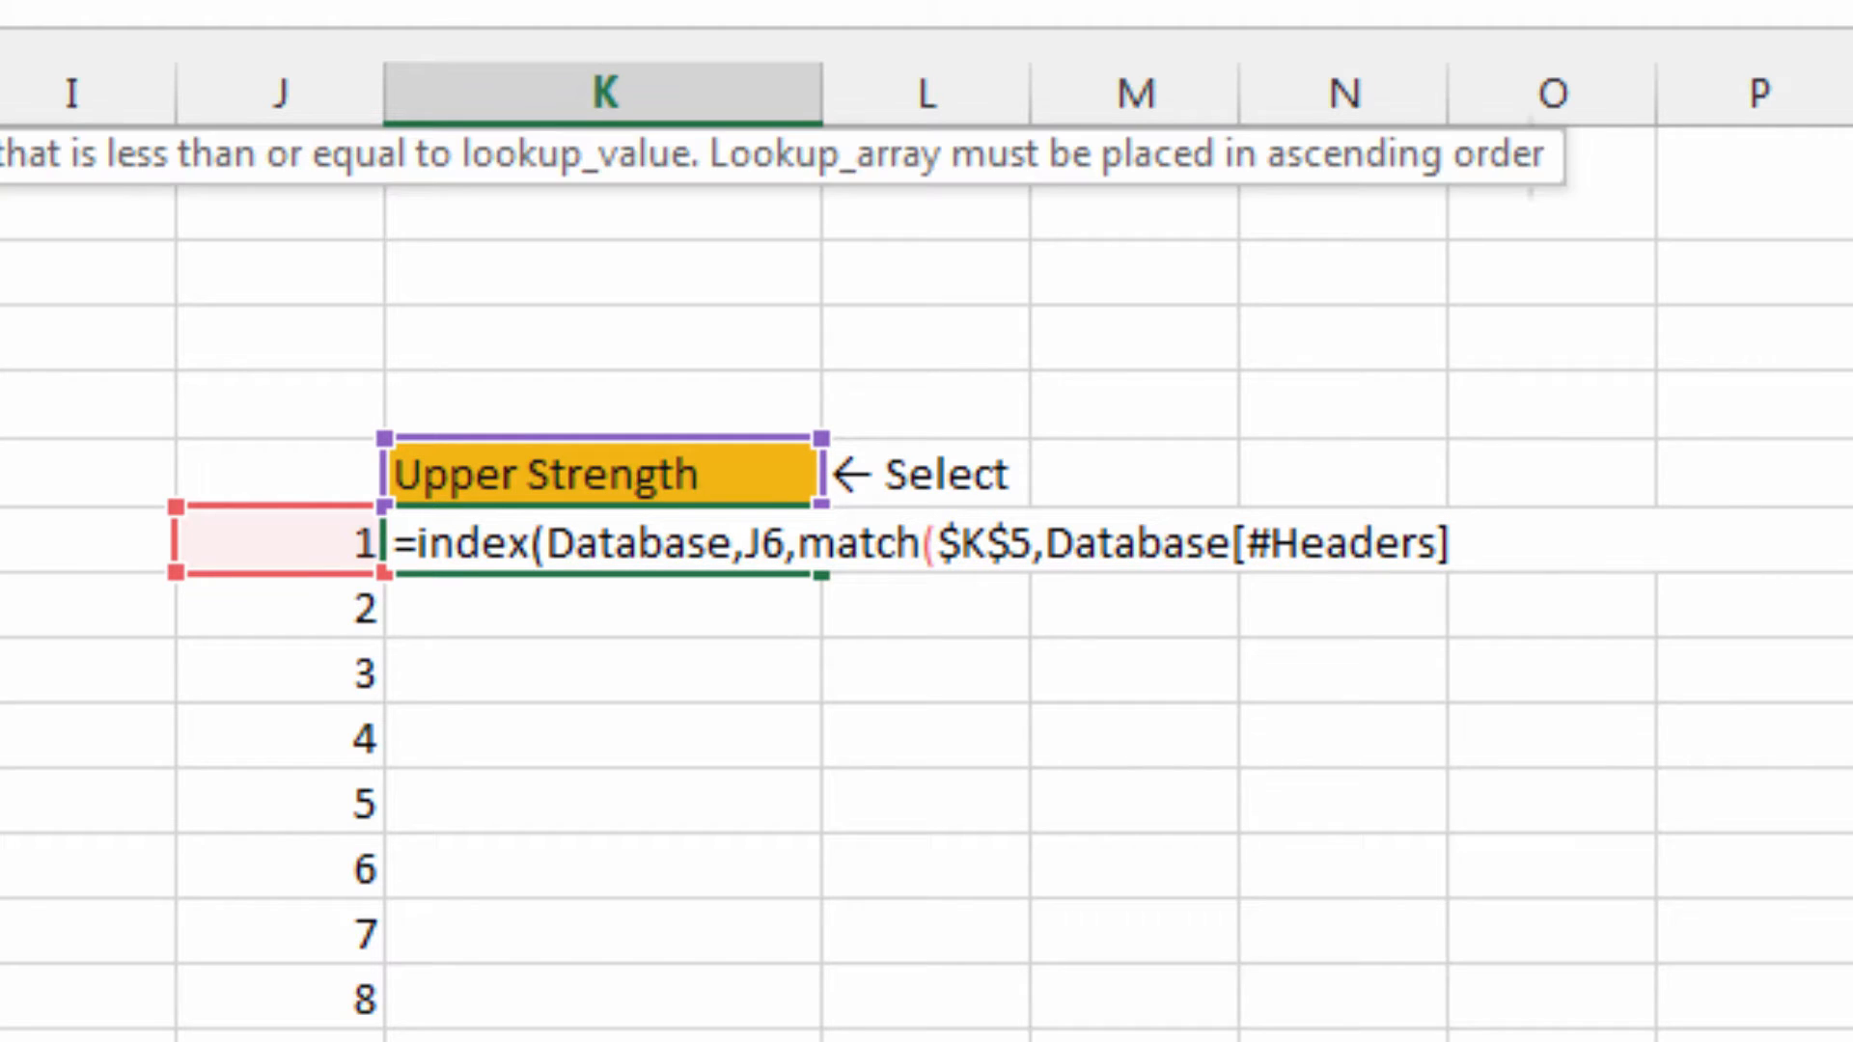
{"action": "type", "text": ",0"}
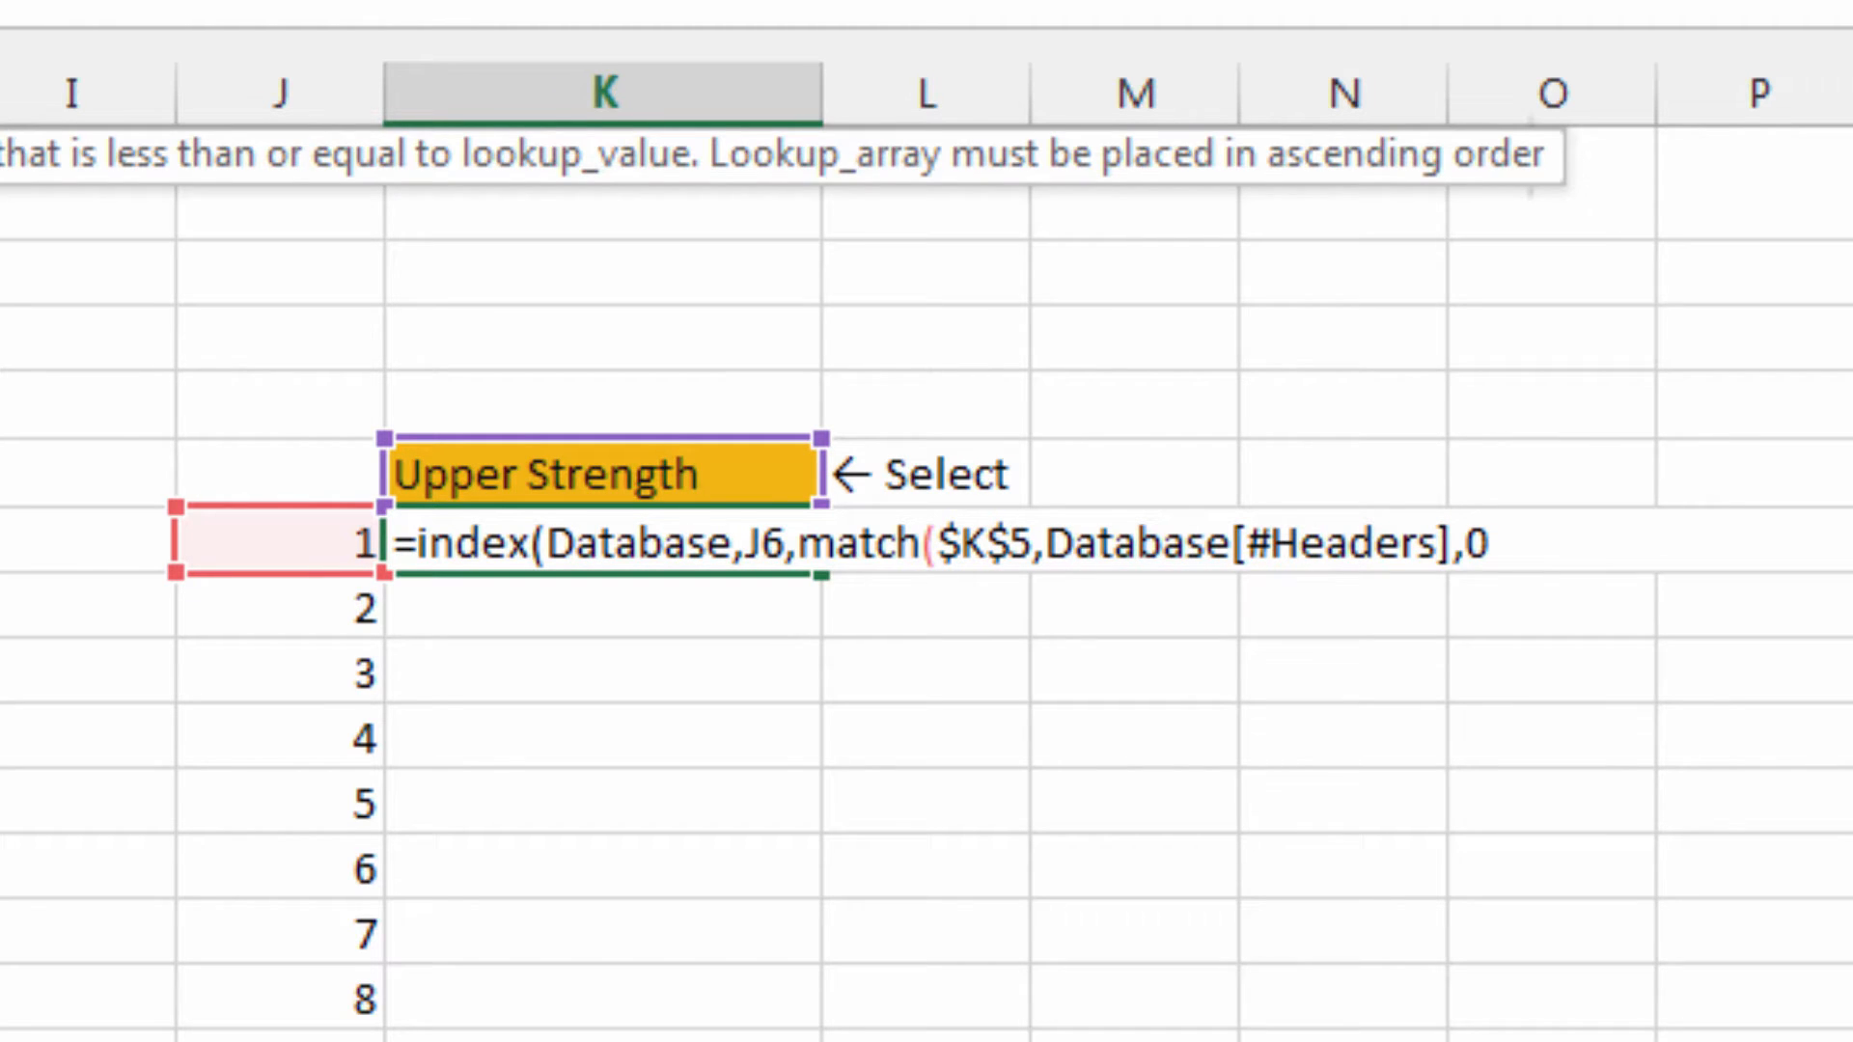
{"action": "type", "text": ")"}
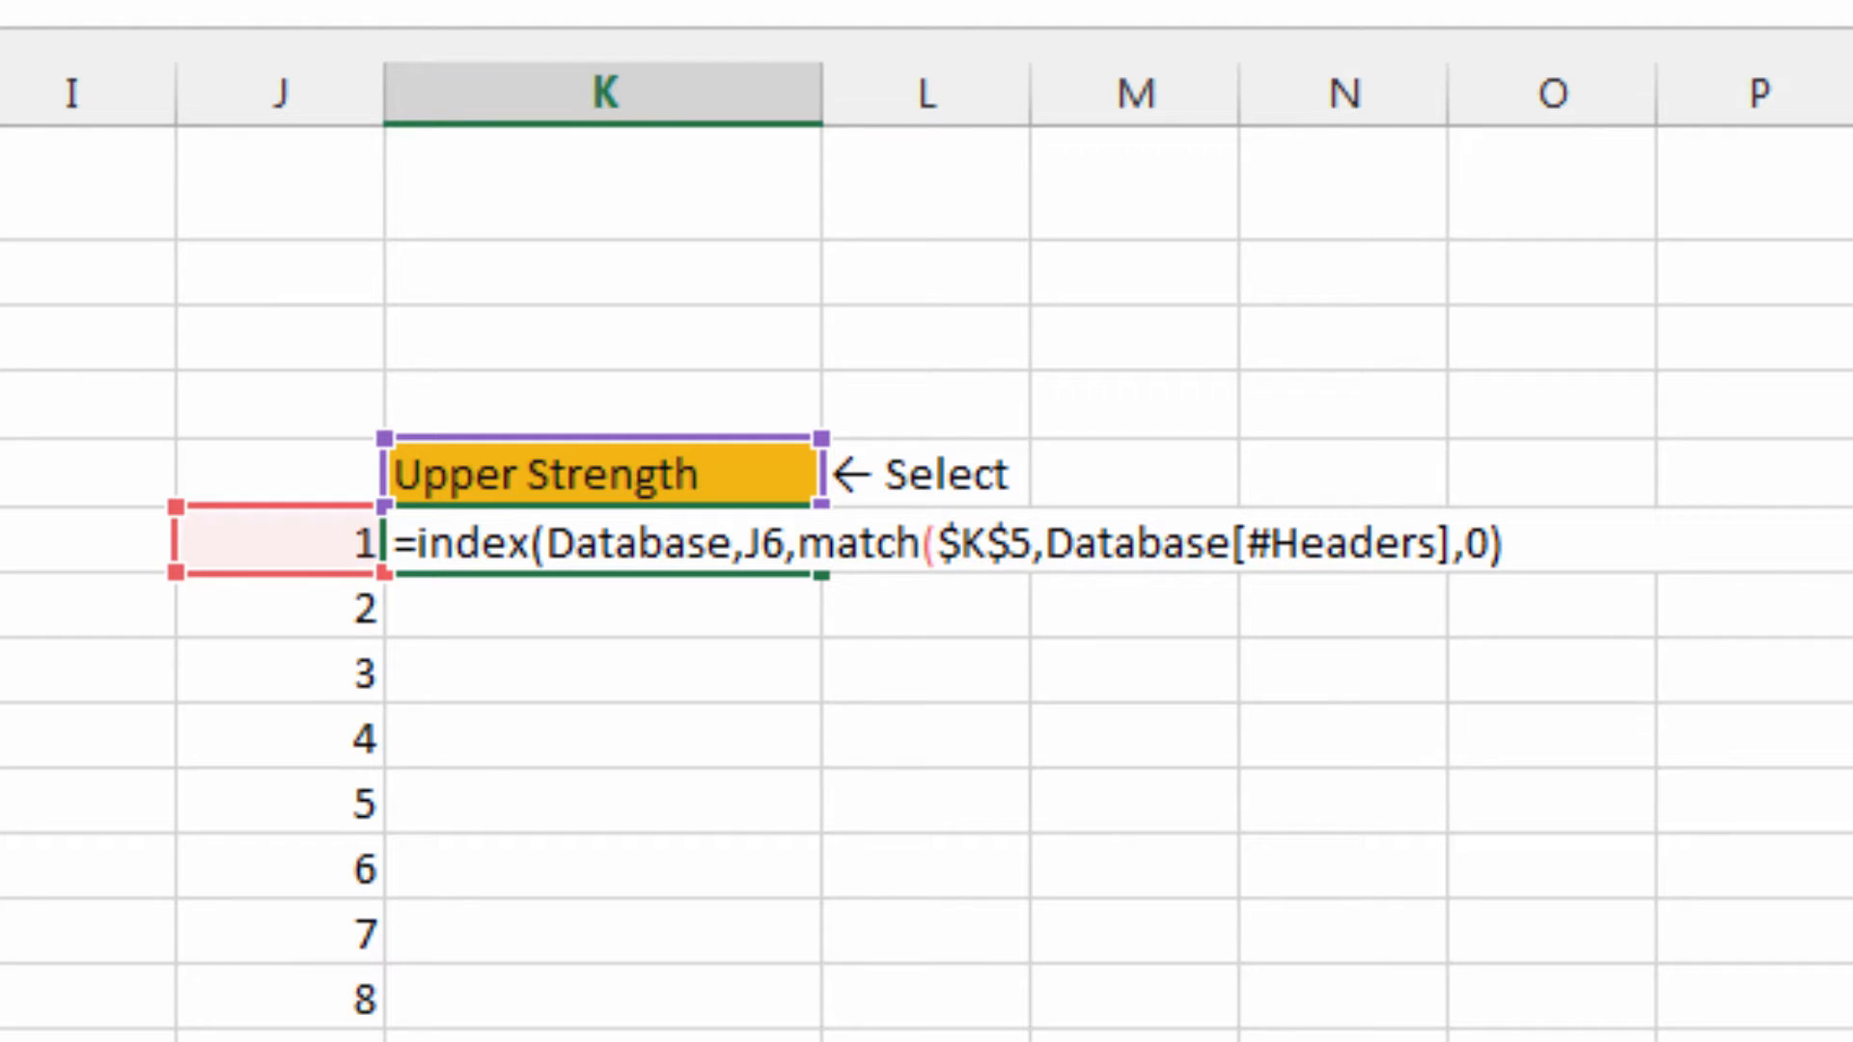
{"action": "type", "text": ")"}
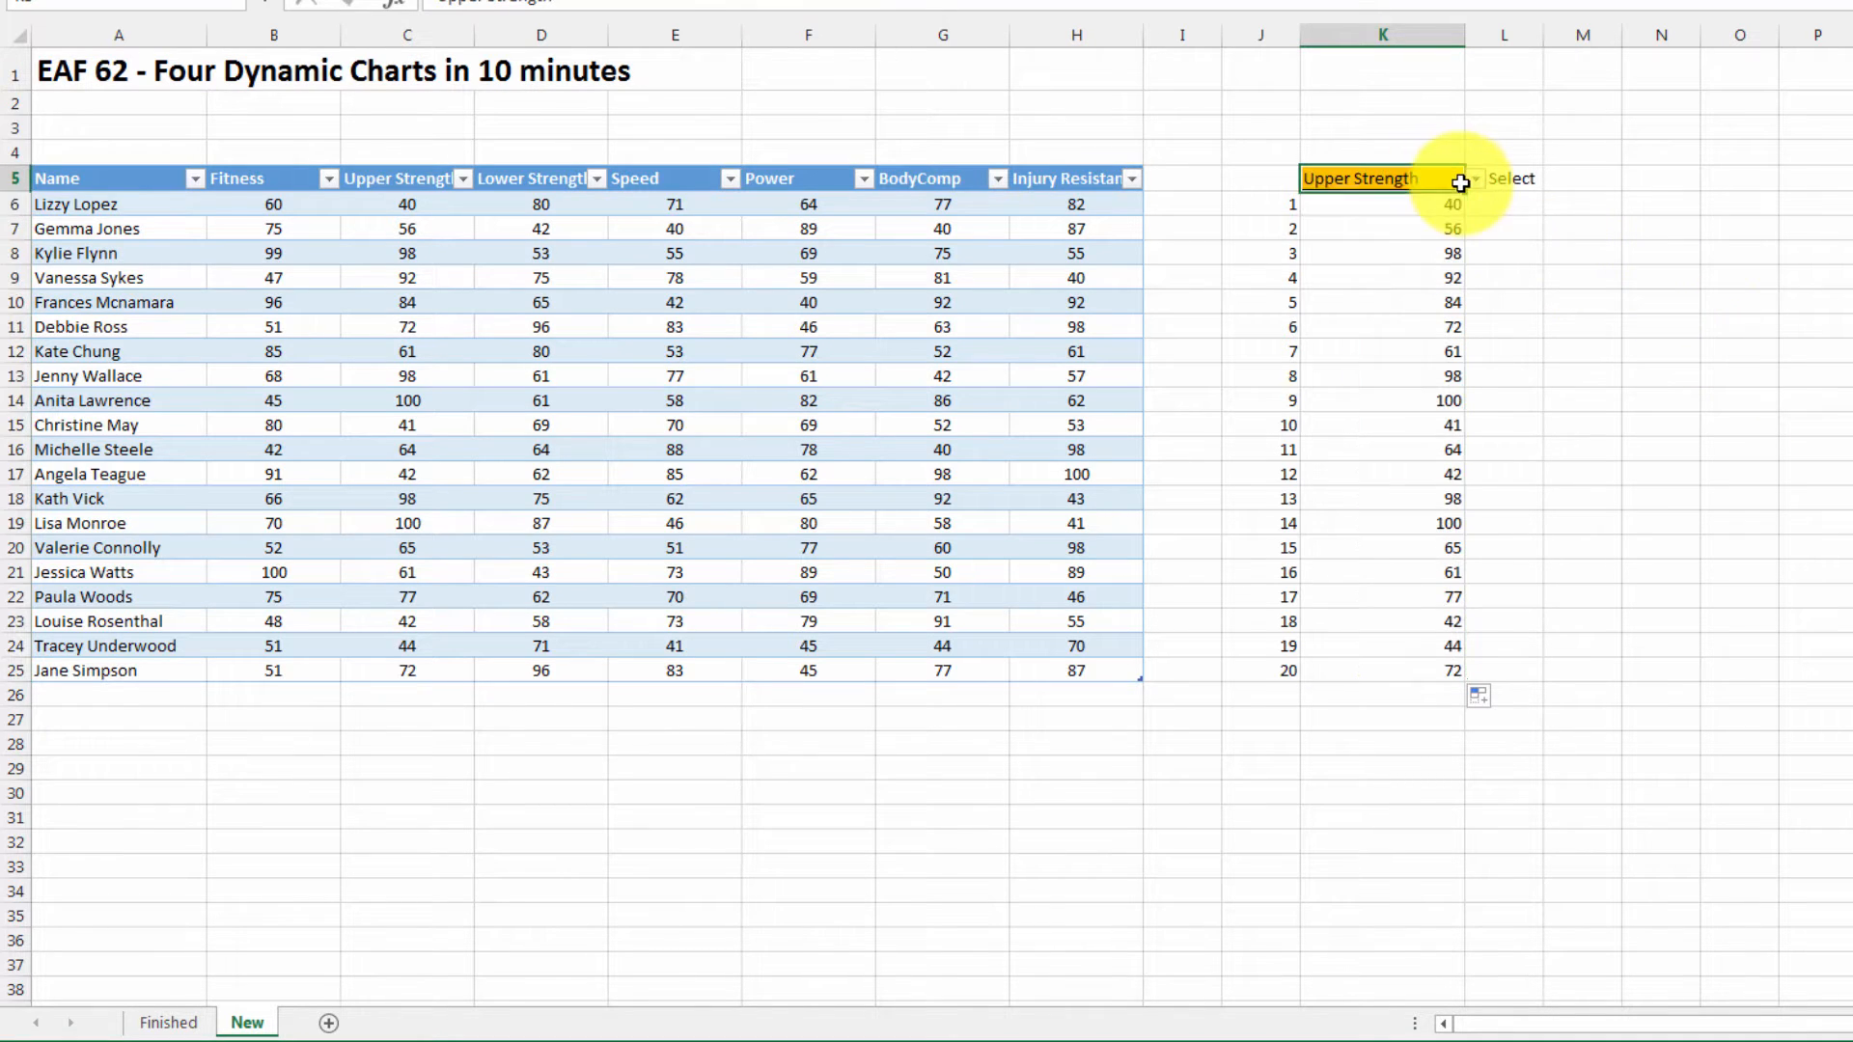
{"action": "mouse_move", "coordinate": [1654, 245]}
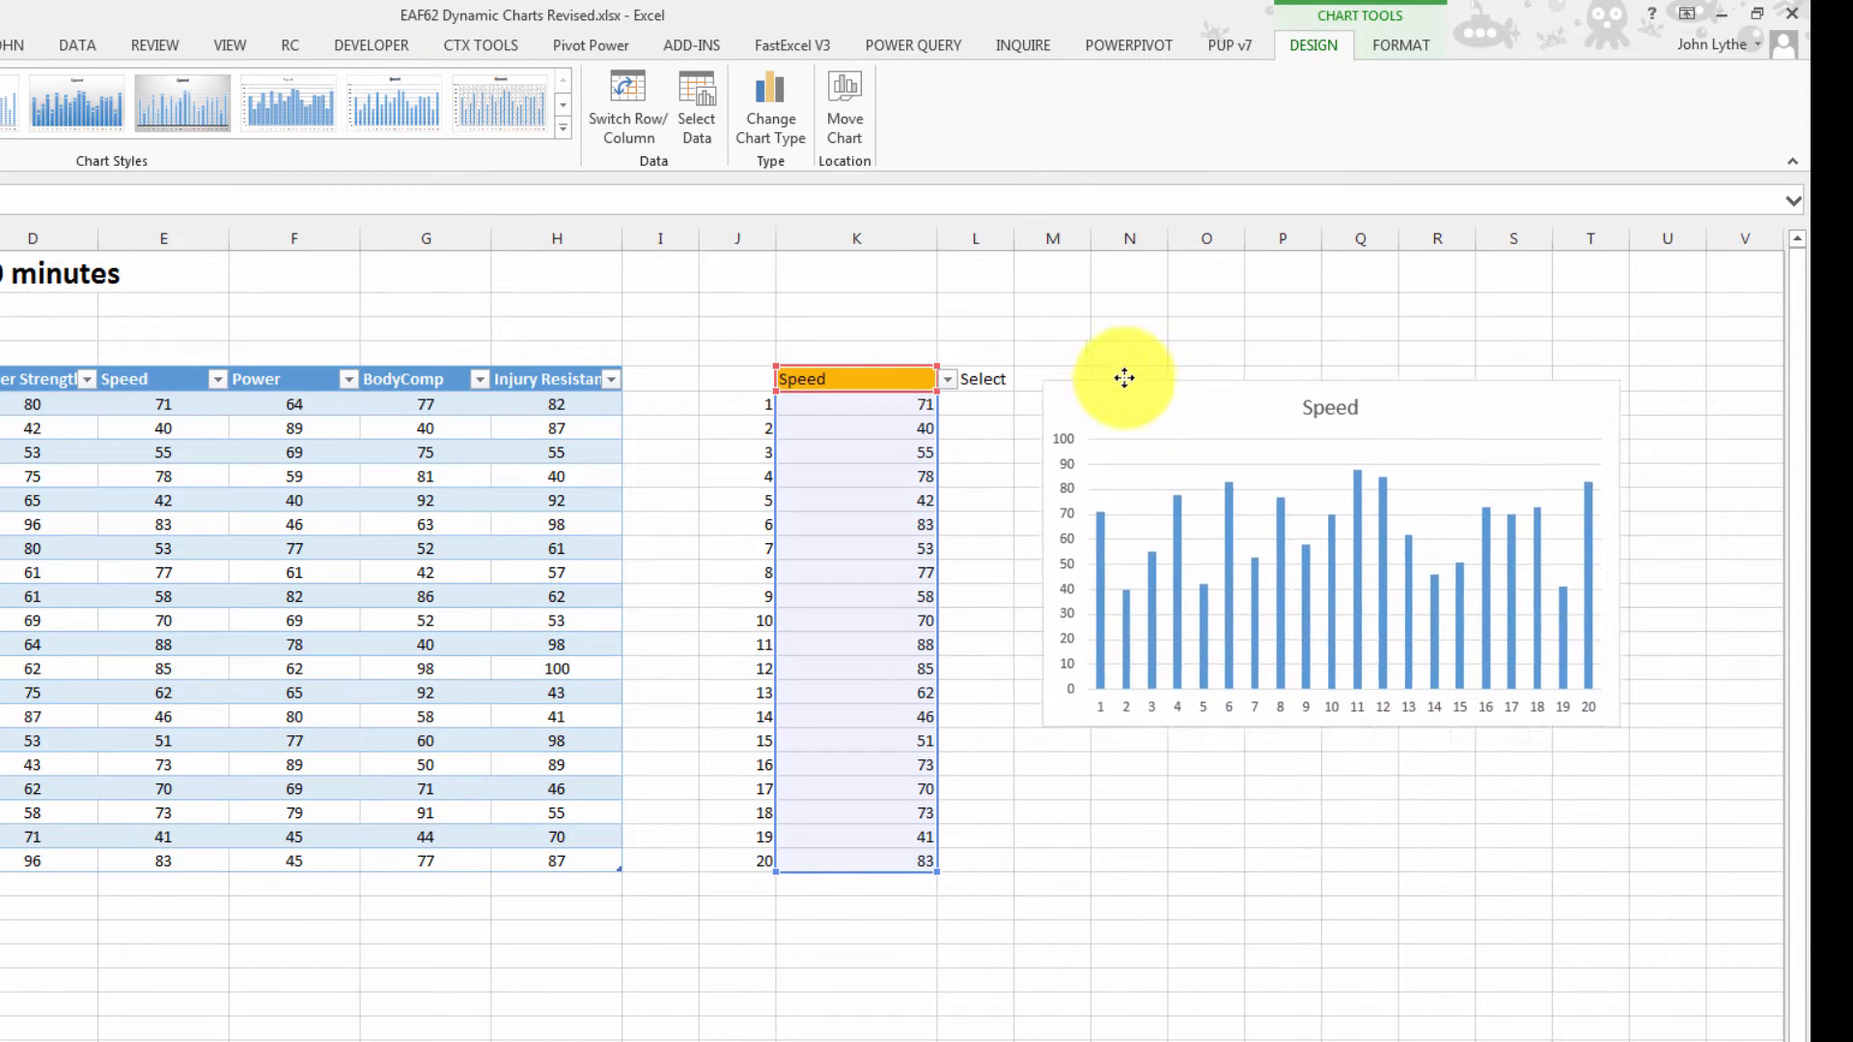
Position the column chart of the twenty lookup values beside column K
{"action": "left_click_drag", "start_coordinate": [1124, 378], "coordinate": [1141, 407]}
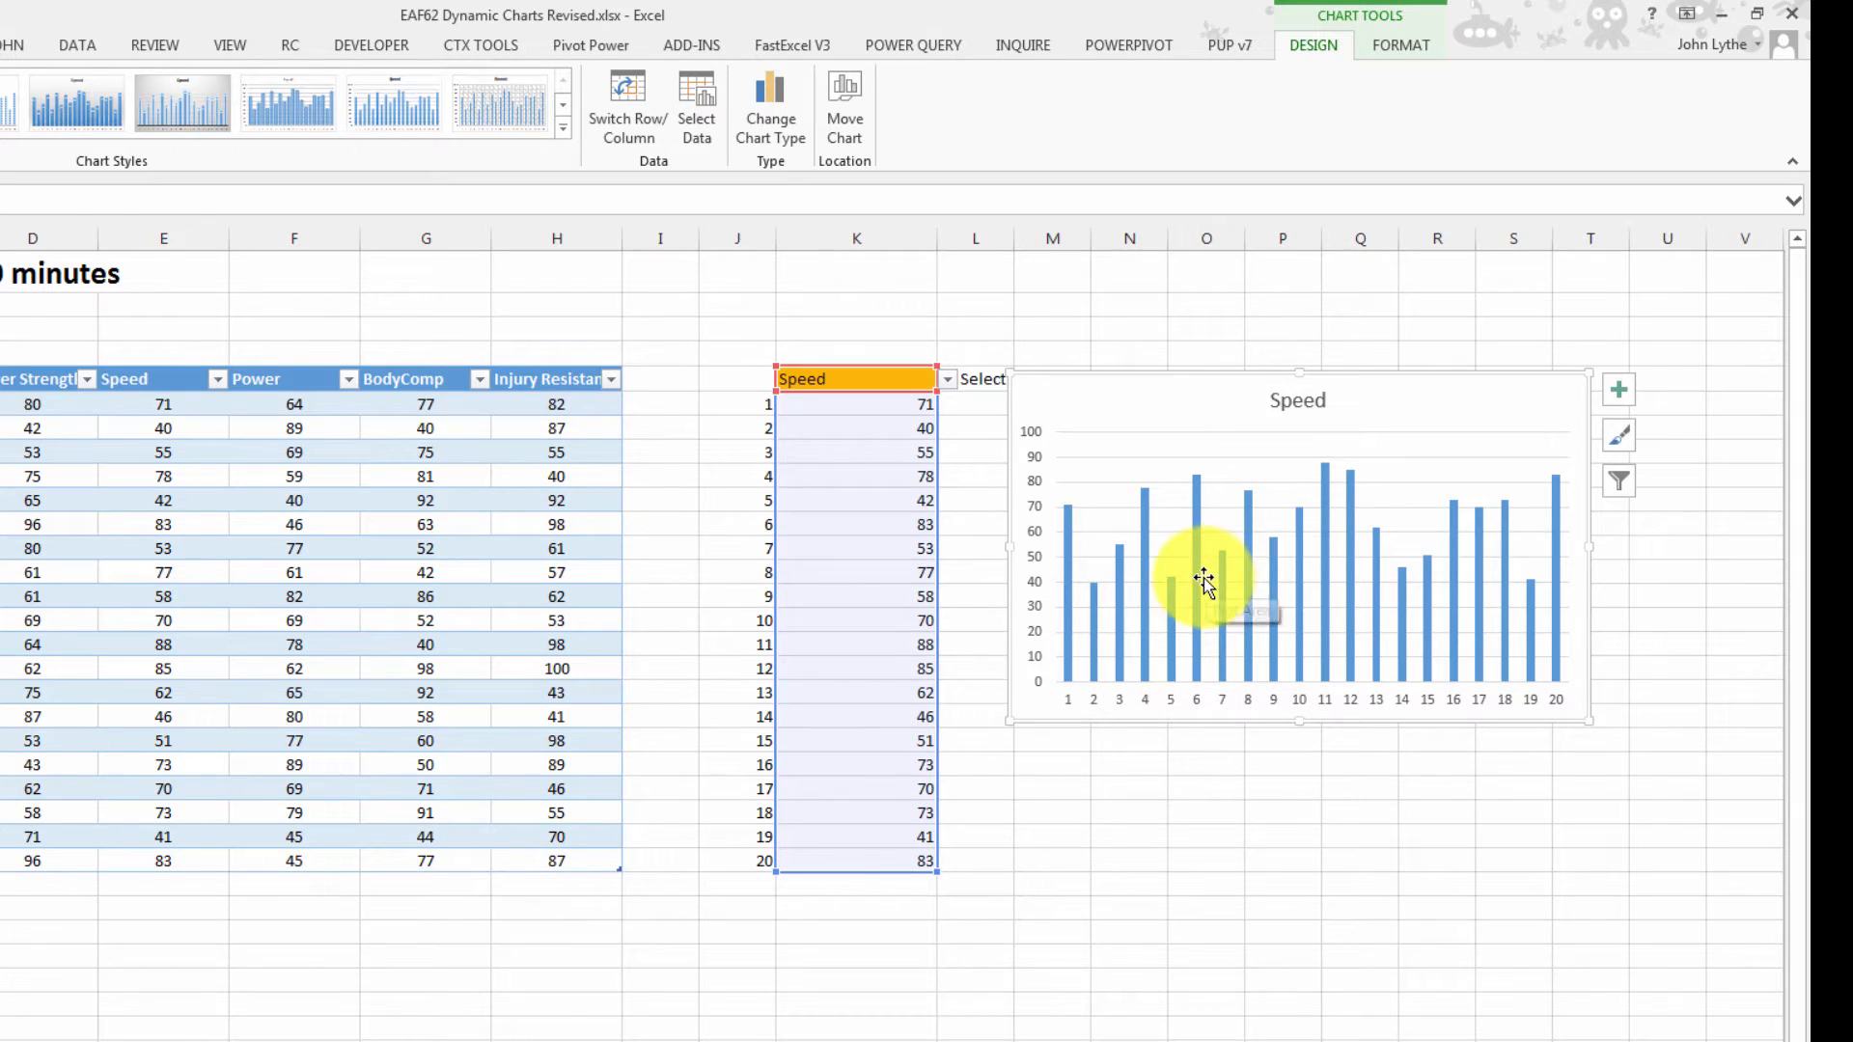
Set the chart's horizontal axis labels to the athlete names in A6:A25 via Select Data
{"action": "right_click", "coordinate": [1203, 579]}
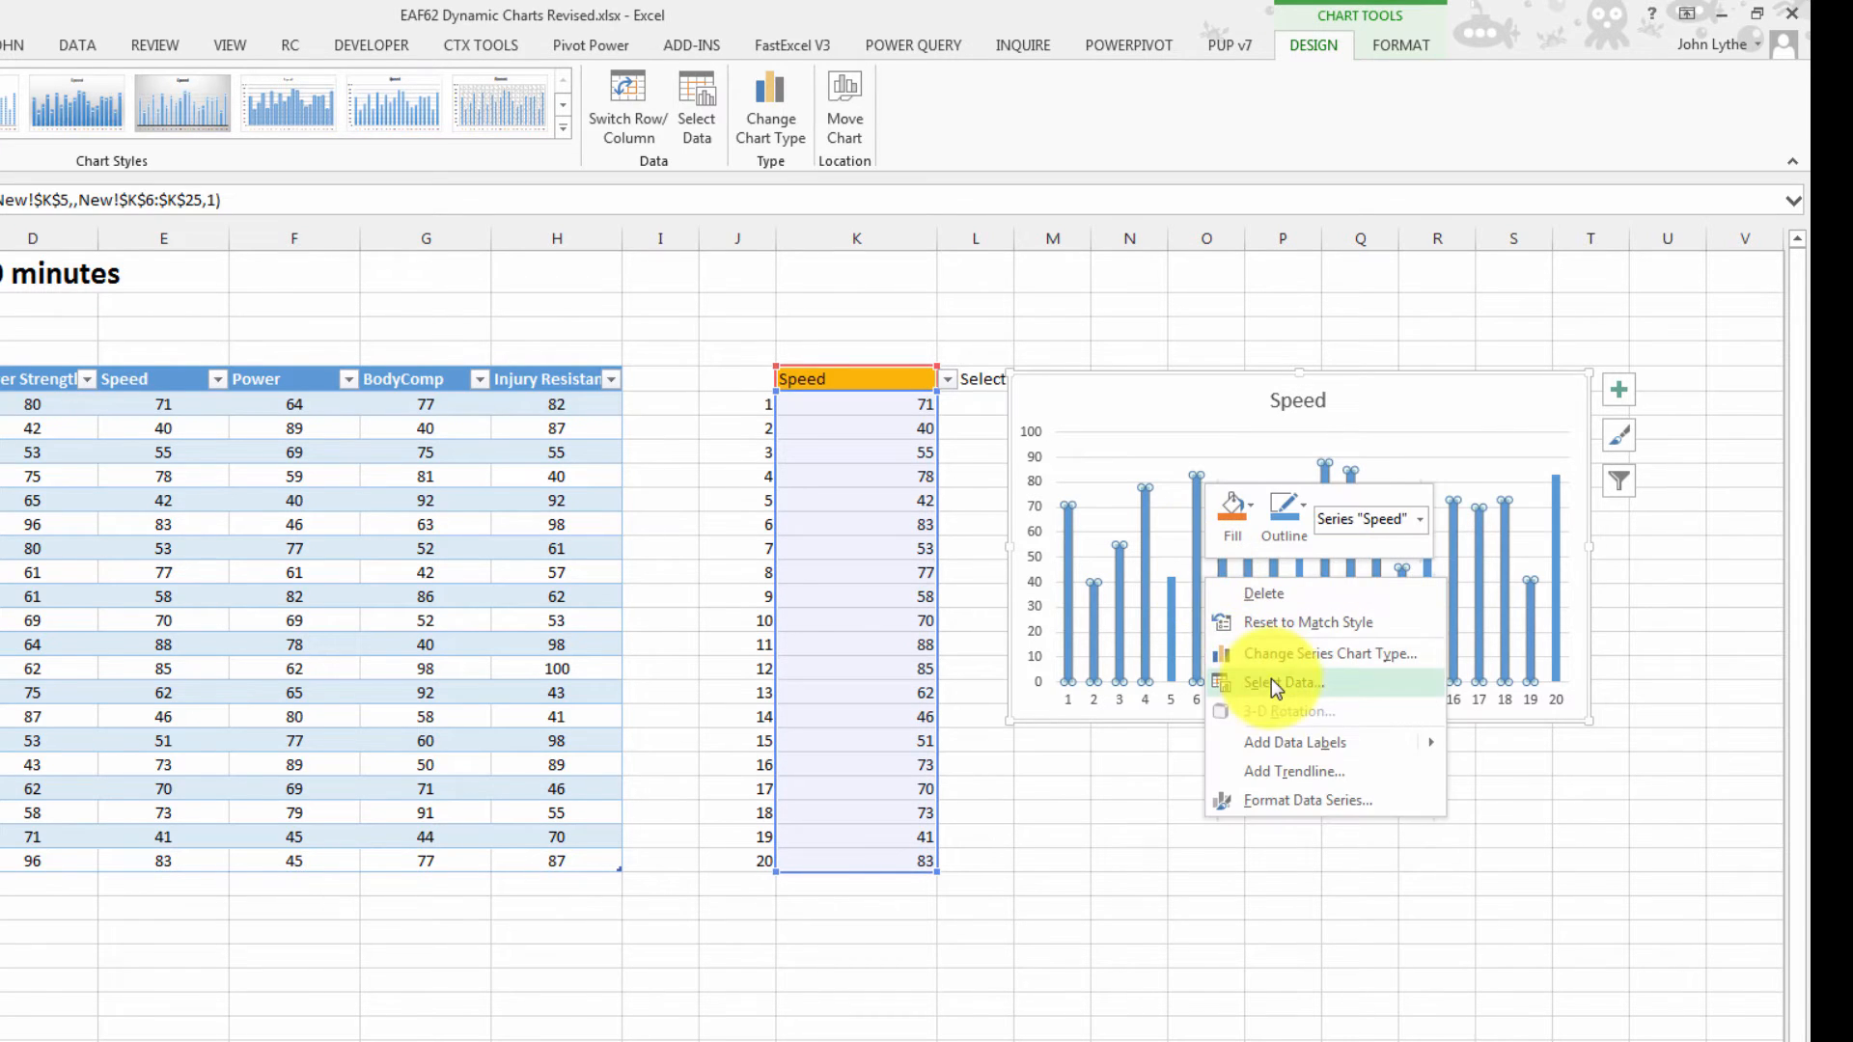
{"action": "left_click", "coordinate": [1282, 682]}
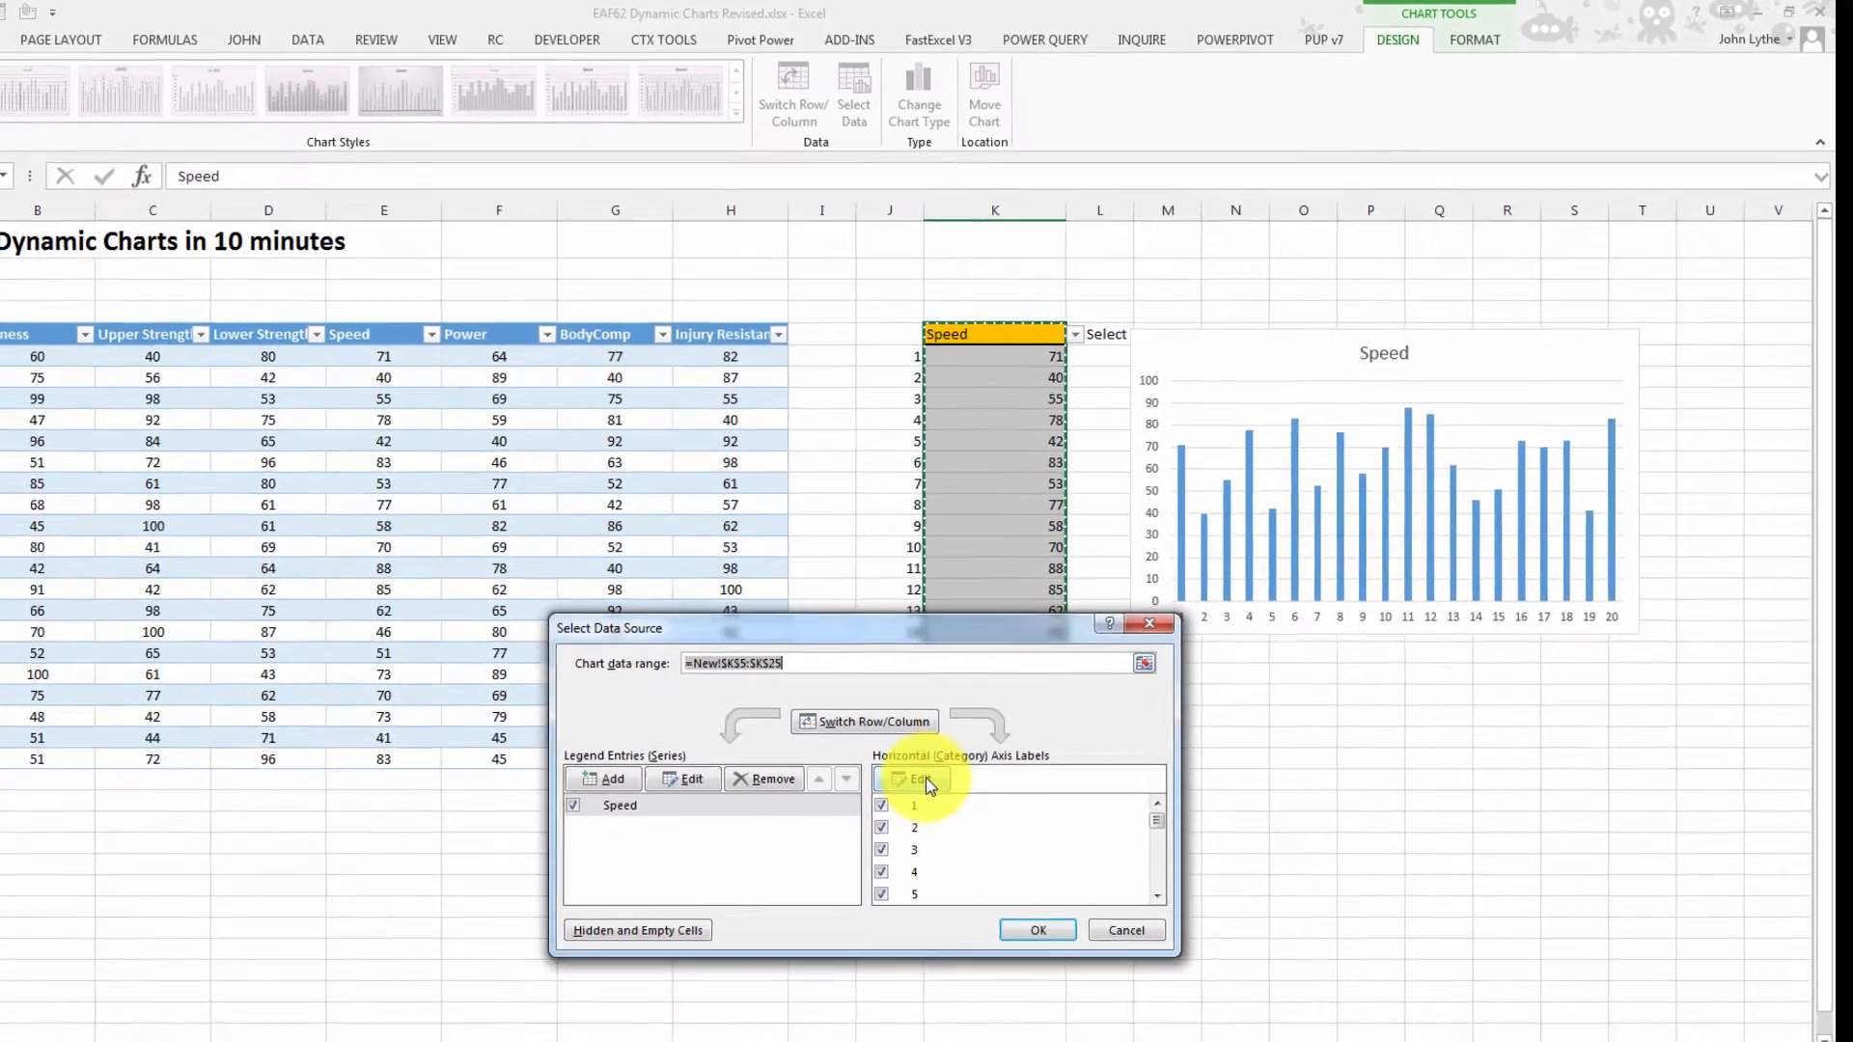
{"action": "left_click", "coordinate": [923, 778]}
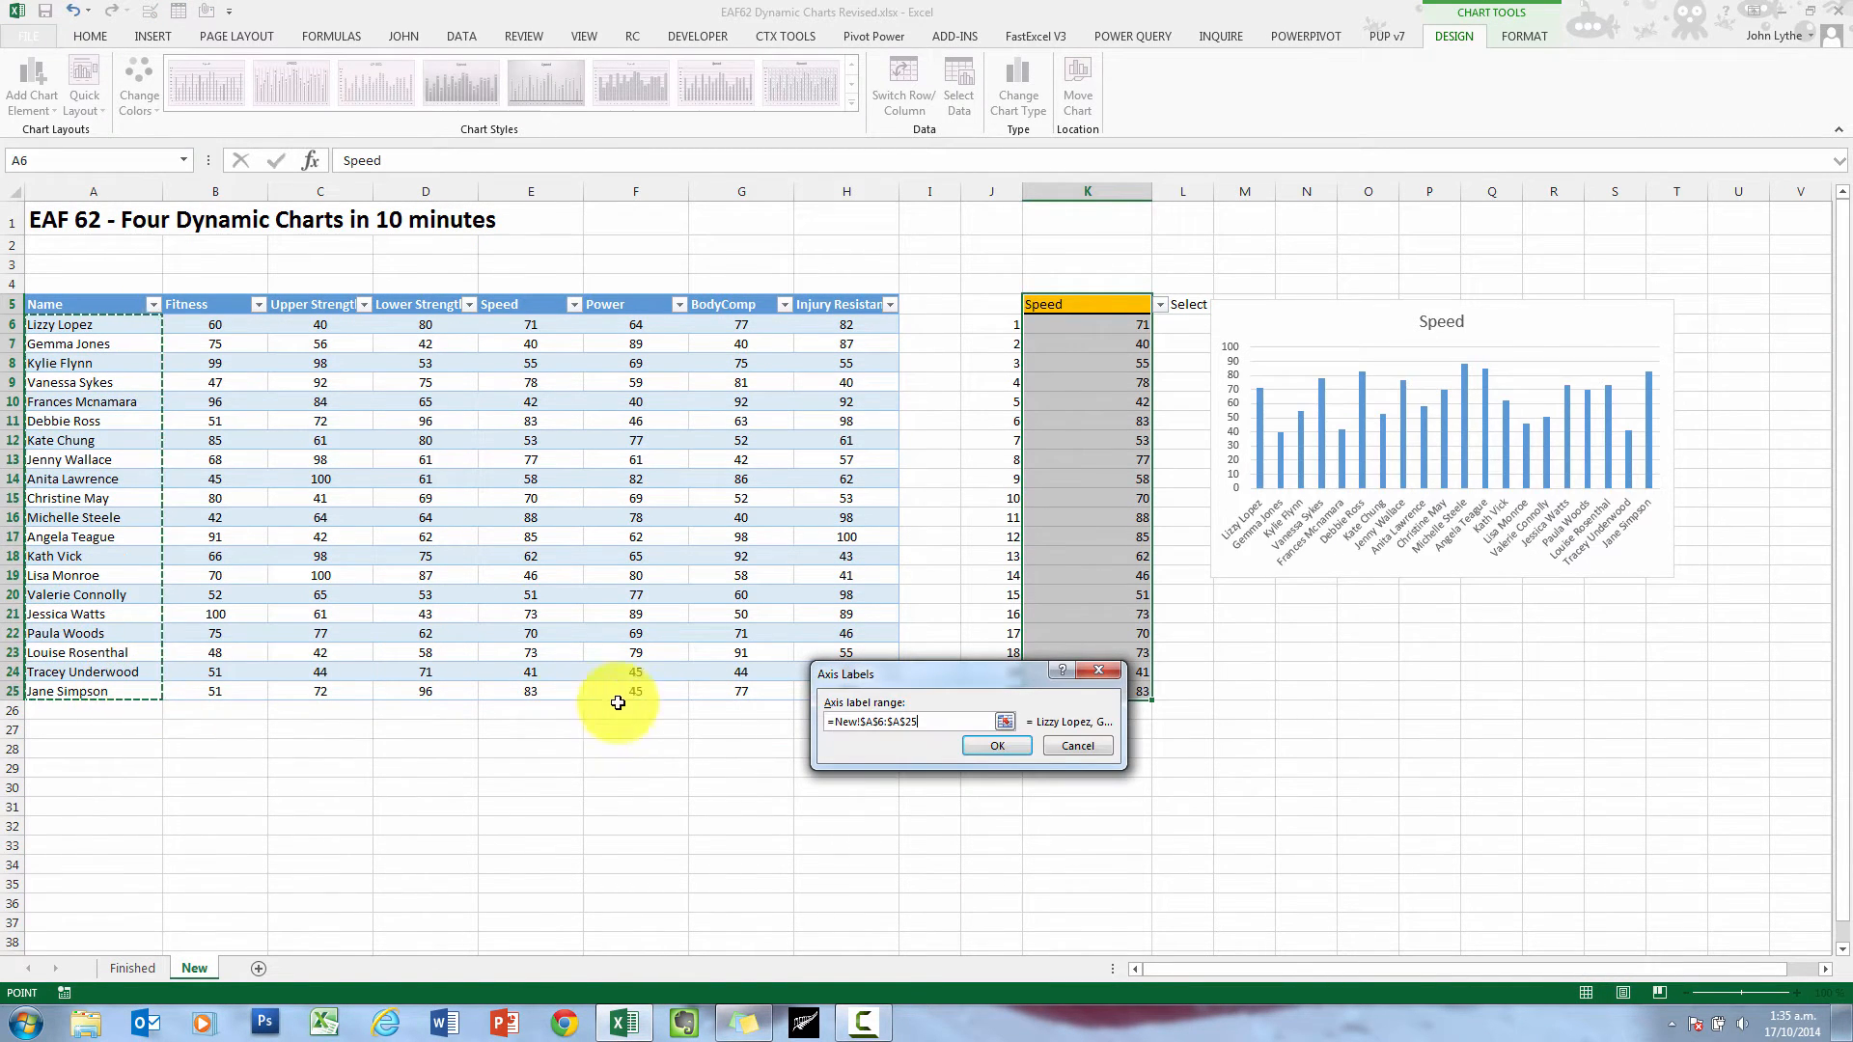
{"action": "left_click", "coordinate": [996, 745]}
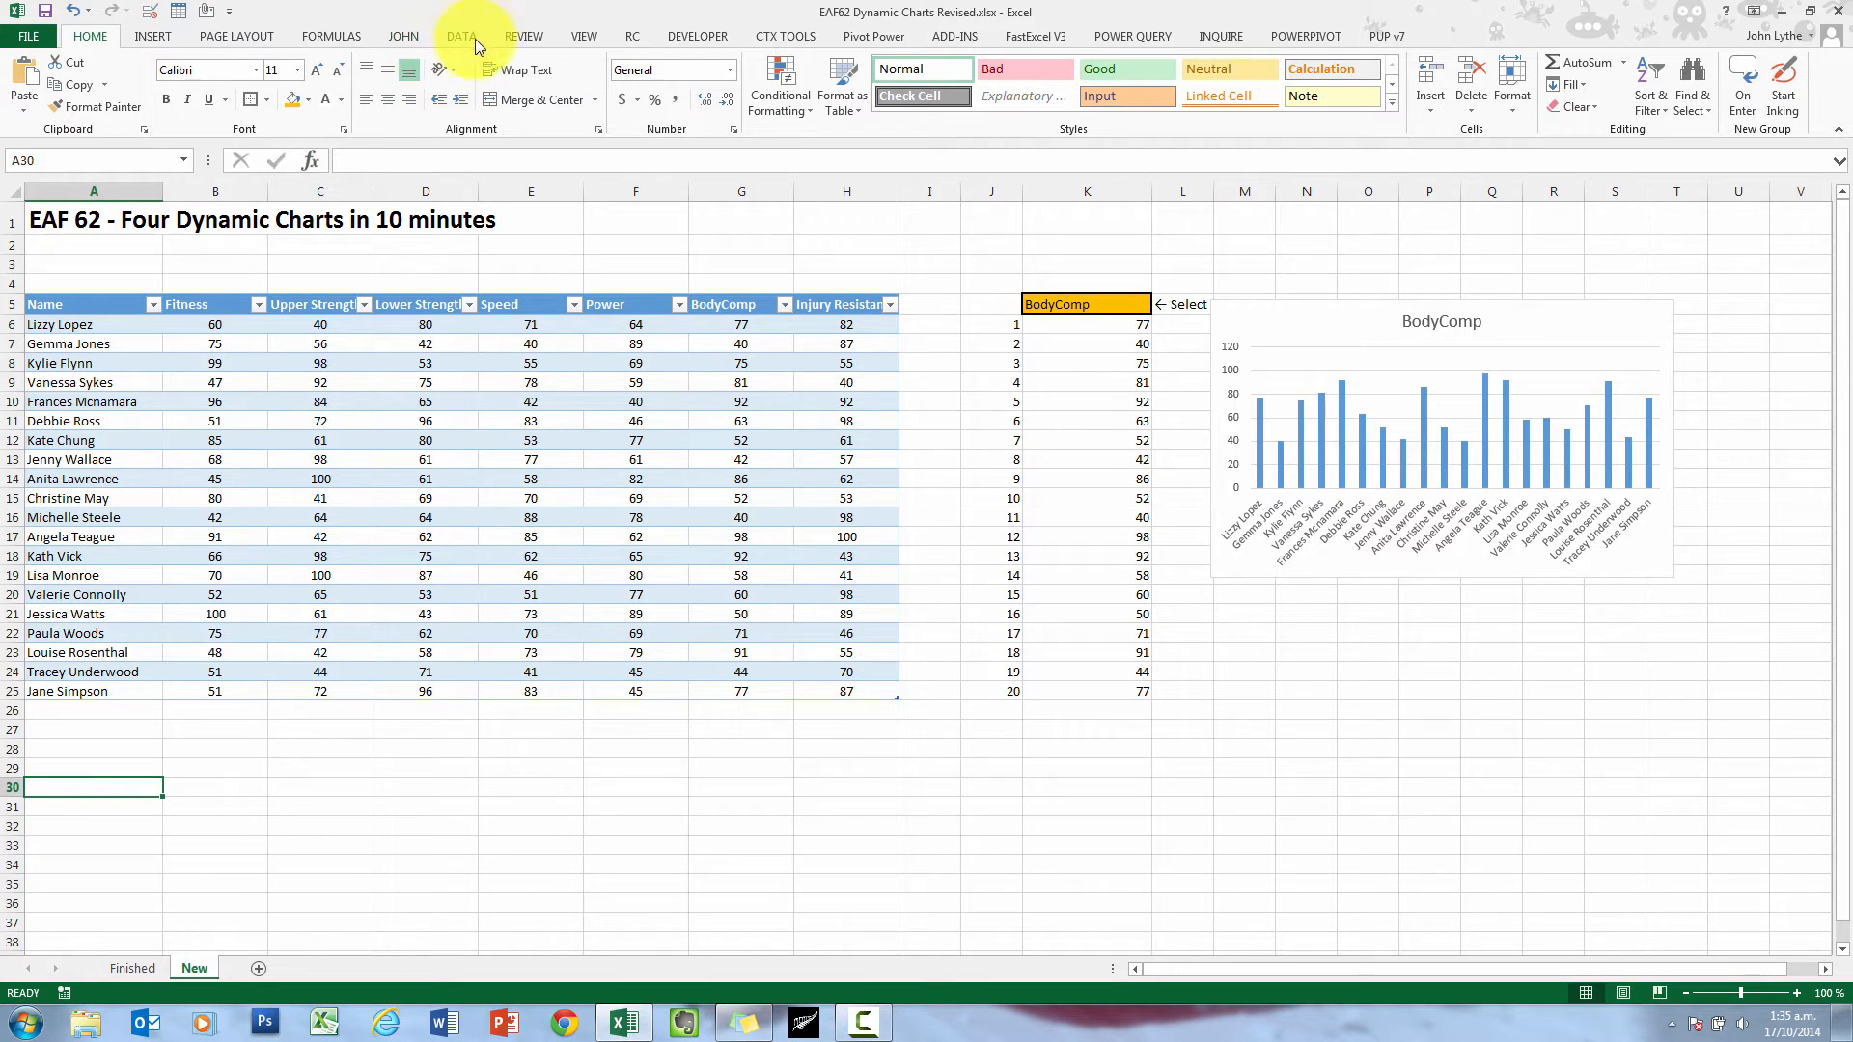
Validate A30 as a list sourced from =$A$6:$A$25
{"action": "left_click", "coordinate": [461, 34]}
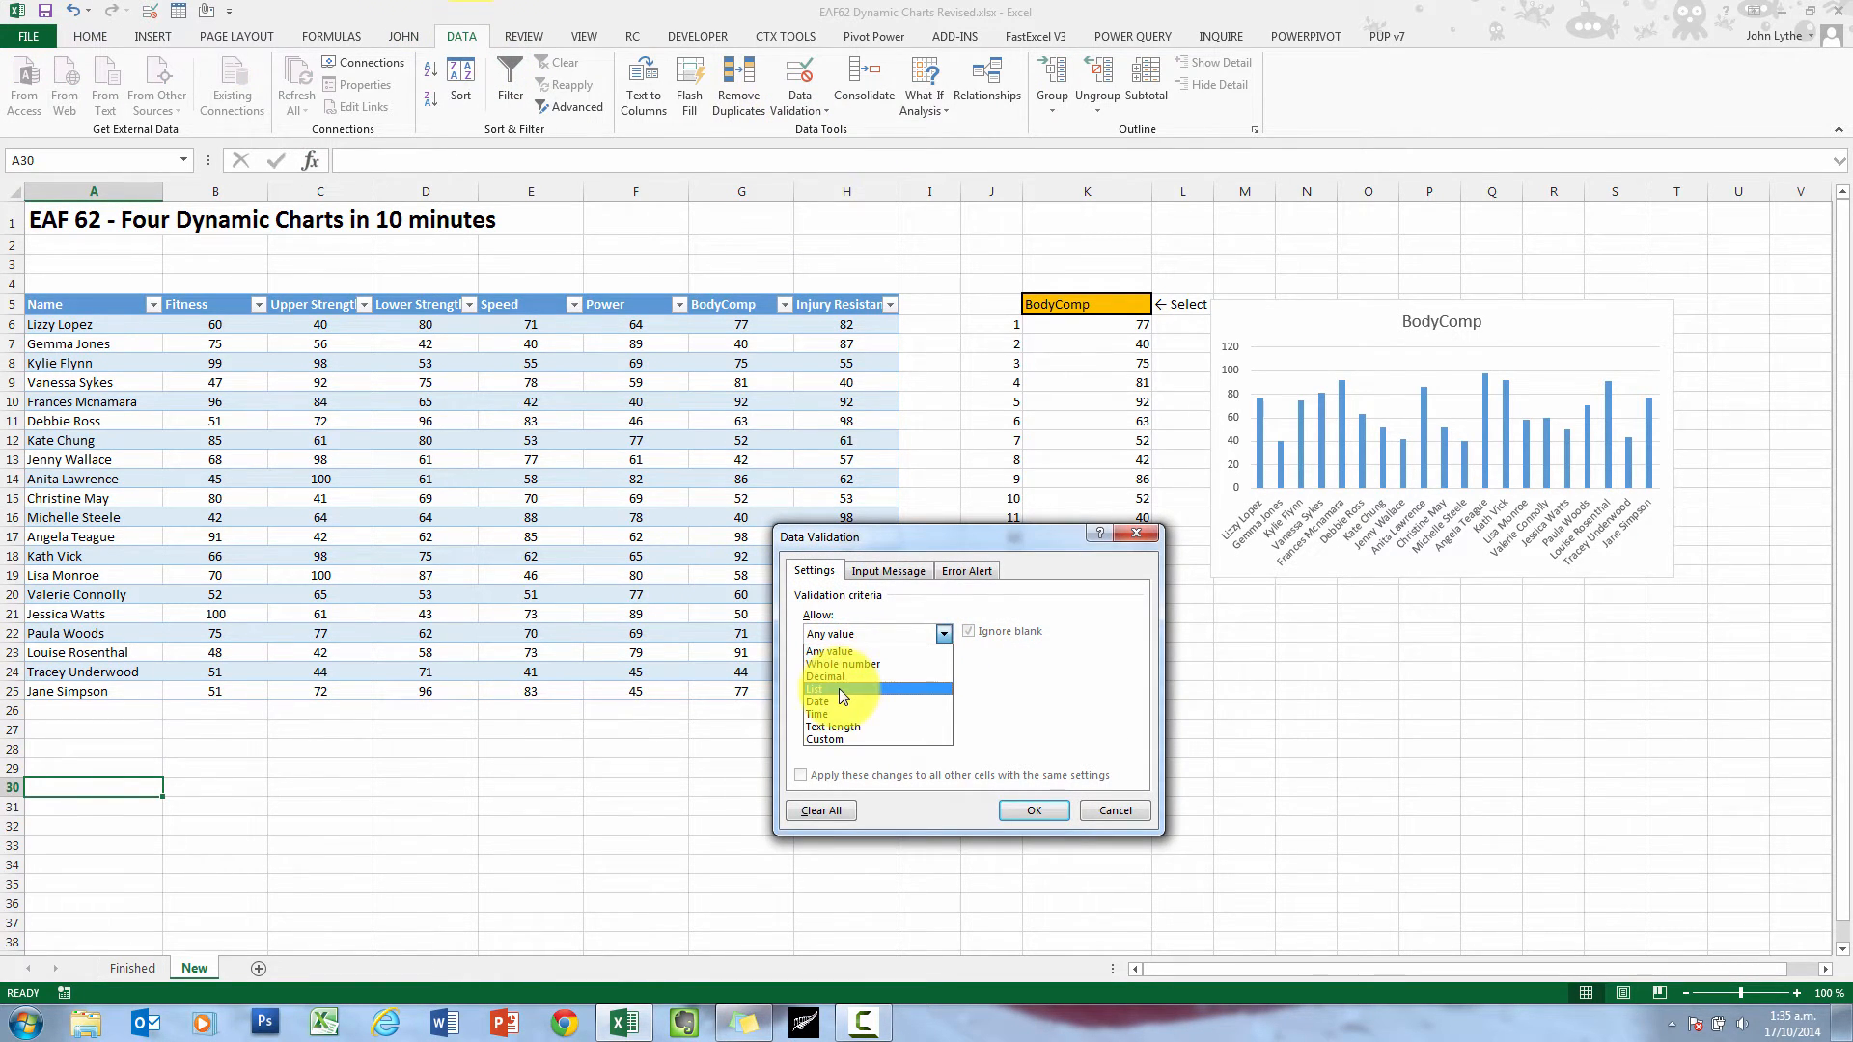
{"action": "left_click", "coordinate": [816, 690]}
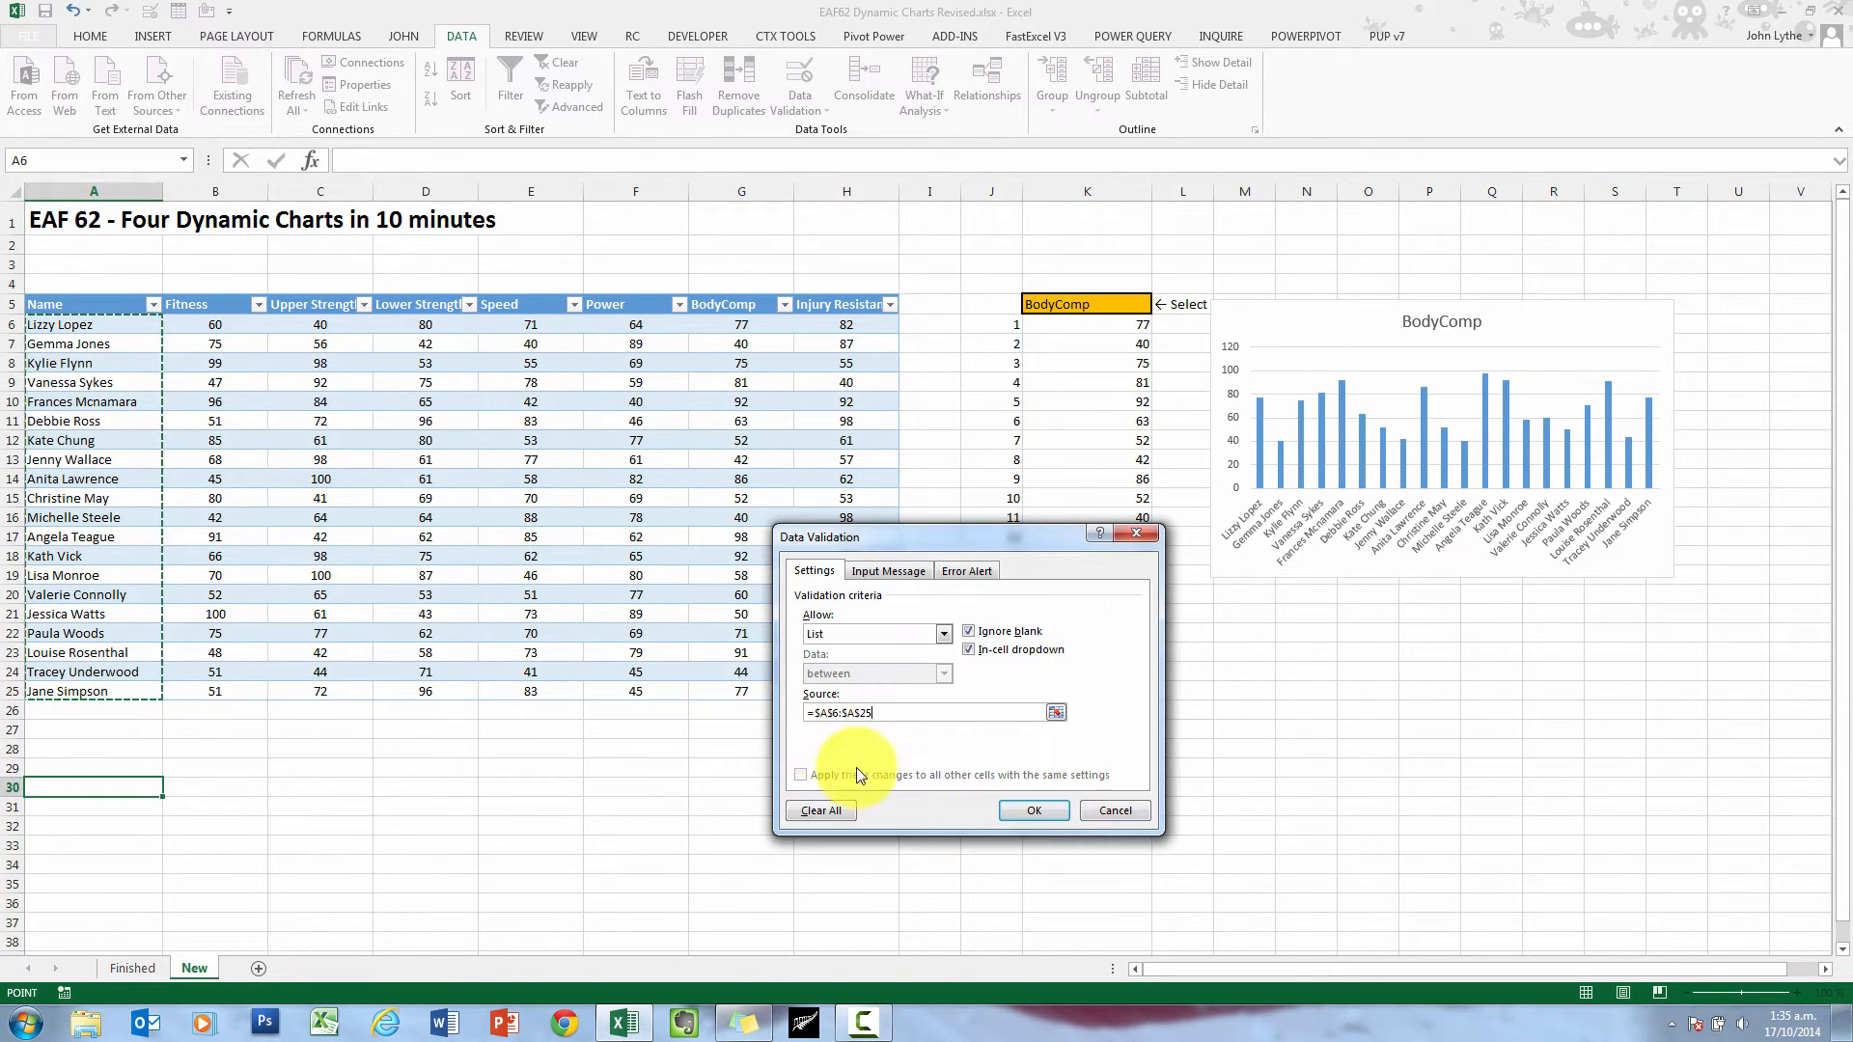
{"action": "left_click", "coordinate": [1031, 811]}
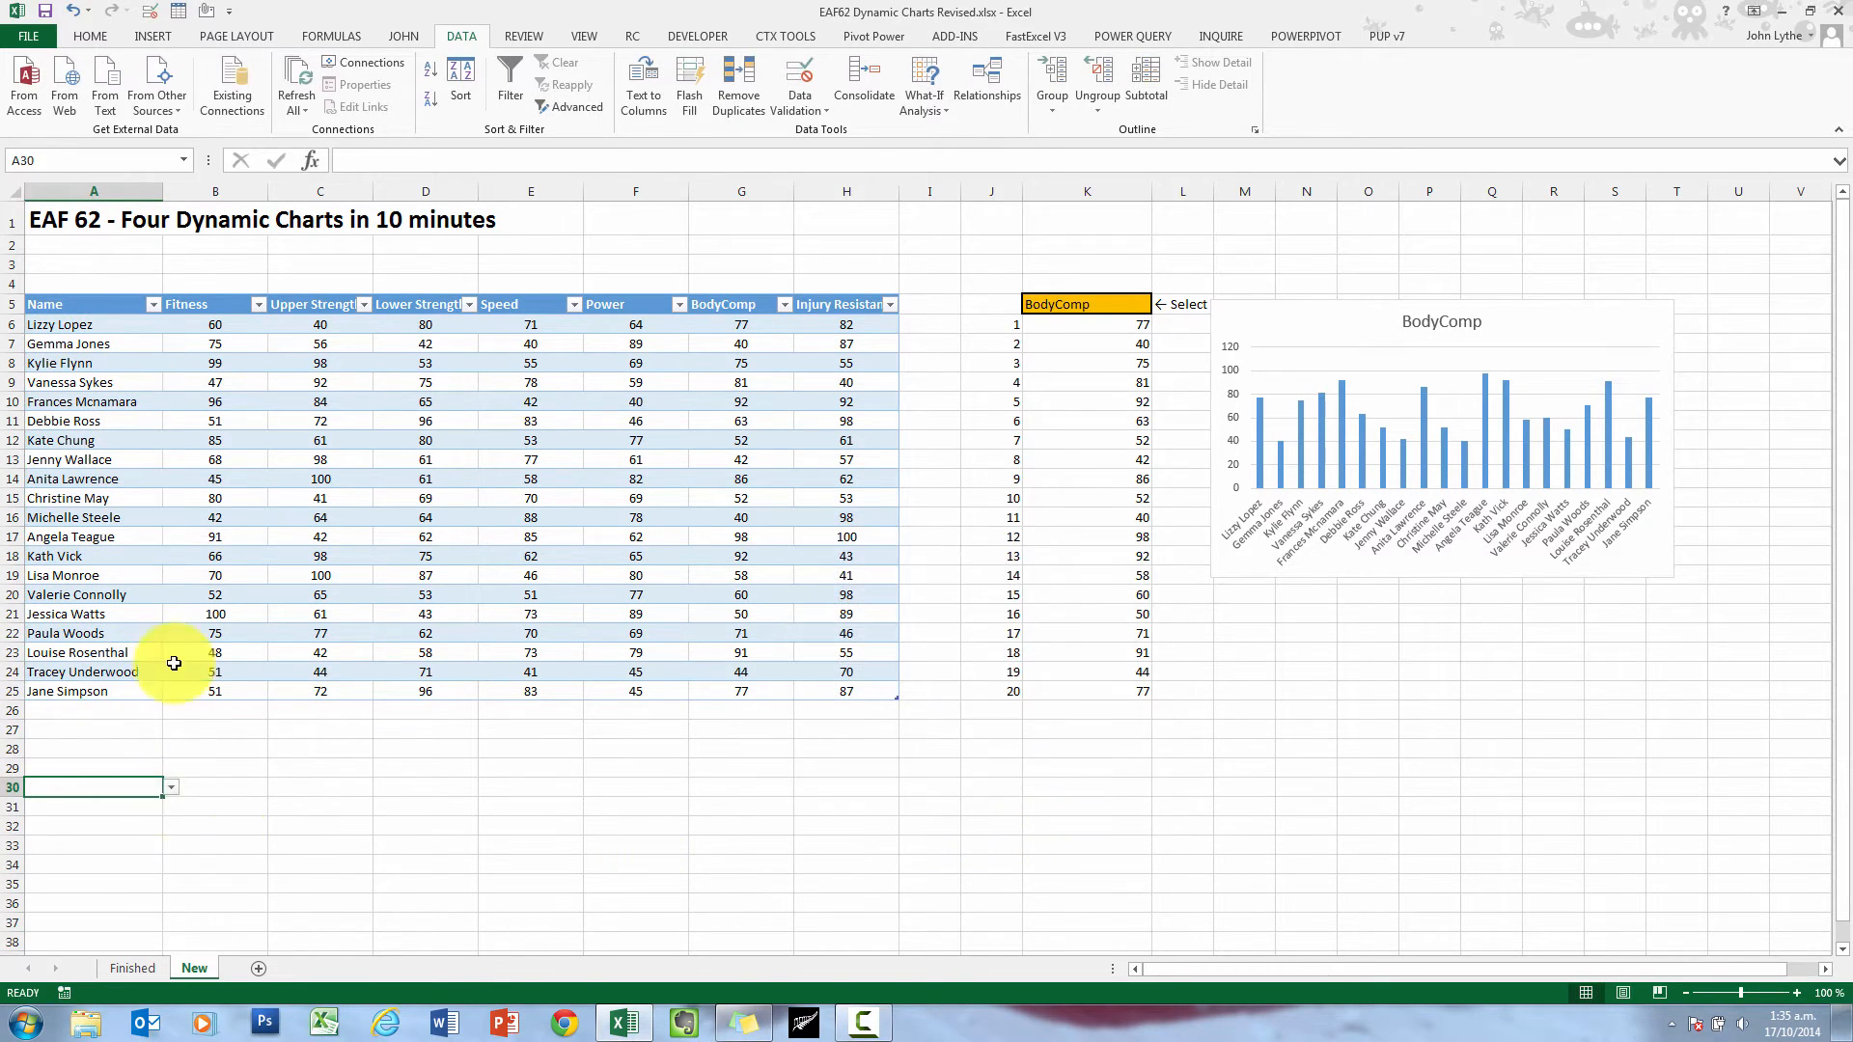
{"action": "left_click", "coordinate": [89, 35]}
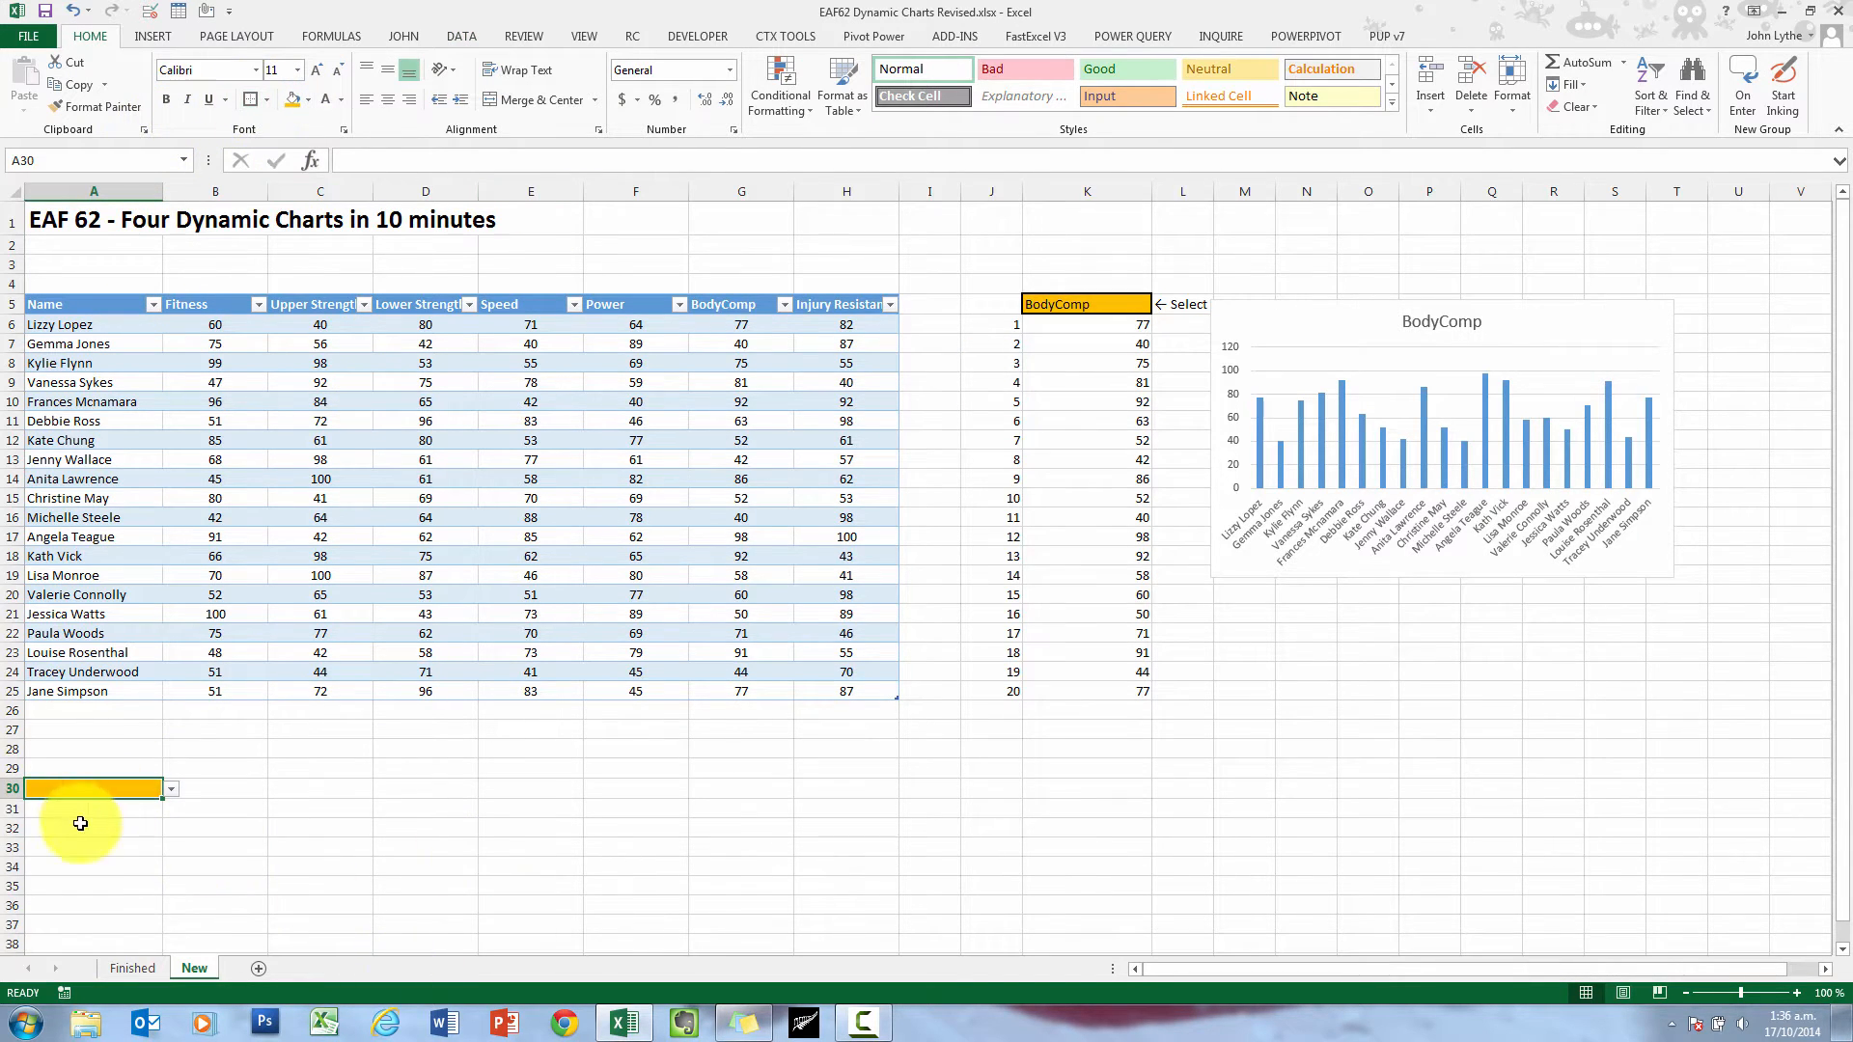
{"action": "left_click", "coordinate": [214, 787]}
{"action": "type", "text": "← Select"}
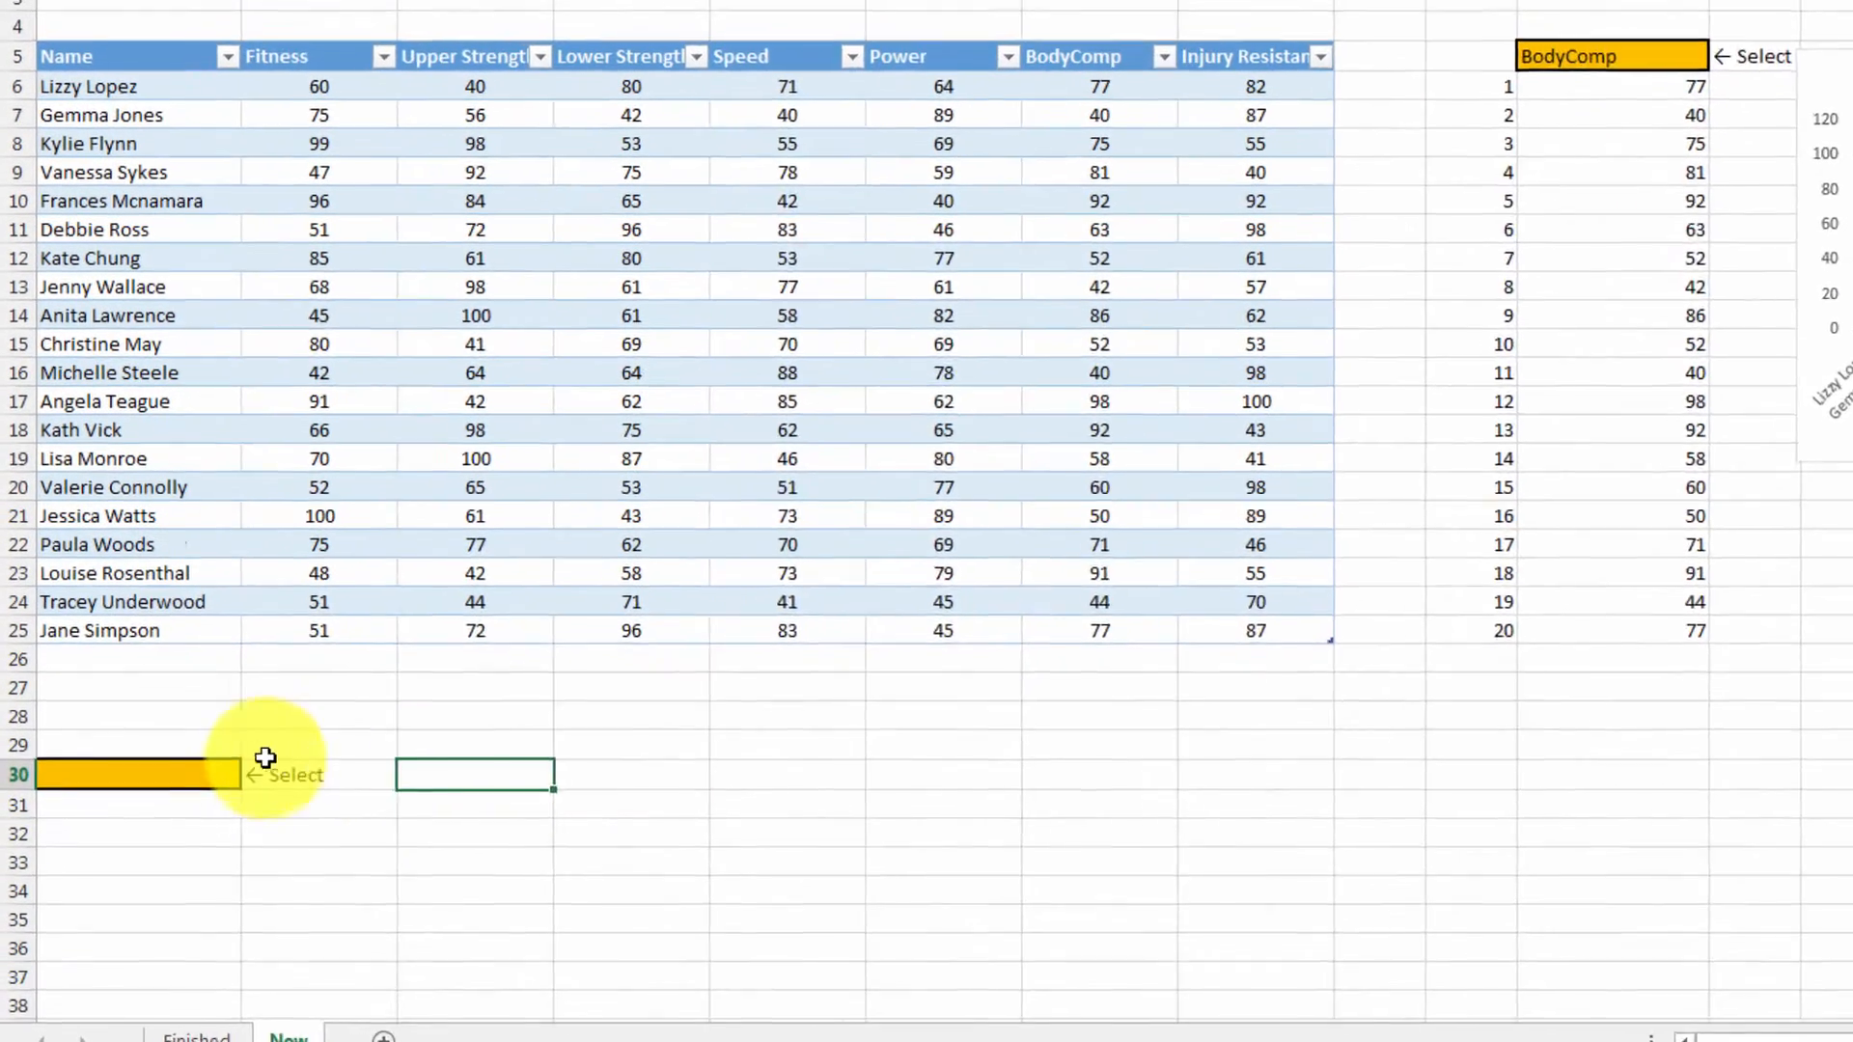
{"action": "left_click", "coordinate": [266, 776]}
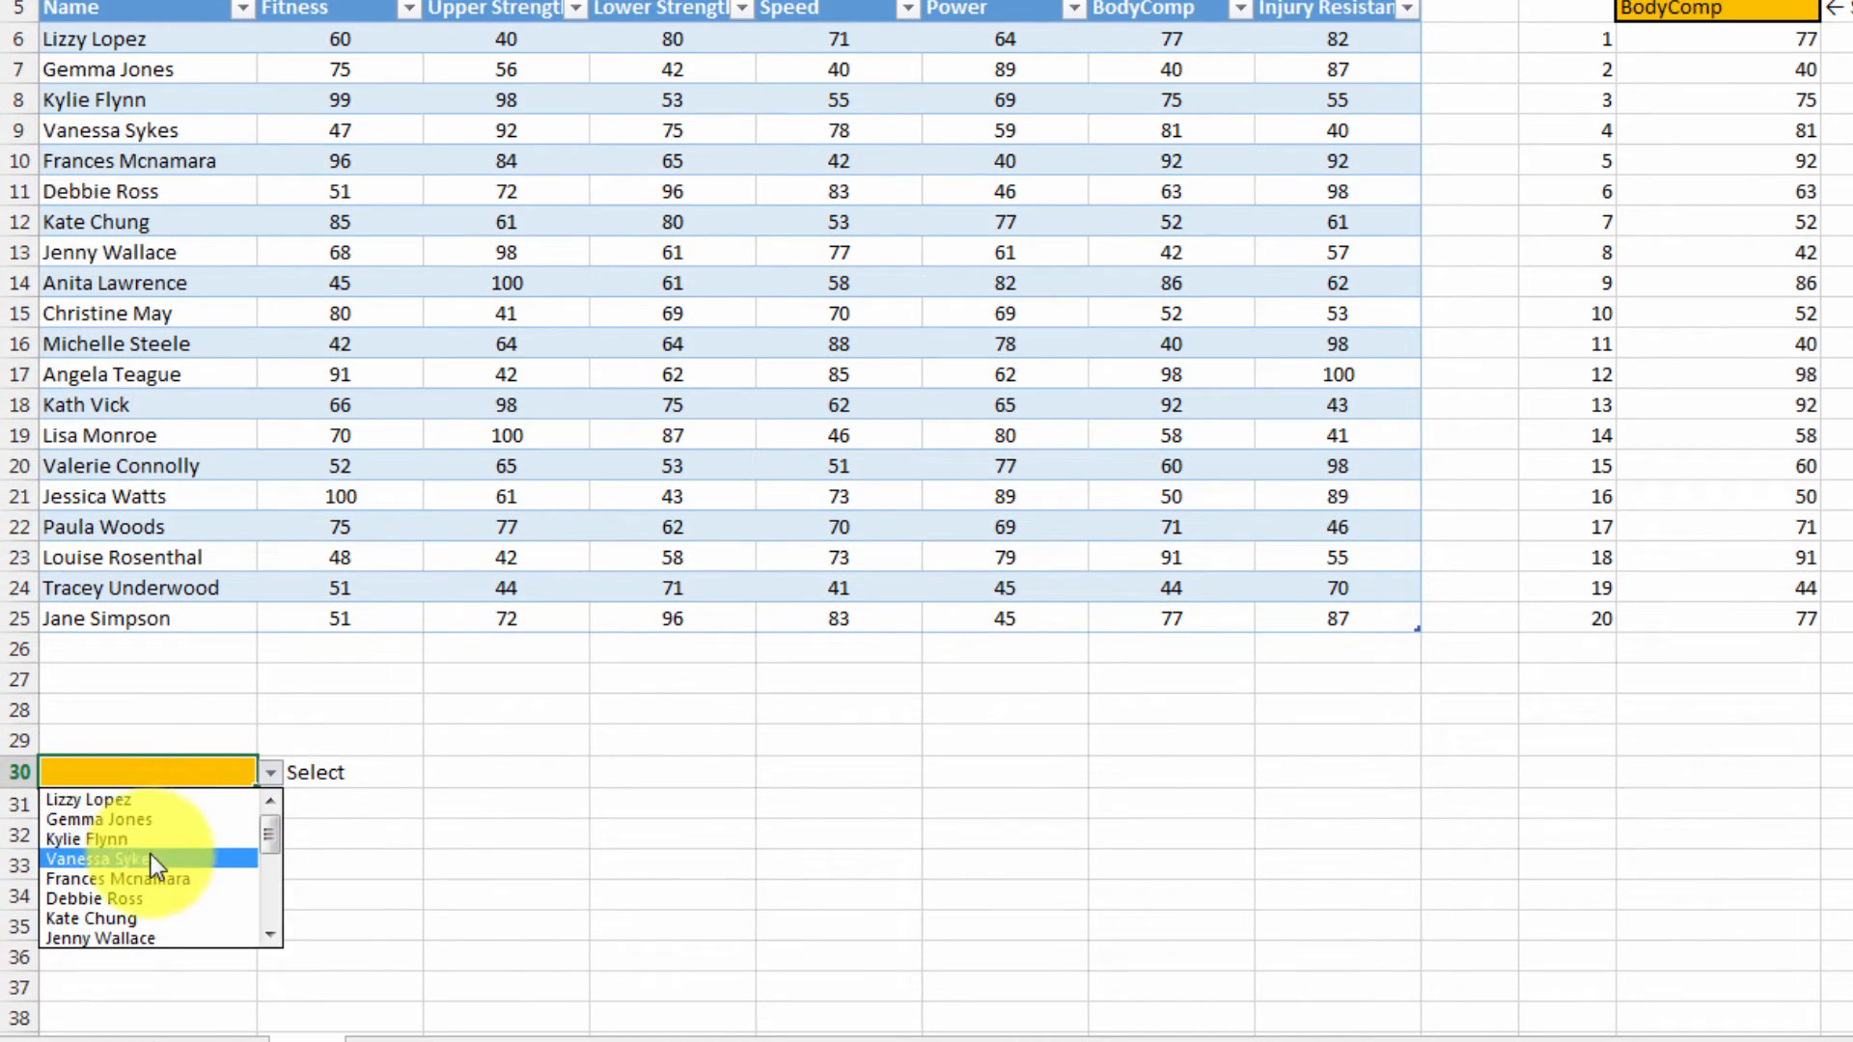
{"action": "left_click", "coordinate": [108, 859]}
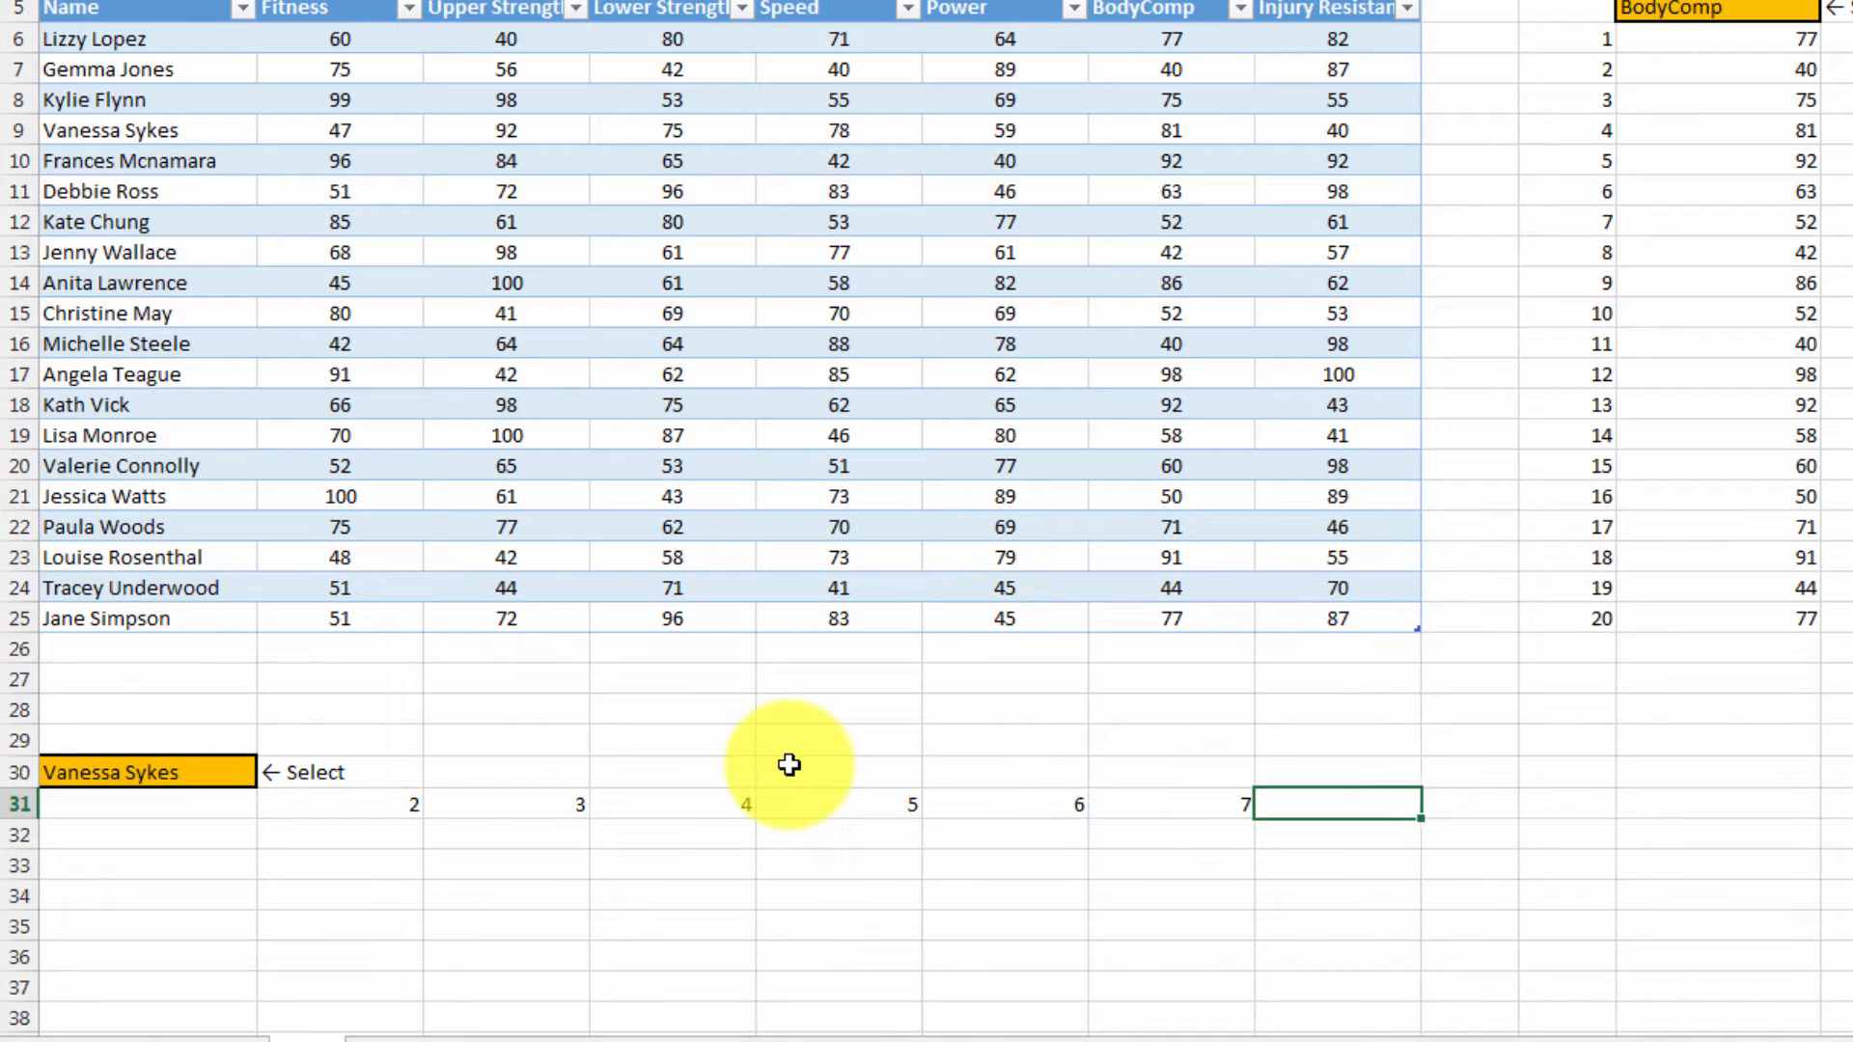
Begin B32 with =INDEX(Database,MATCH( for the athlete lookup
{"action": "type", "text": "8"}
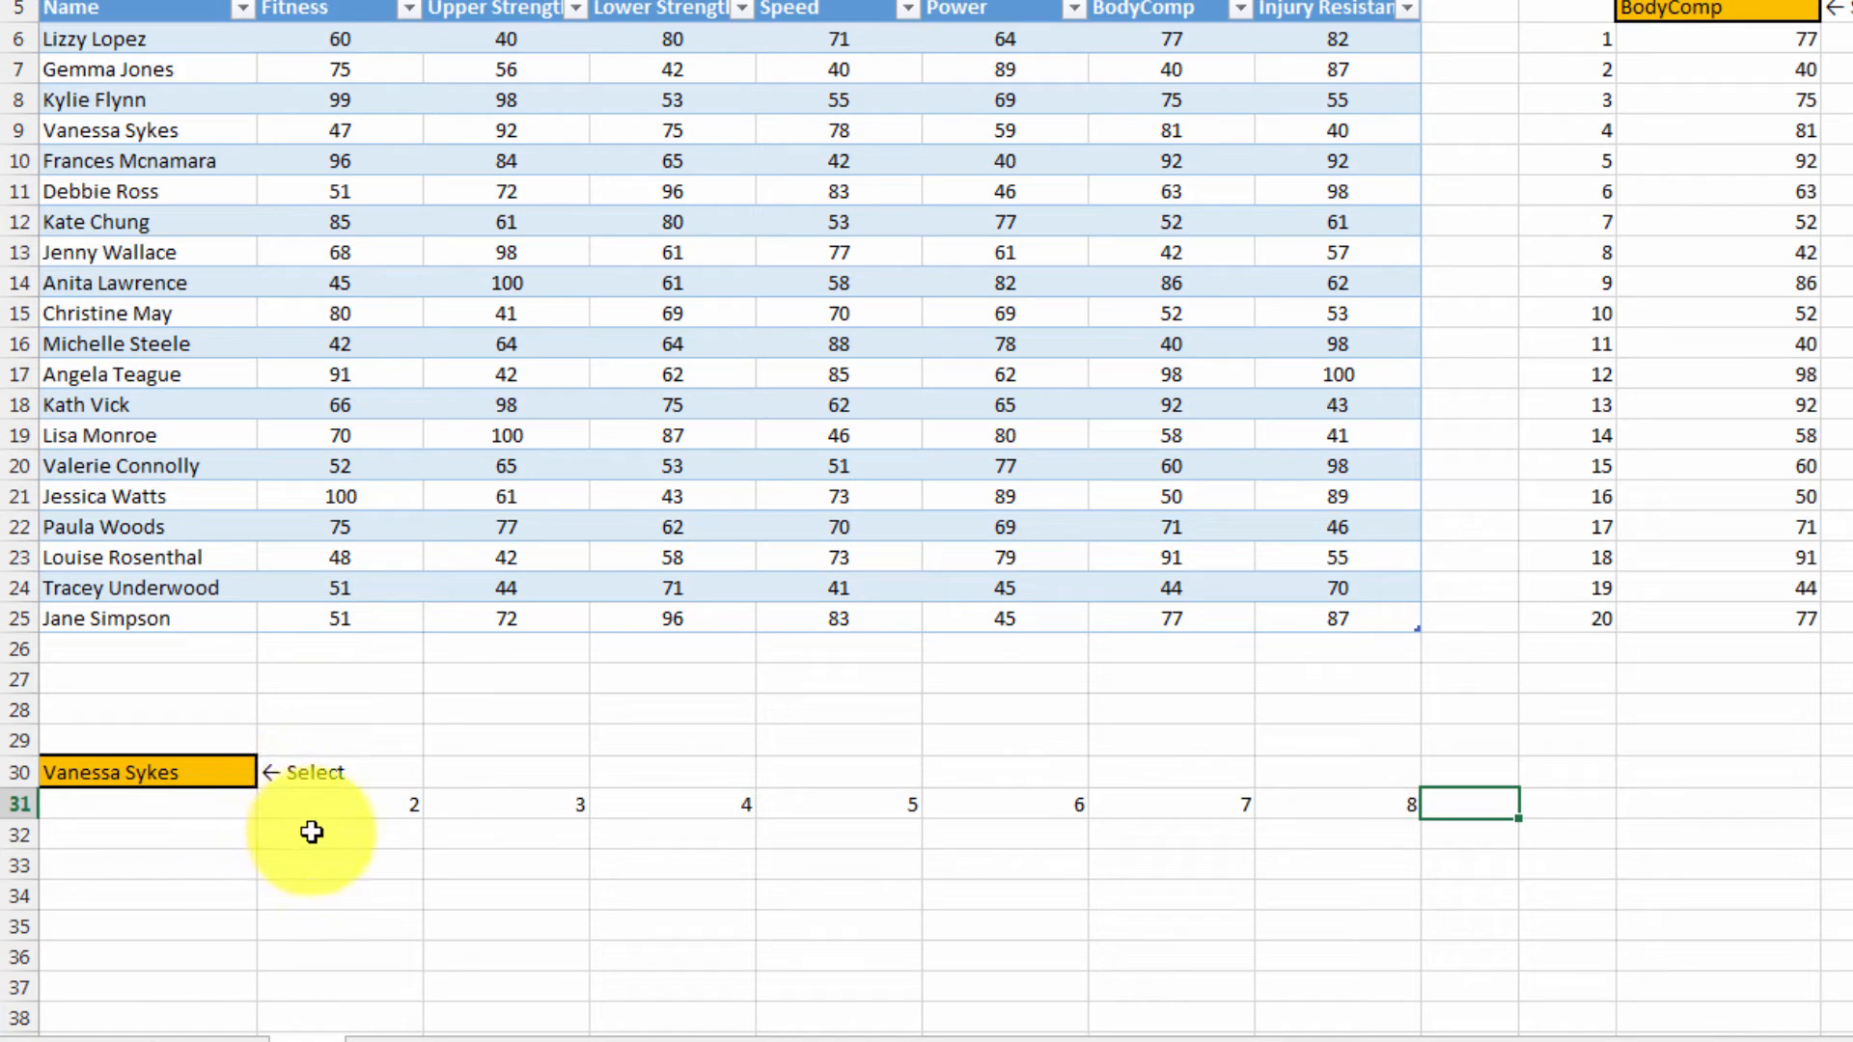
{"action": "type", "text": "=i"}
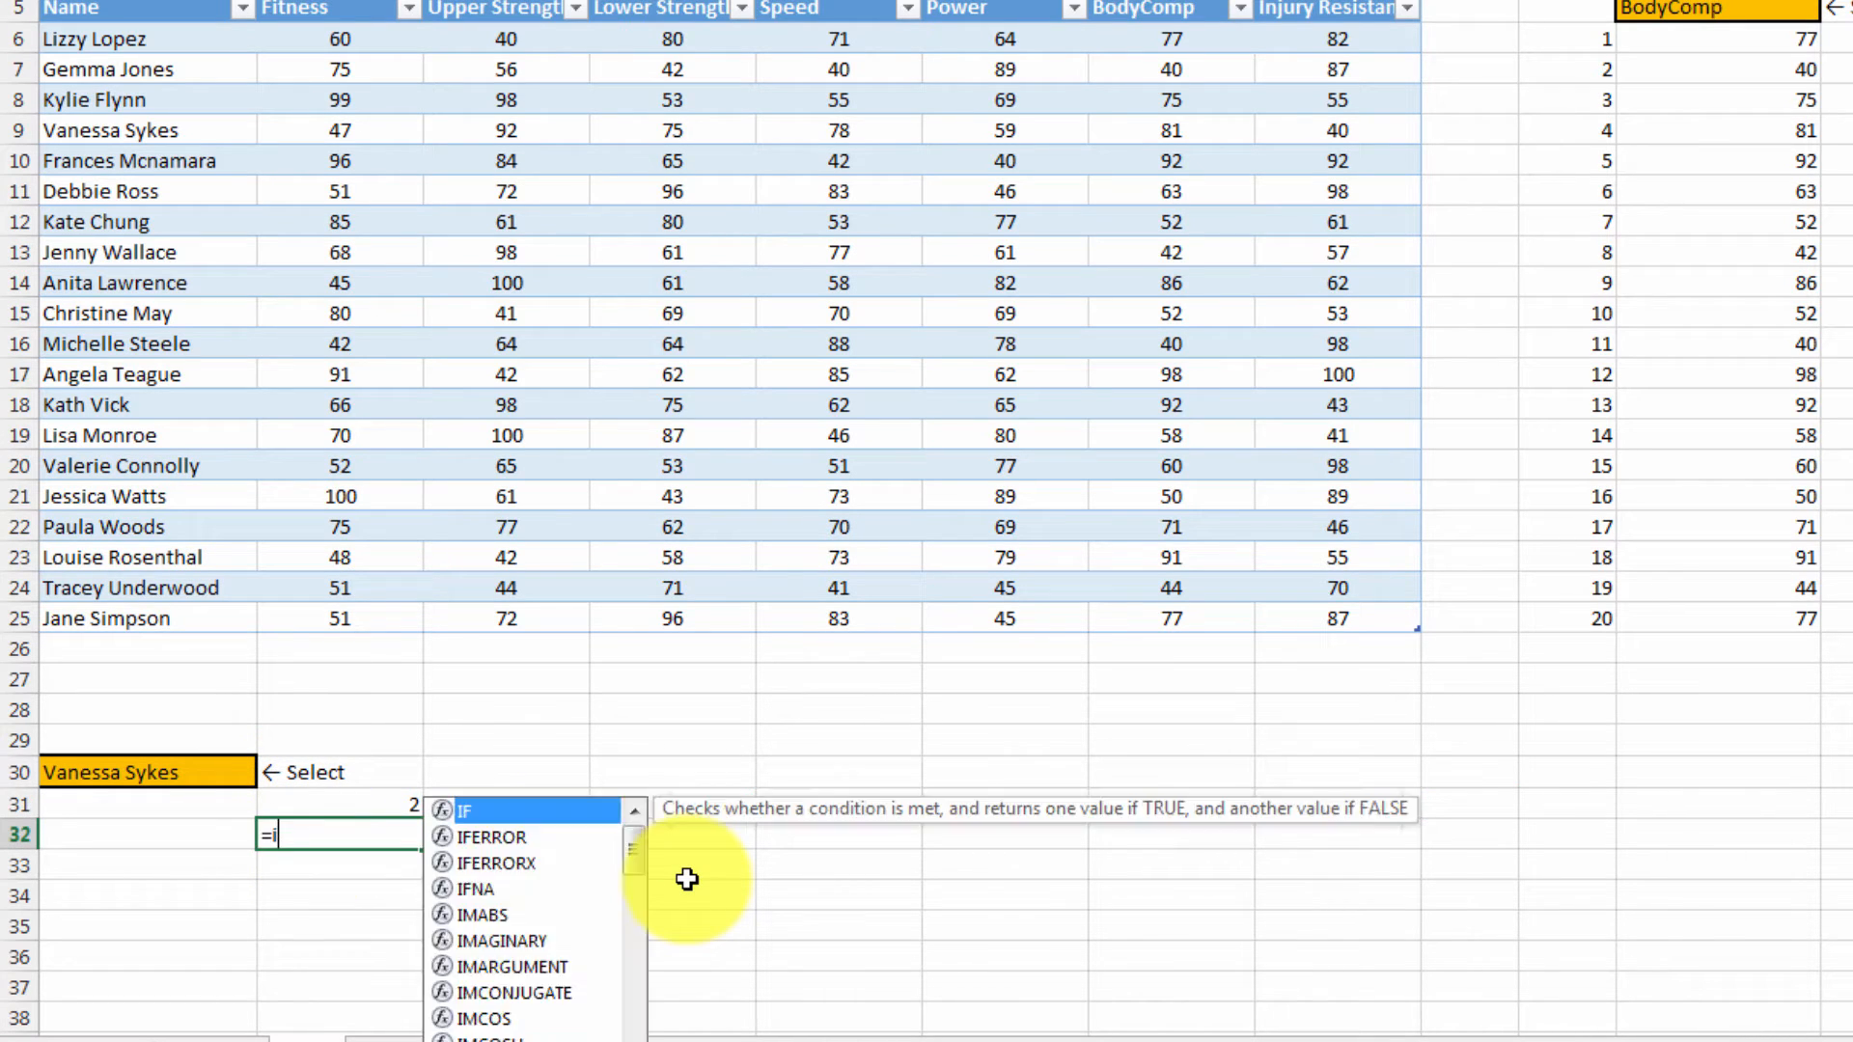
{"action": "type", "text": "ndex("}
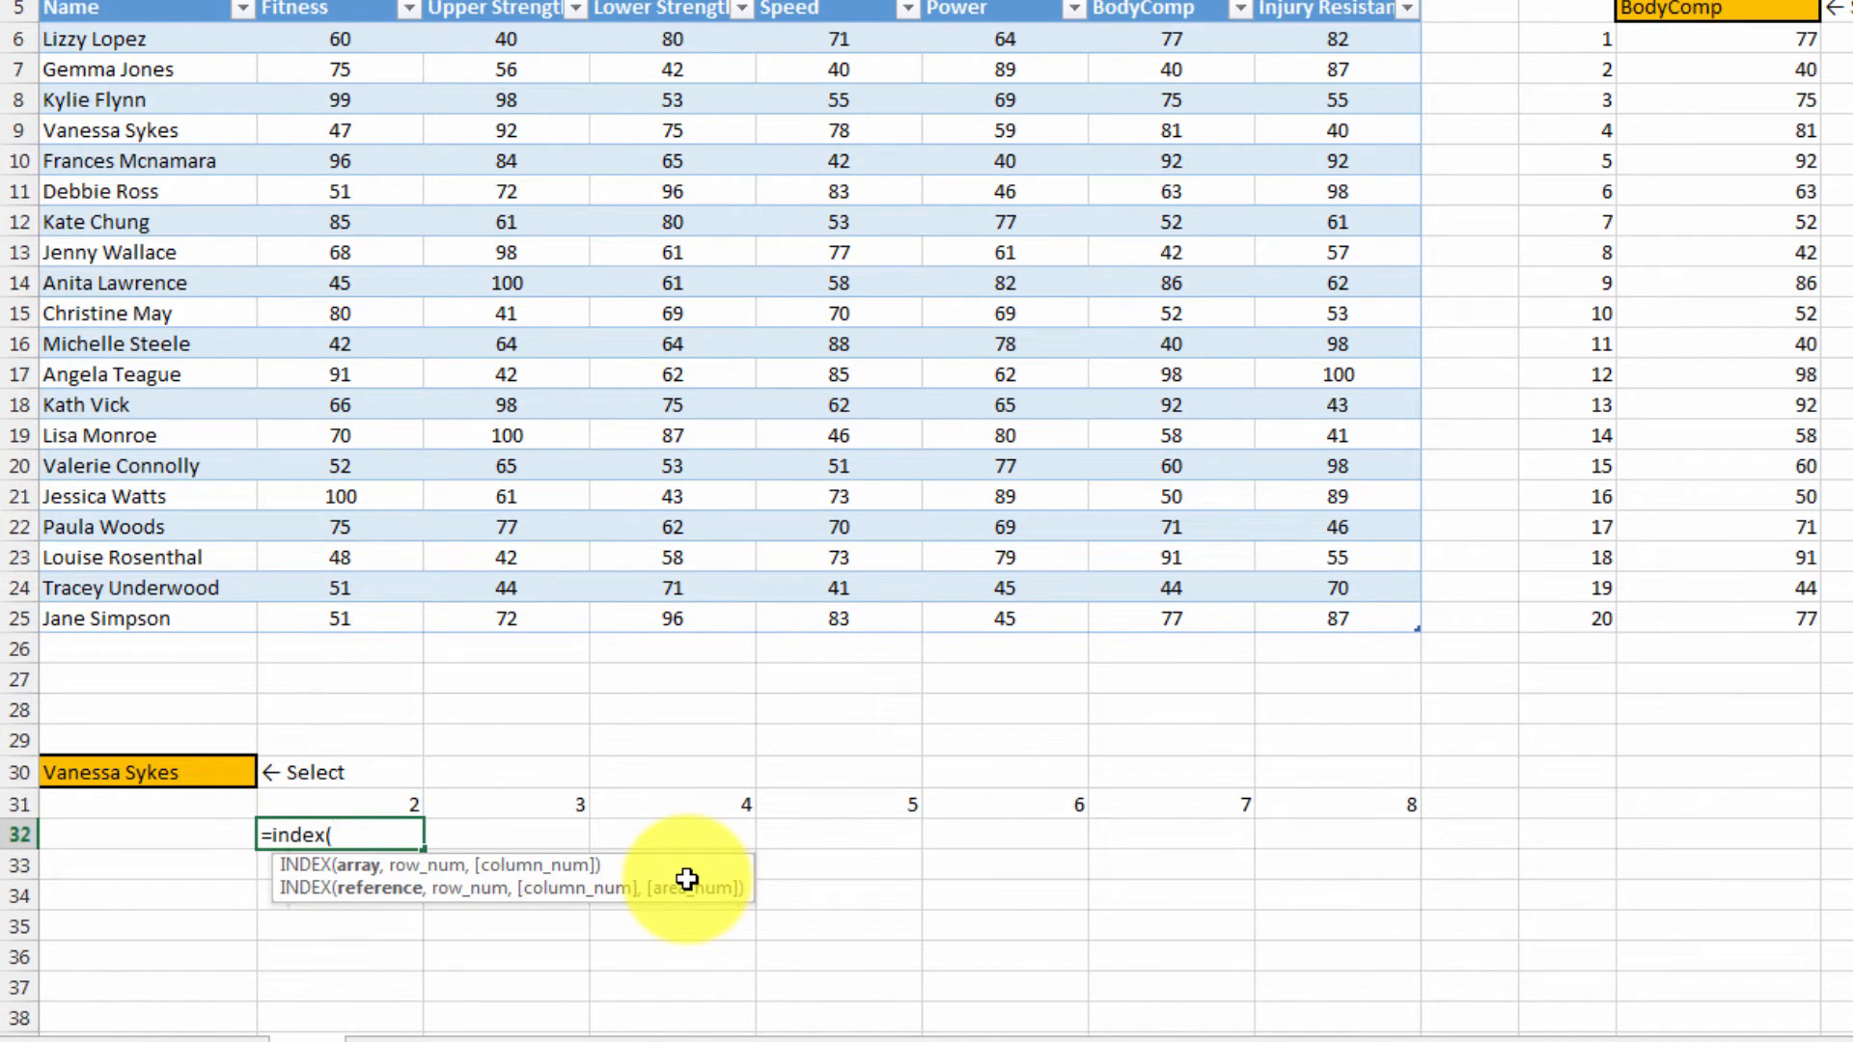
{"action": "type", "text": "Database"}
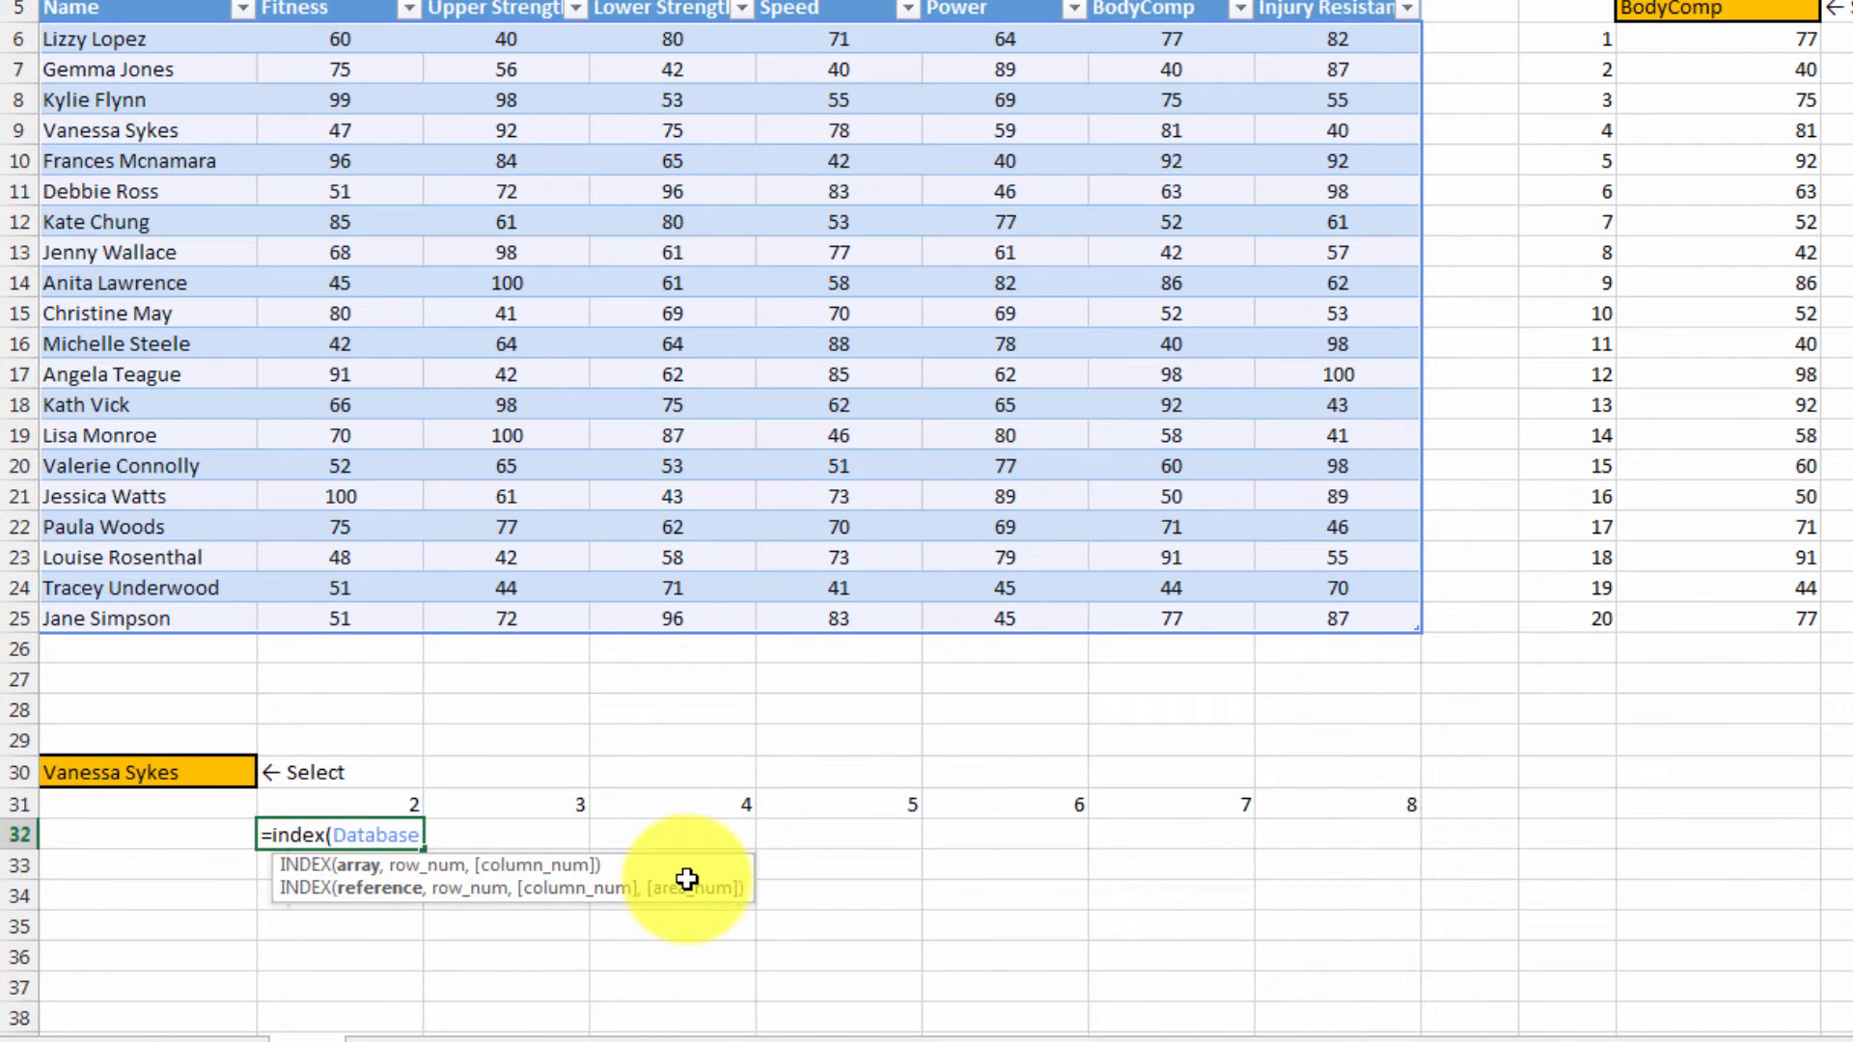
{"action": "type", "text": ","}
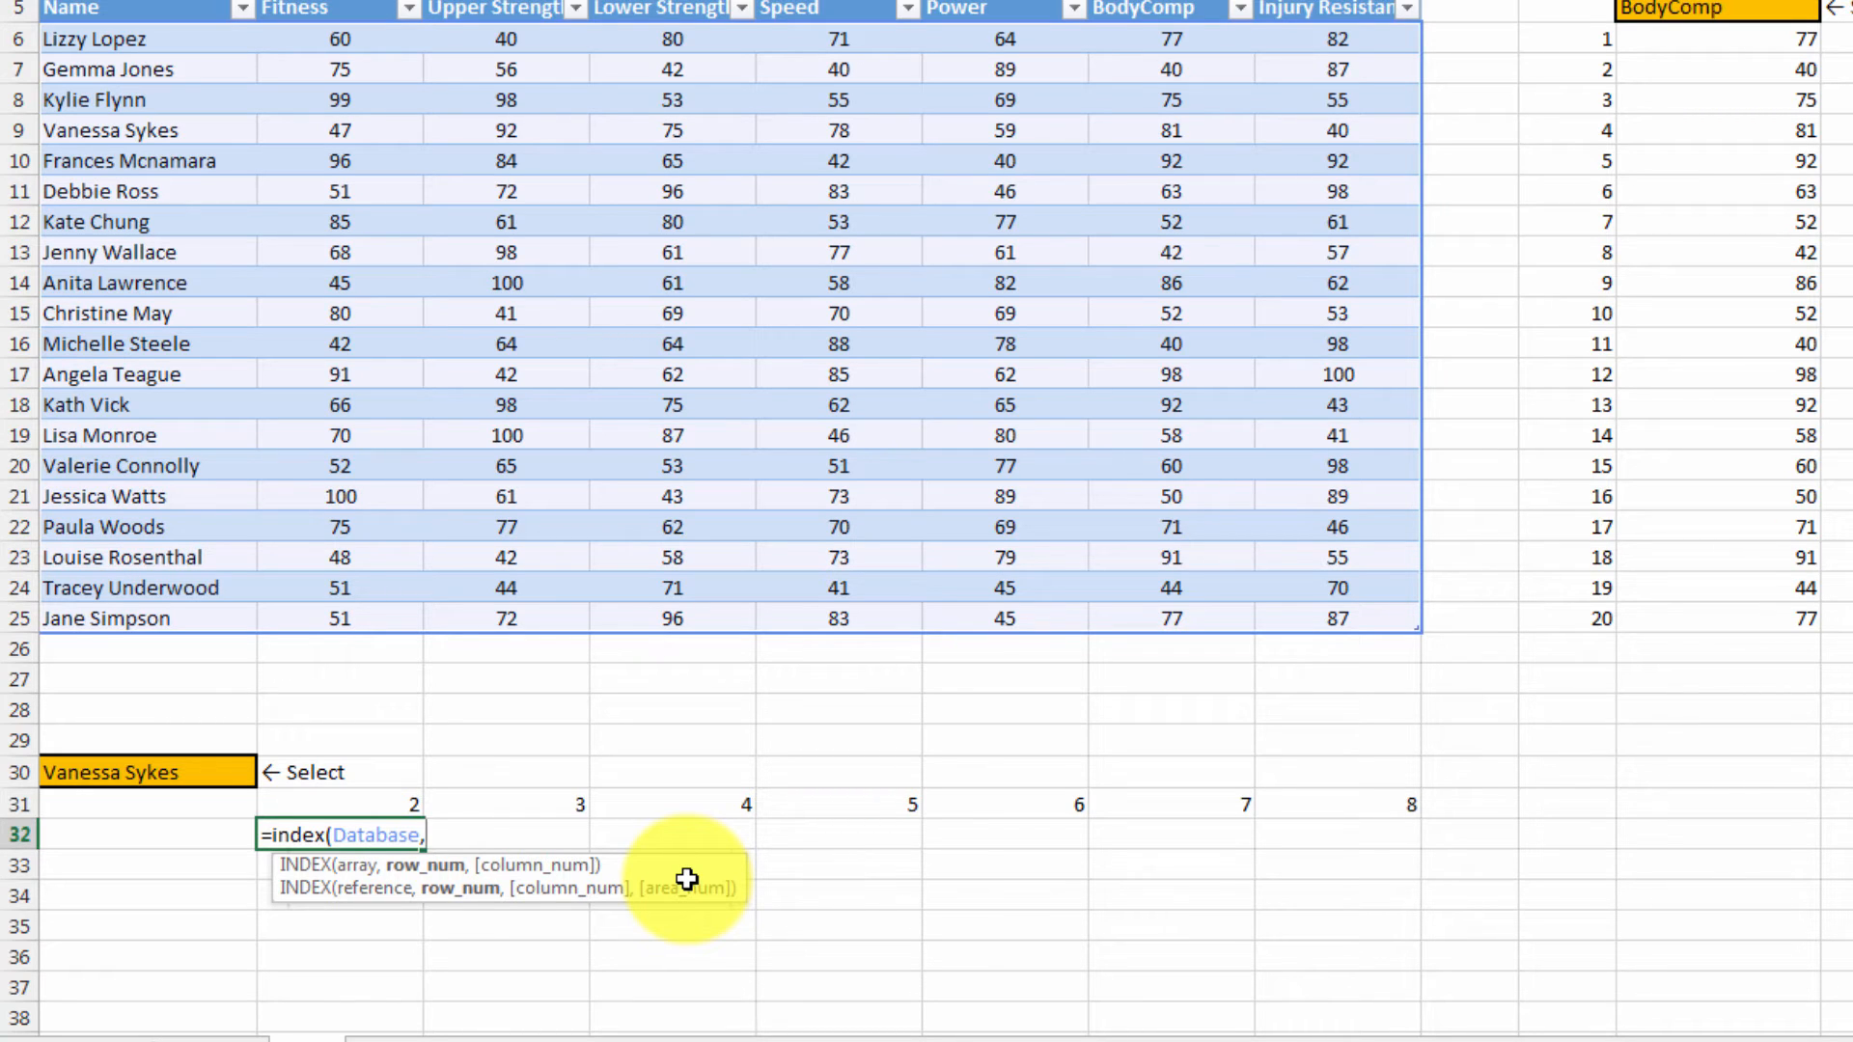
{"action": "type", "text": "match"}
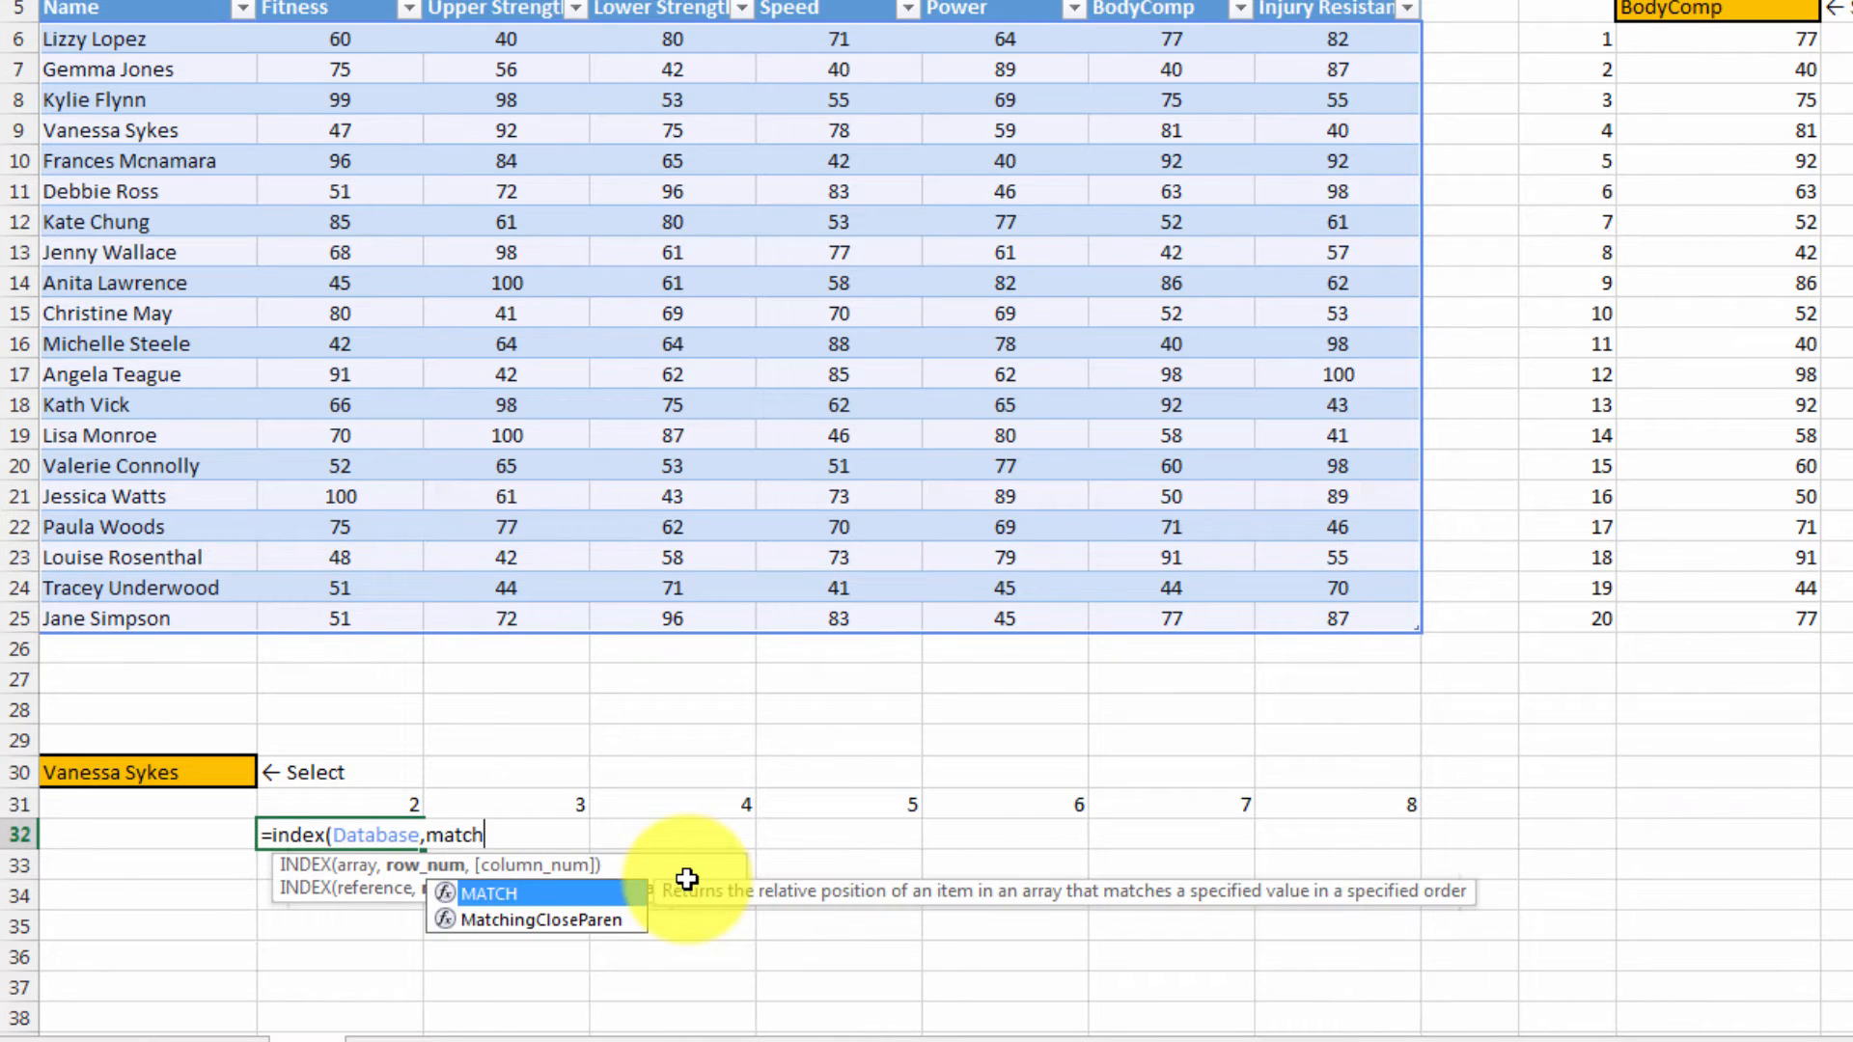
Complete it as MATCH($A$30,Database[Name],0),B31) returning the Fitness score 47
{"action": "left_click", "coordinate": [130, 772]}
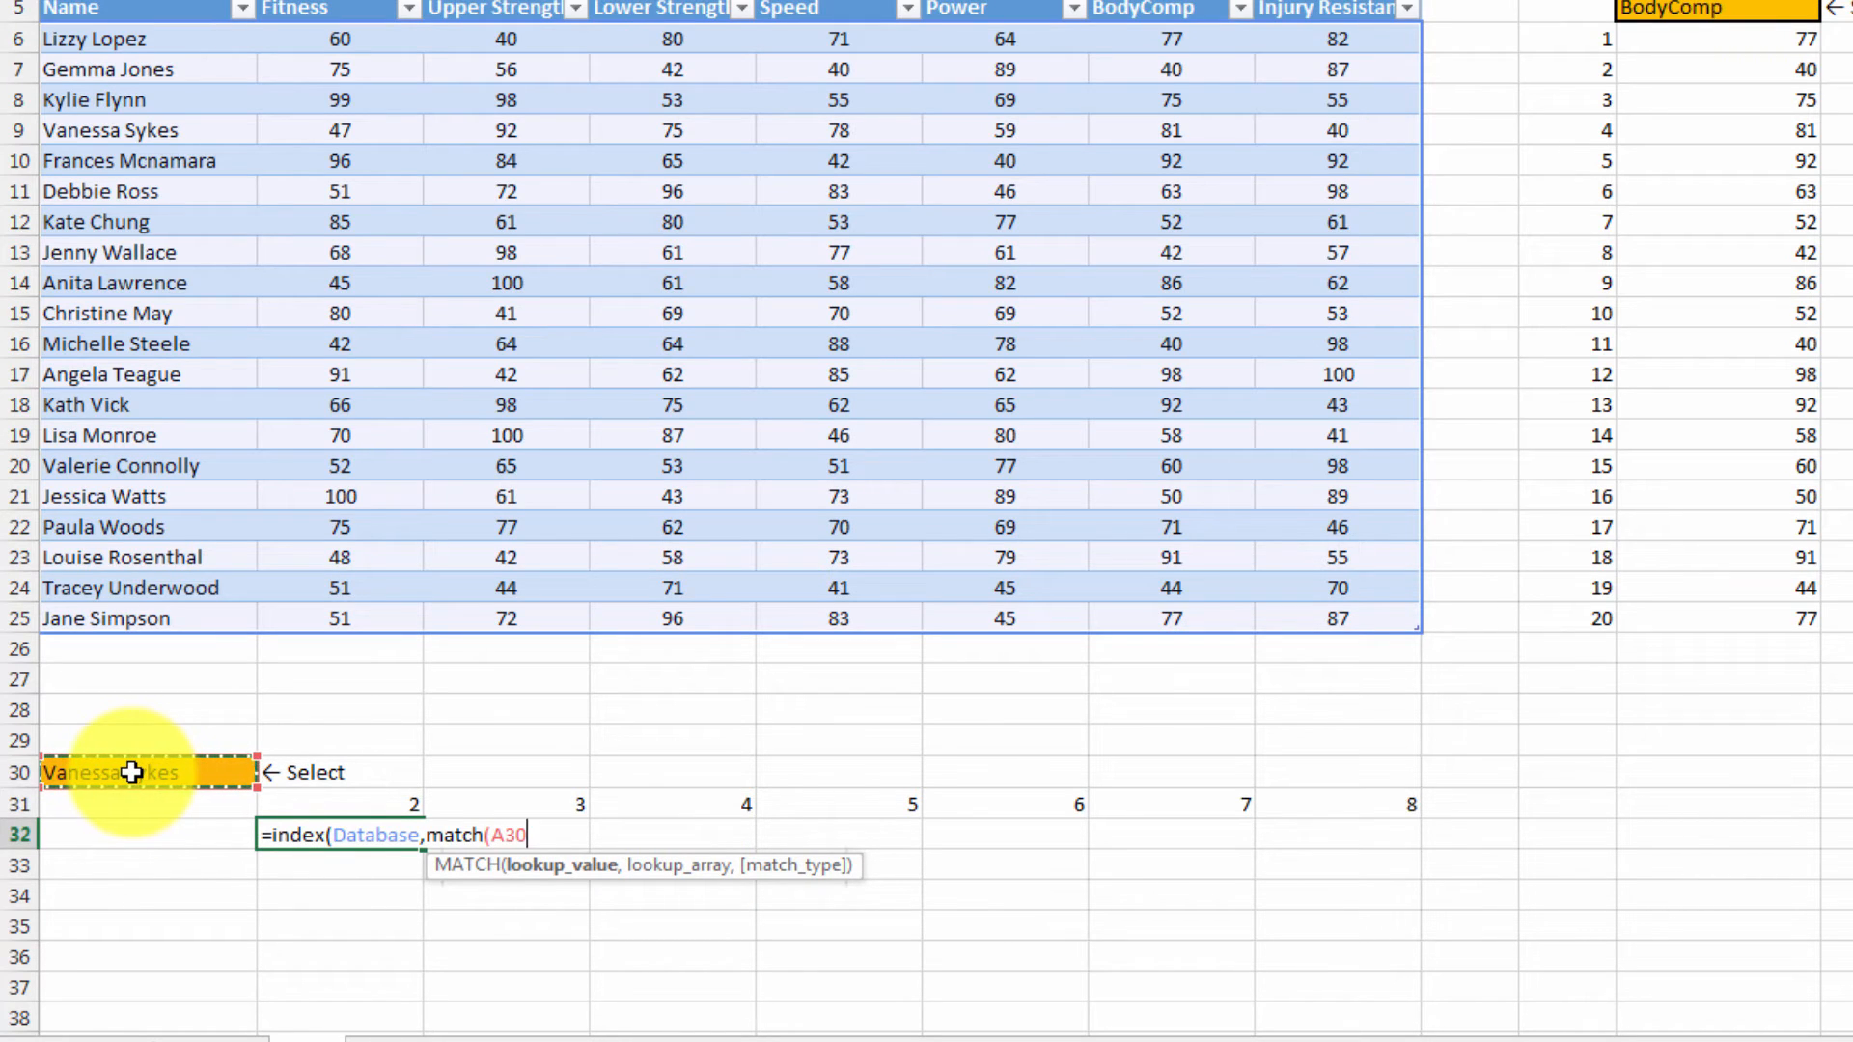
{"action": "key", "text": "f4"}
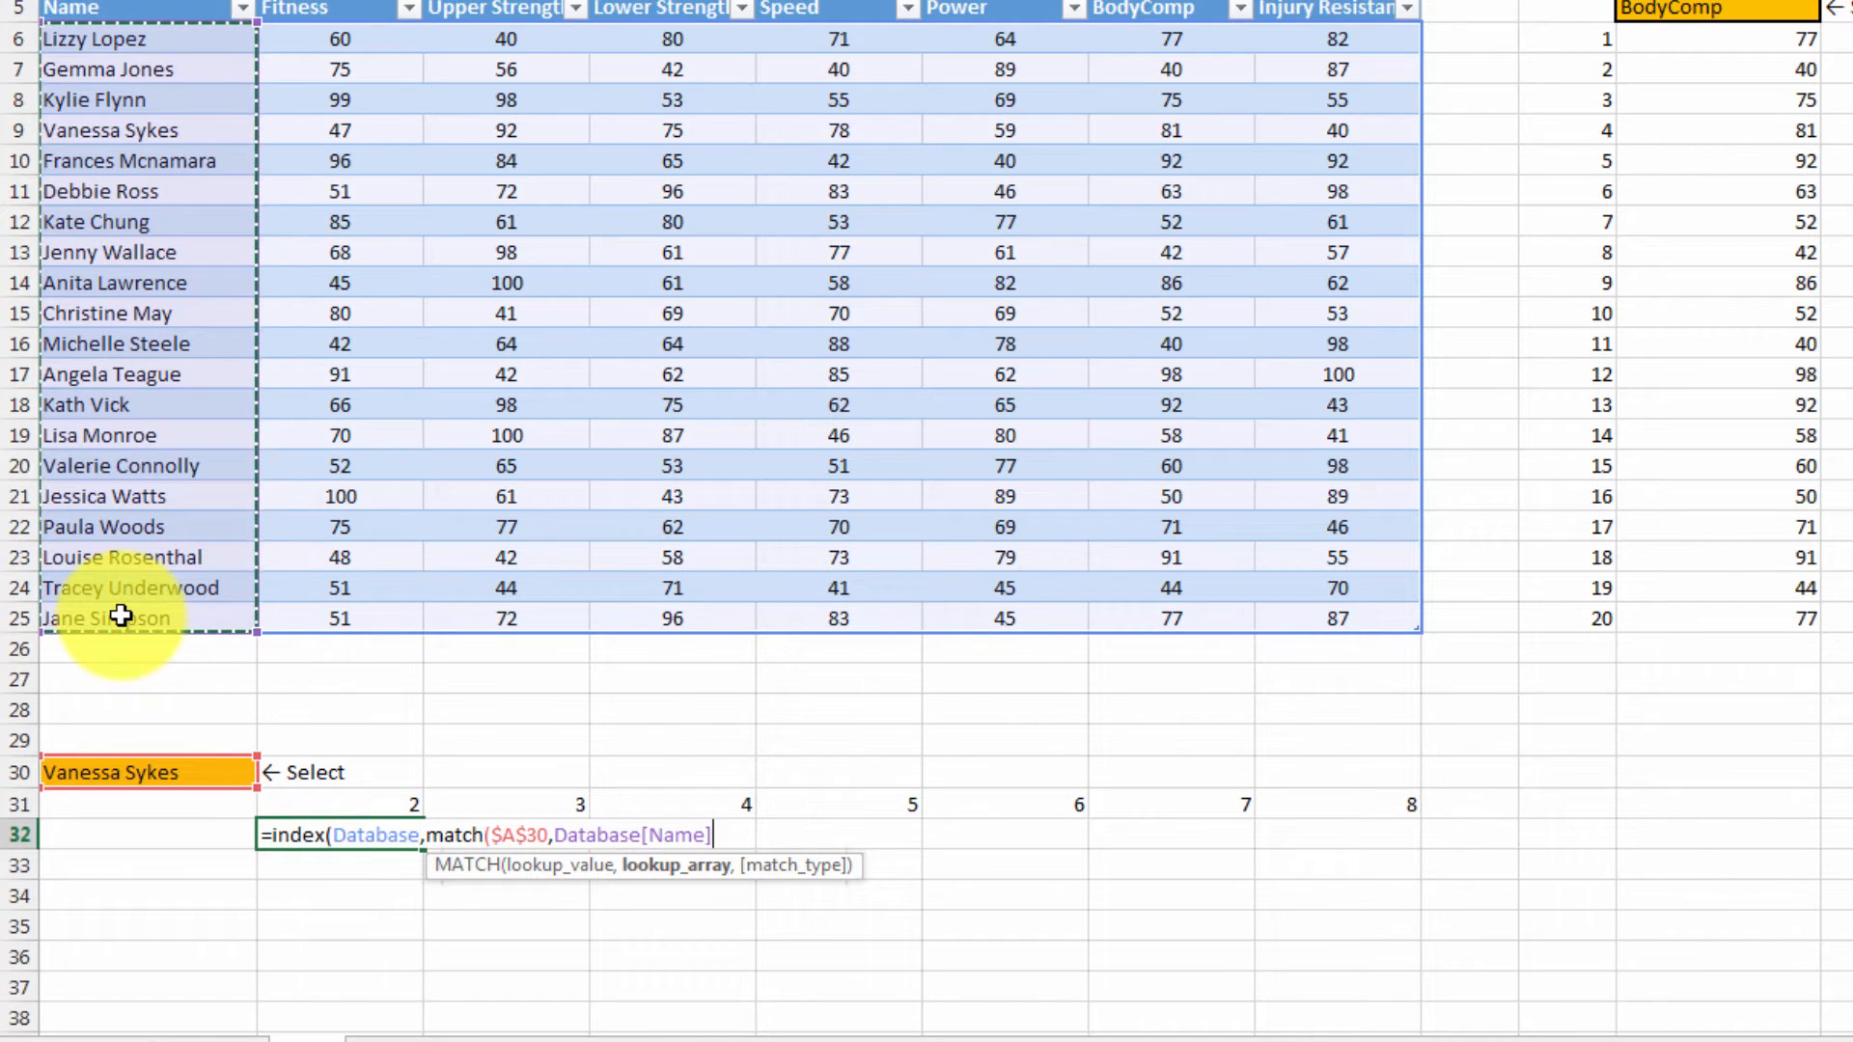
{"action": "type", "text": ","}
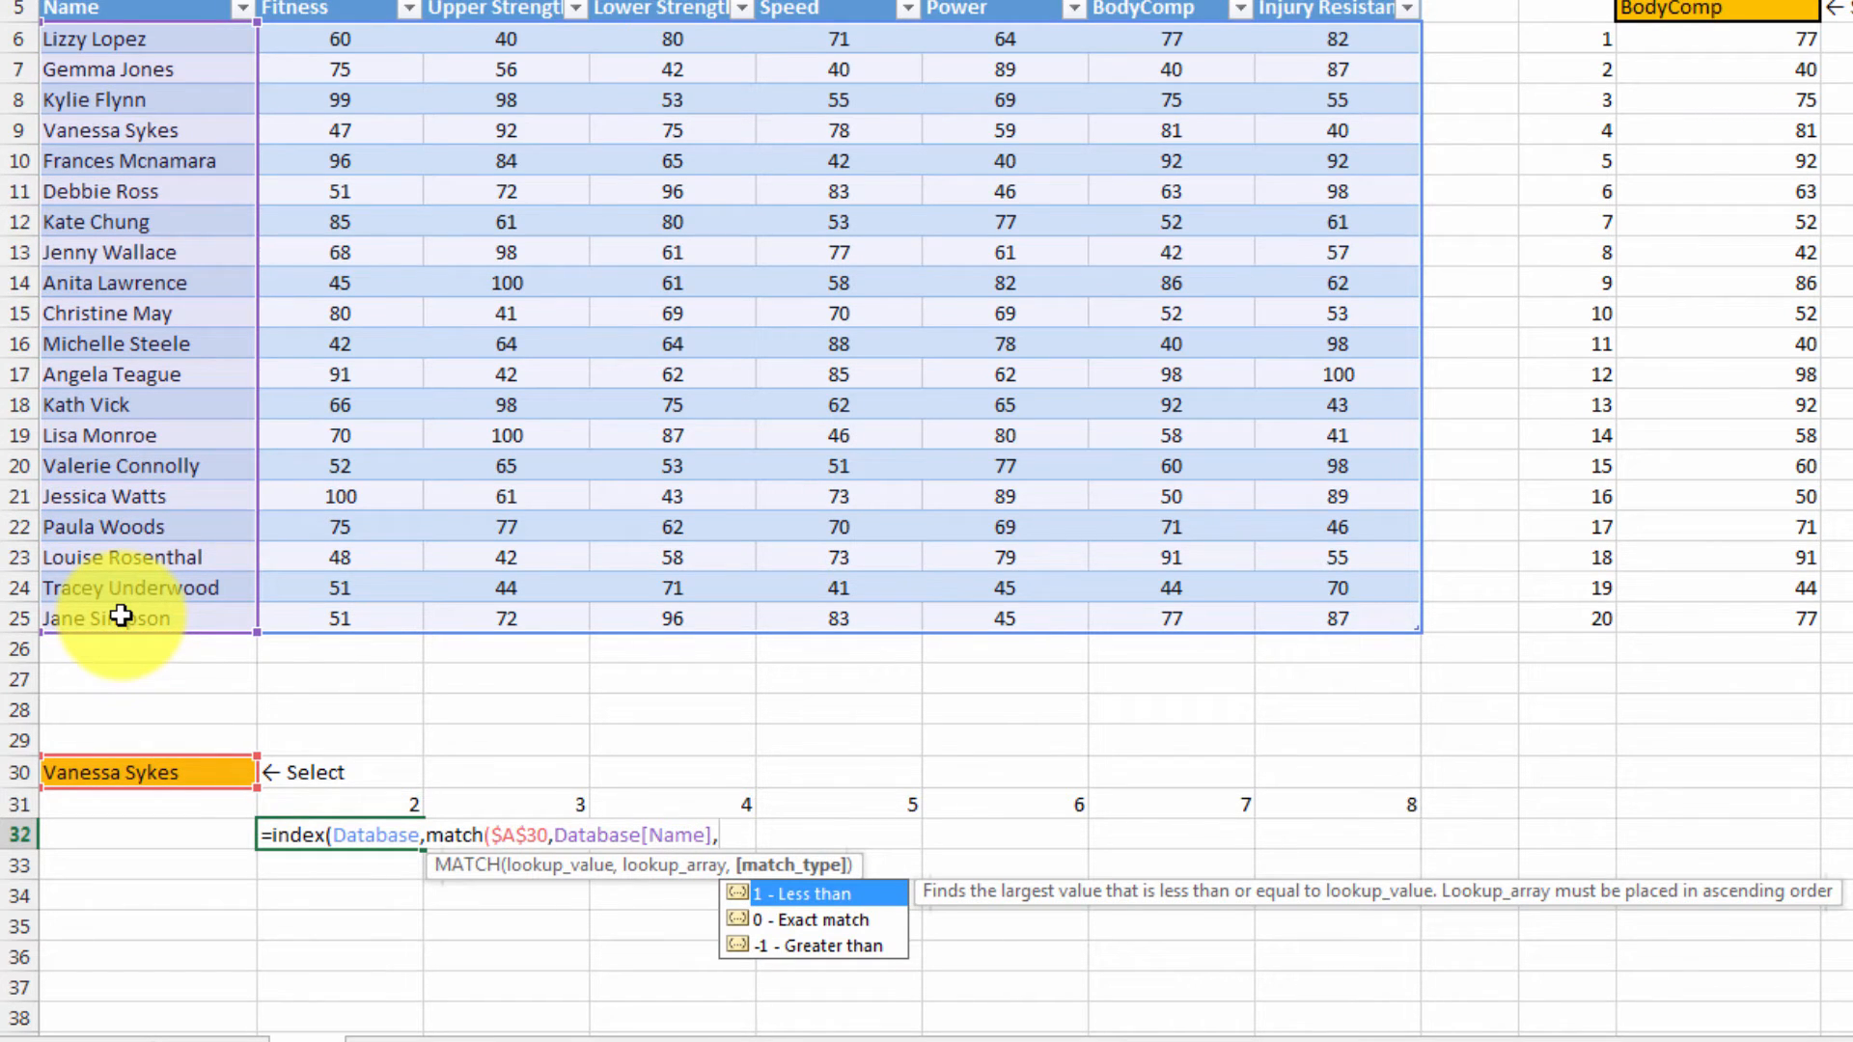
{"action": "type", "text": "0),"}
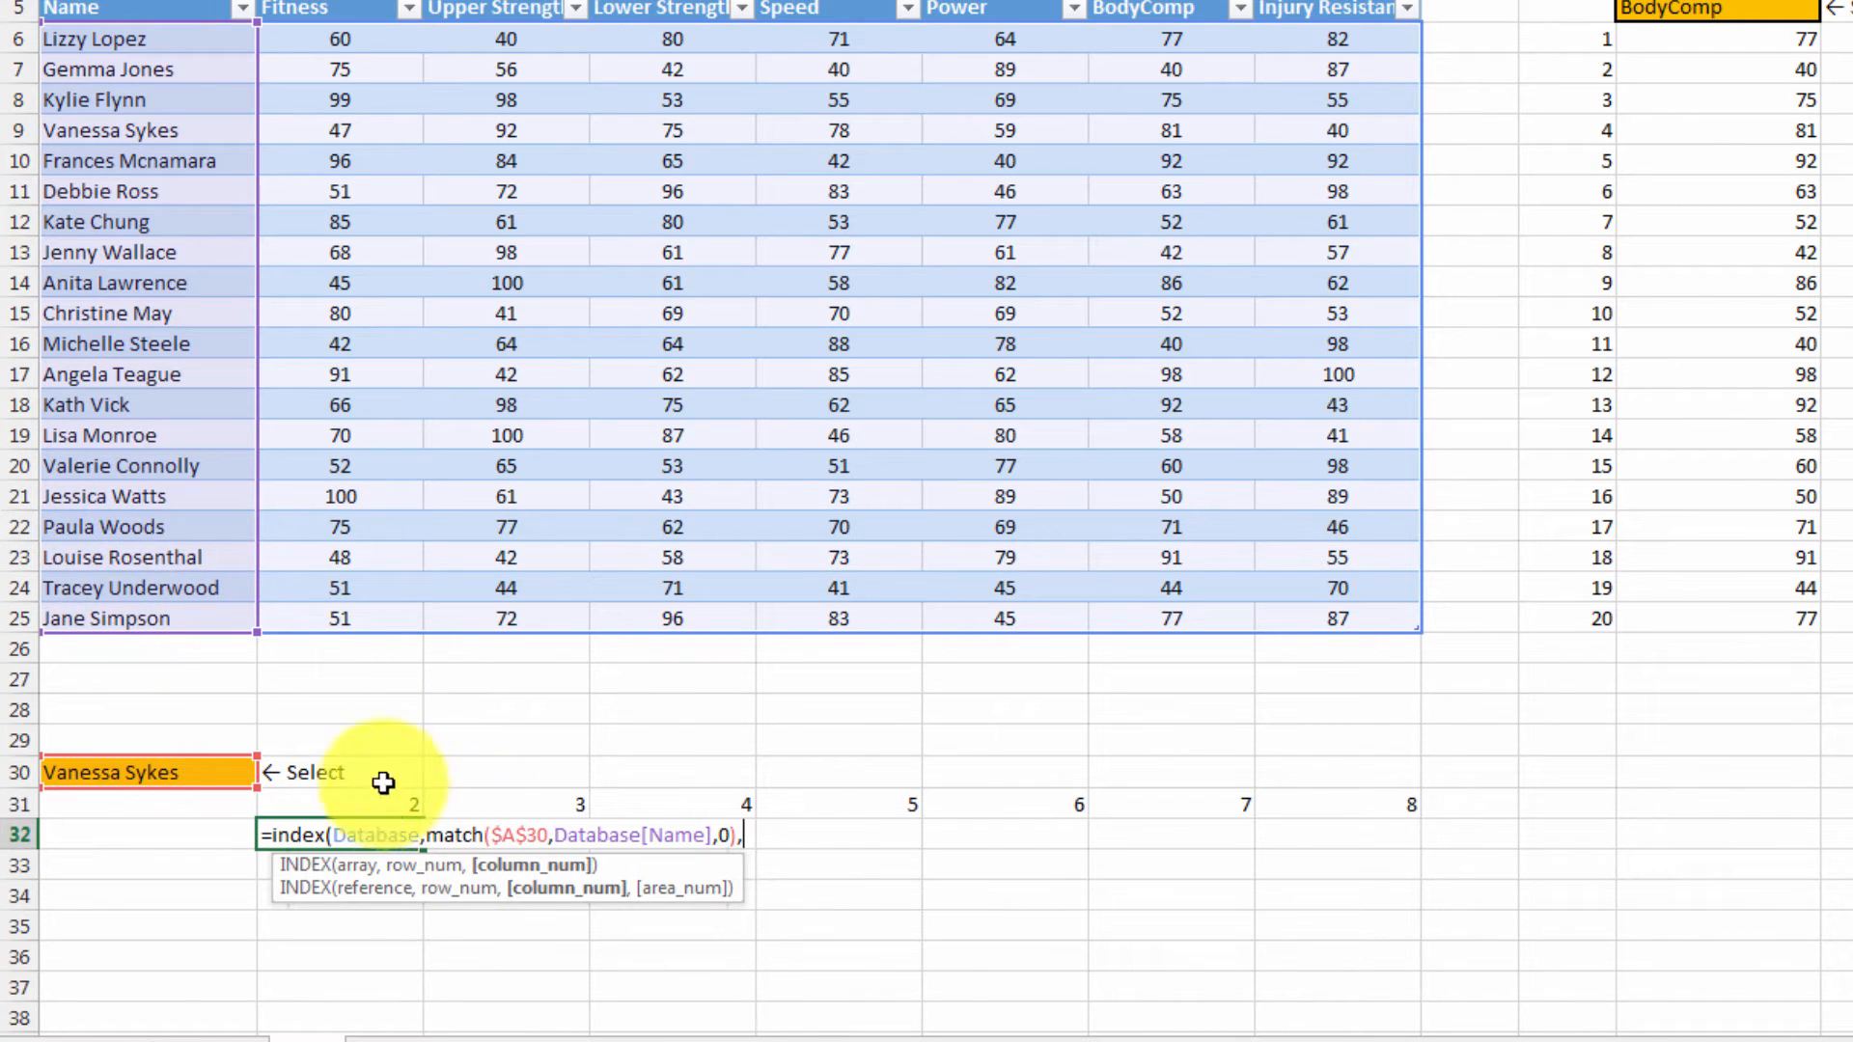
{"action": "left_click", "coordinate": [380, 804]}
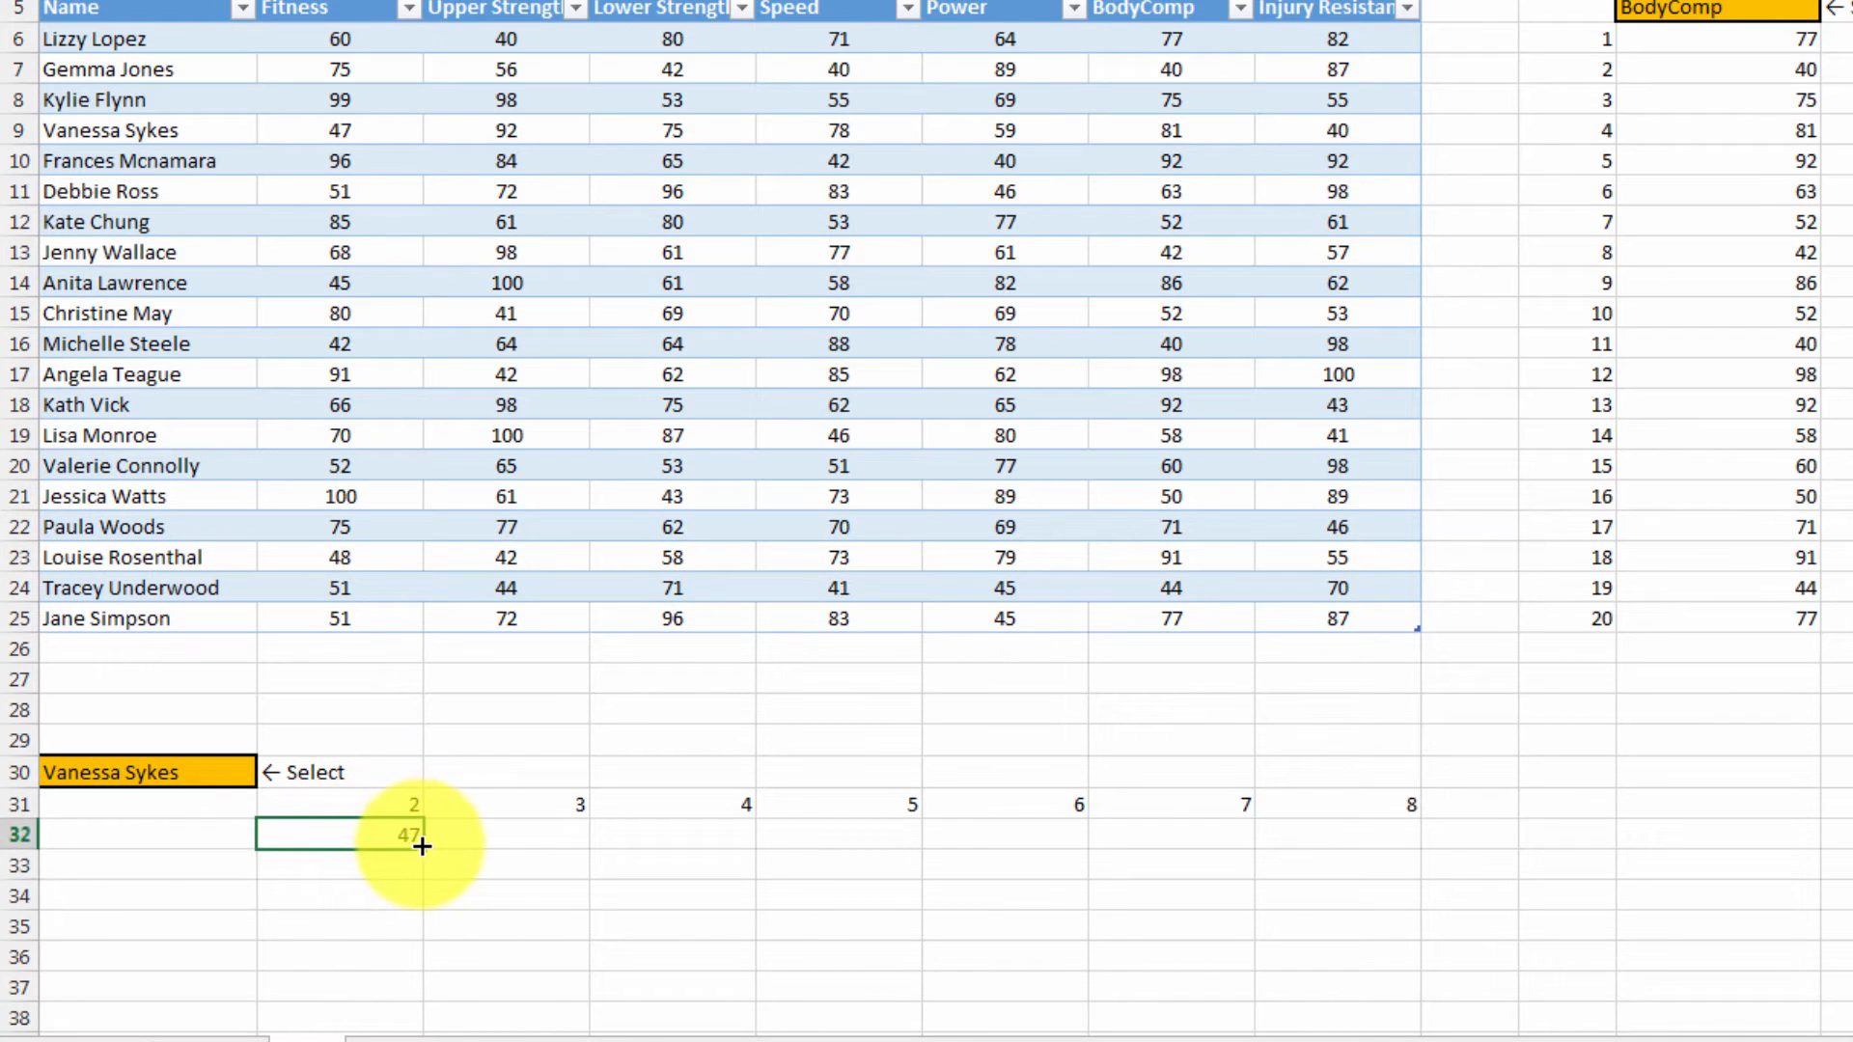
Fix the reference as Database[[Name]:[Name]] and fill B32 across to H32 for all seven scores
{"action": "left_click_drag", "start_coordinate": [420, 847], "coordinate": [1414, 834]}
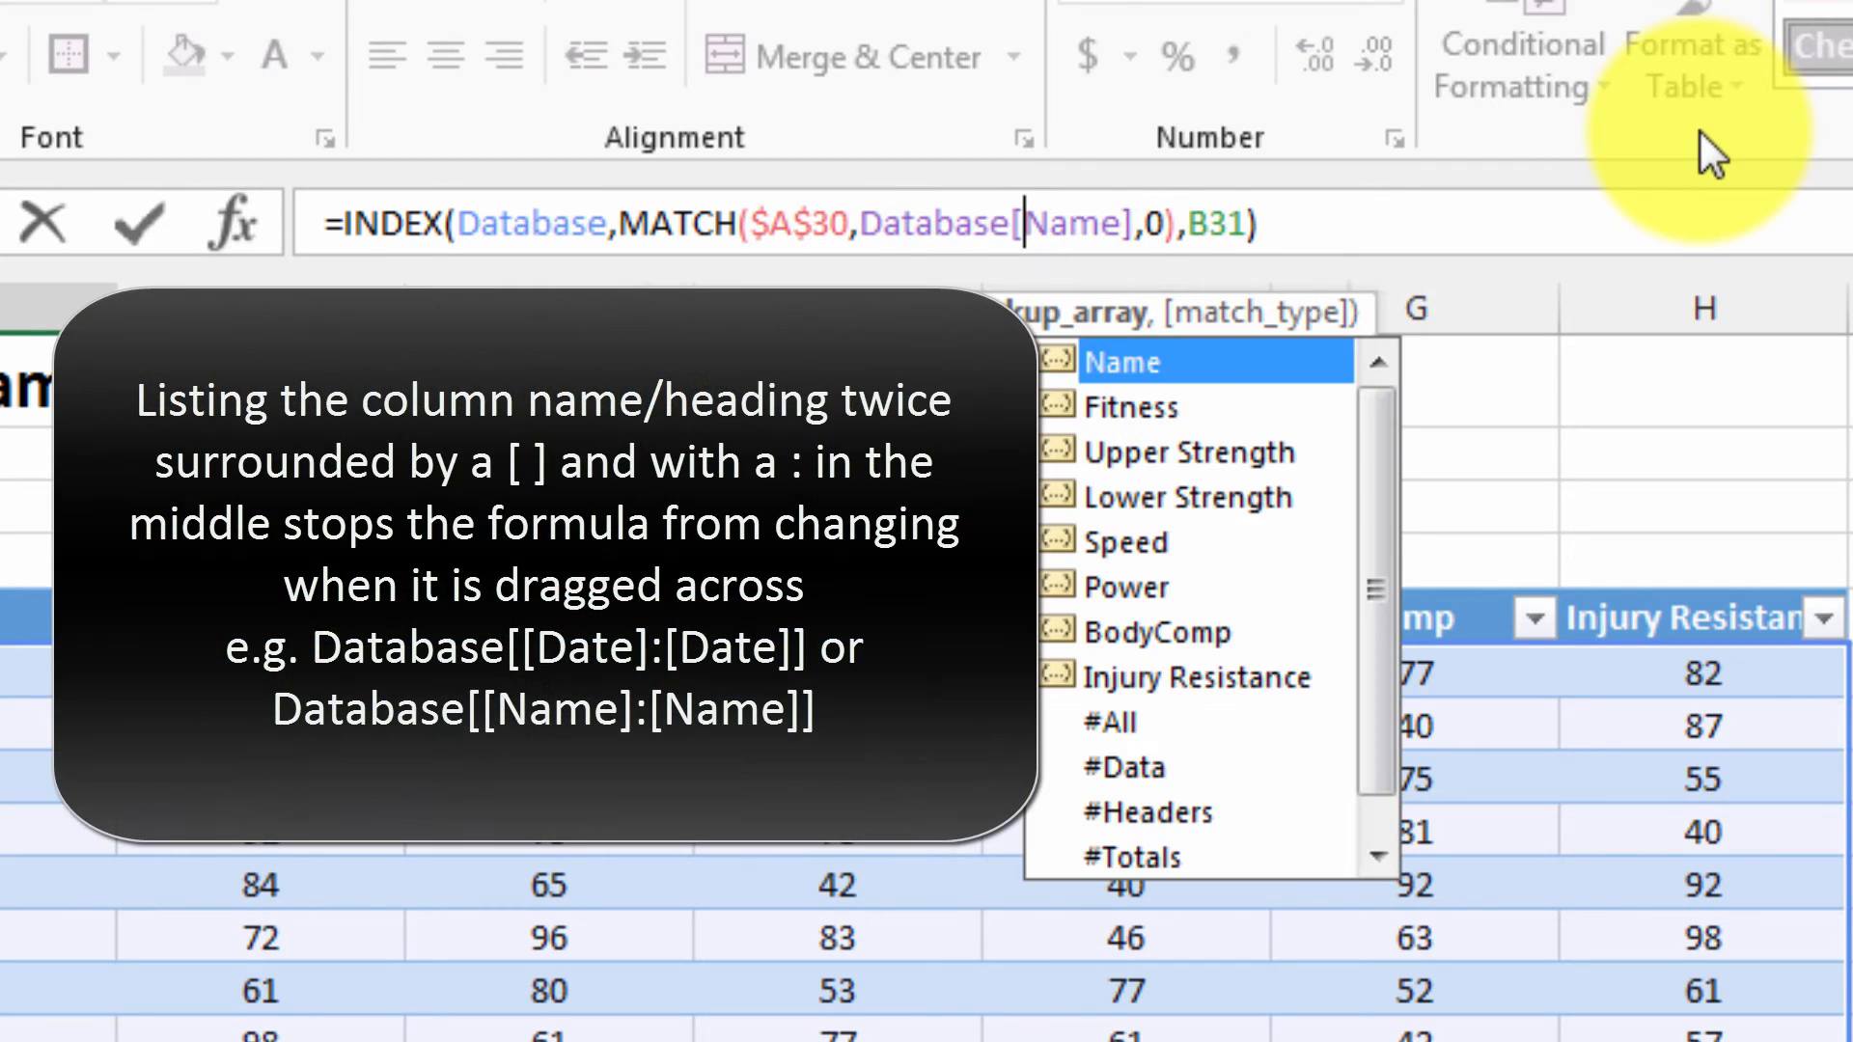
{"action": "type", "text": "["}
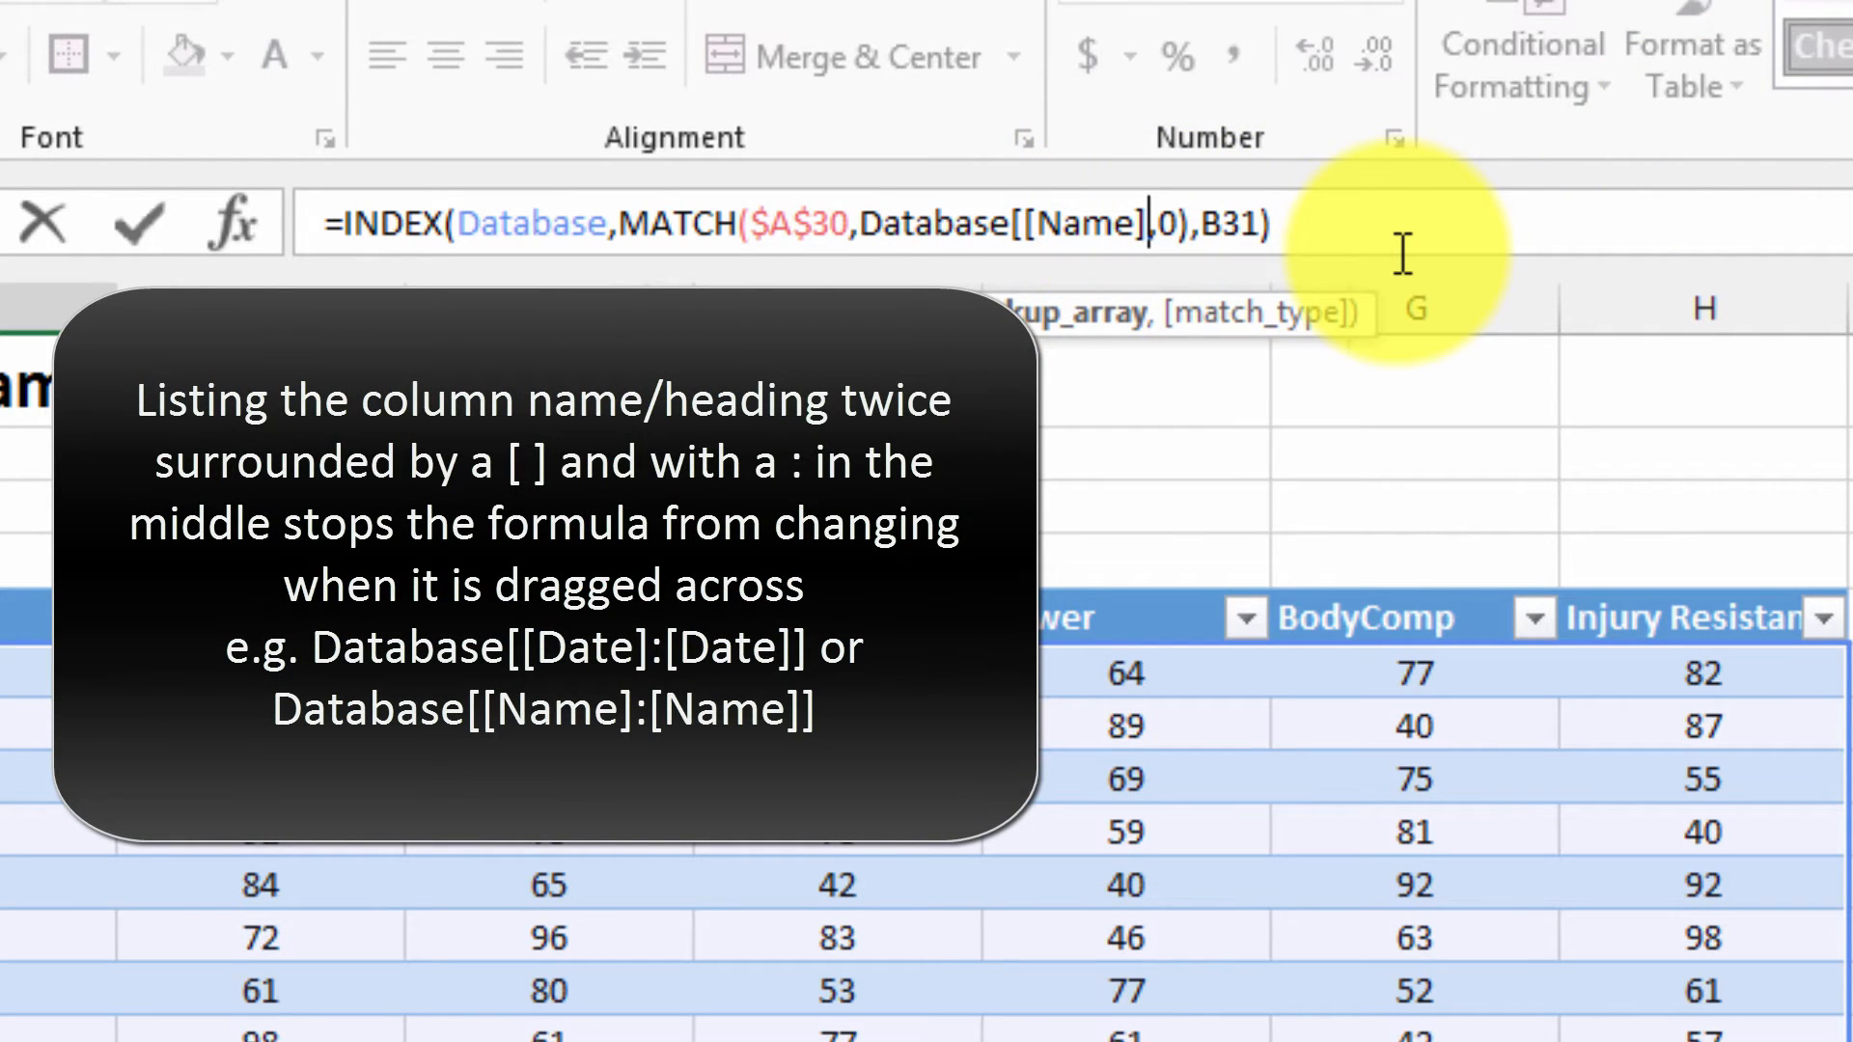
{"action": "type", "text": "[Name"}
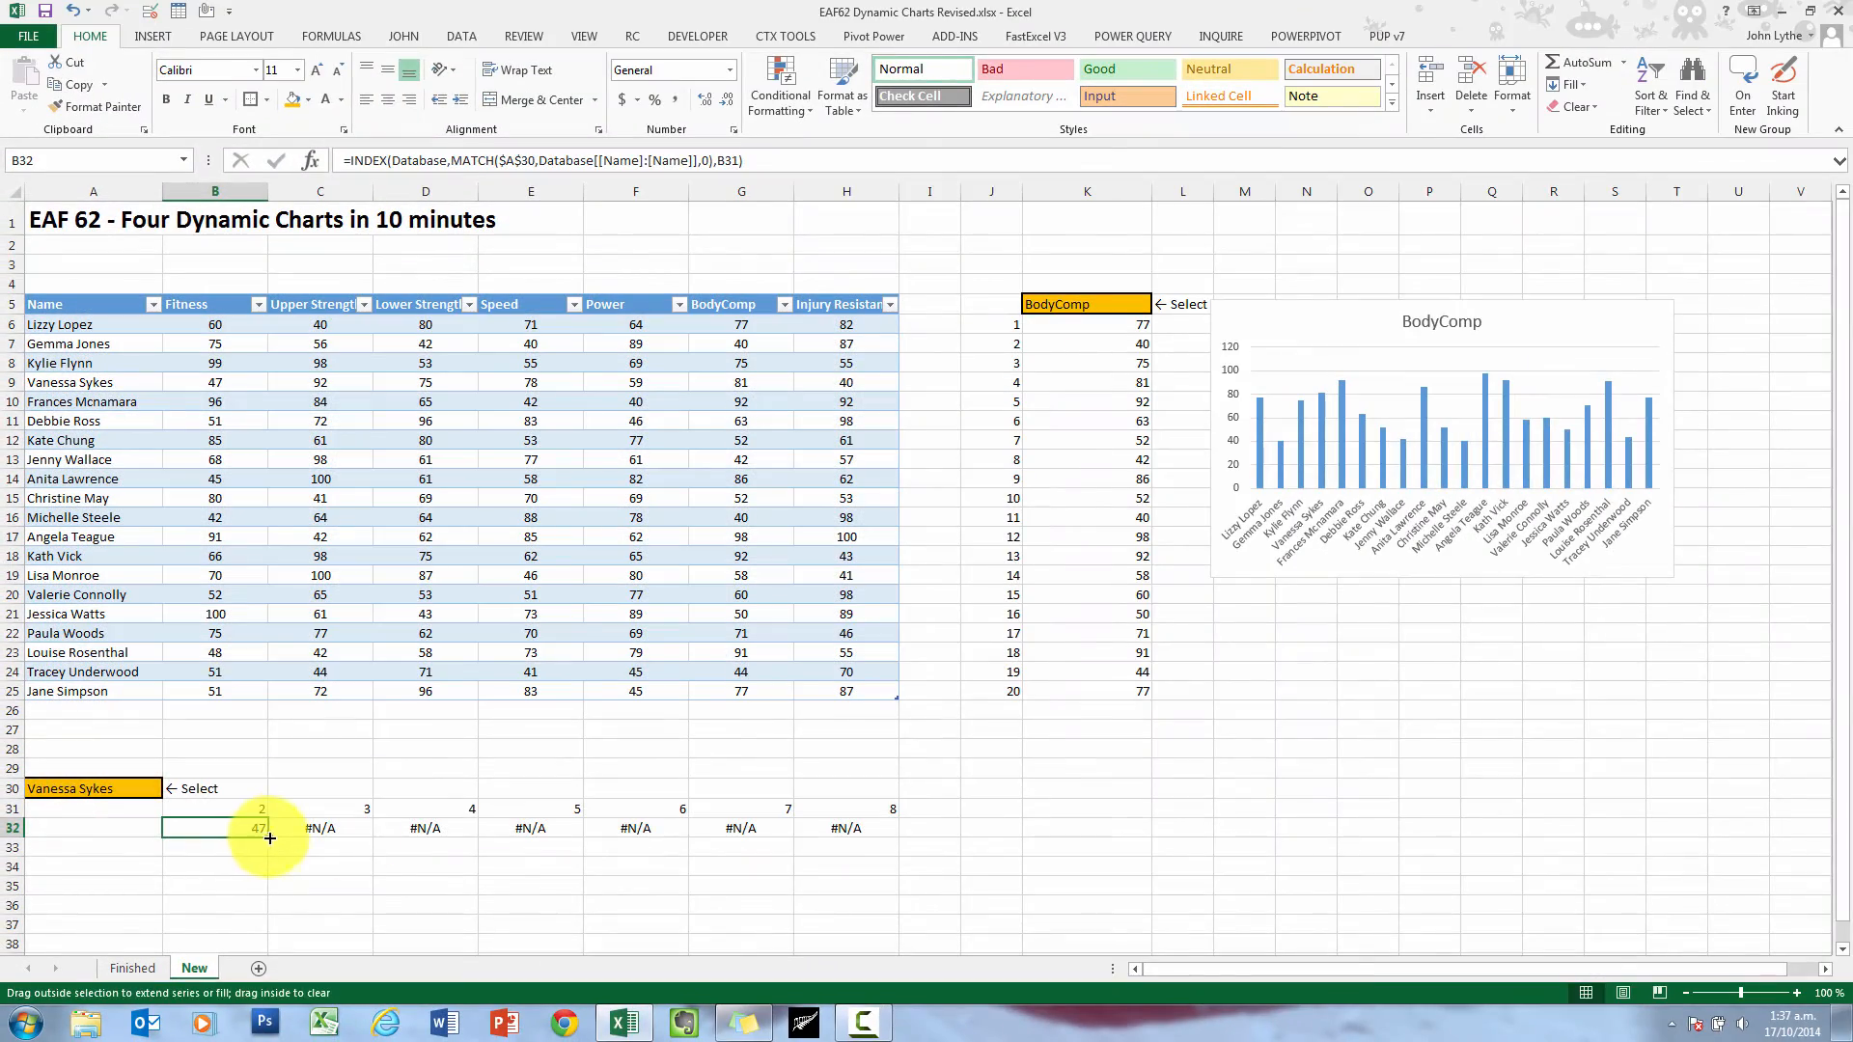
{"action": "left_click_drag", "start_coordinate": [270, 828], "coordinate": [894, 828]}
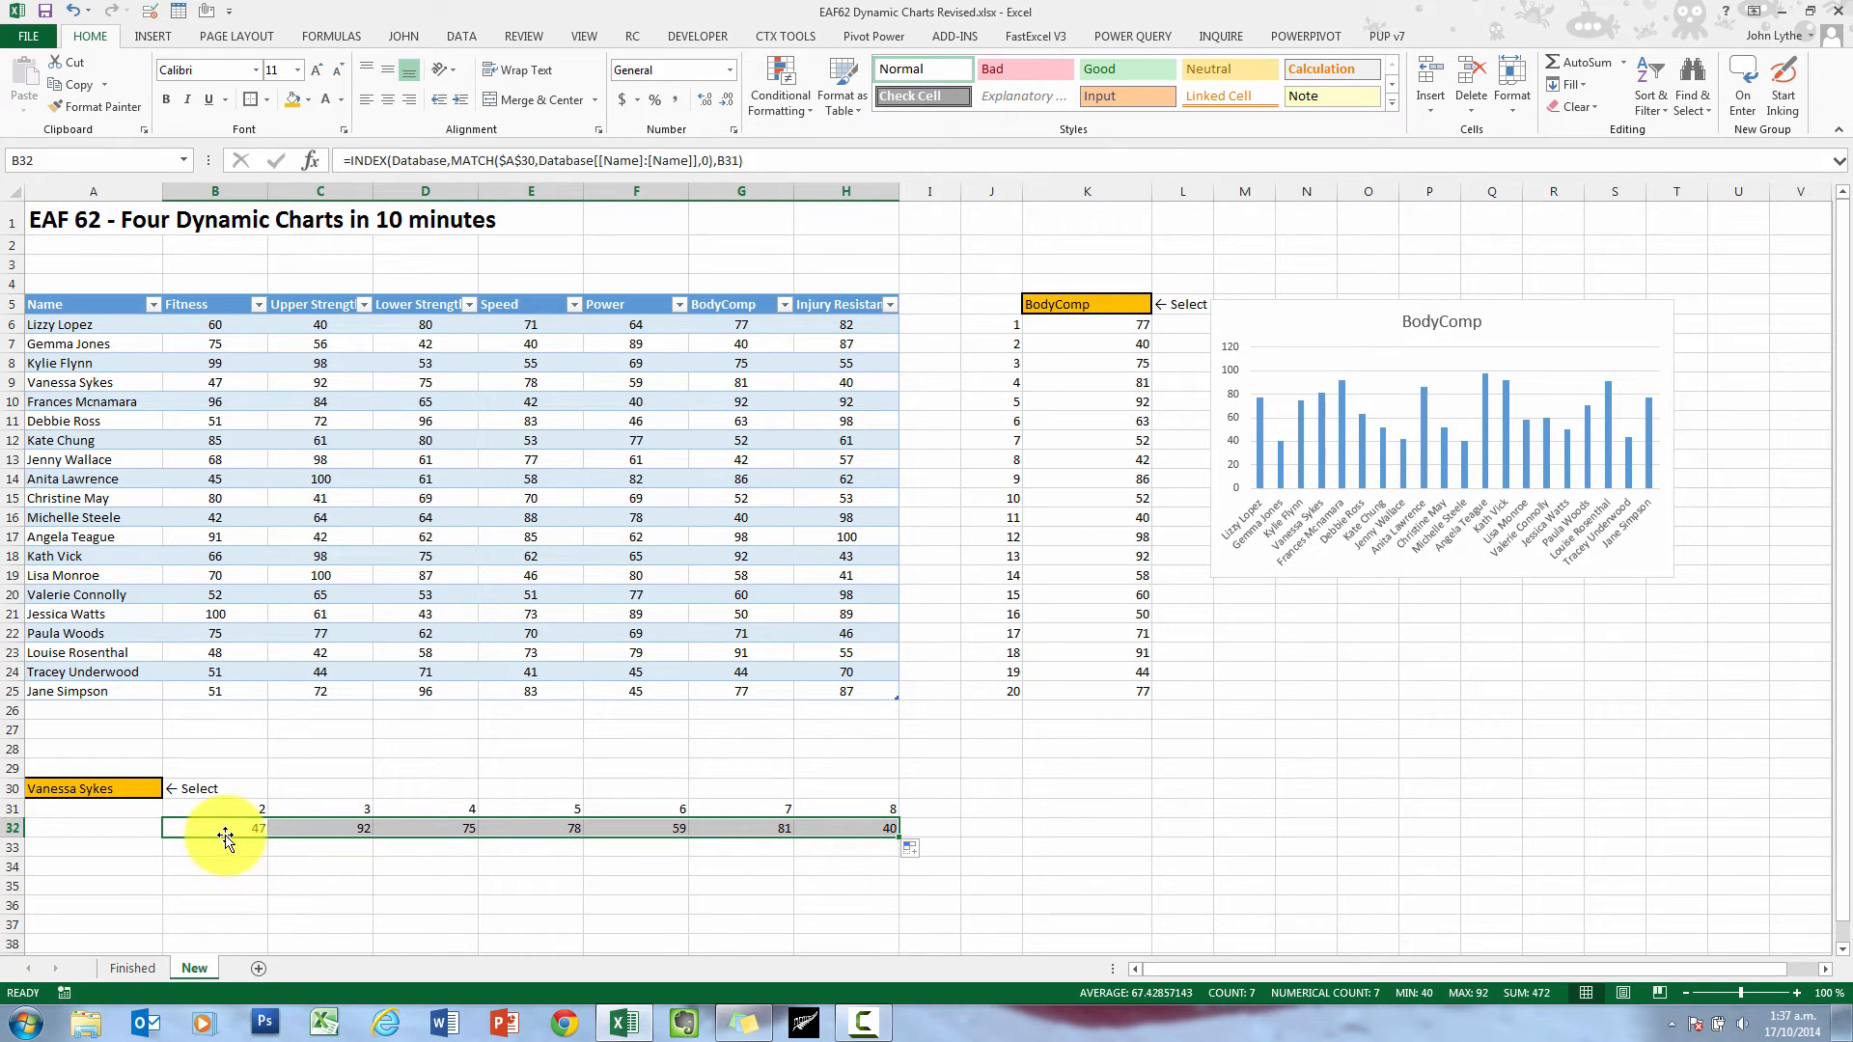
{"action": "left_click", "coordinate": [153, 34]}
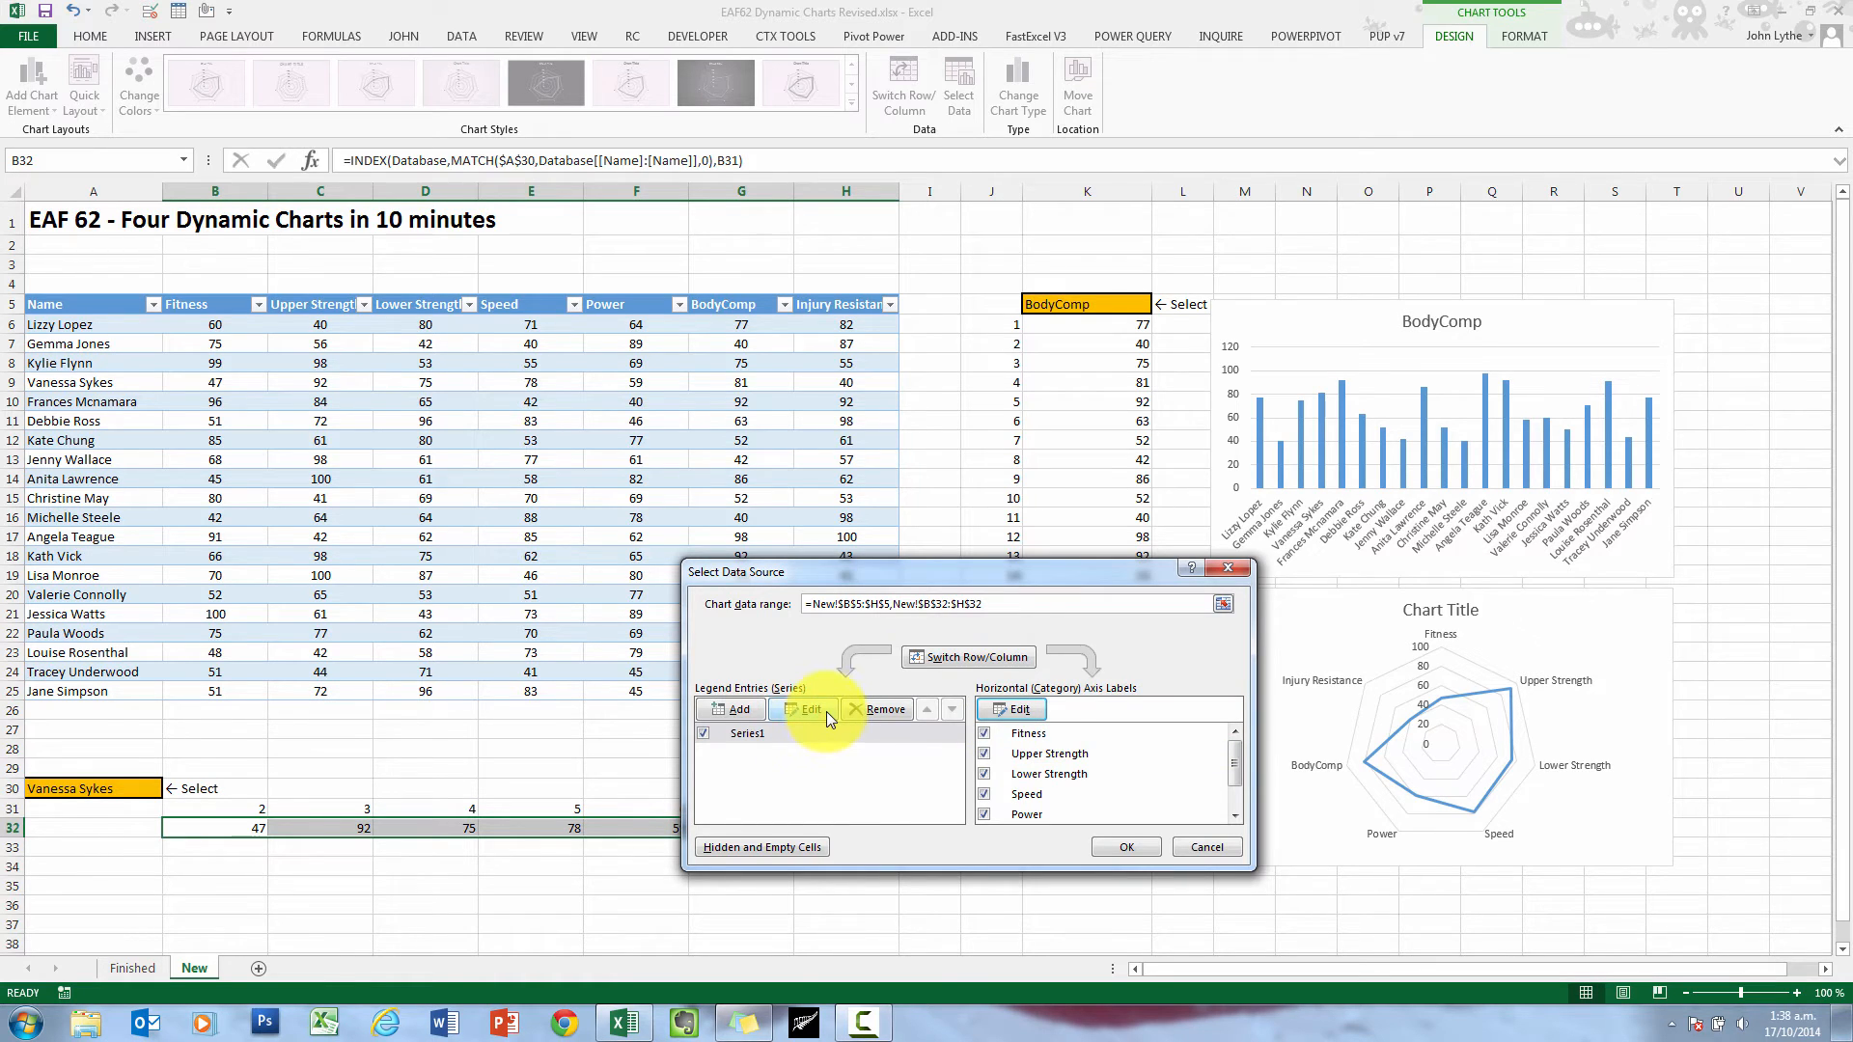
{"action": "left_click", "coordinate": [805, 708]}
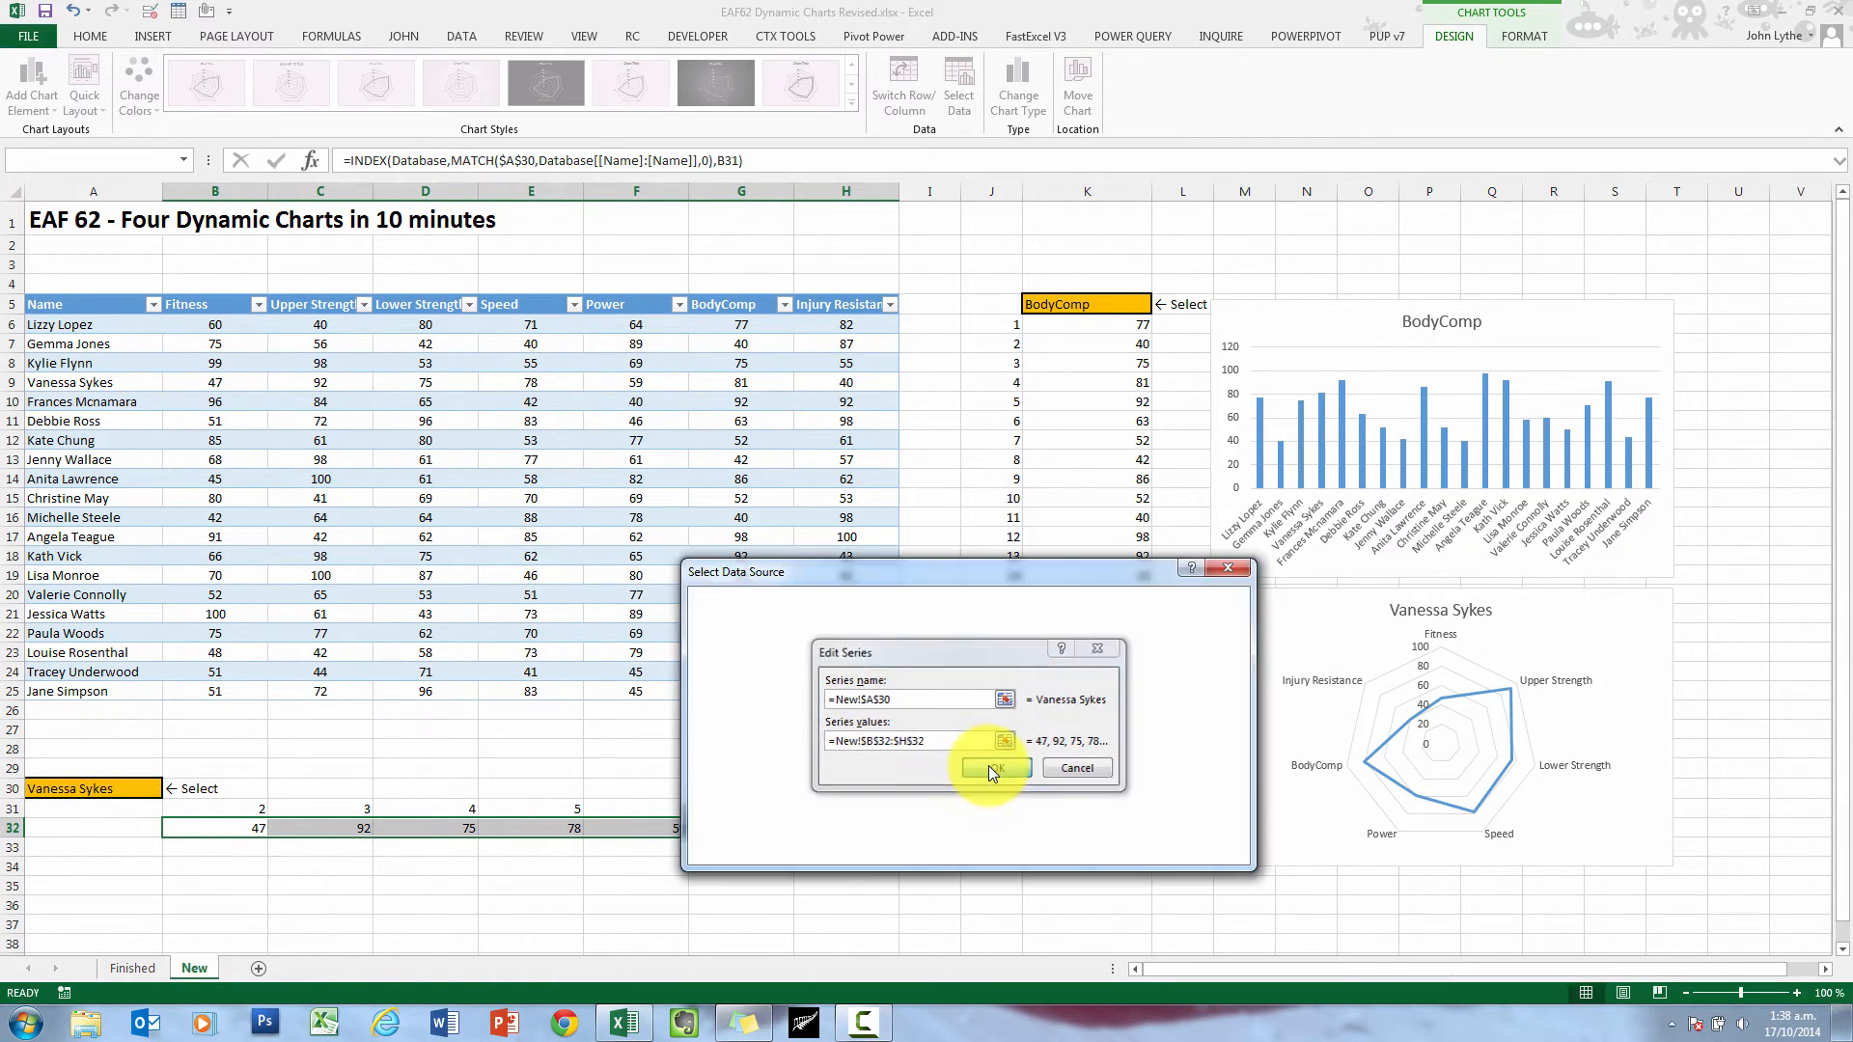
{"action": "left_click", "coordinate": [996, 768]}
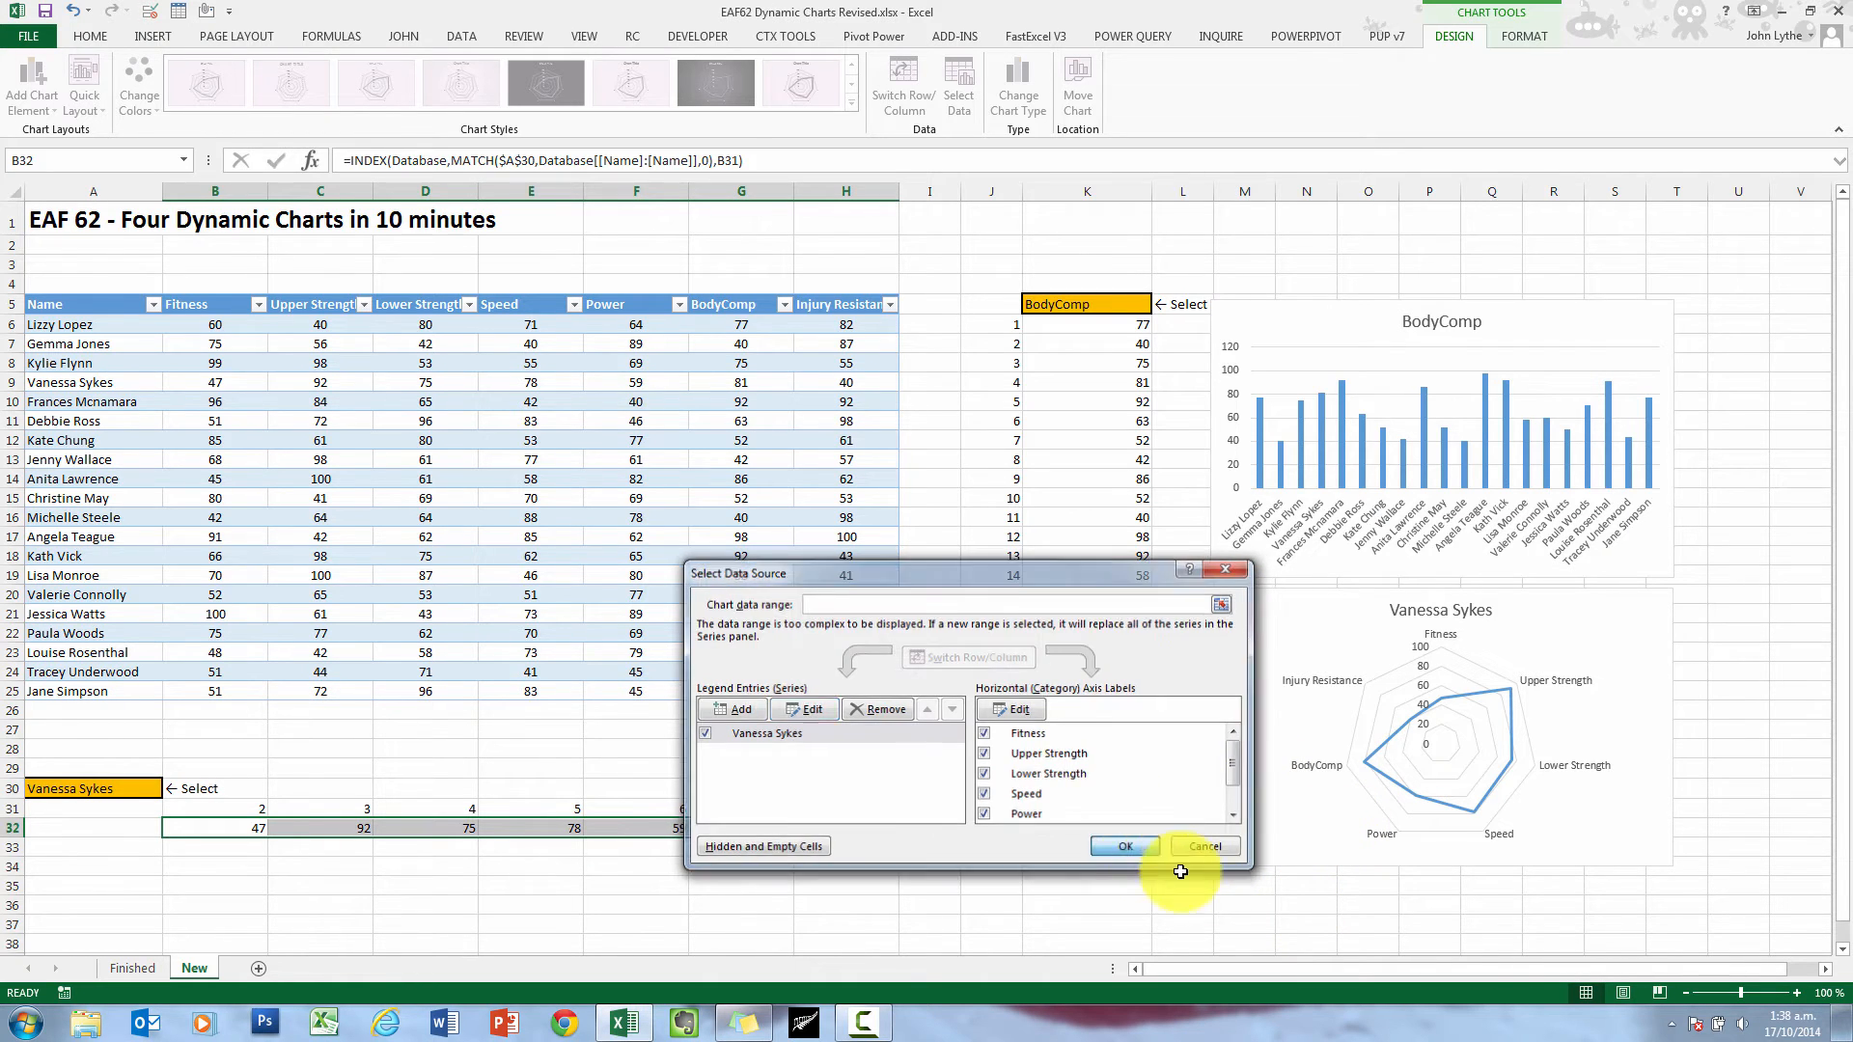
{"action": "left_click", "coordinate": [1123, 845]}
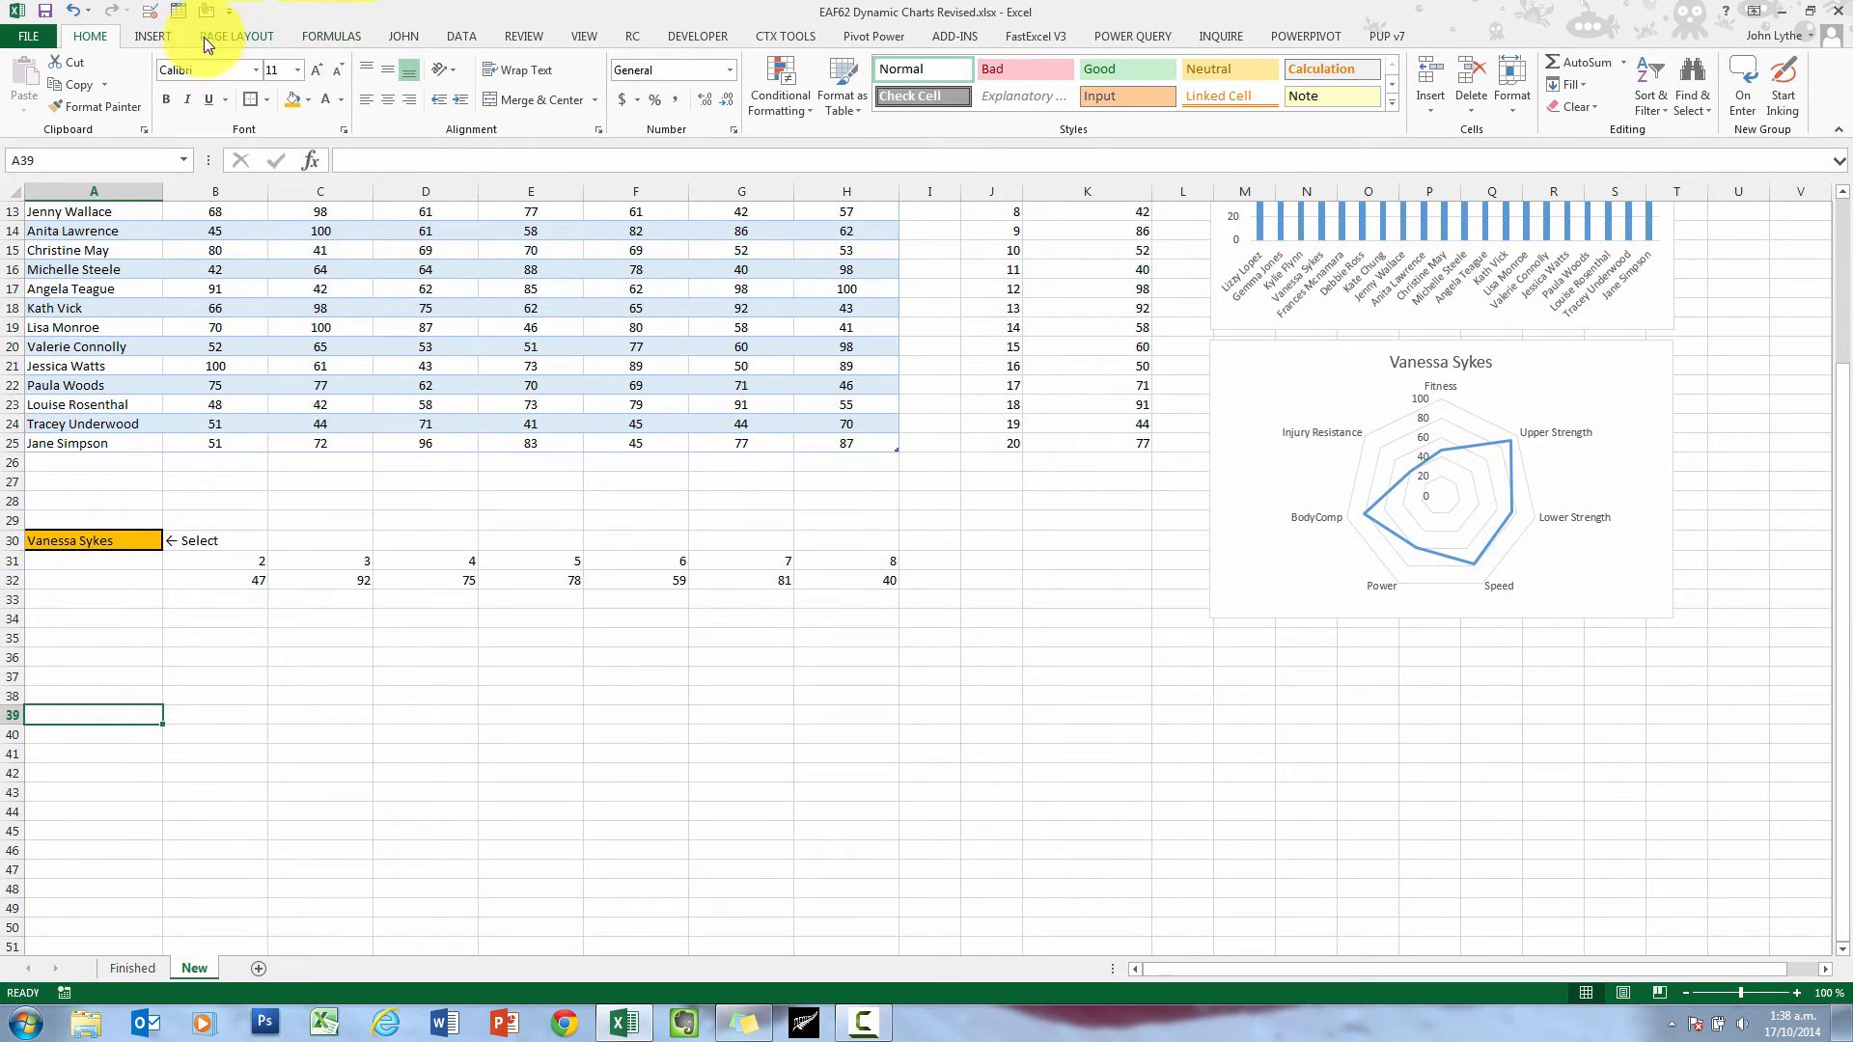
Draw a Spin Button form control from the Developer tab around A36:A39
{"action": "left_click", "coordinate": [151, 35]}
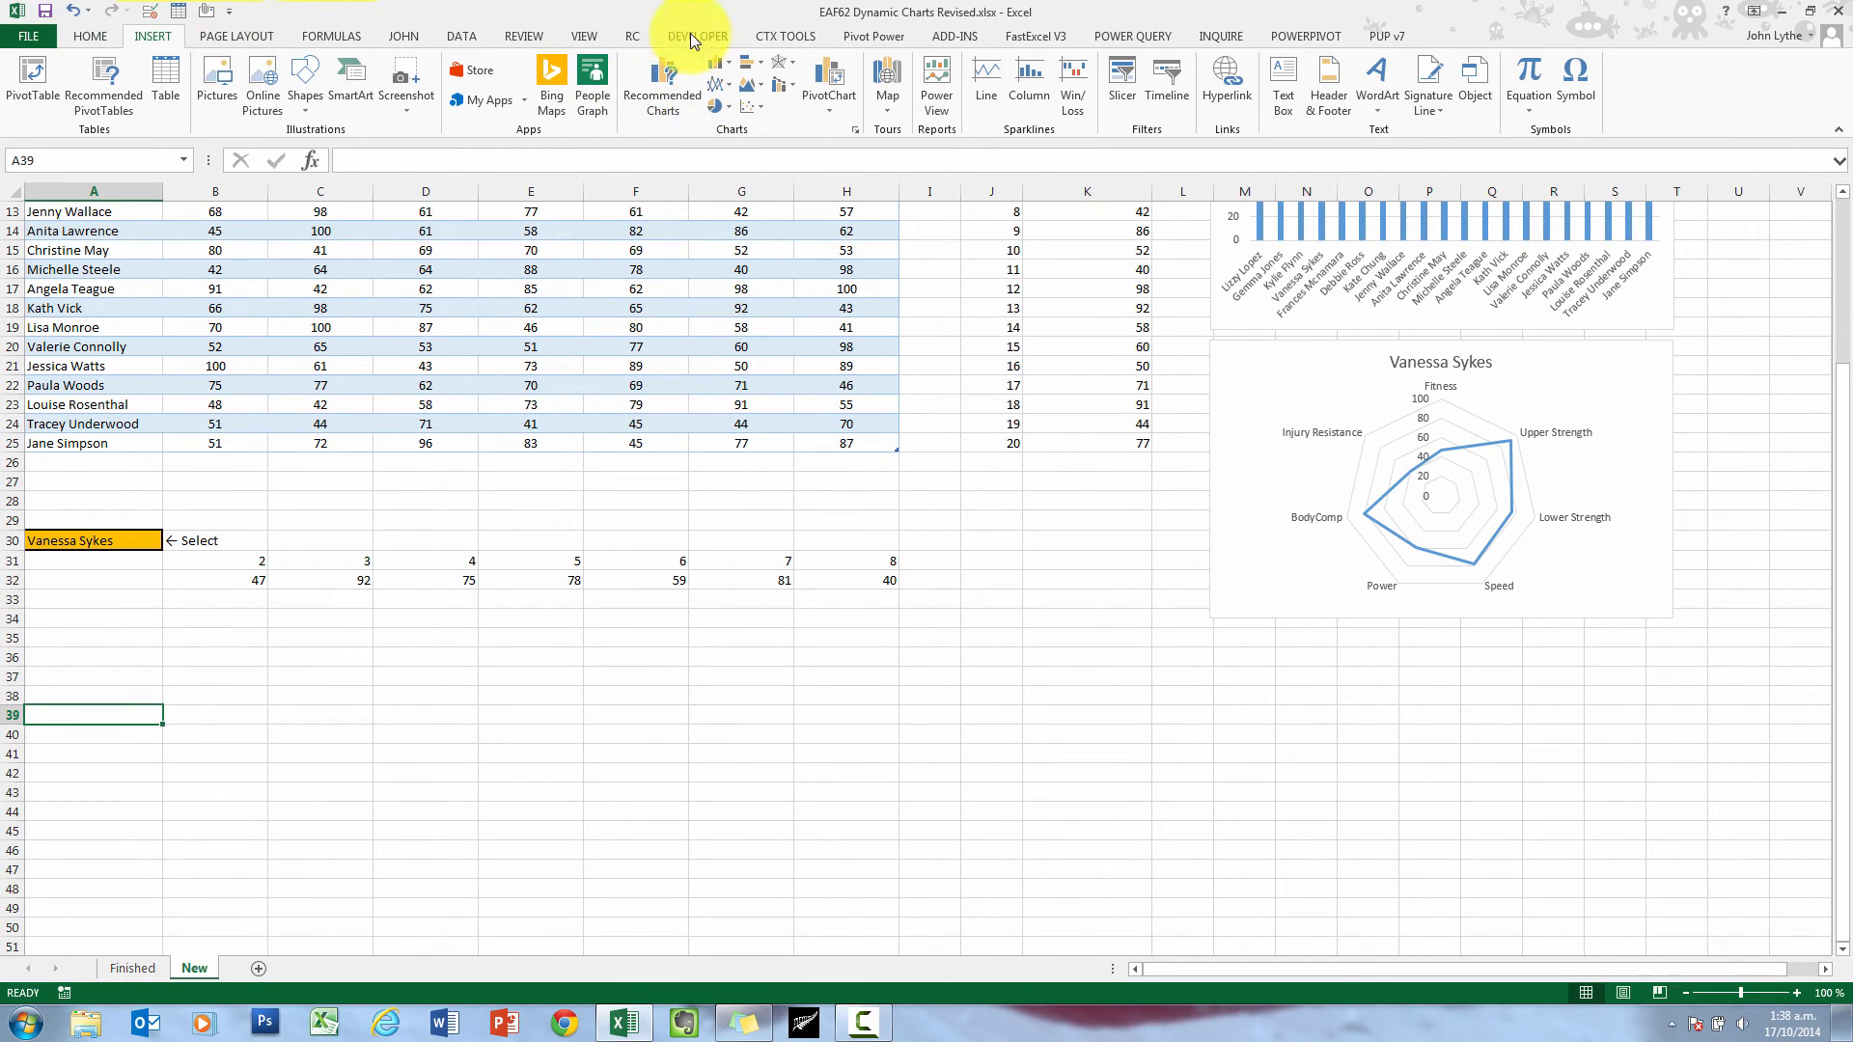
{"action": "left_click", "coordinate": [695, 35]}
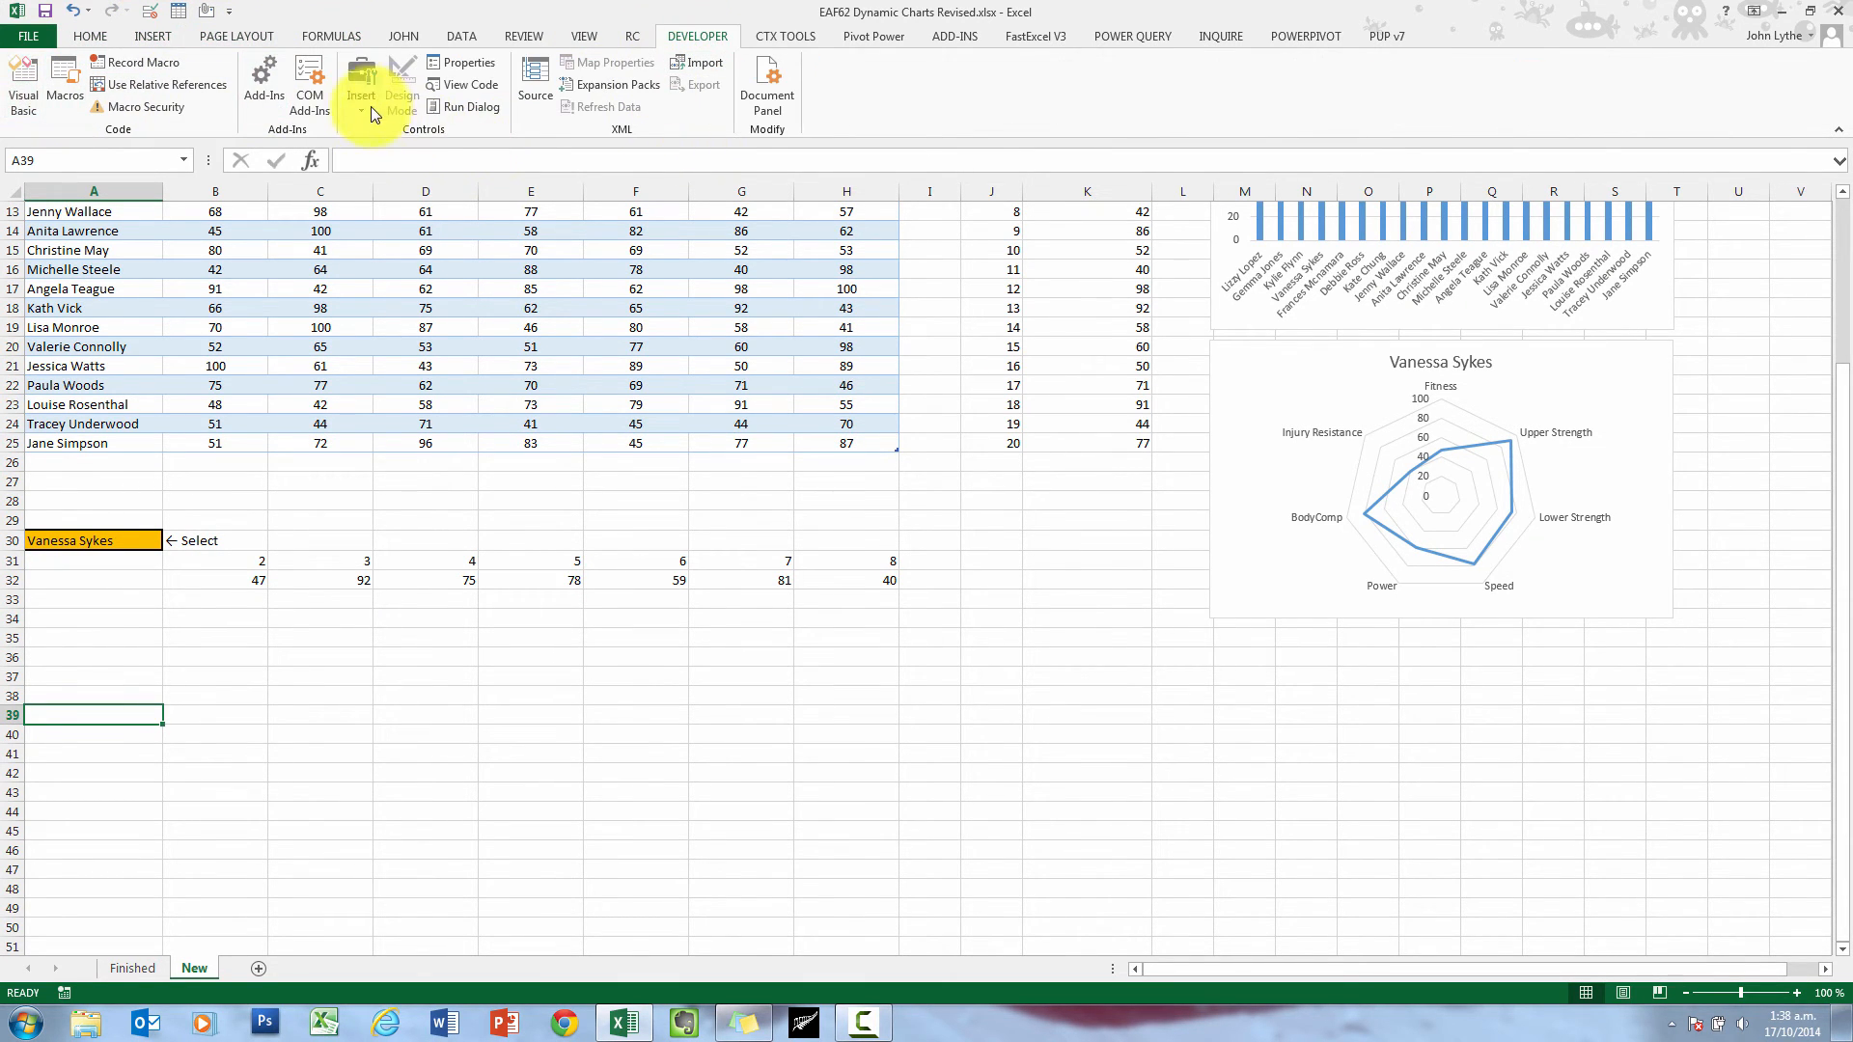
{"action": "left_click", "coordinate": [361, 94]}
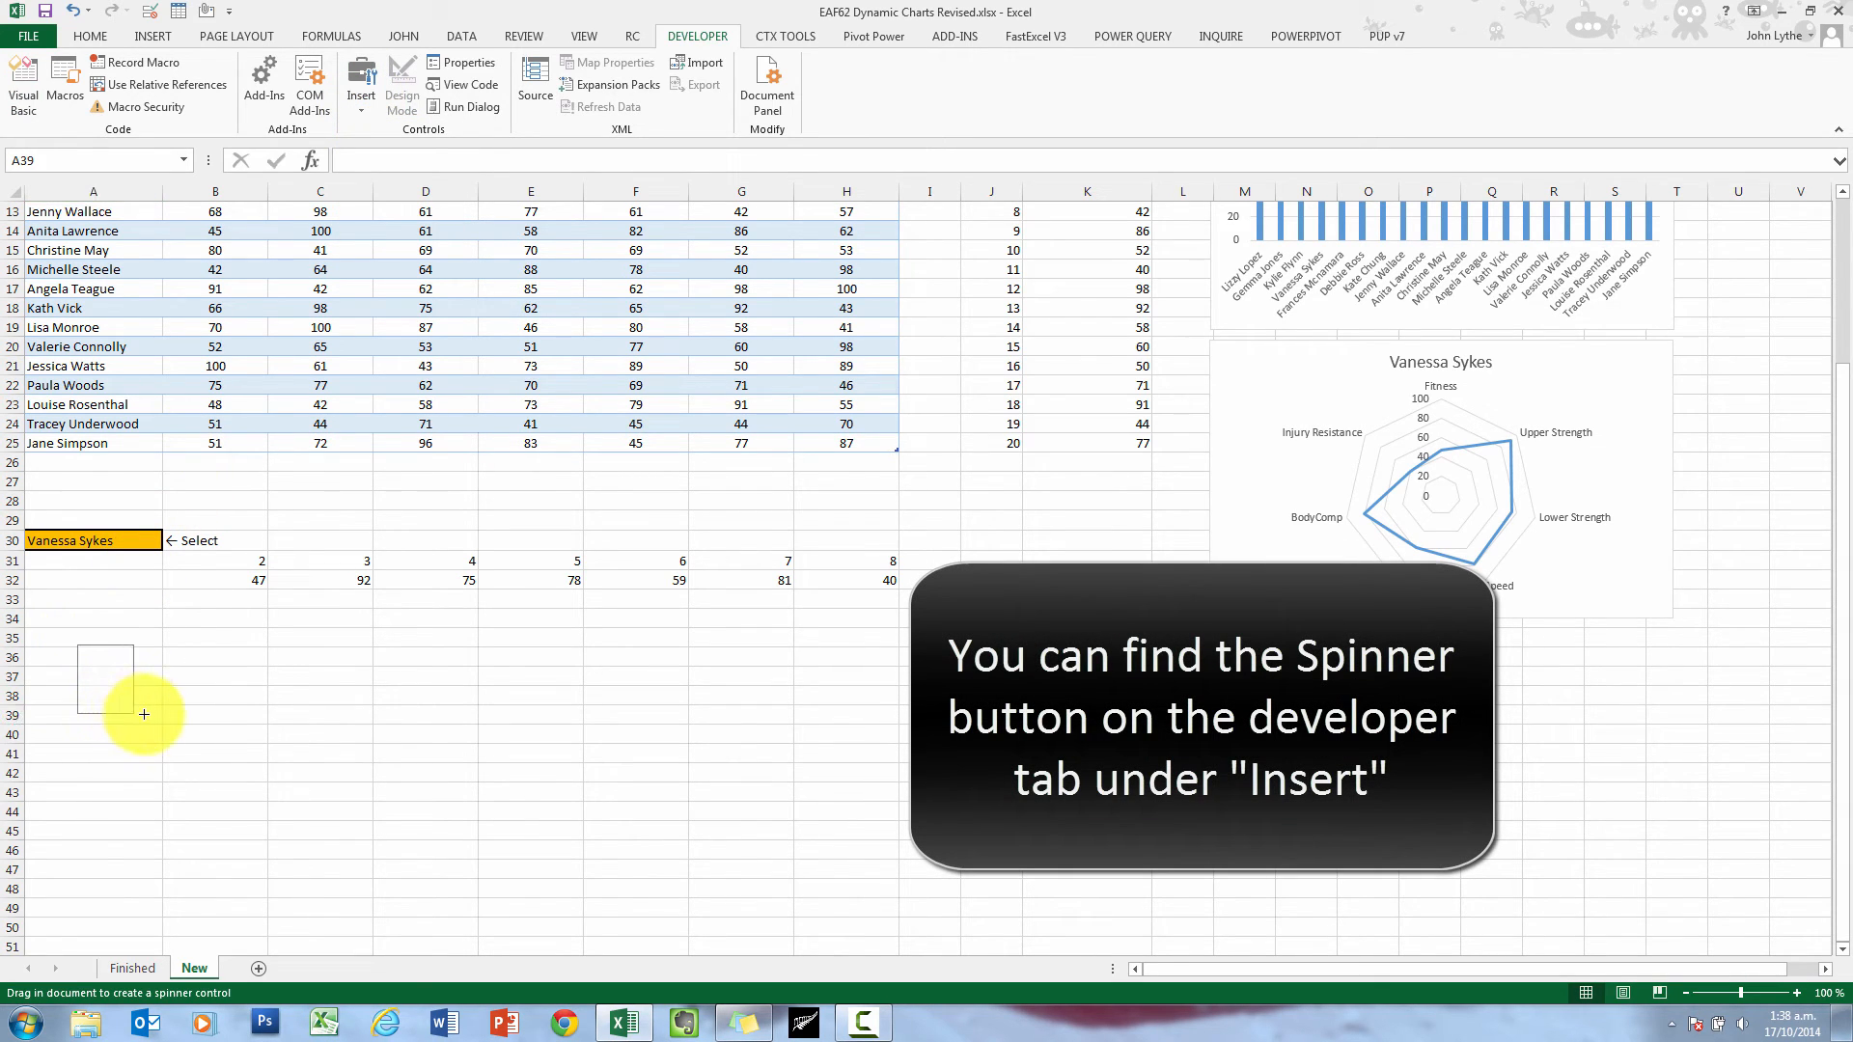
{"action": "left_click_drag", "start_coordinate": [74, 649], "coordinate": [141, 714]}
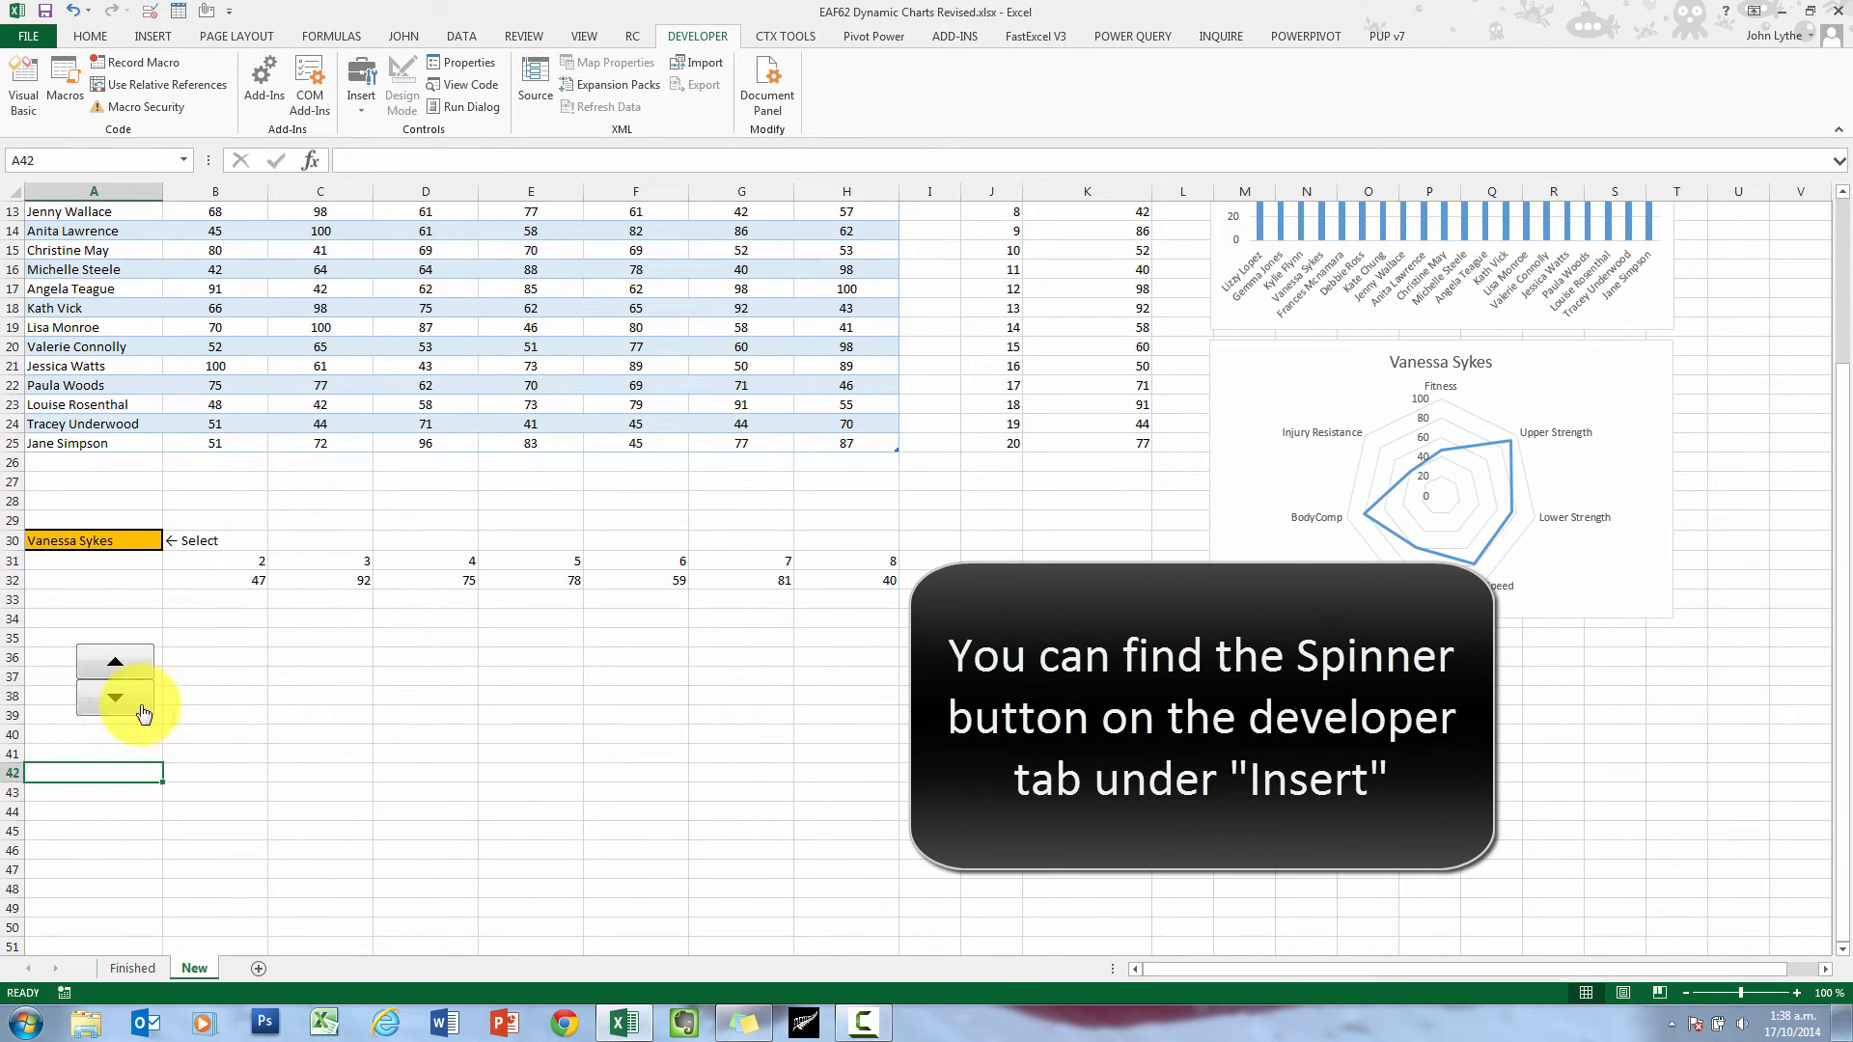
Format the spinner: minimum 1, maximum 20, increment 1, cell link $B$34
{"action": "right_click", "coordinate": [114, 697]}
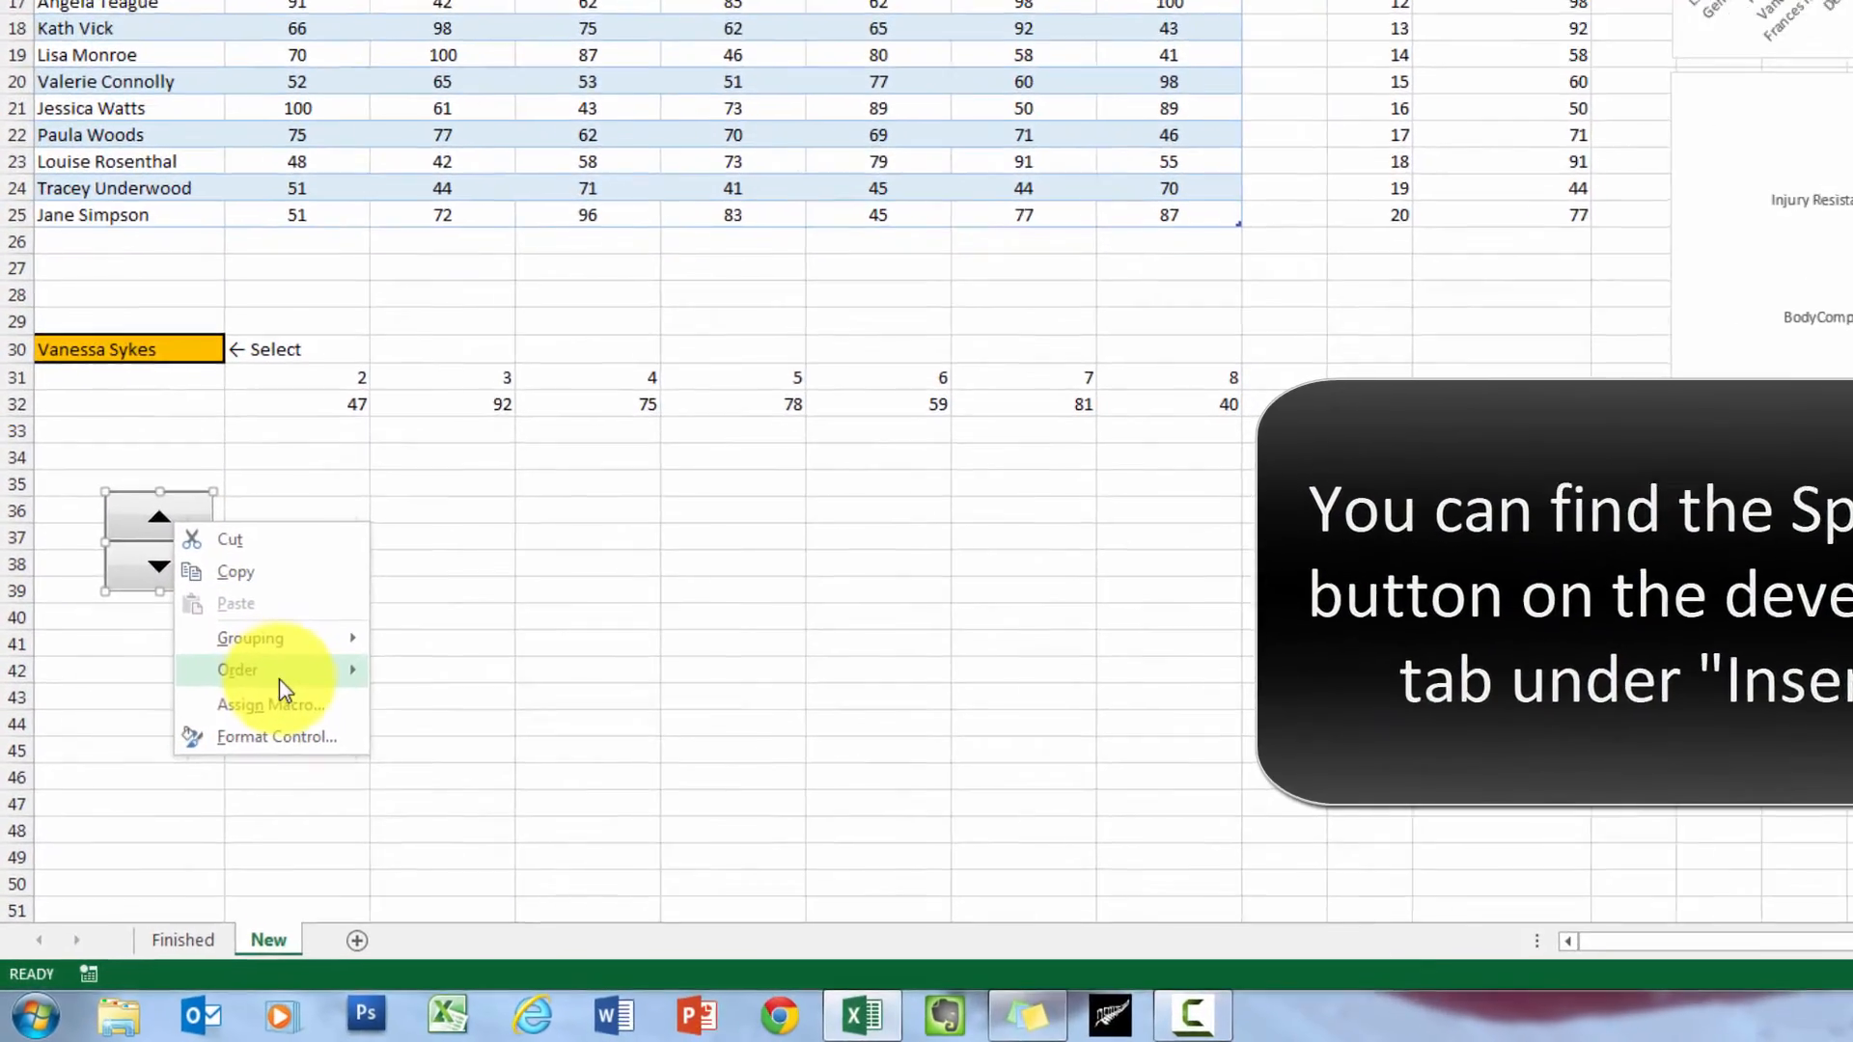
{"action": "left_click", "coordinate": [276, 735]}
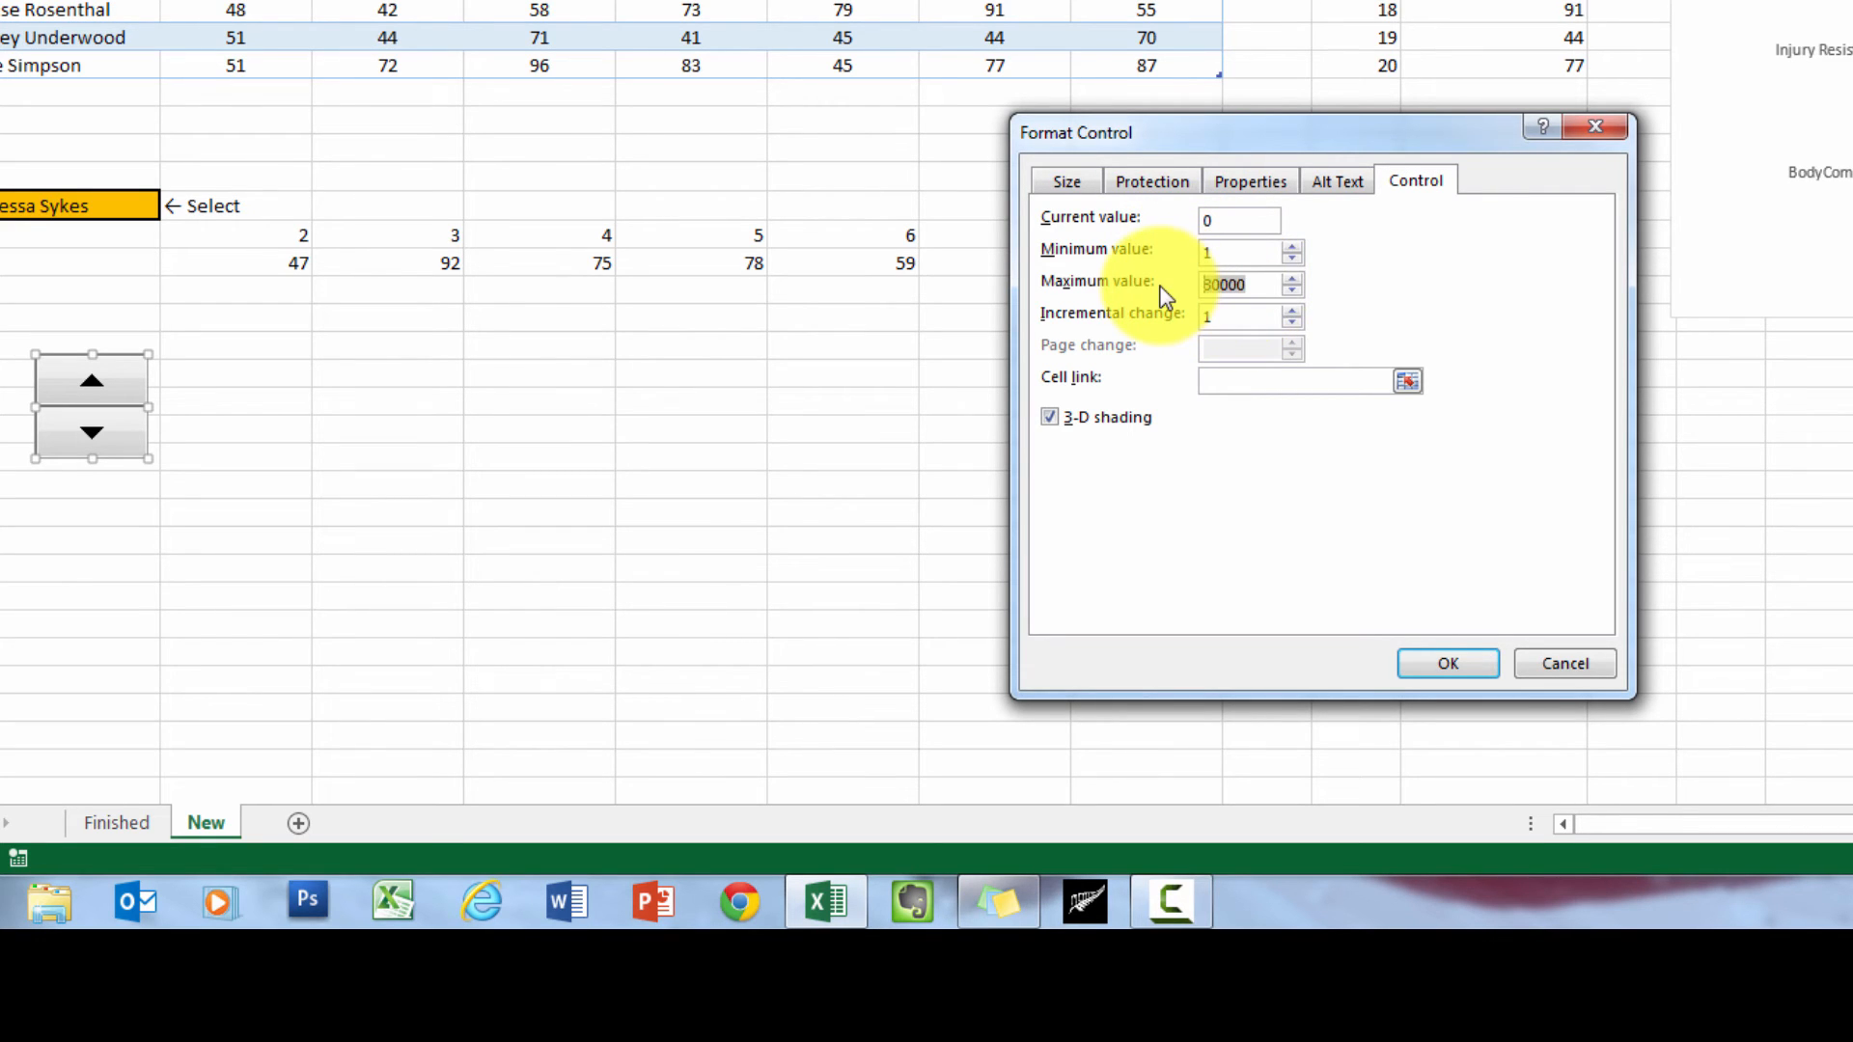
{"action": "type", "text": "20"}
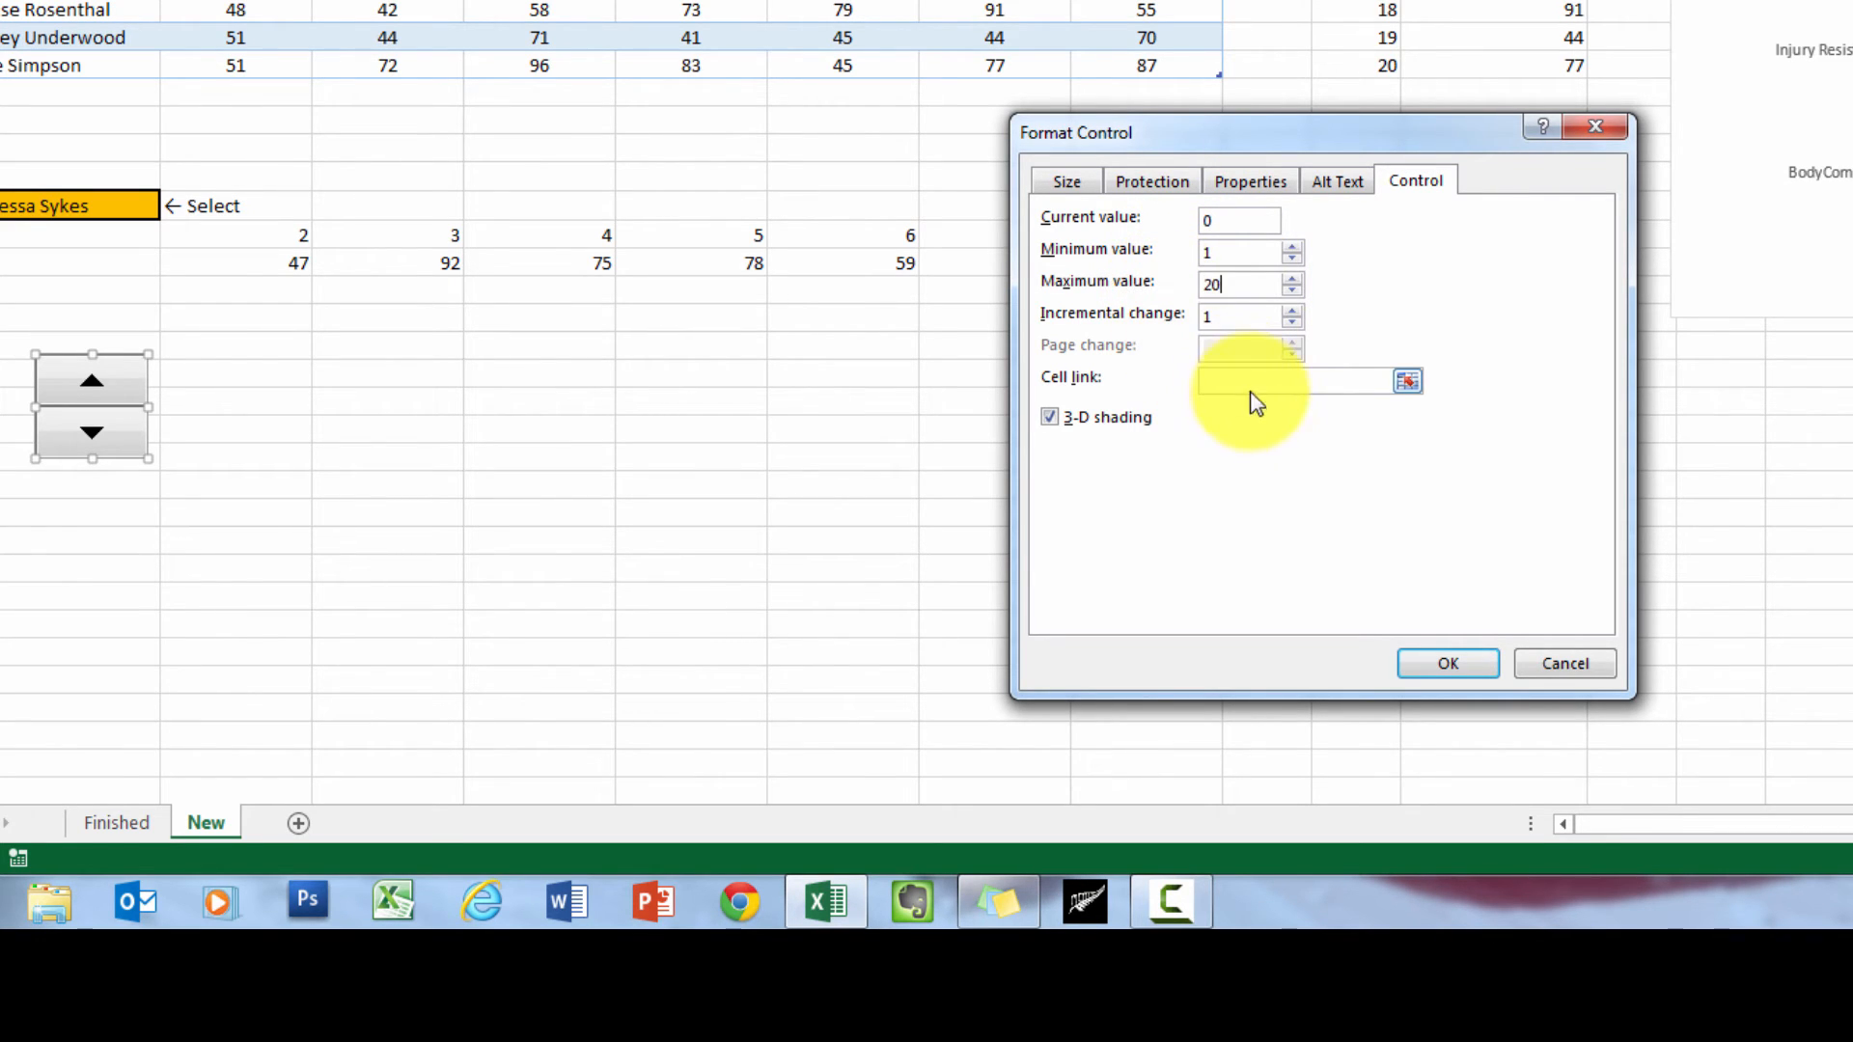
{"action": "left_click", "coordinate": [1405, 380]}
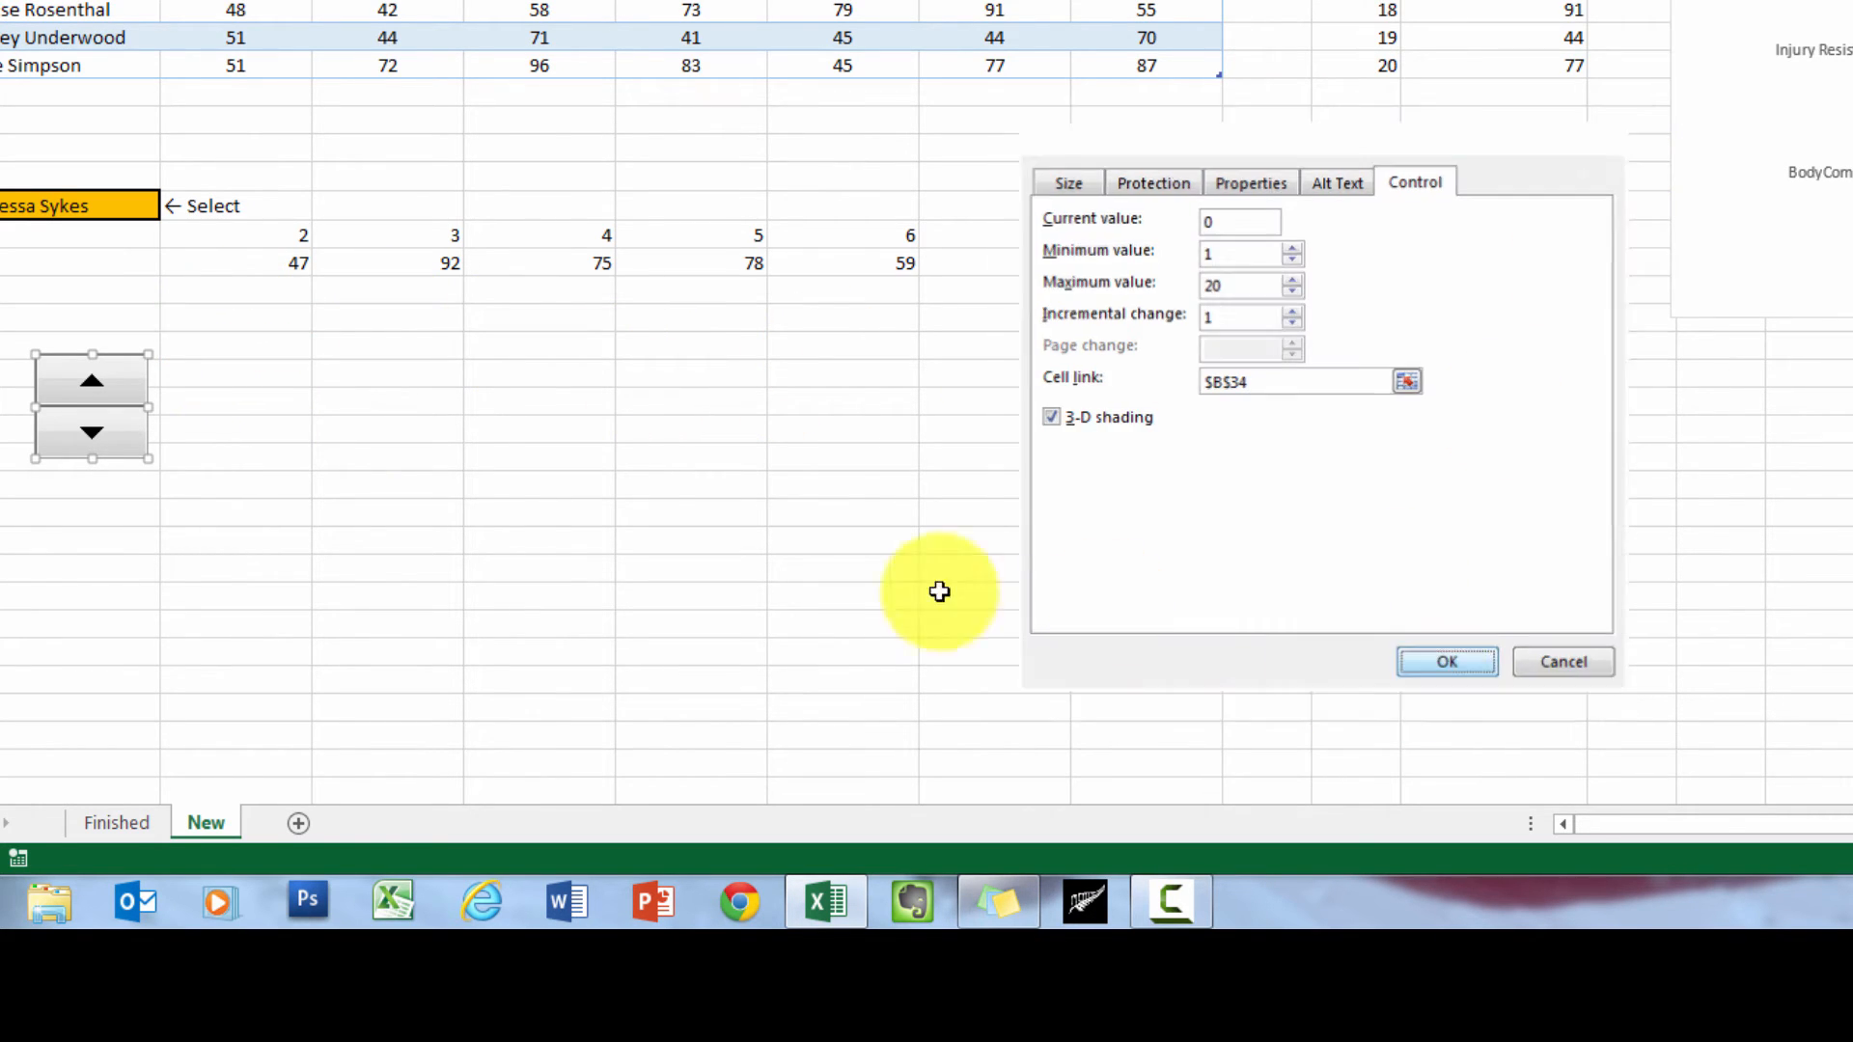
{"action": "left_click", "coordinate": [1445, 662]}
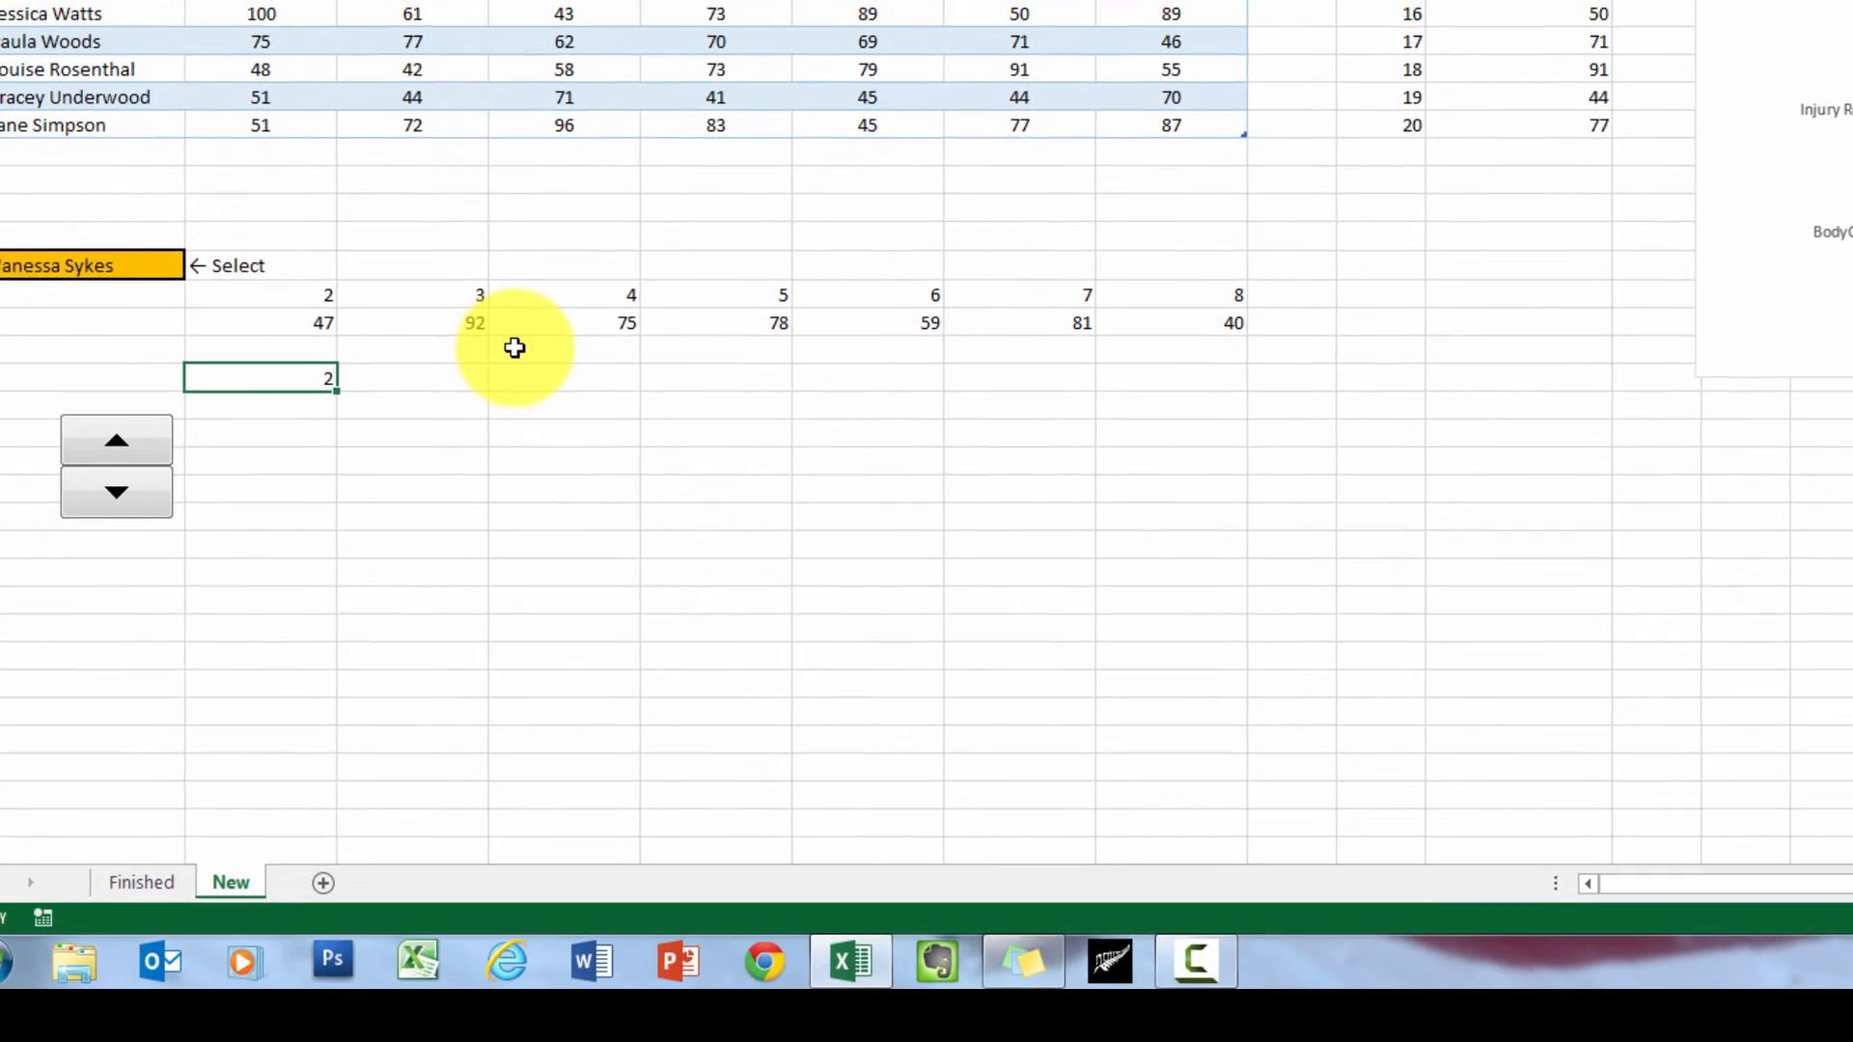
Enter =INDEX(Database,$B$34,…) in B36 and fill it across to return the seven scores
{"action": "scroll", "scroll_direction": "down", "scroll_amount": 3}
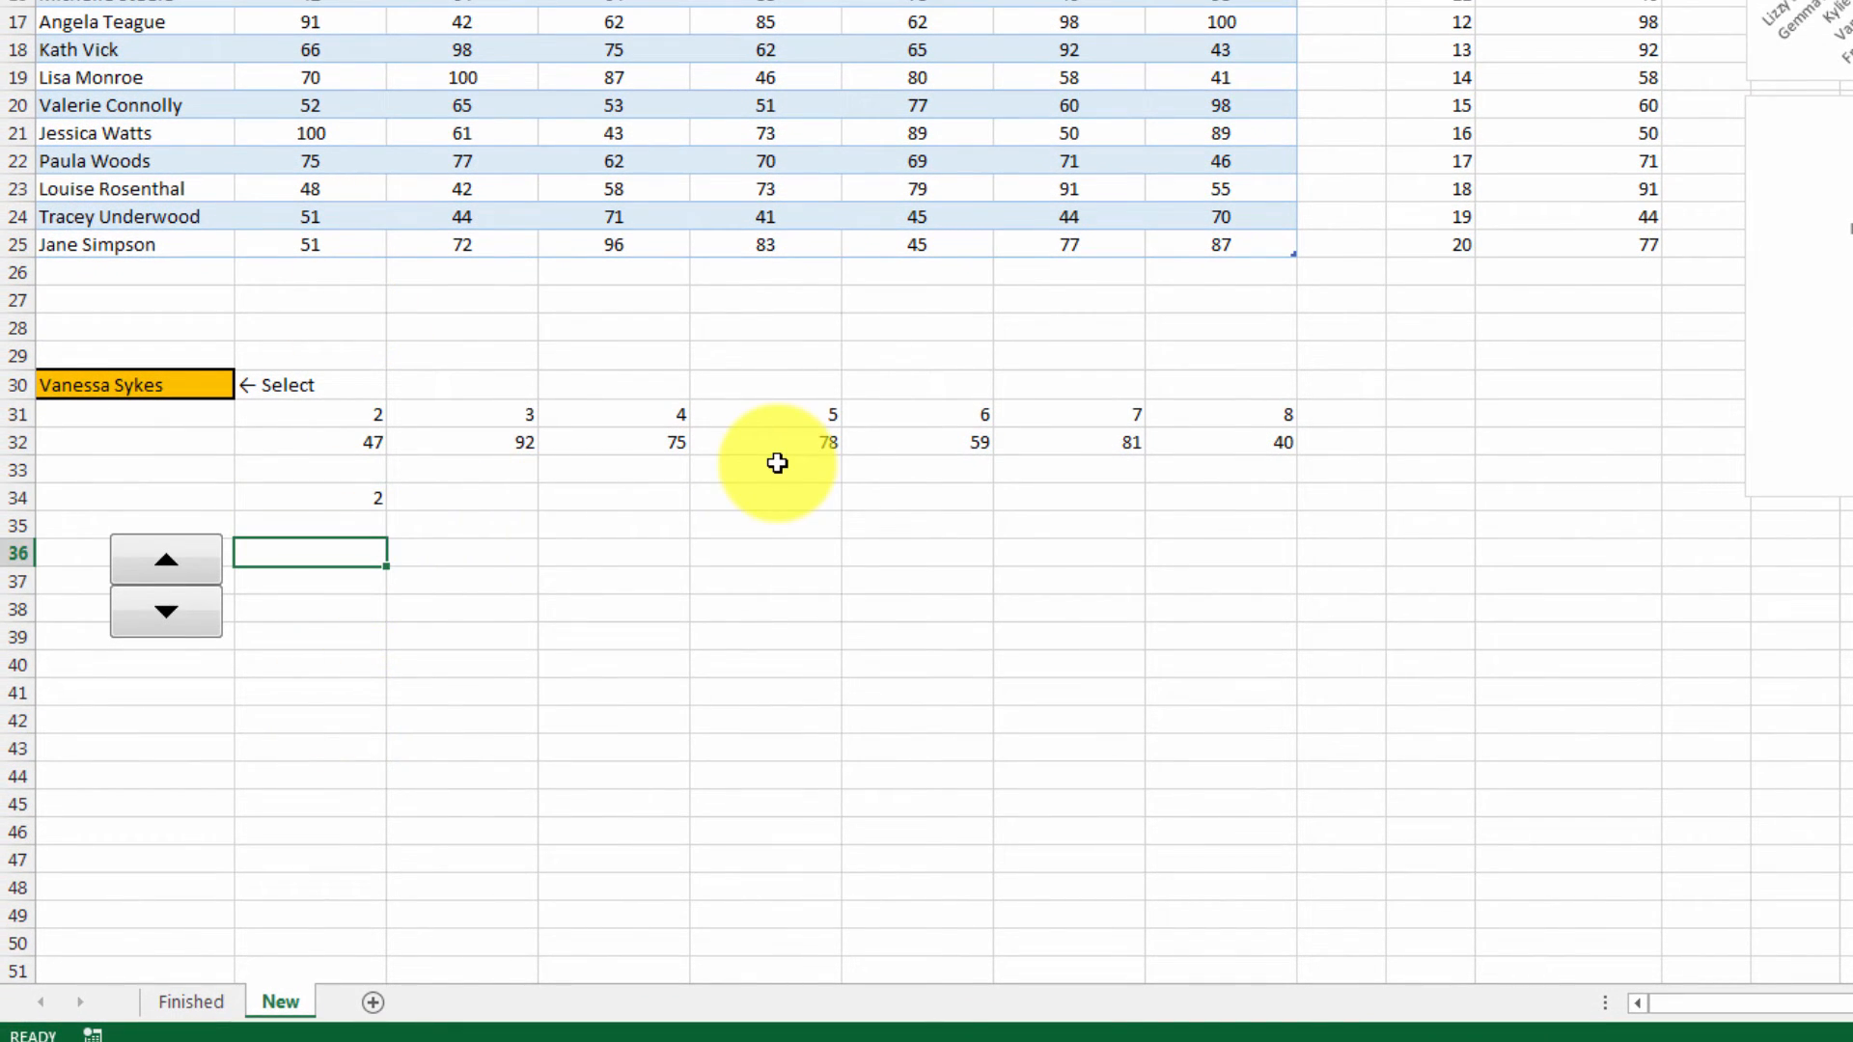
{"action": "type", "text": "=inde"}
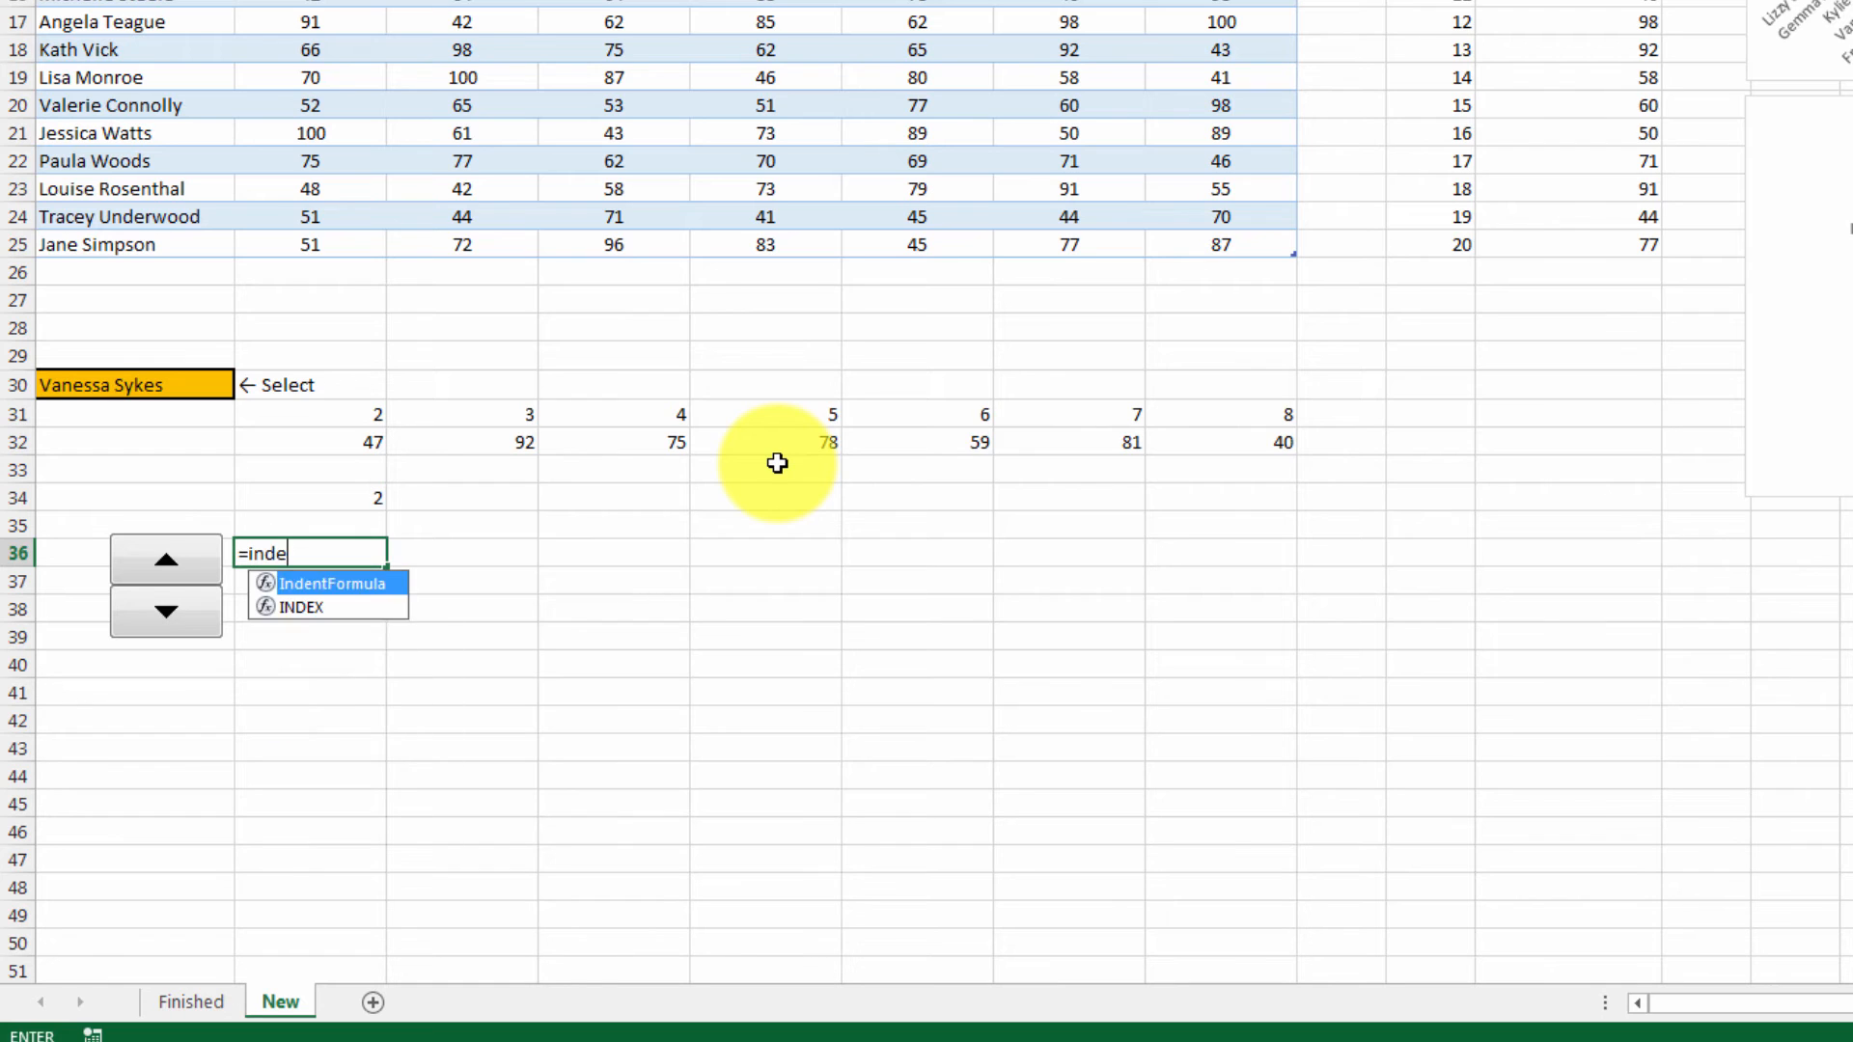
{"action": "type", "text": "x("}
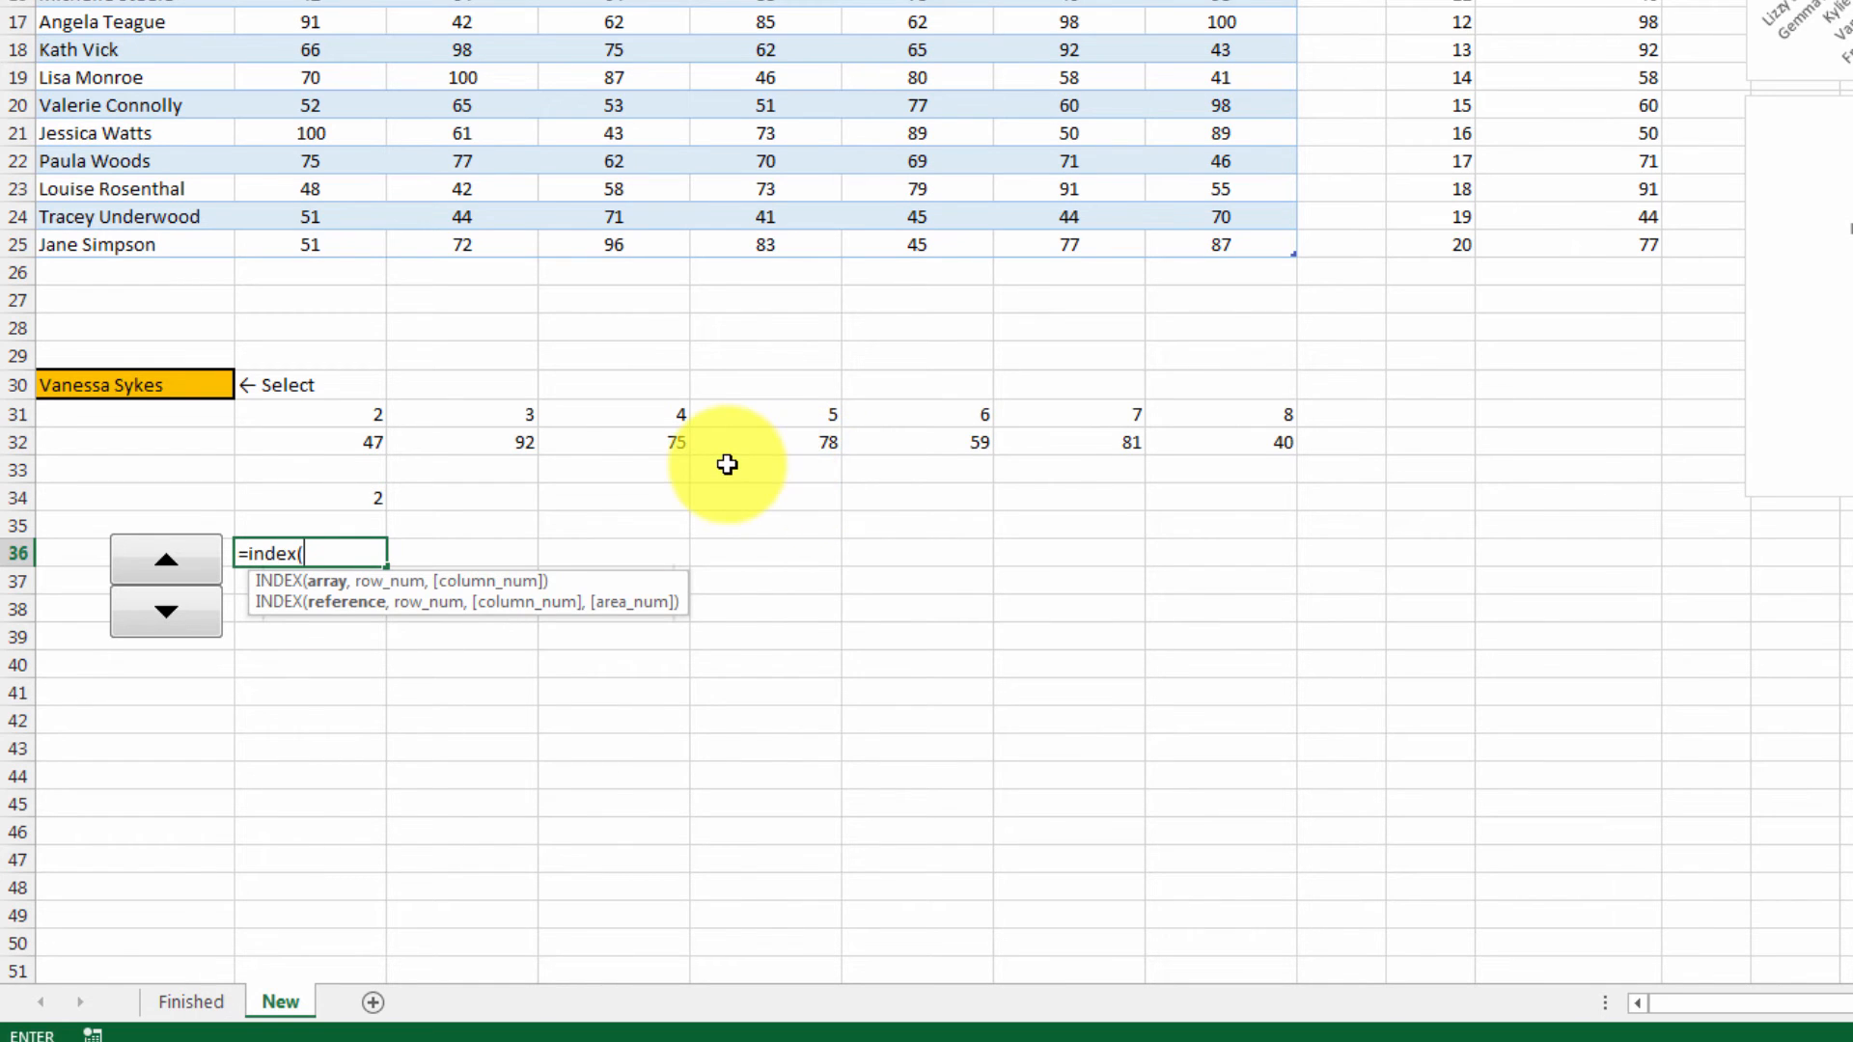
{"action": "type", "text": "Database,"}
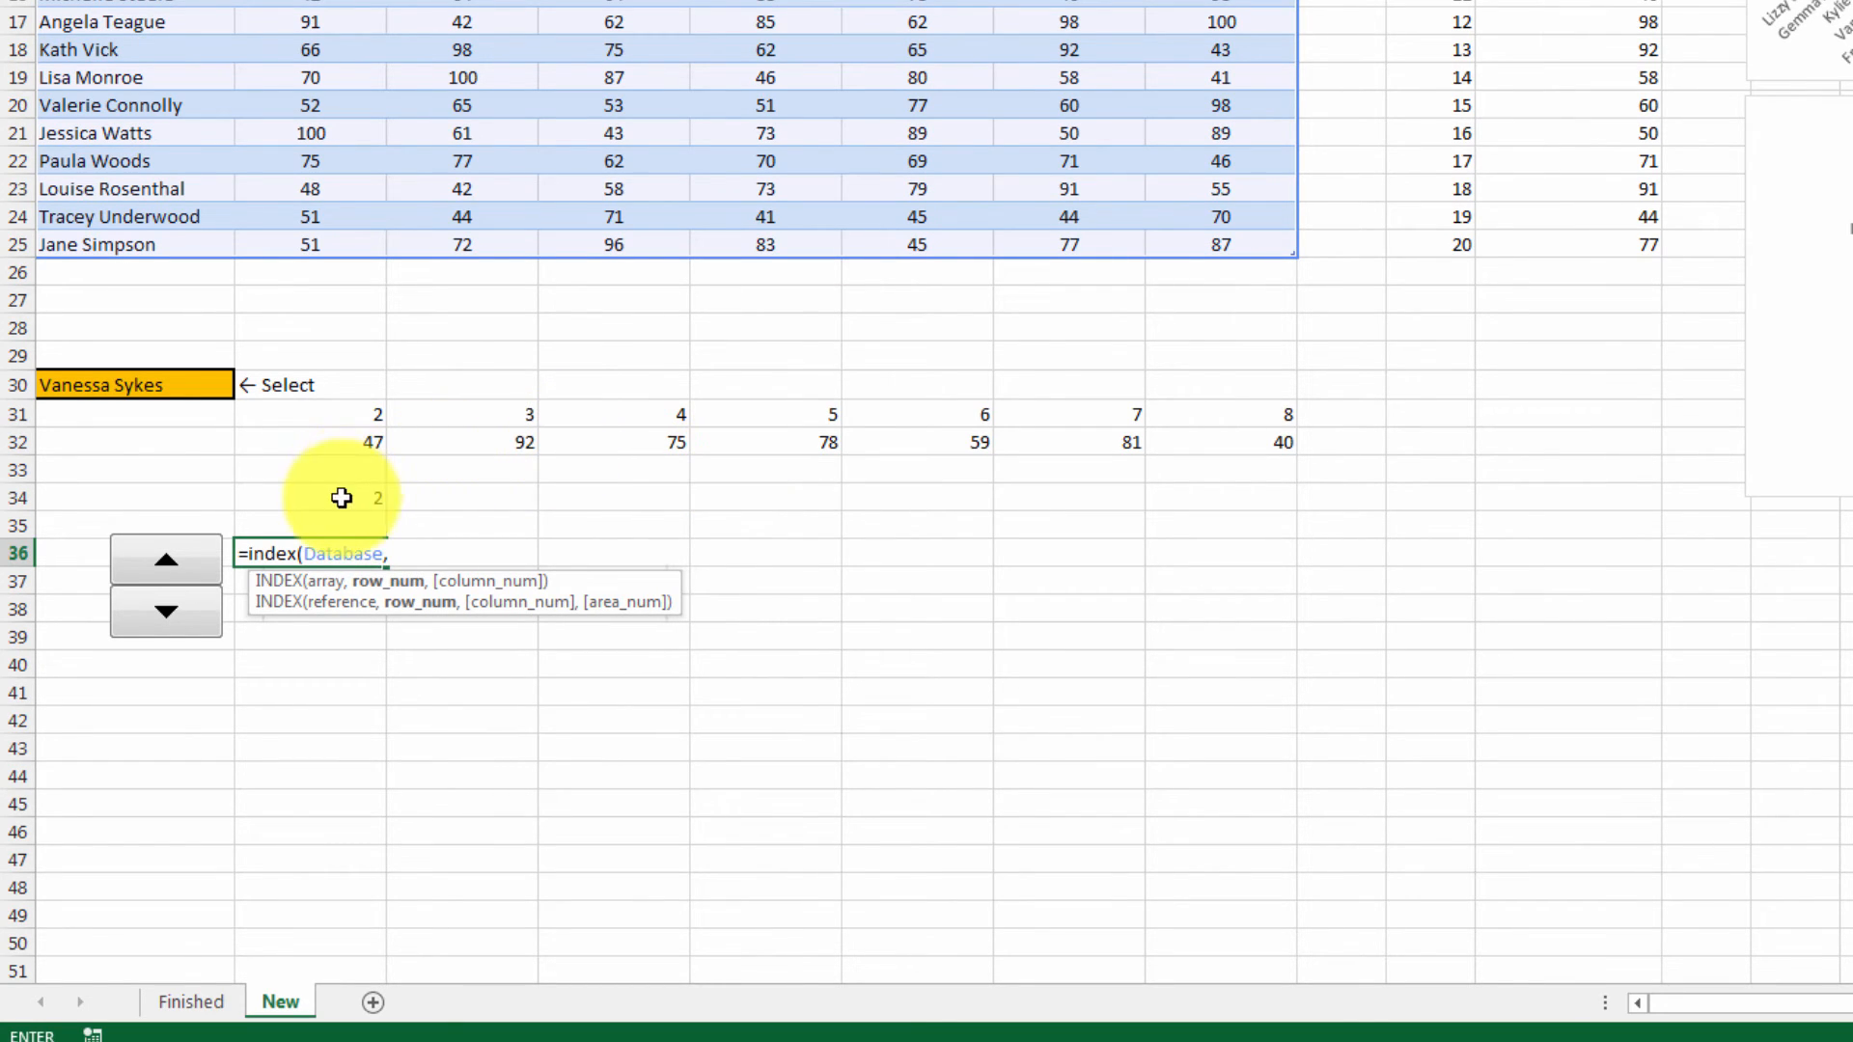
{"action": "left_click", "coordinate": [343, 498]}
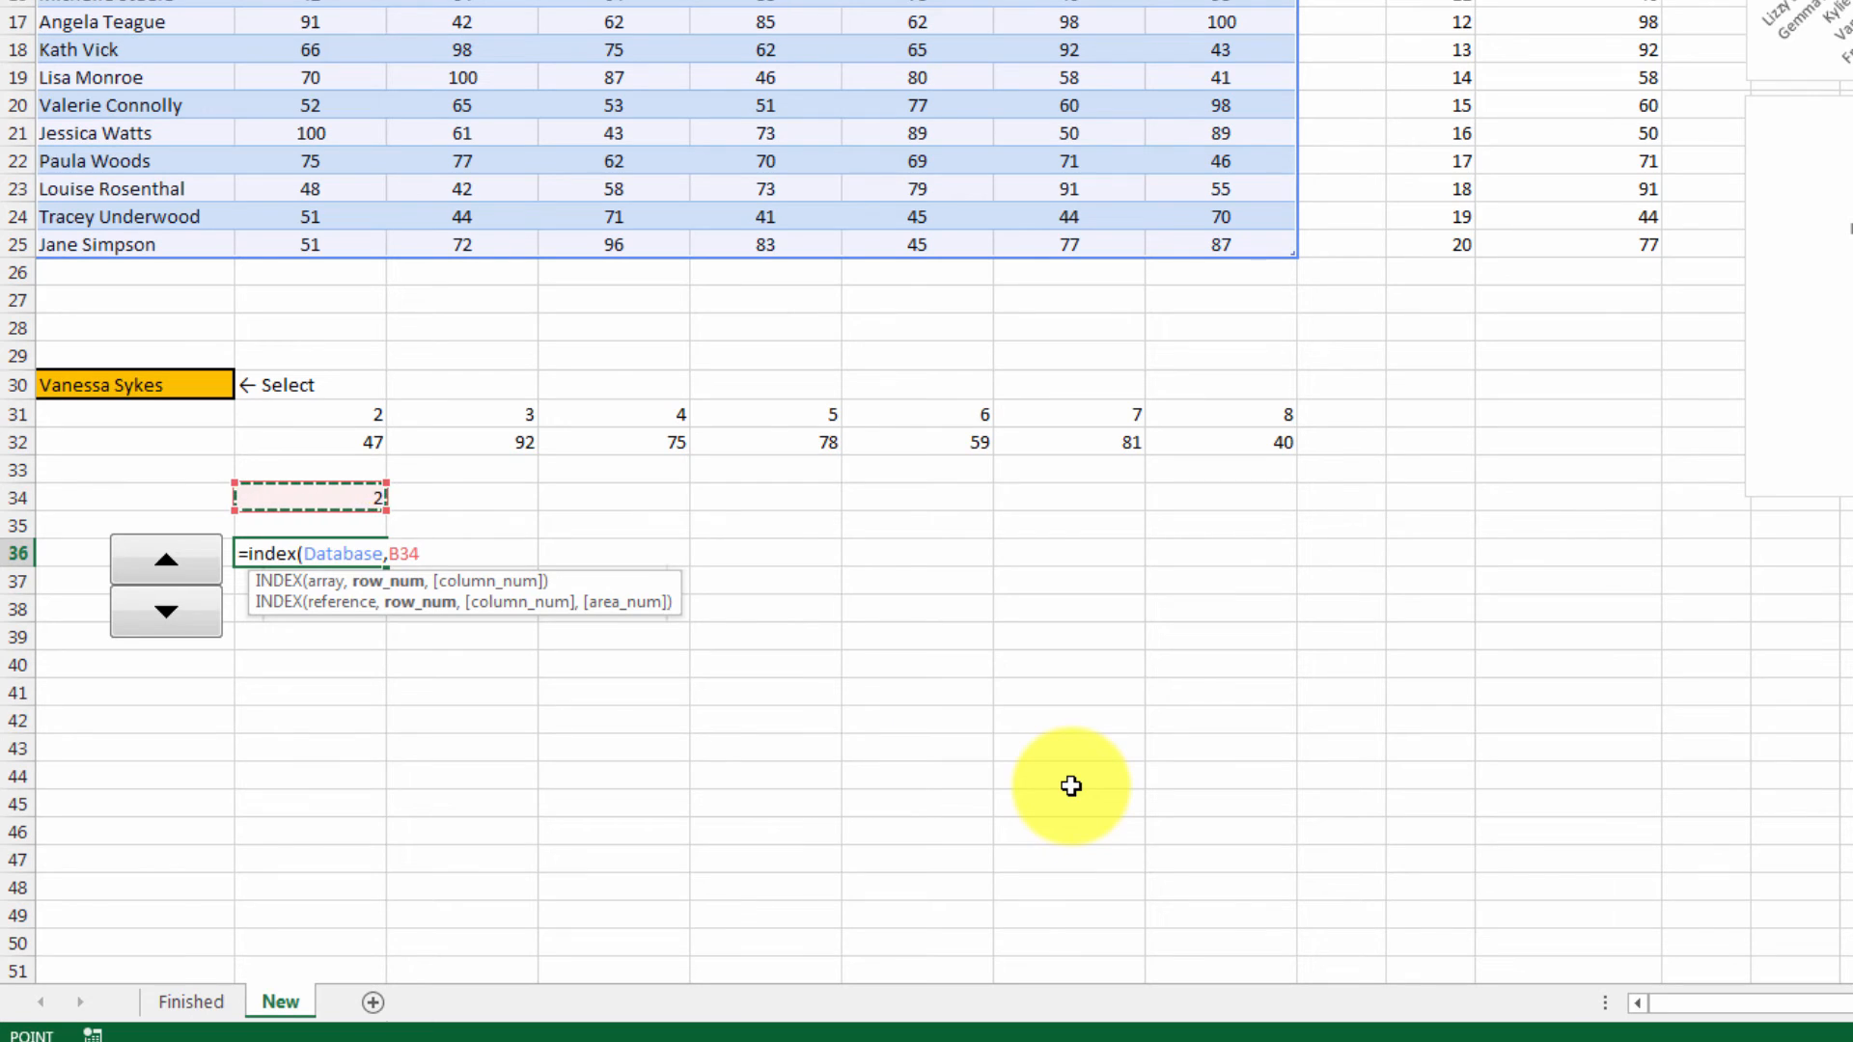
{"action": "key", "text": "F4"}
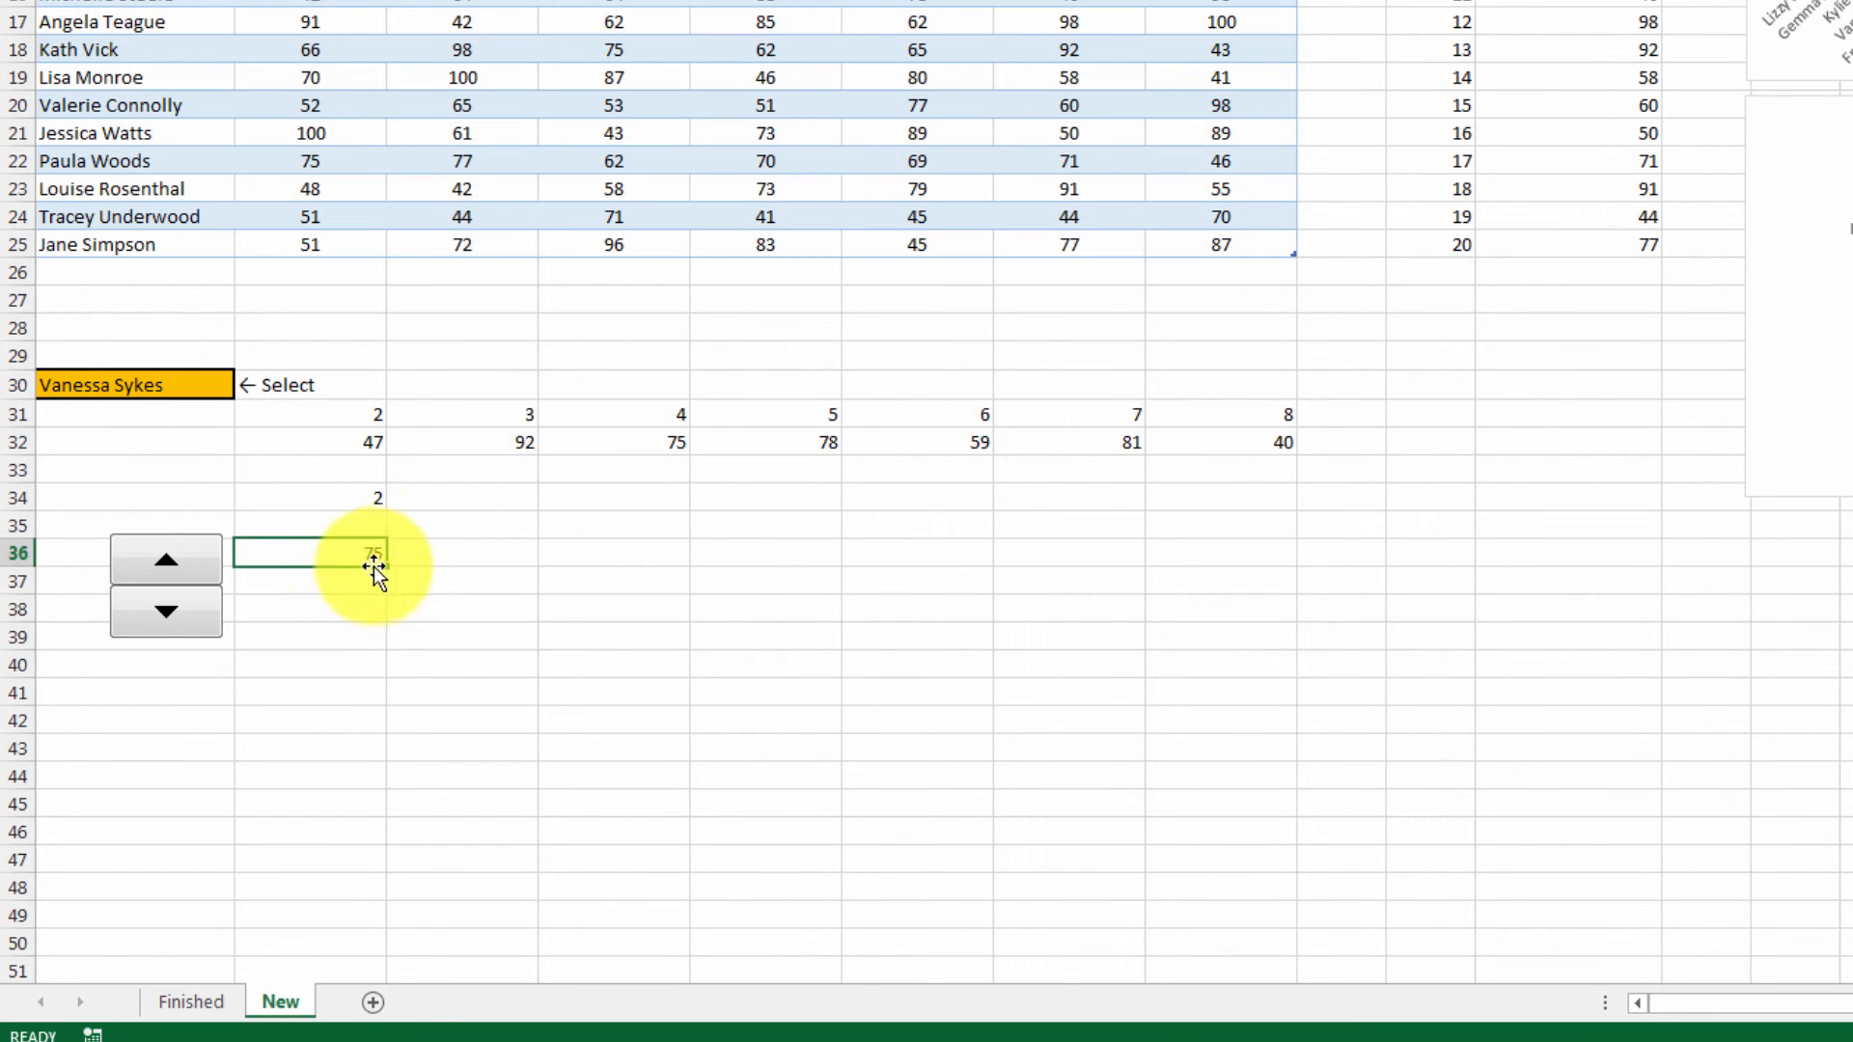
{"action": "left_click_drag", "start_coordinate": [378, 554], "coordinate": [1242, 554]}
{"action": "type", "text": "="}
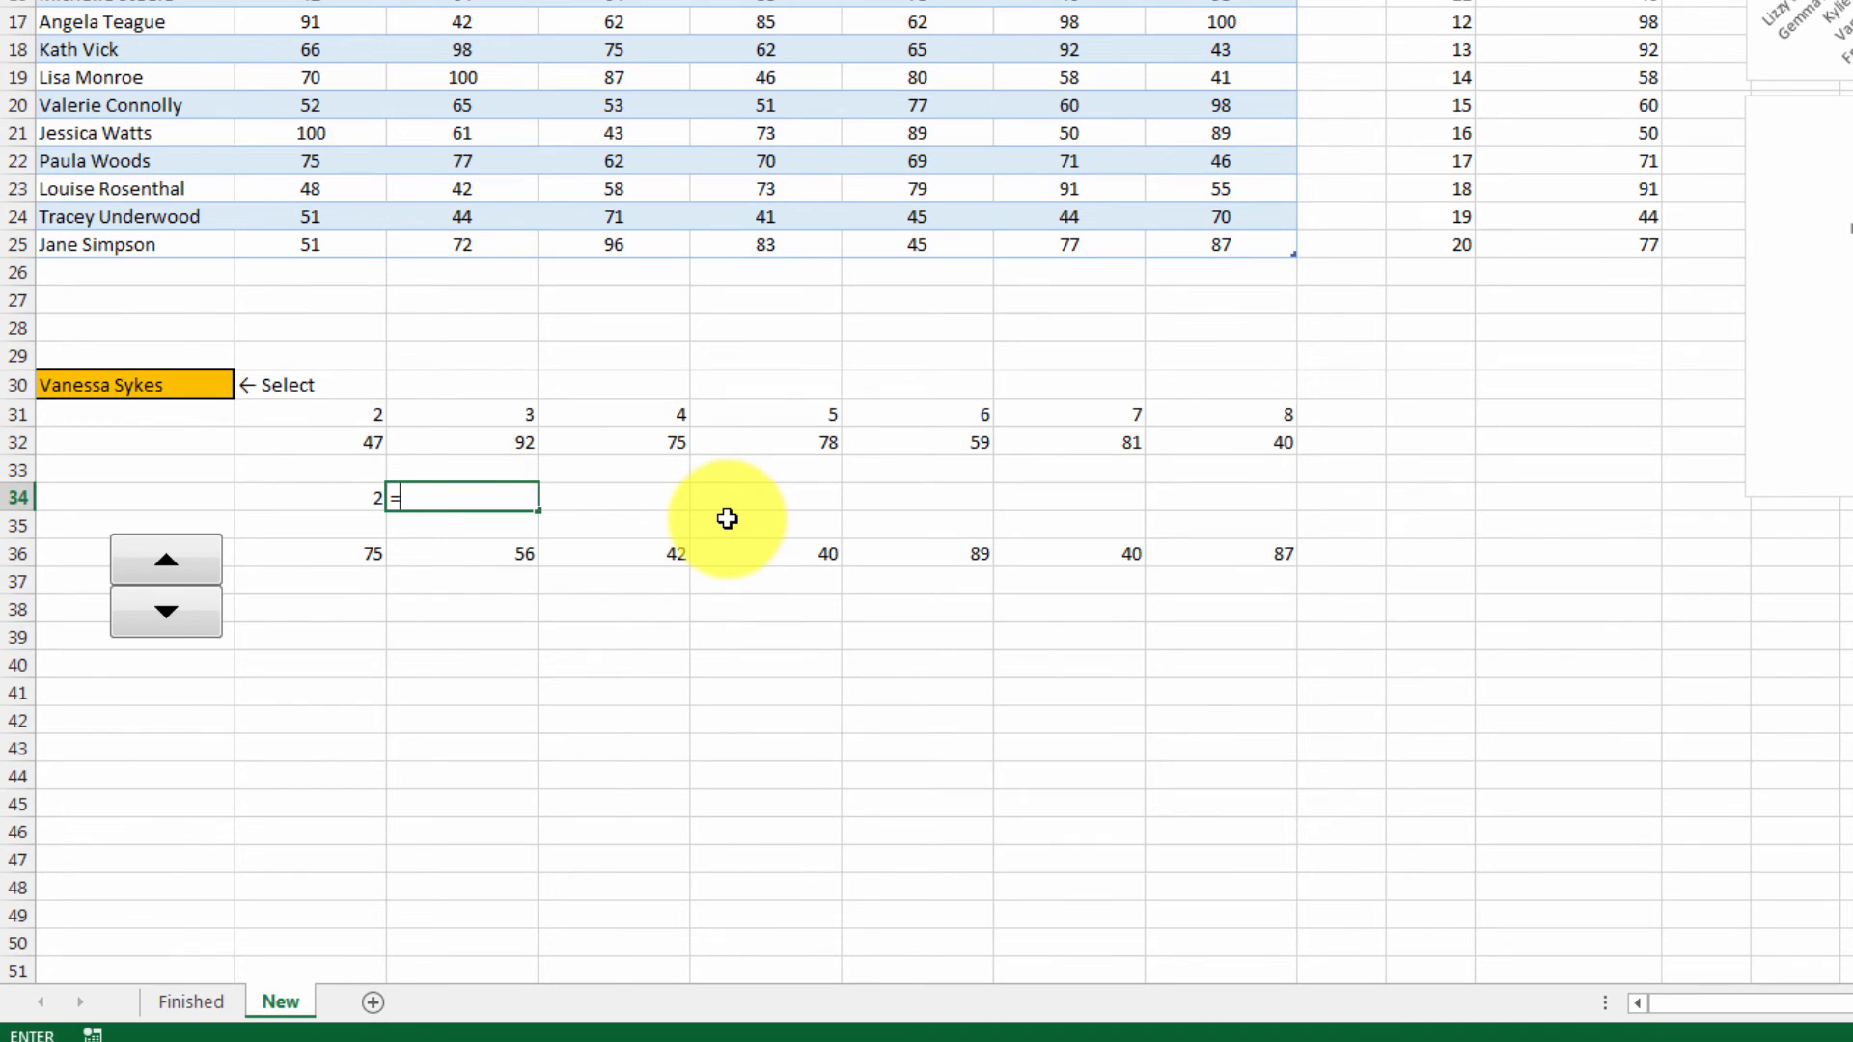
{"action": "type", "text": "index("}
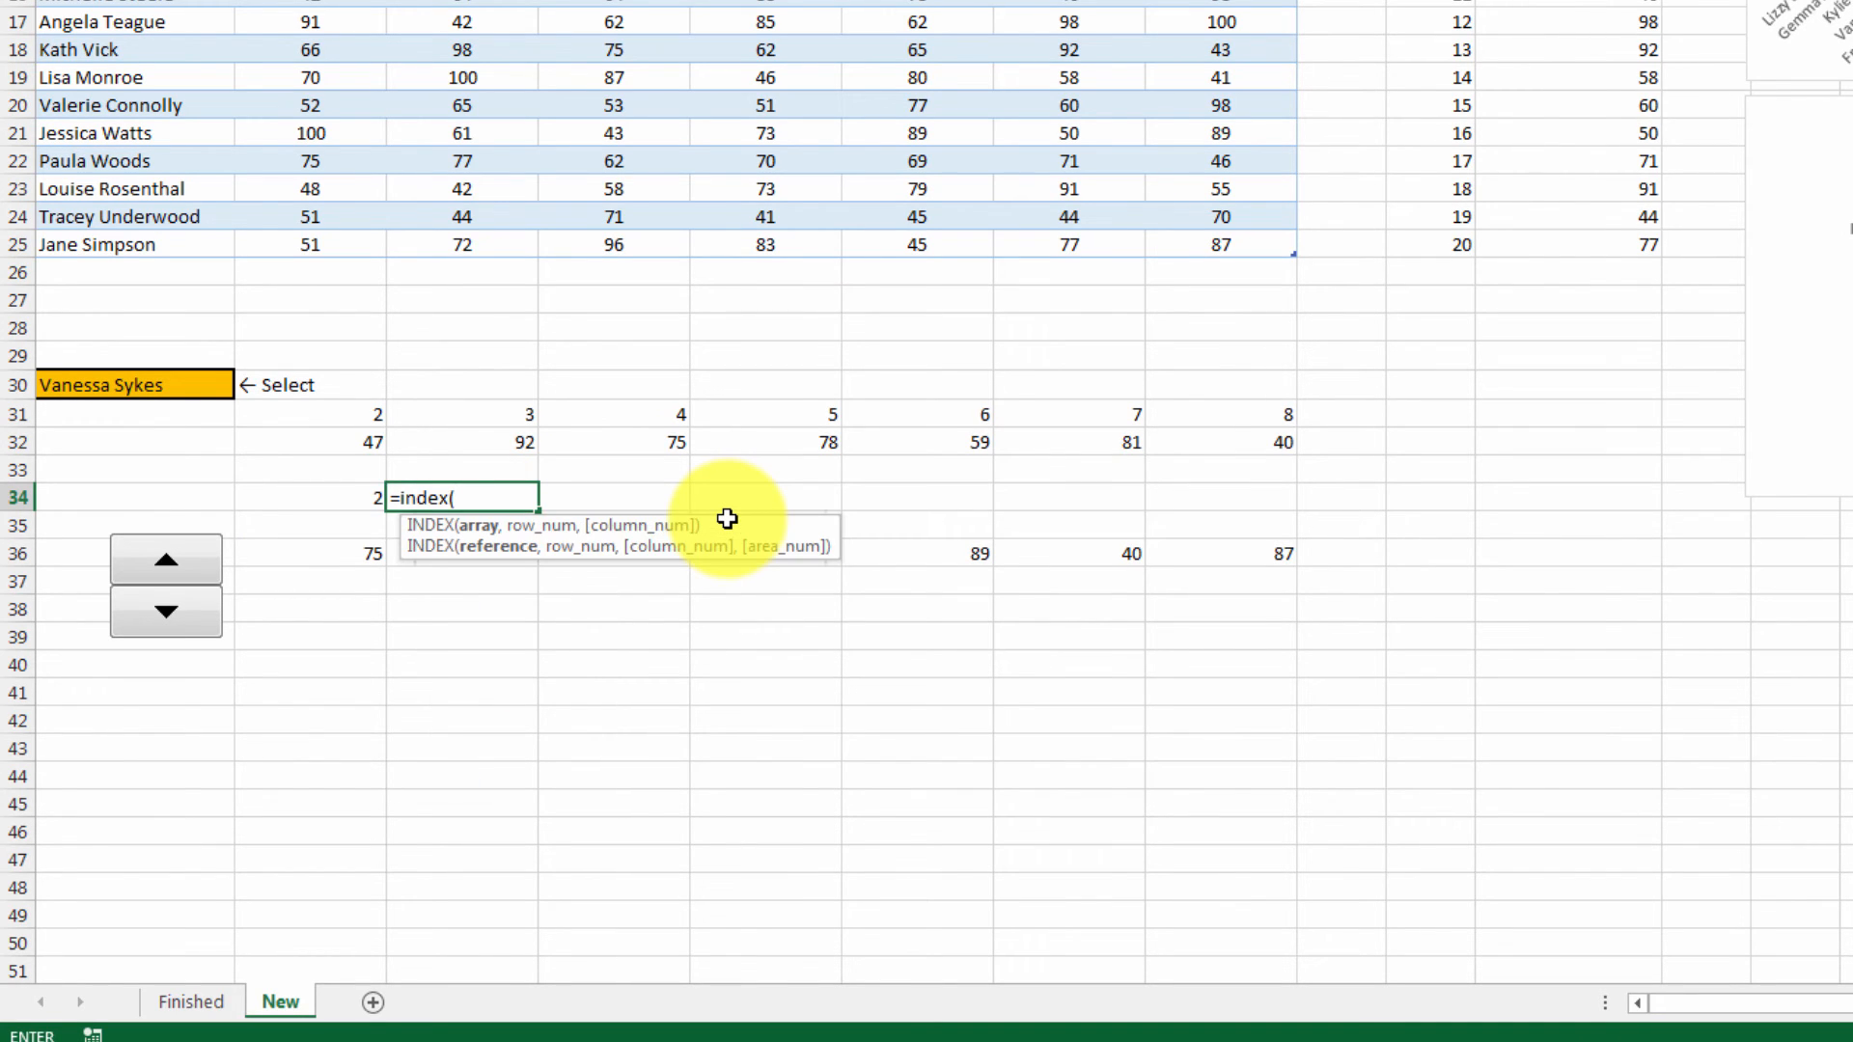
{"action": "type", "text": "dat"}
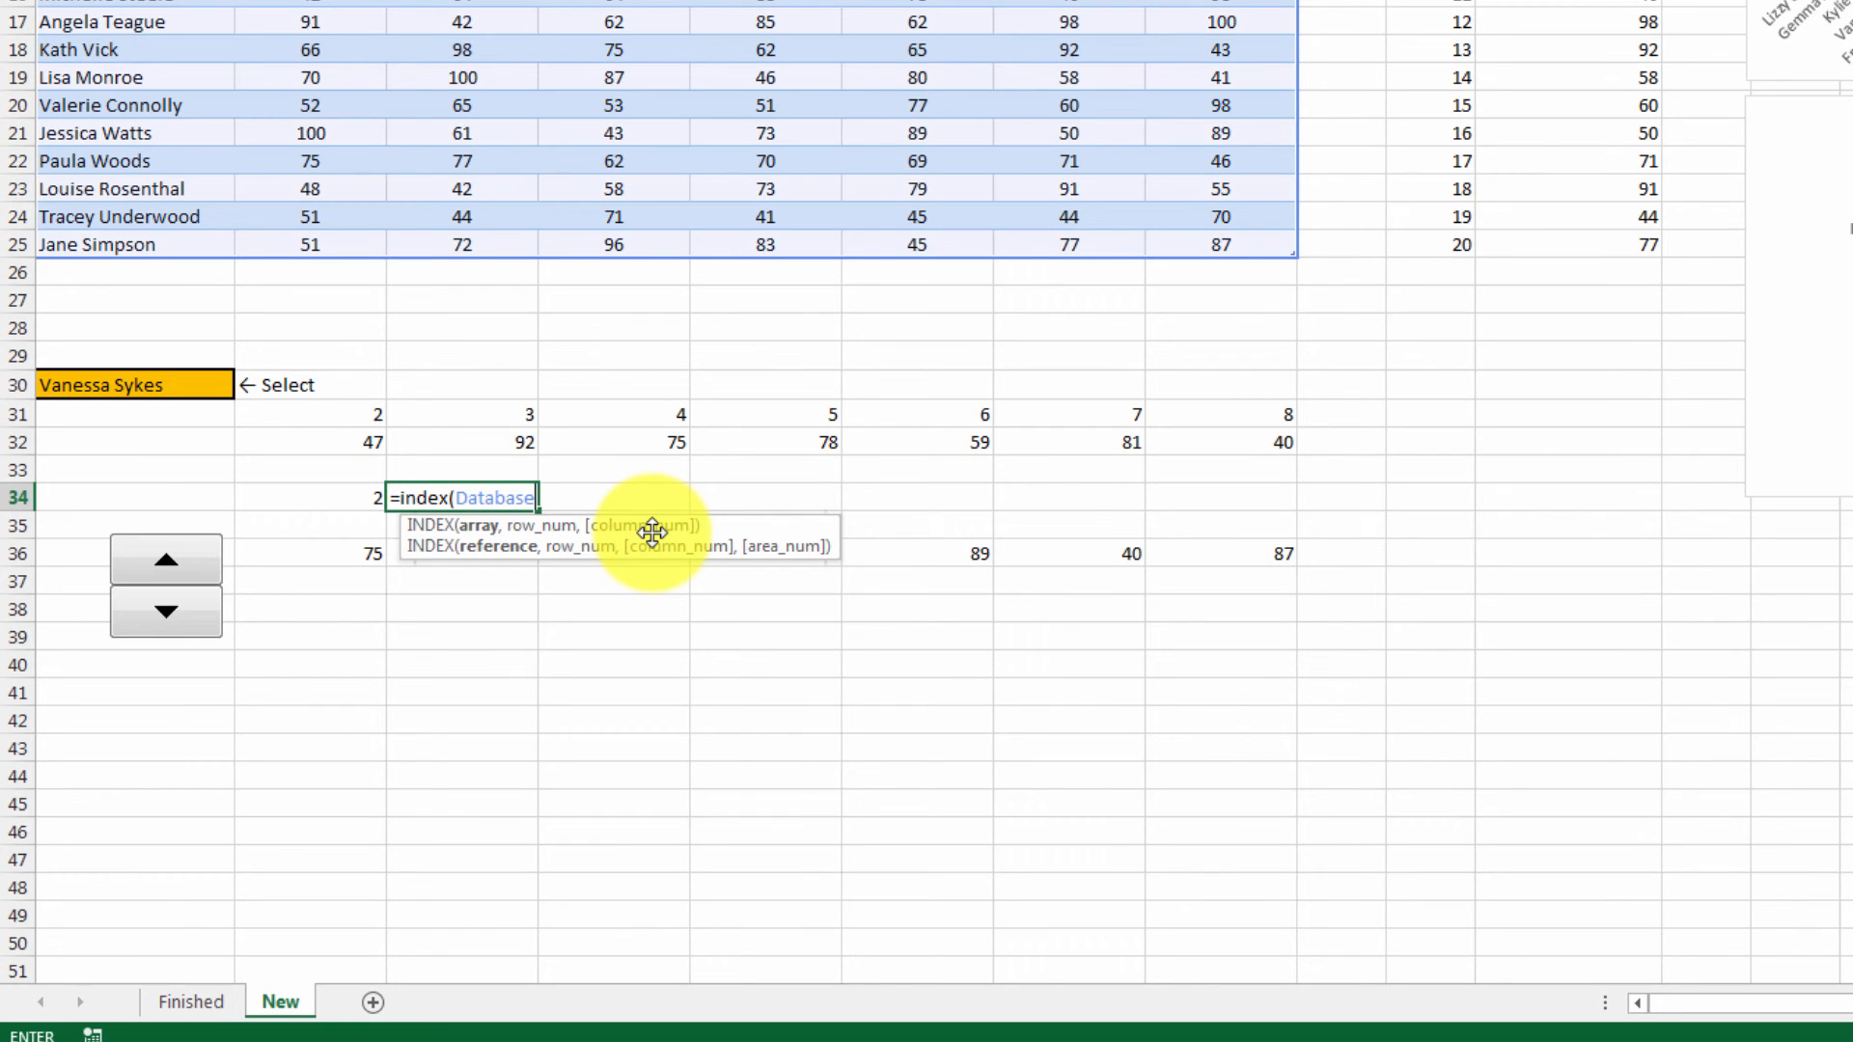
{"action": "left_click", "coordinate": [313, 496]}
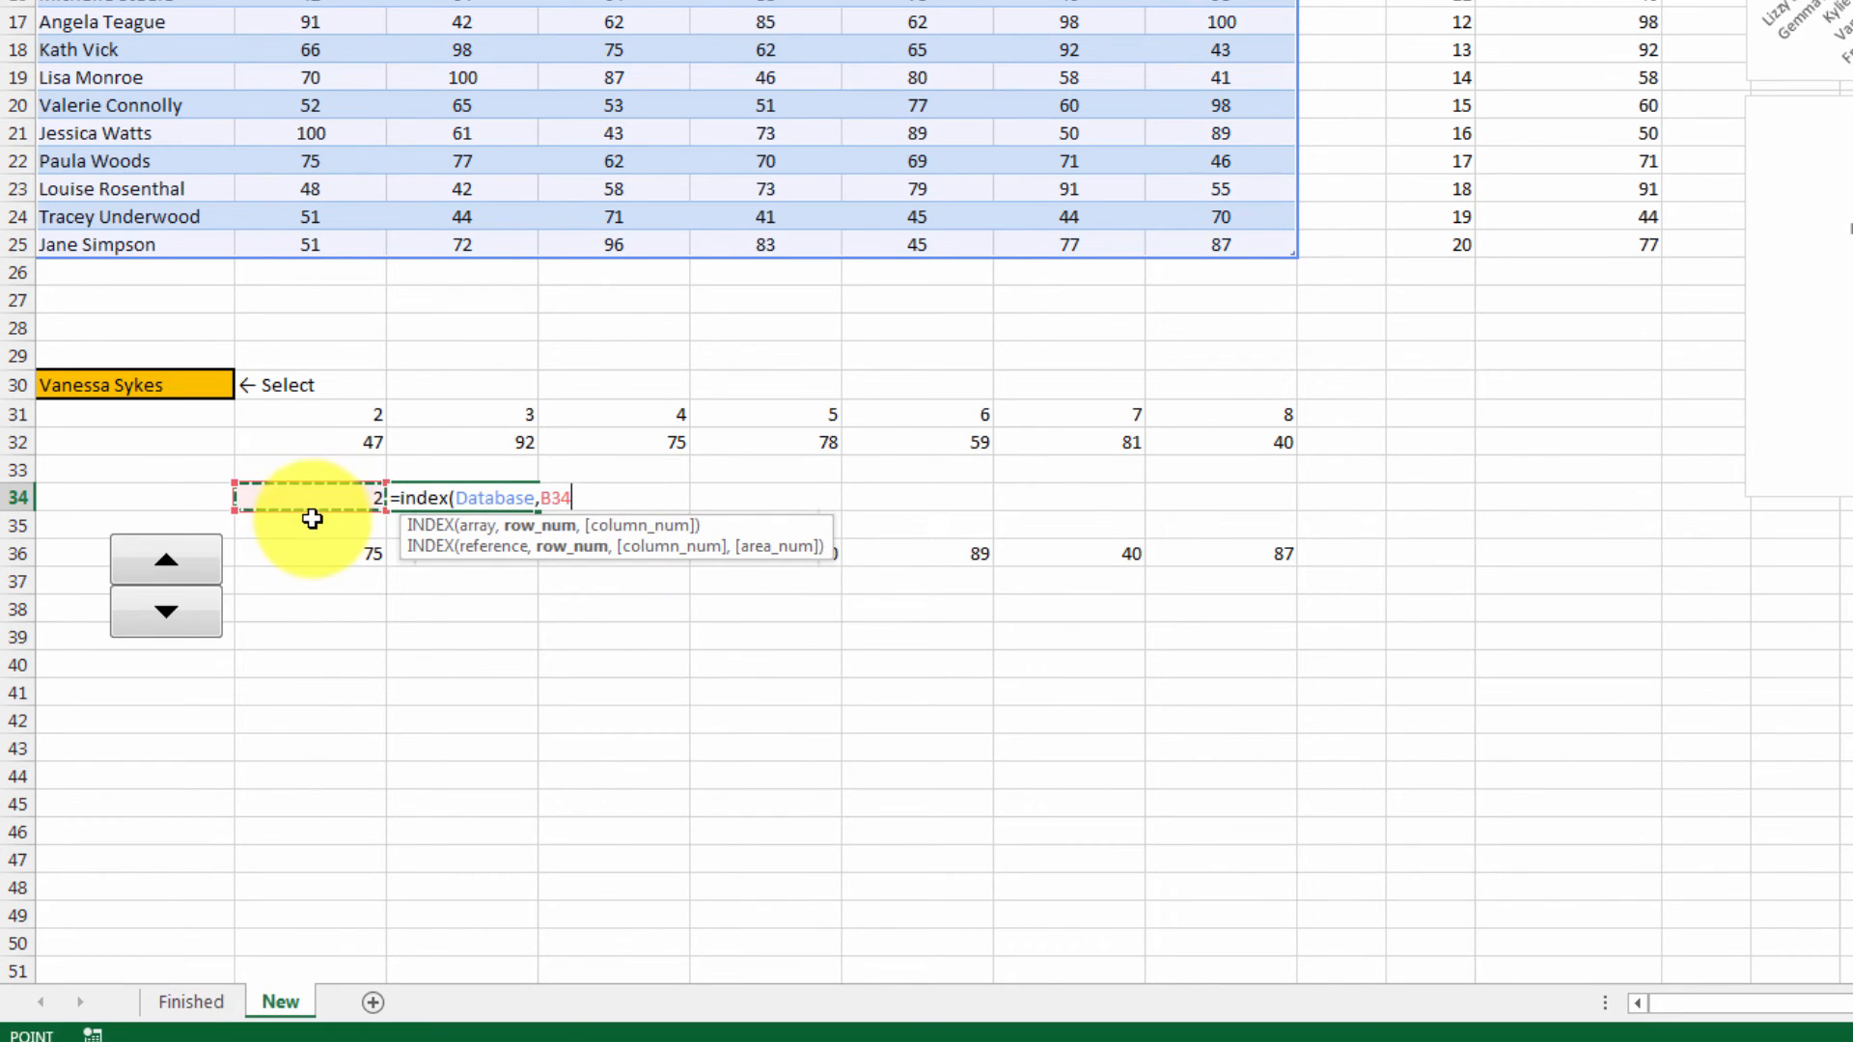
{"action": "type", "text": ",1"}
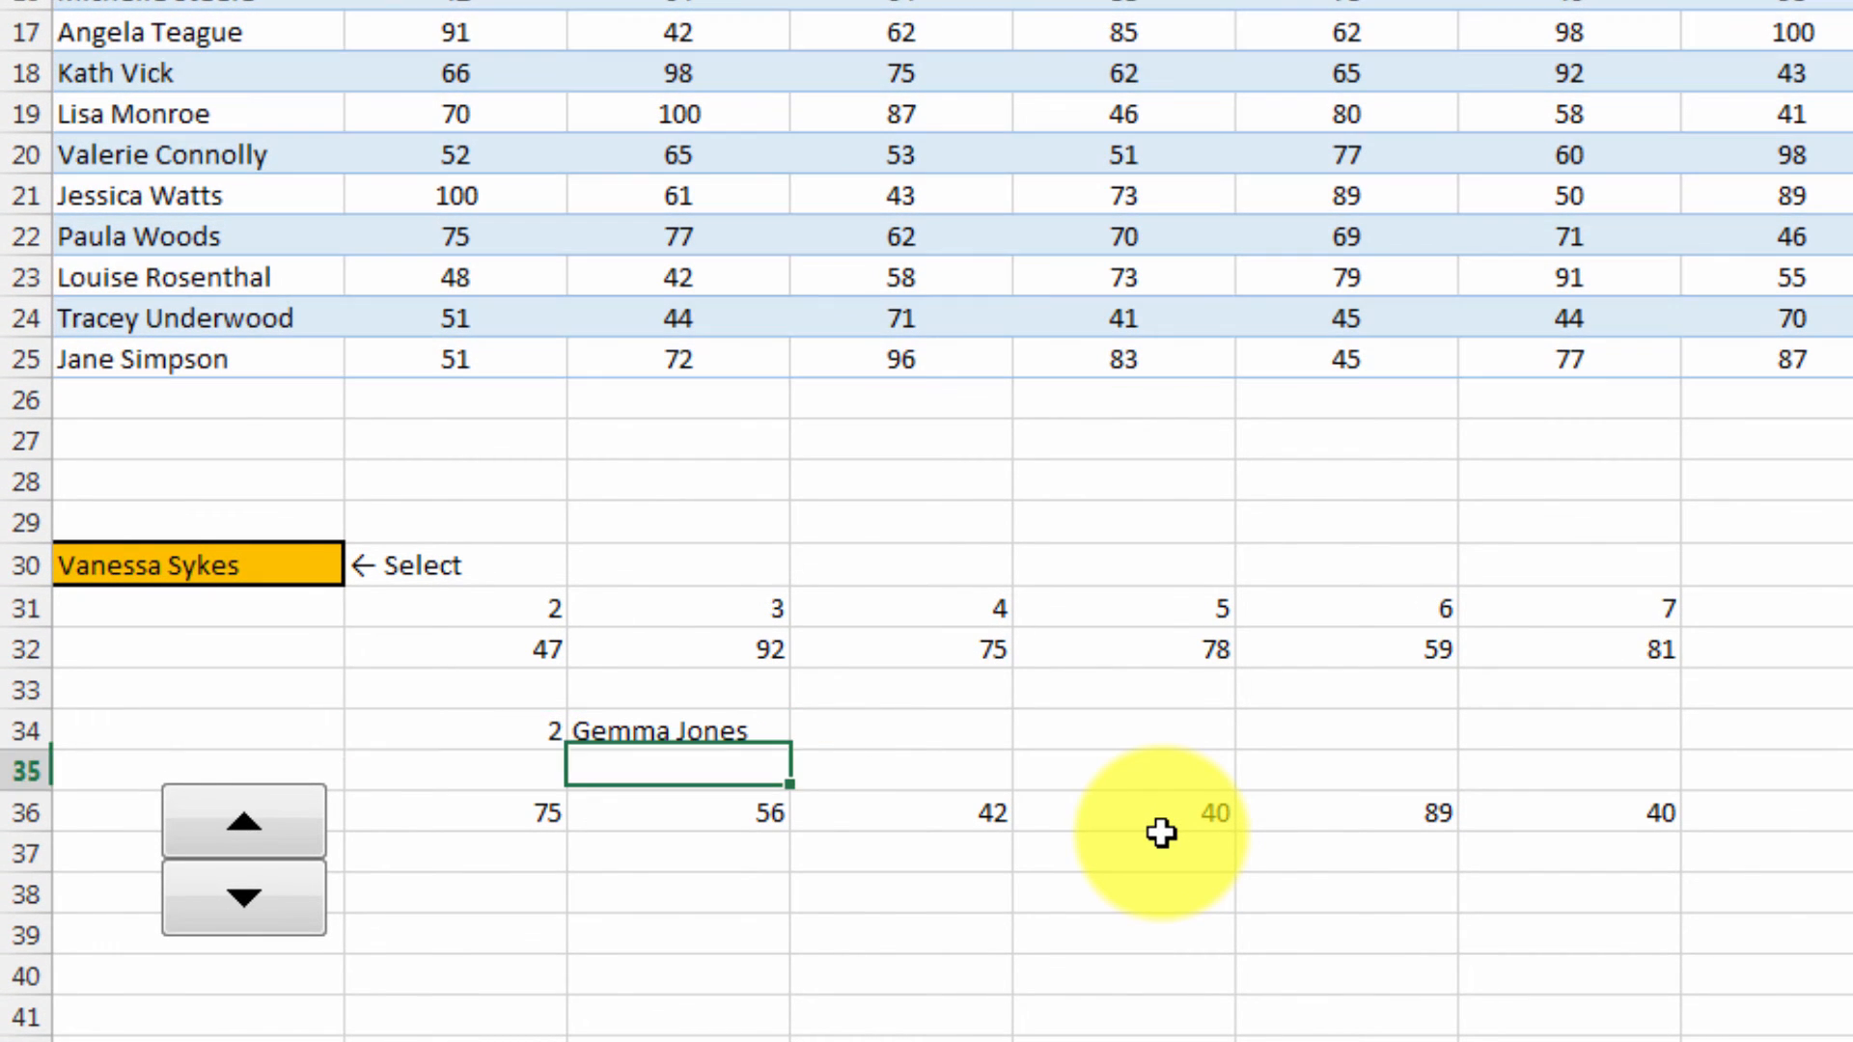
{"action": "left_click", "coordinate": [245, 822]}
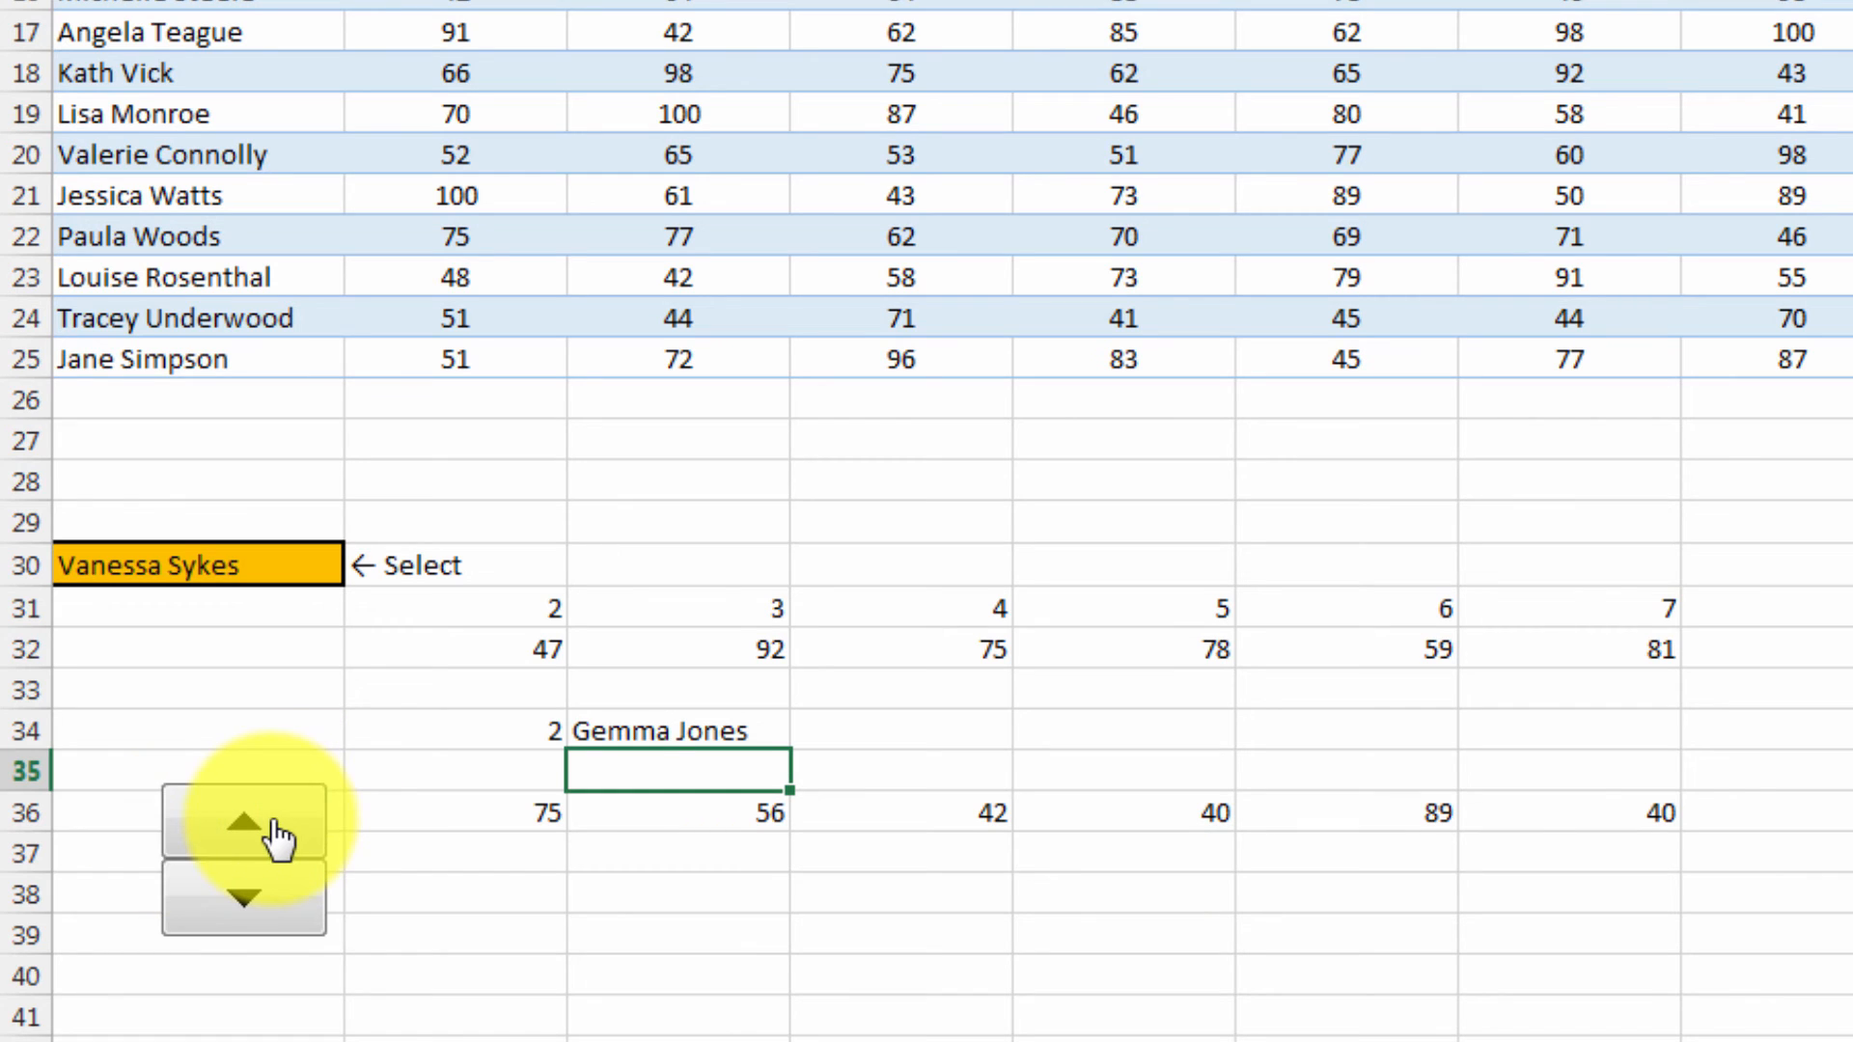
{"action": "left_click", "coordinate": [243, 896]}
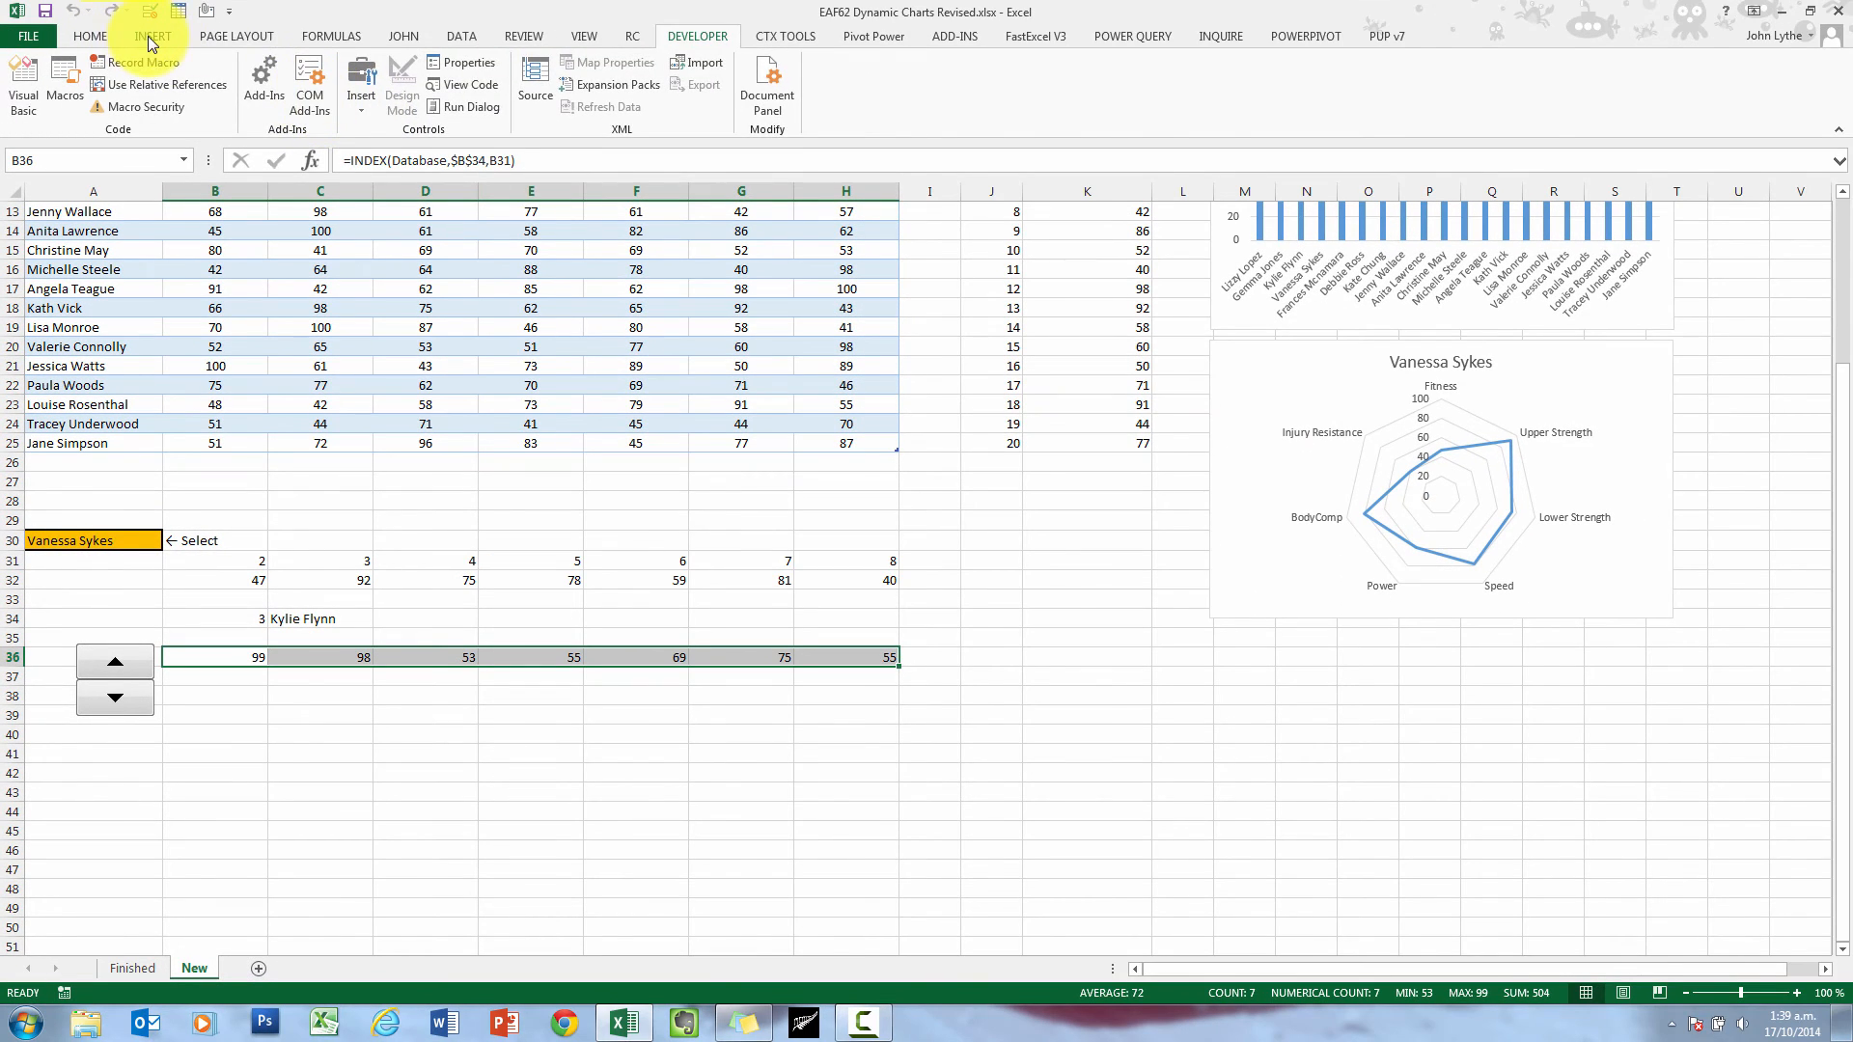
Insert a radar chart from B36:H36, move it below the spinner, and name its series from C34
{"action": "left_click", "coordinate": [153, 35]}
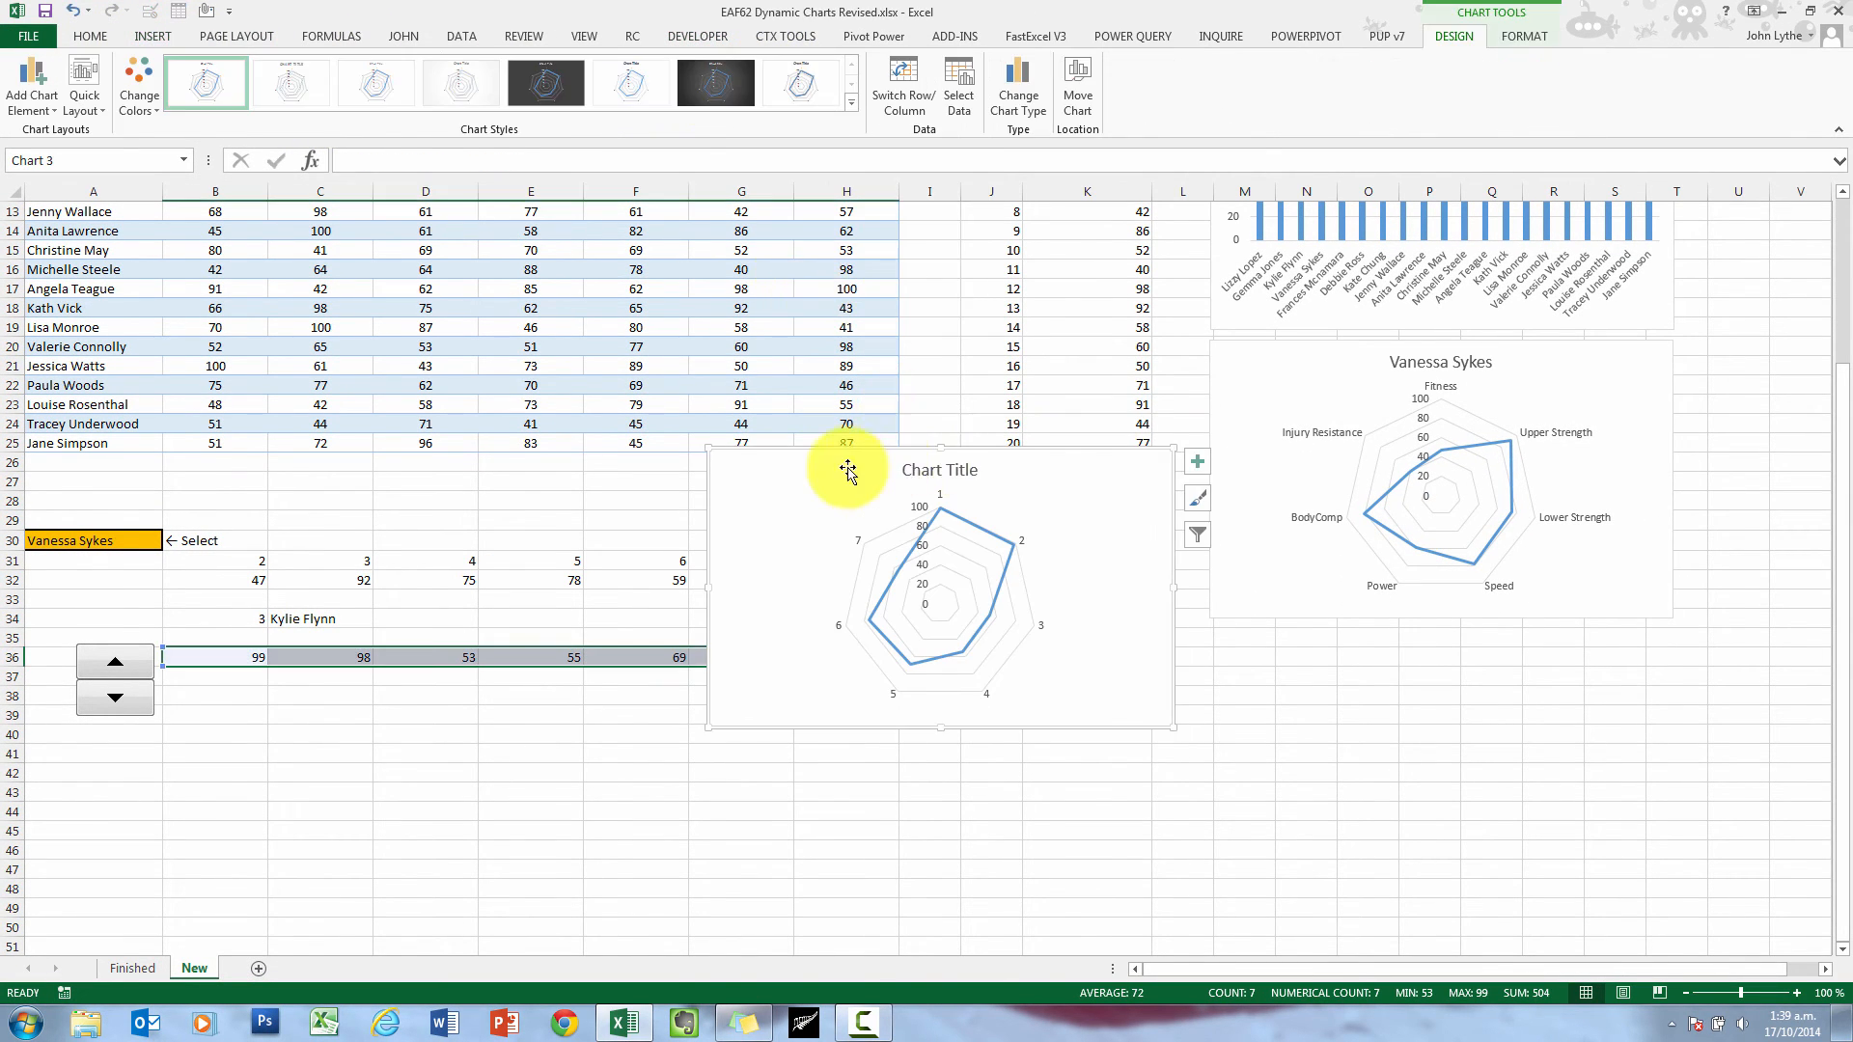
{"action": "left_click_drag", "start_coordinate": [850, 469], "coordinate": [270, 701]}
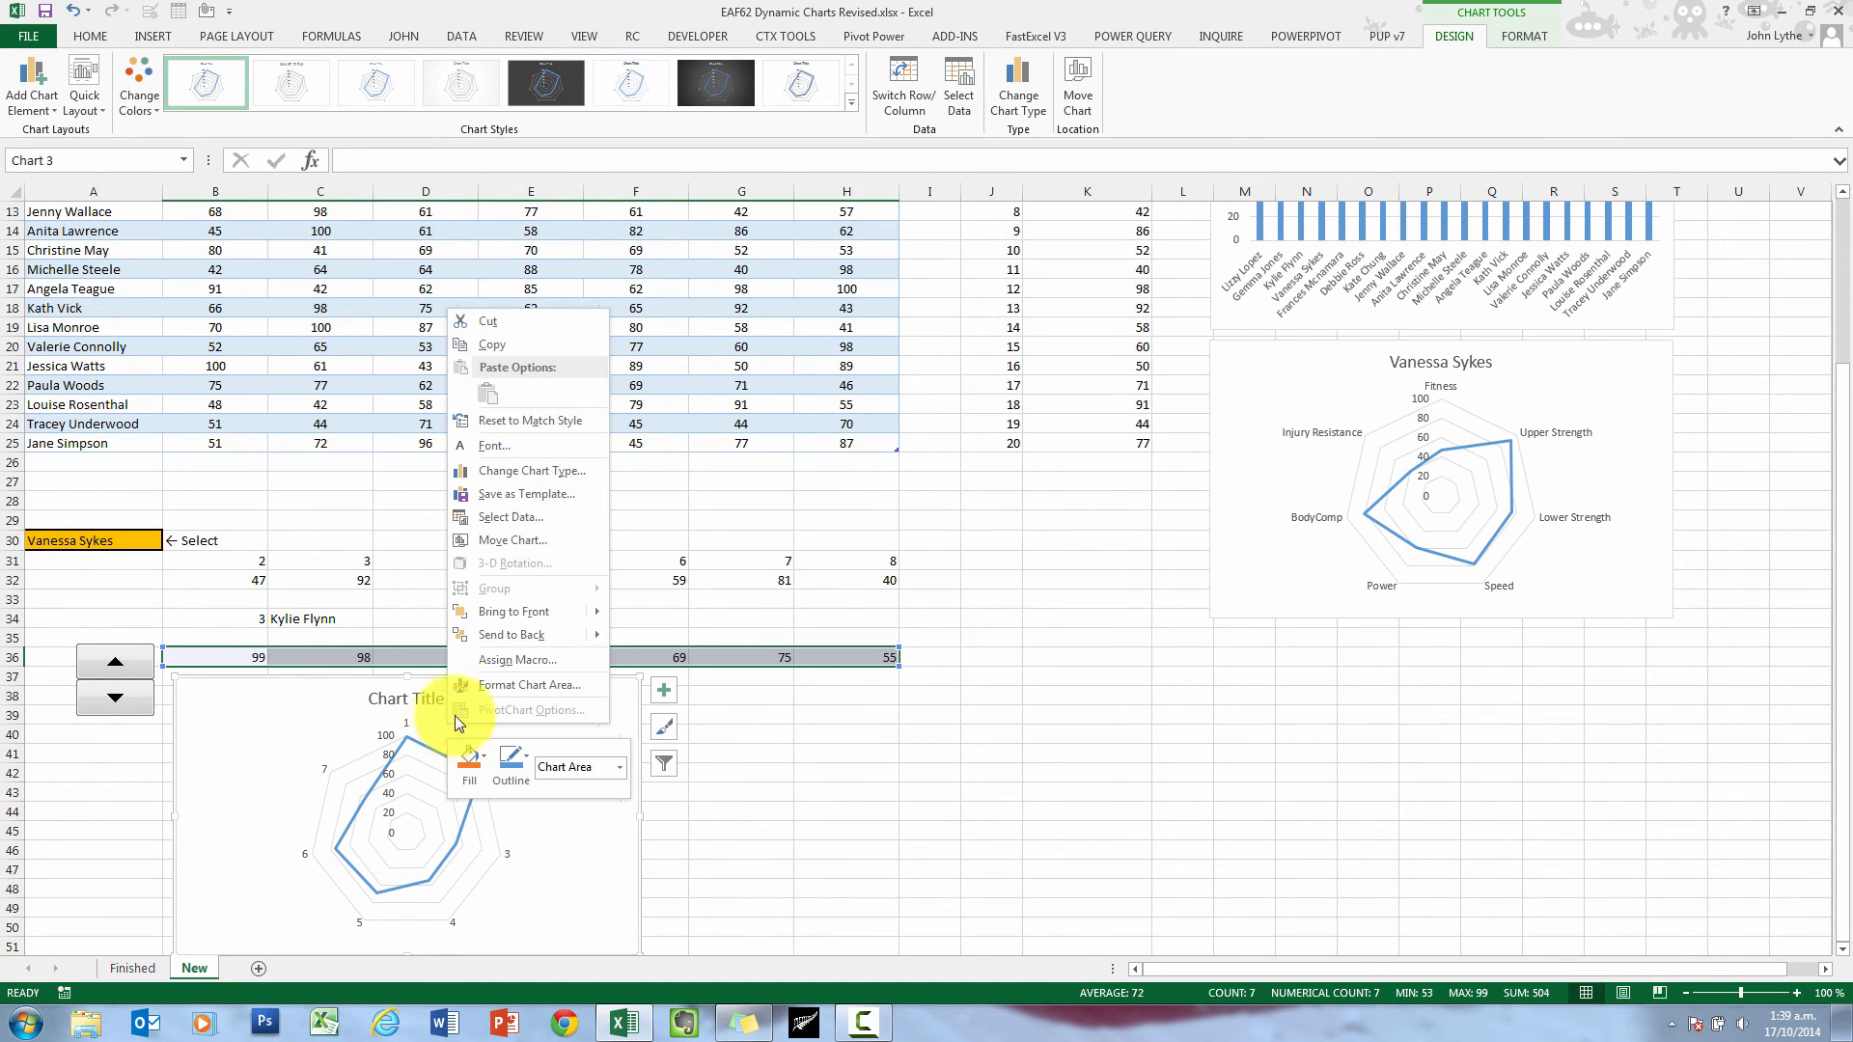
{"action": "left_click", "coordinate": [512, 517]}
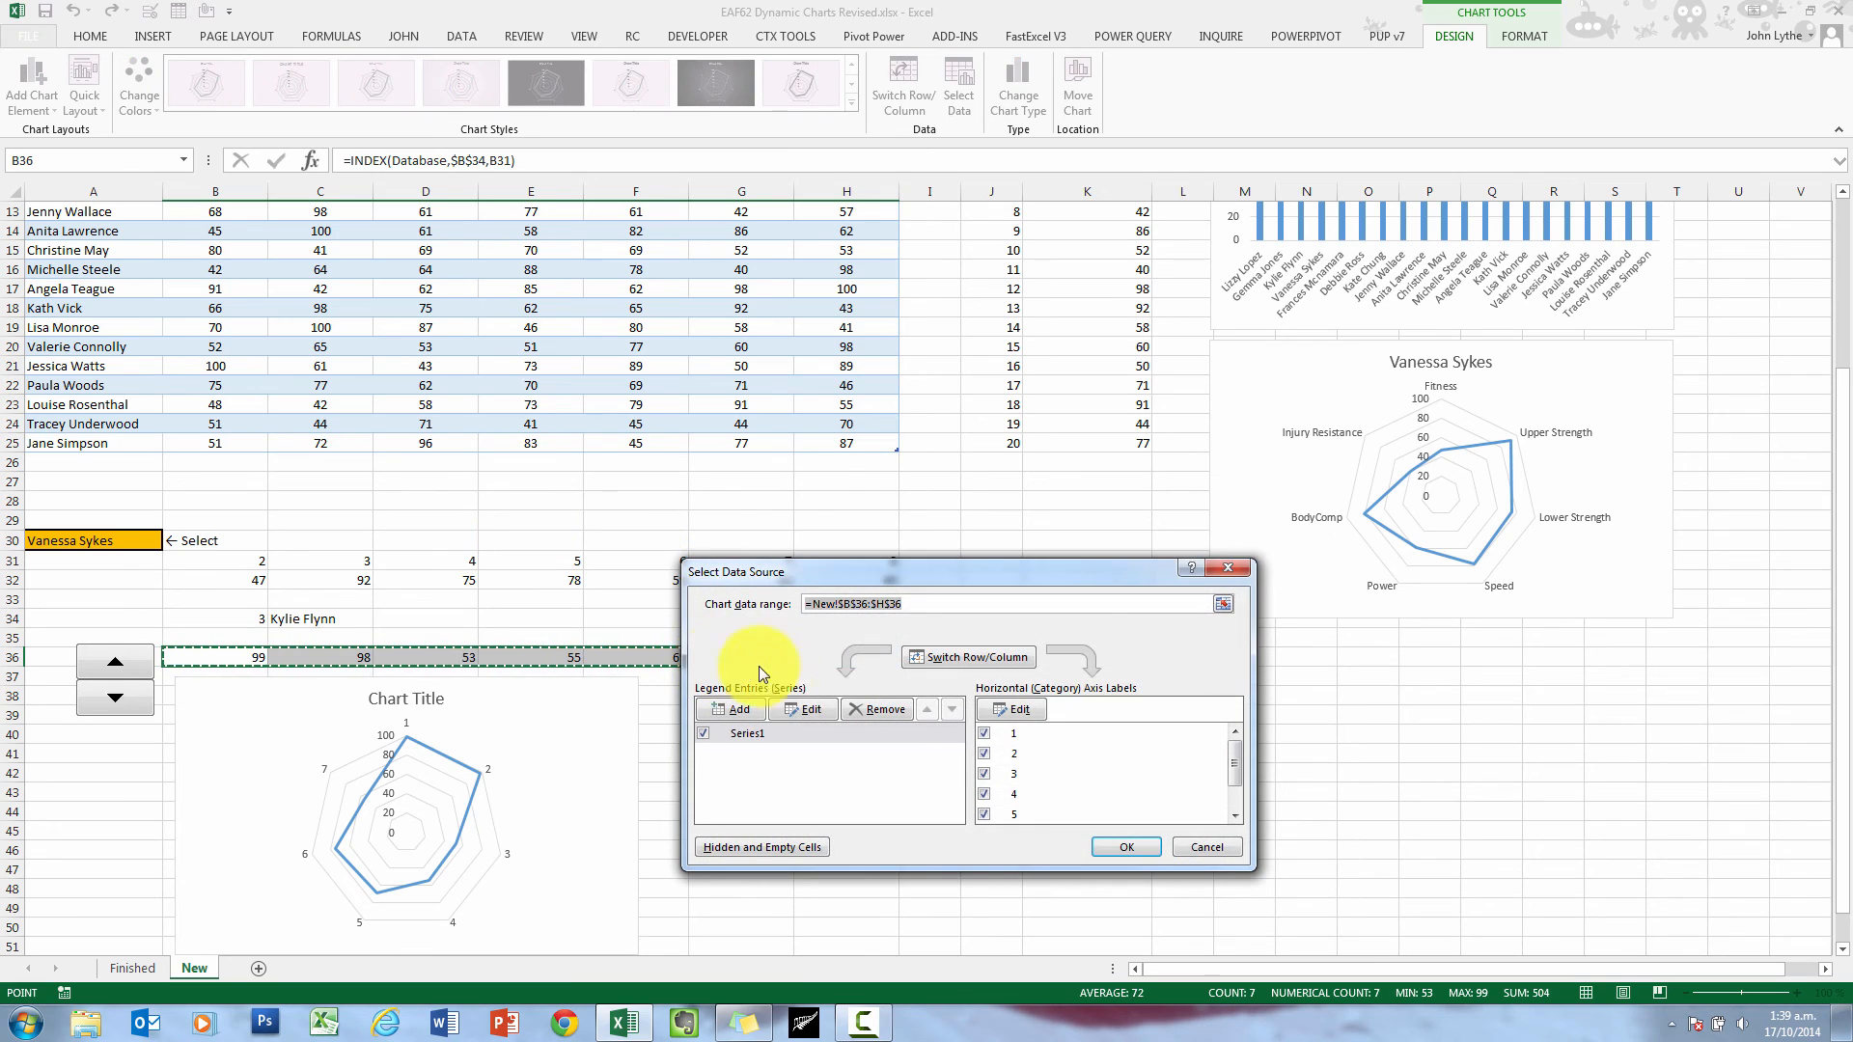
{"action": "left_click", "coordinate": [809, 708]}
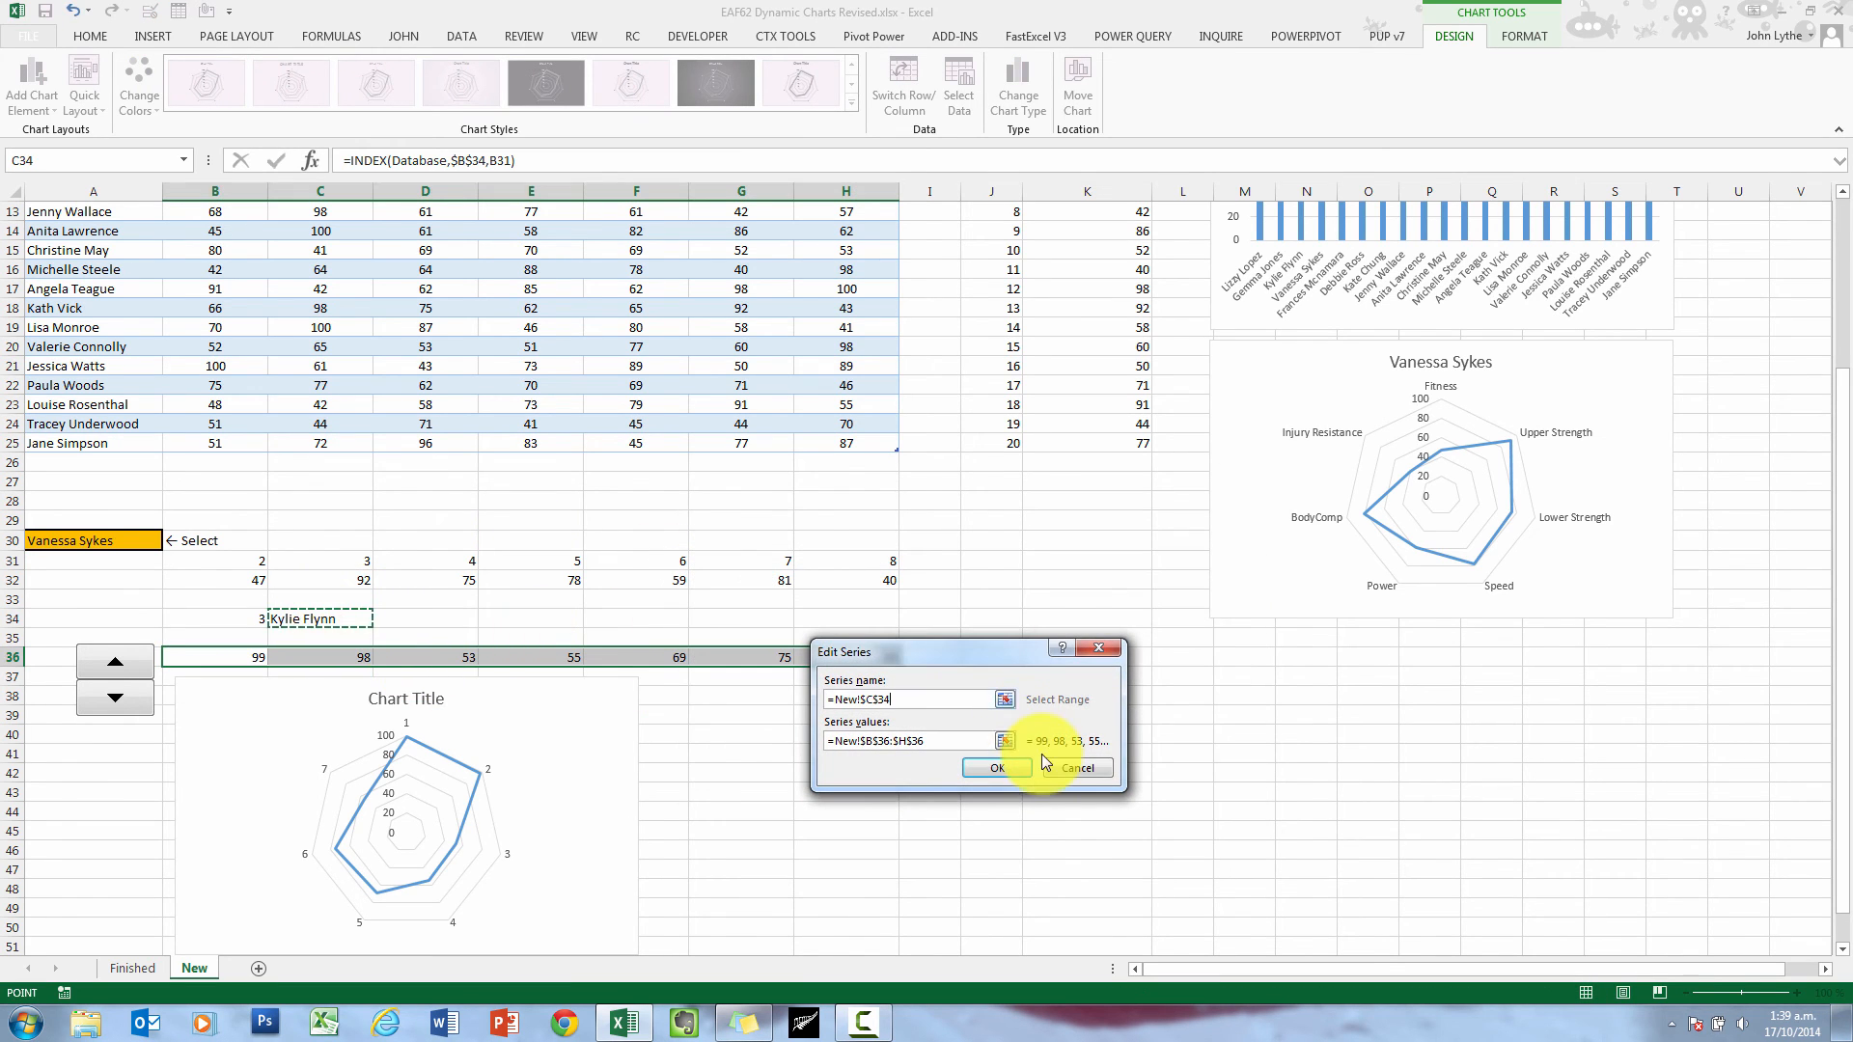
{"action": "left_click", "coordinate": [996, 767]}
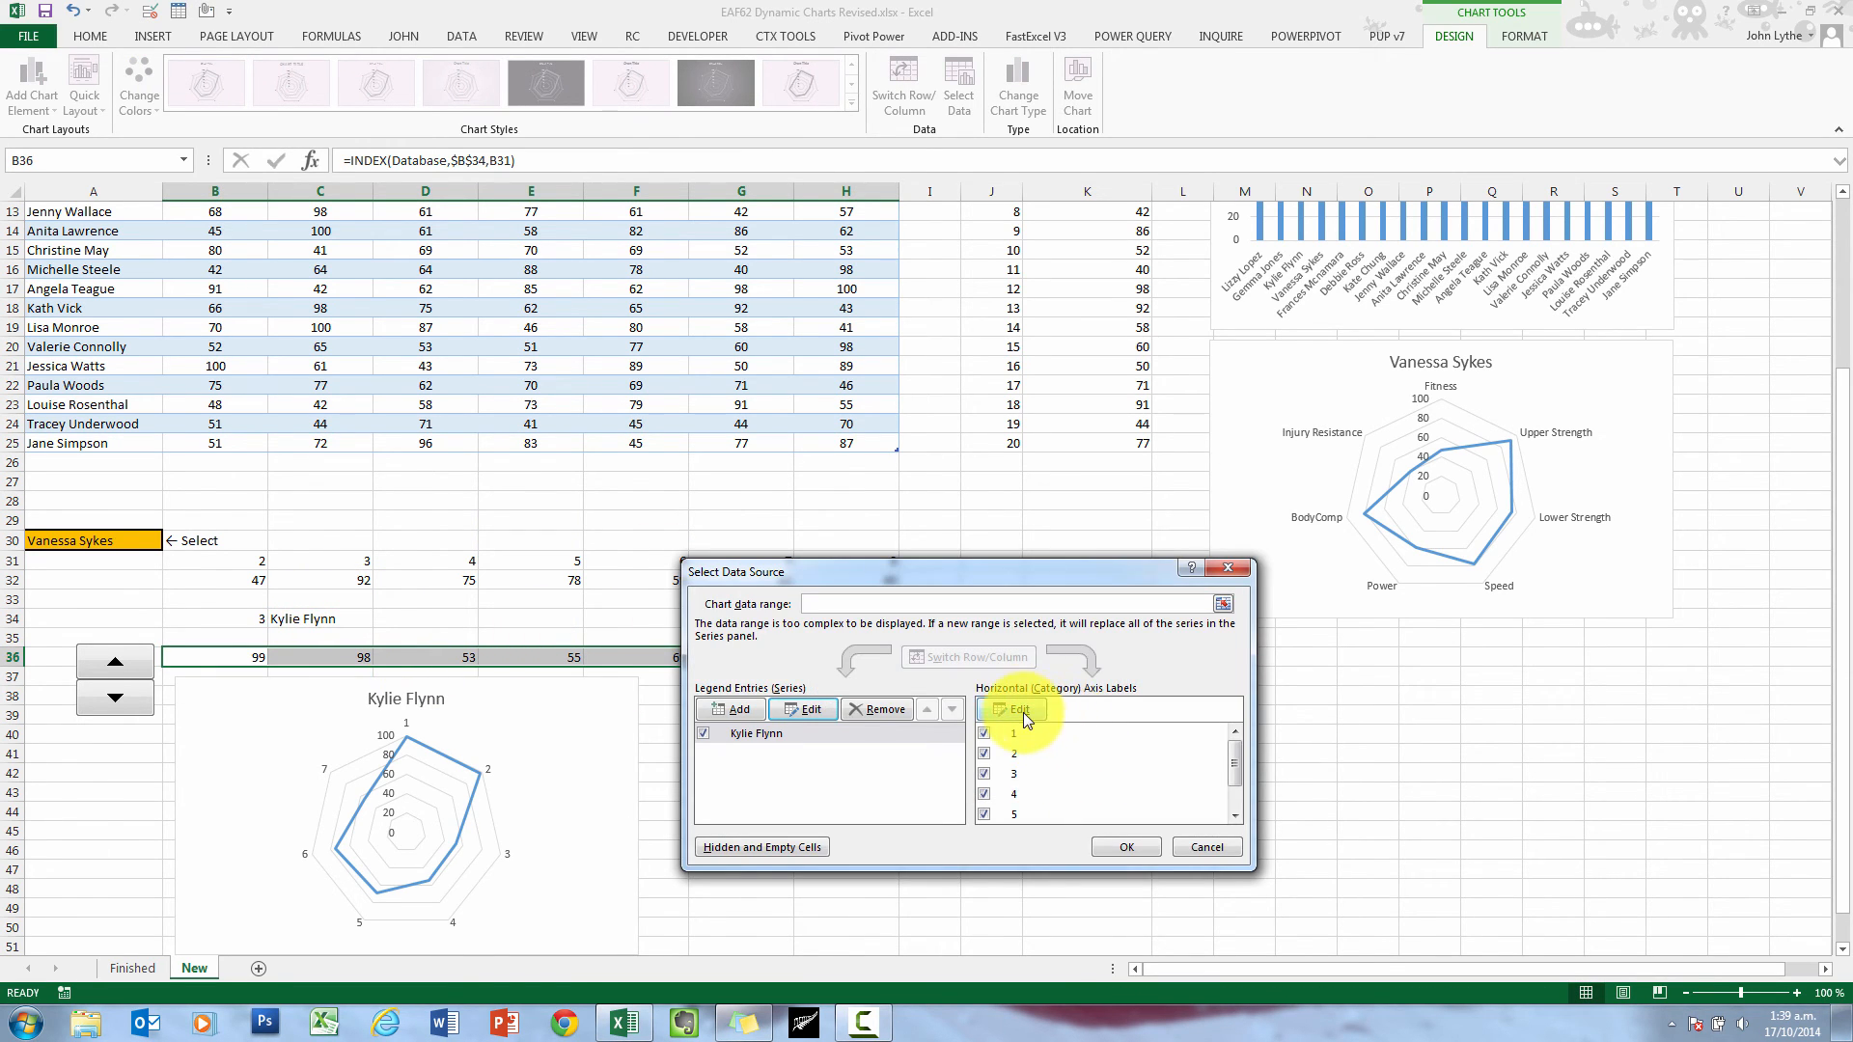
Set the chart's axis labels to the fitness headings B5:H5 and spin to another athlete to test it
{"action": "left_click", "coordinate": [1011, 708]}
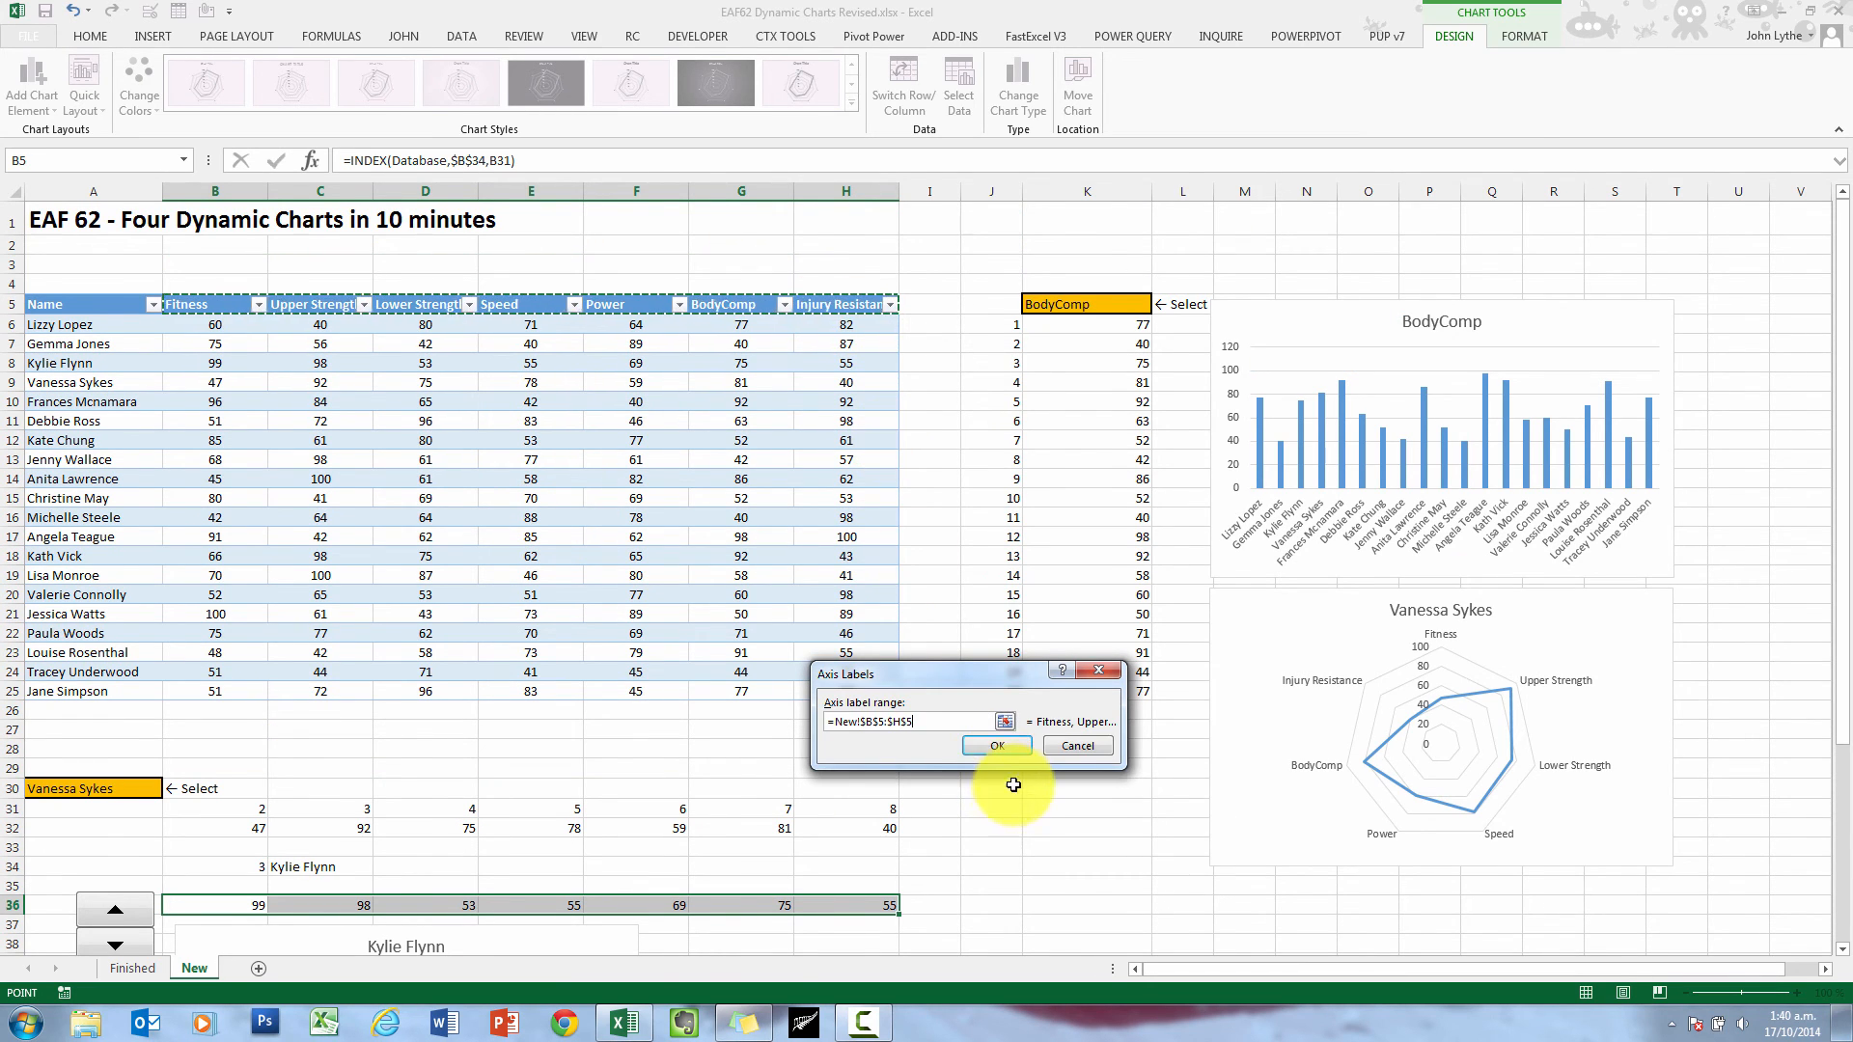
{"action": "left_click", "coordinate": [996, 745]}
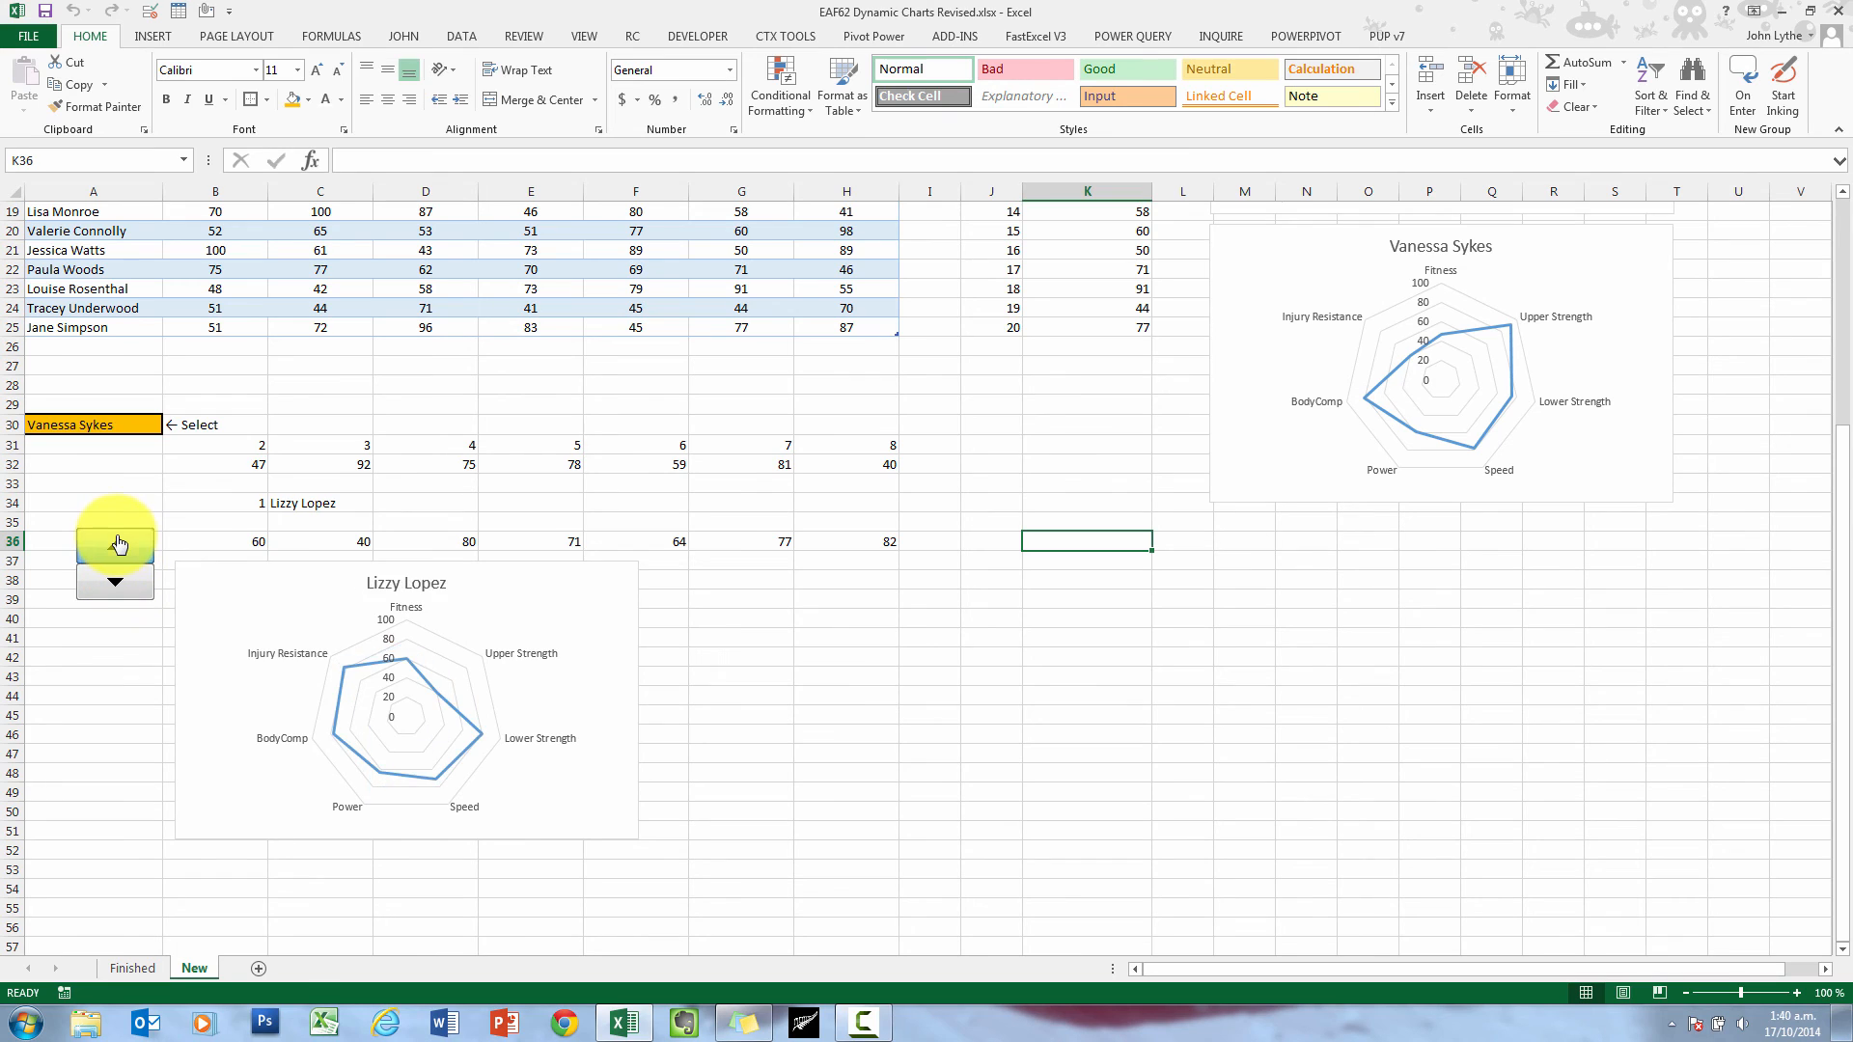
{"action": "left_click", "coordinate": [114, 544]}
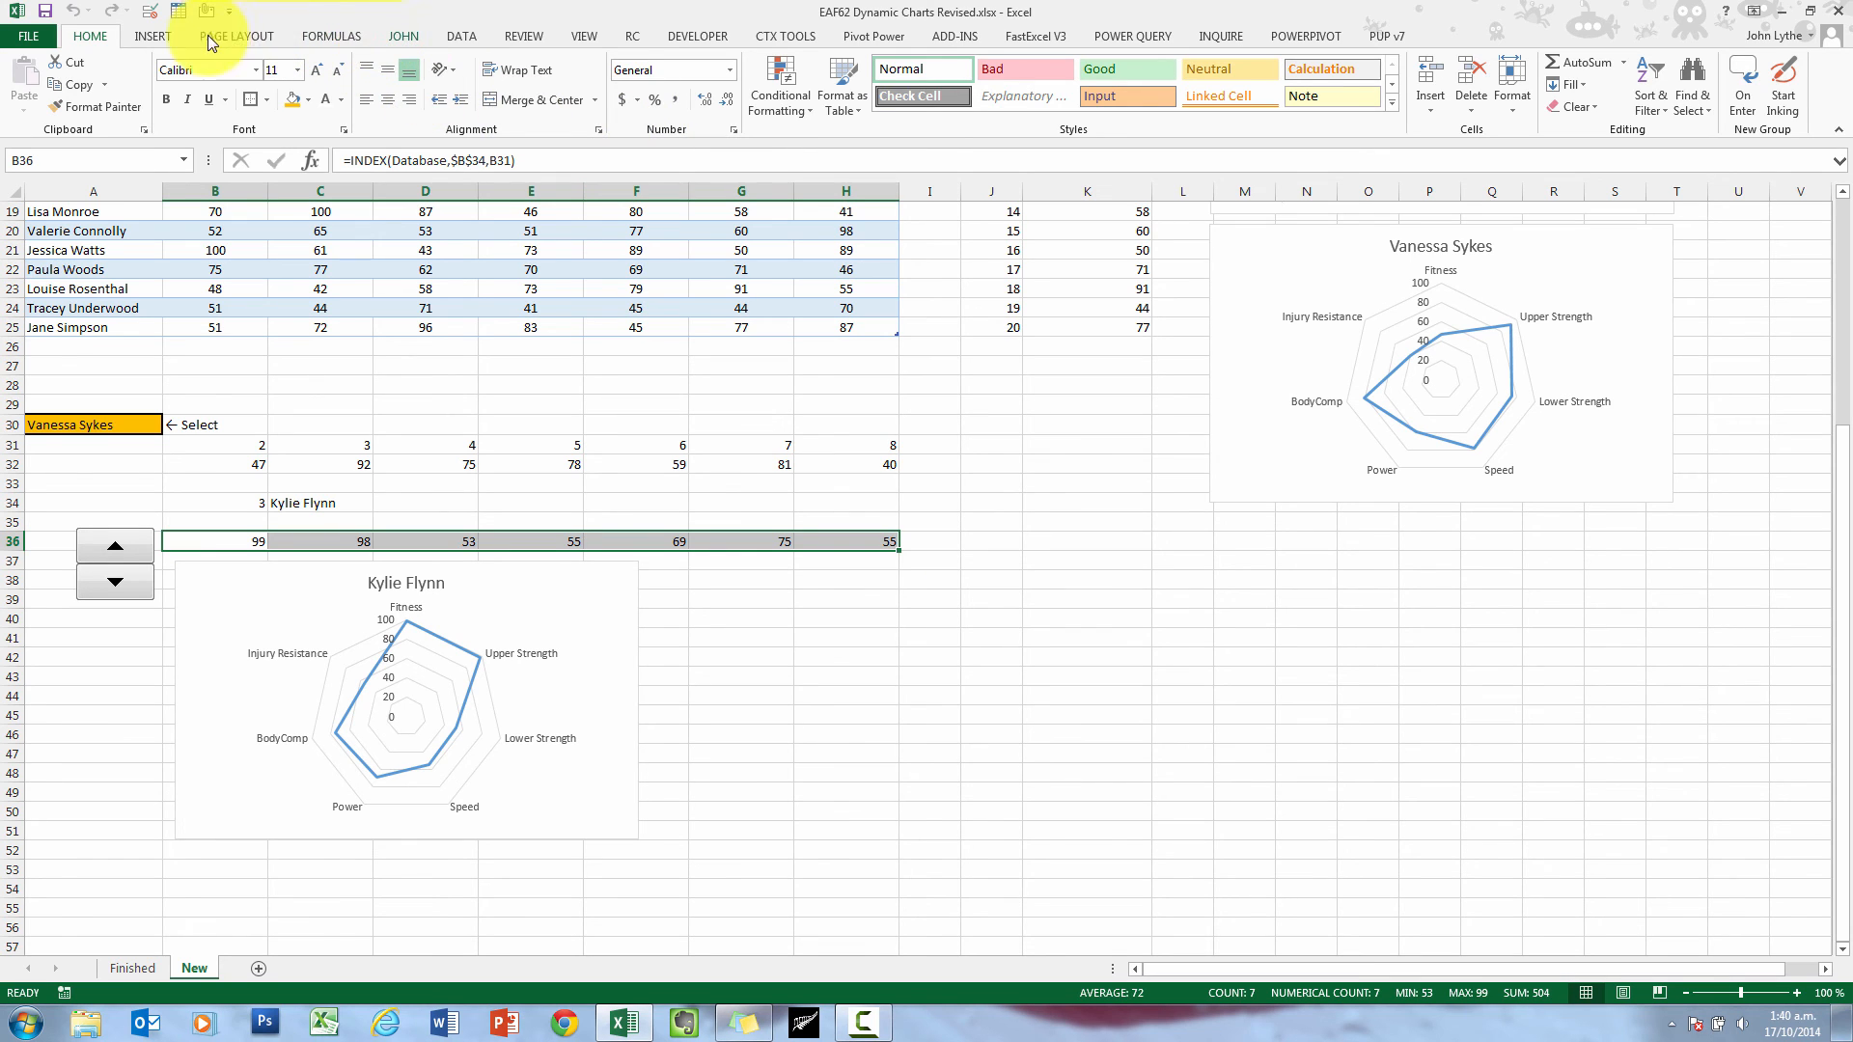
Insert a column chart from B36:H36 with series name C34 and axis labels B5:H5
{"action": "left_click", "coordinate": [151, 35]}
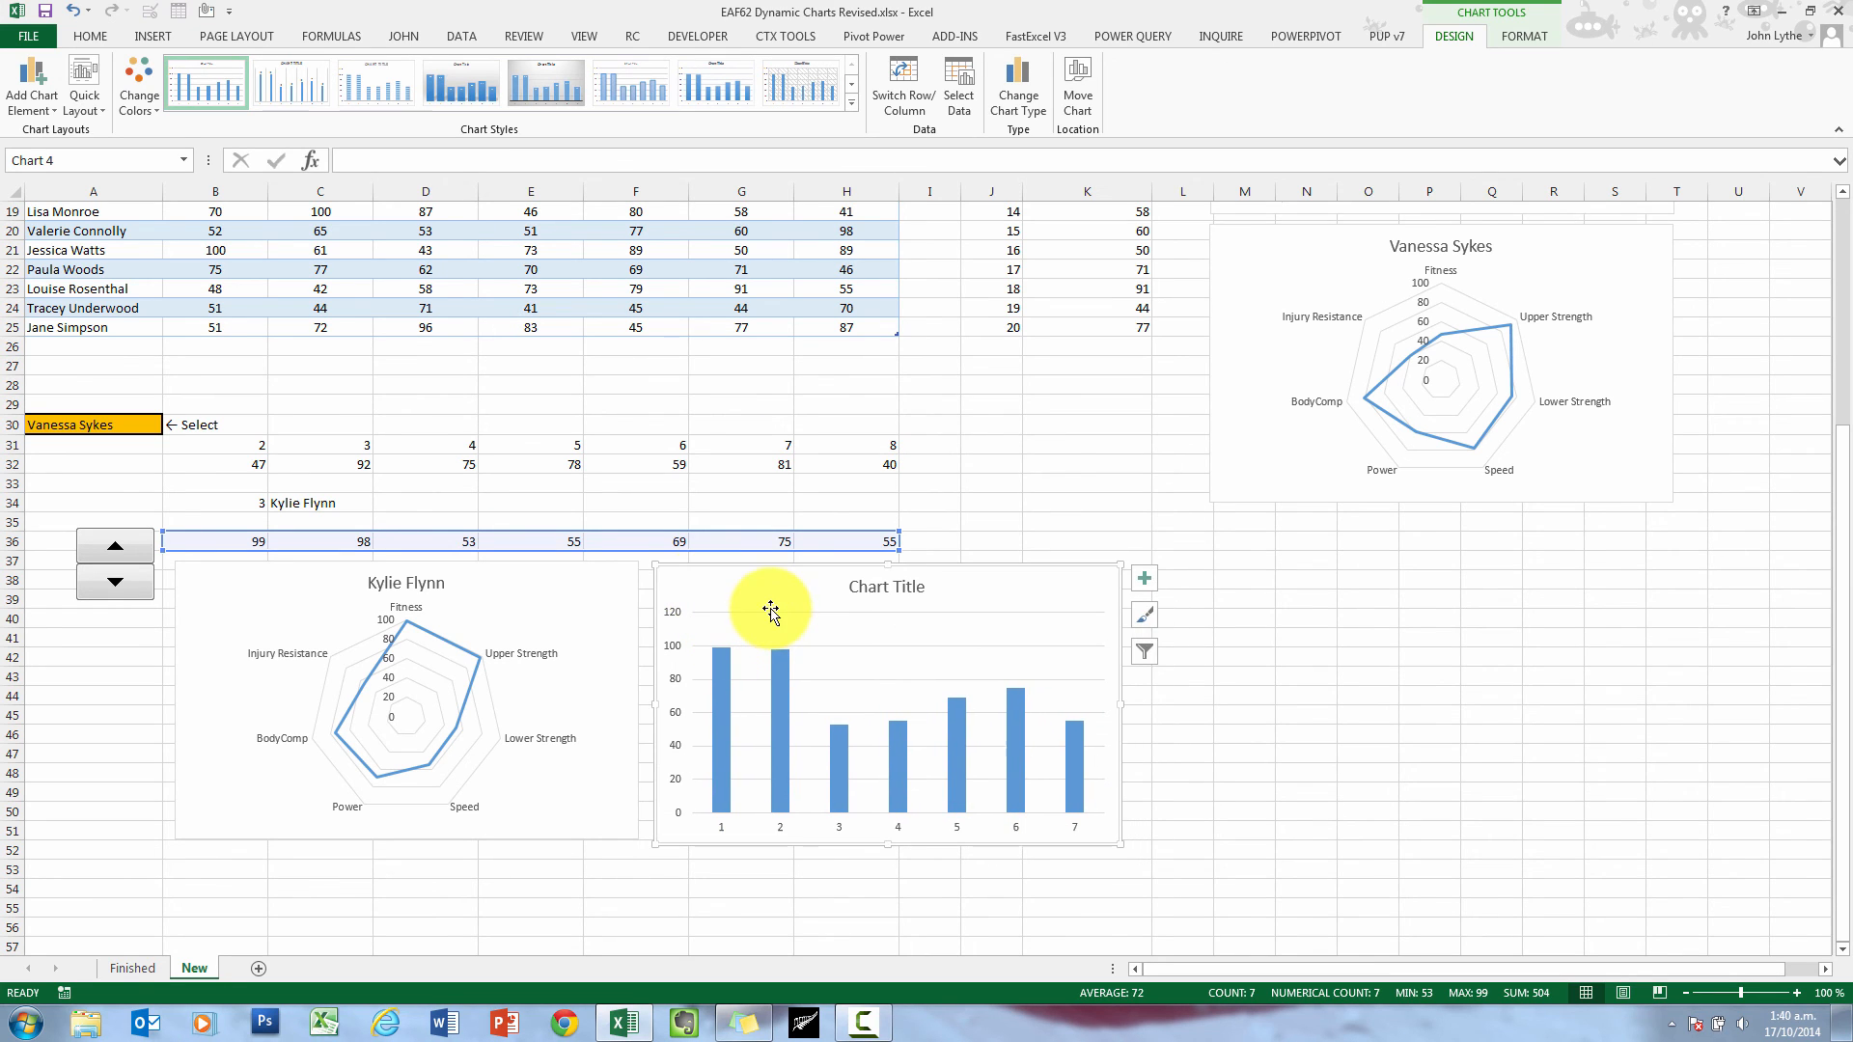
{"action": "mouse_move", "coordinate": [844, 395]}
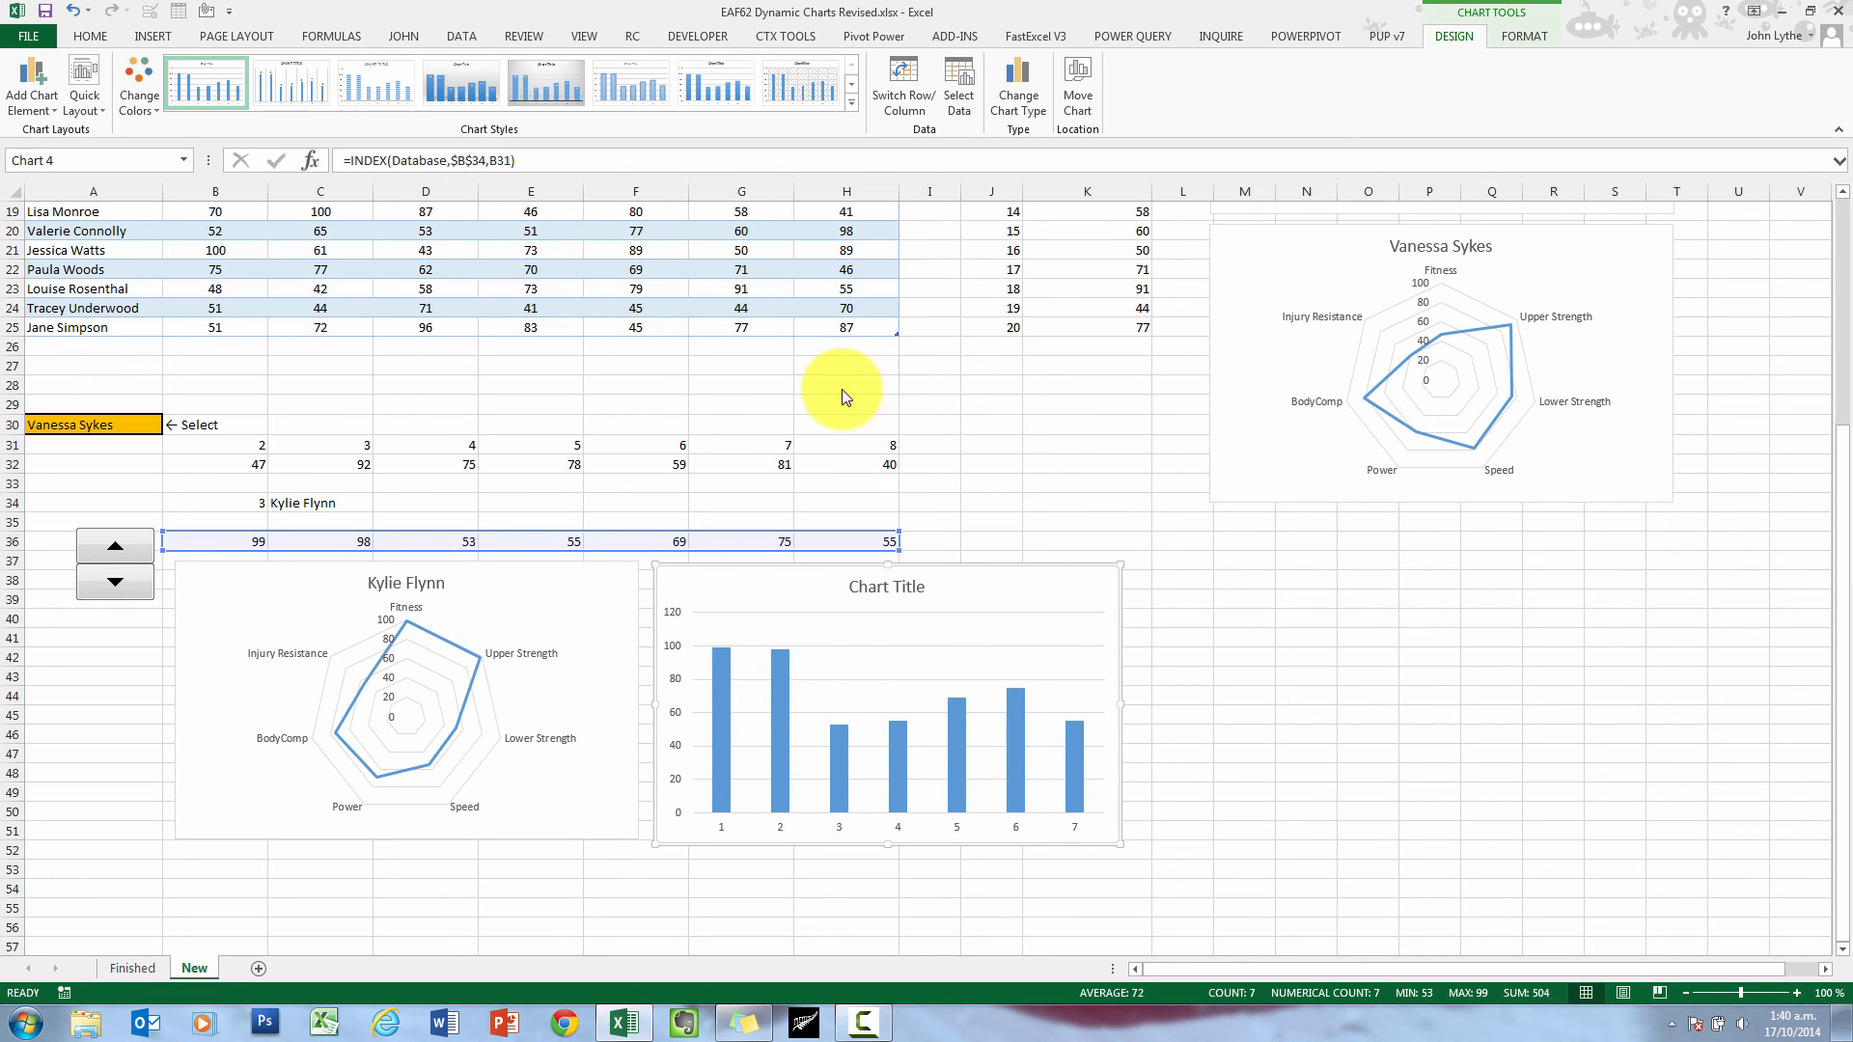
{"action": "left_click", "coordinate": [959, 83]}
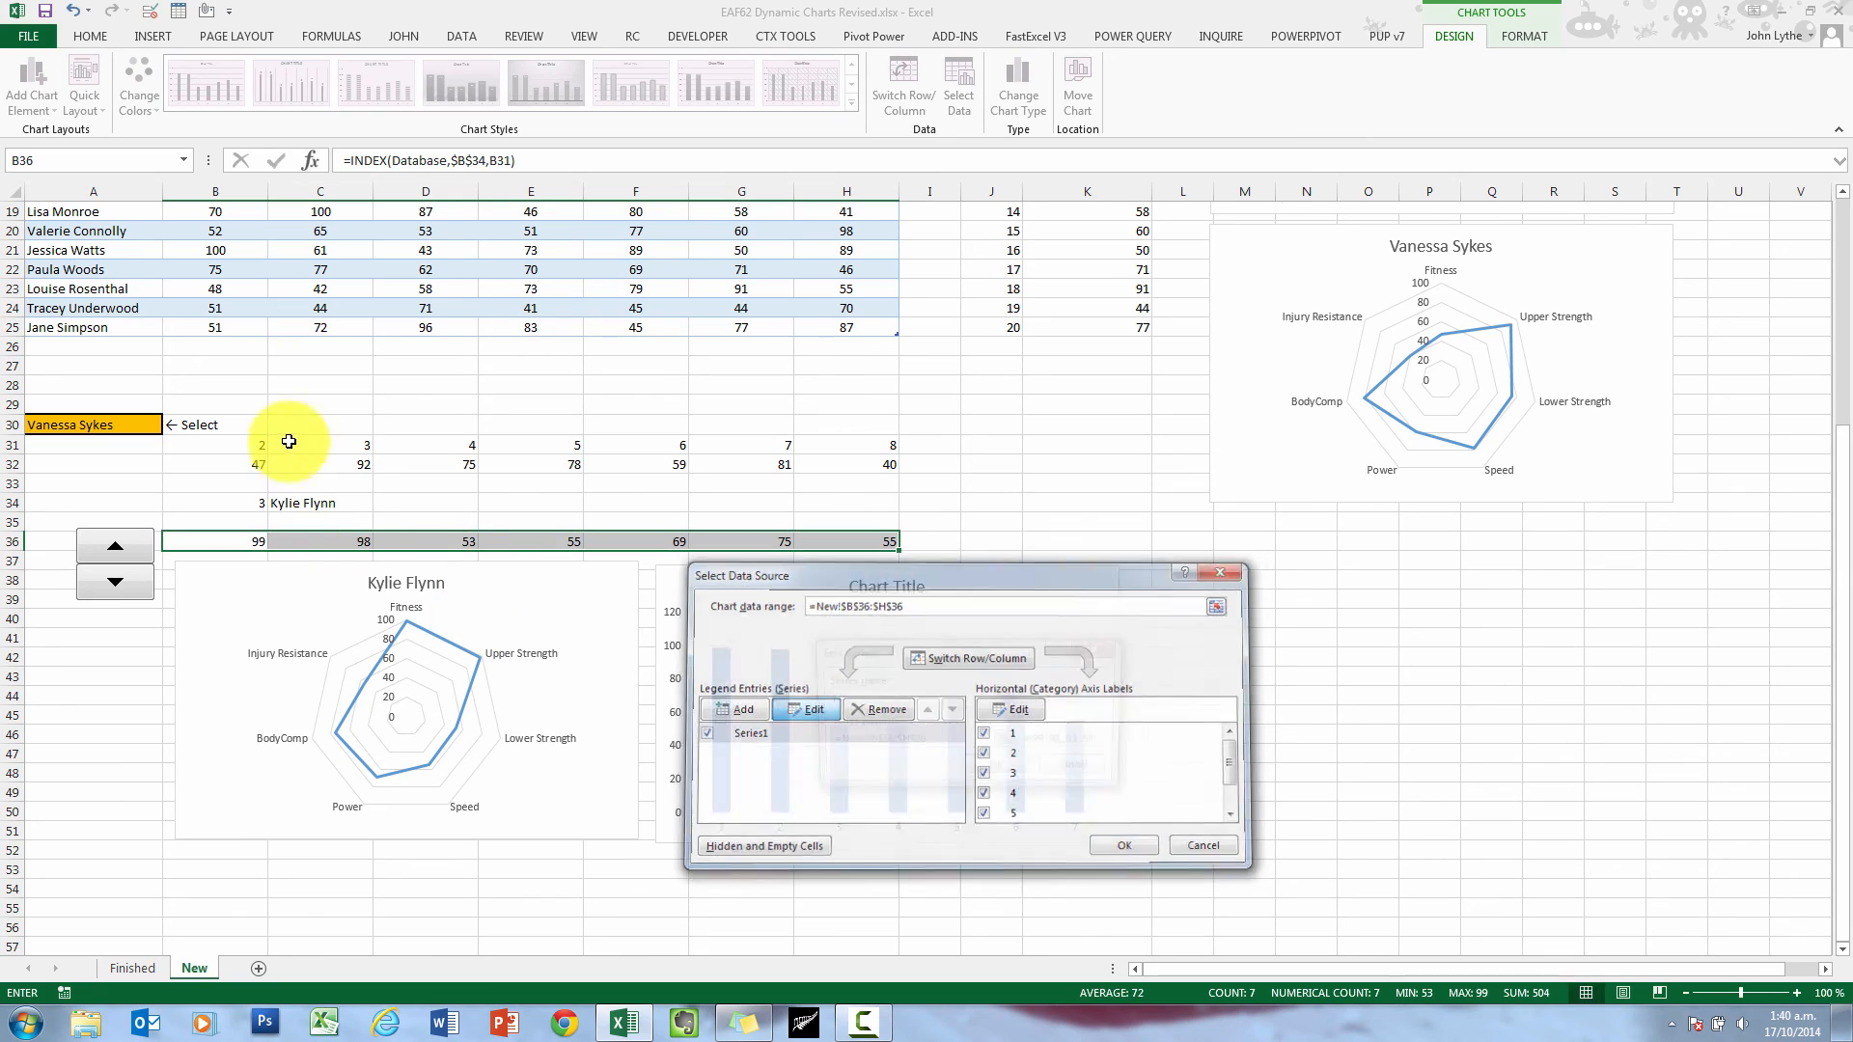
{"action": "left_click", "coordinate": [807, 708]}
{"action": "type", "text": "=New!$C$34"}
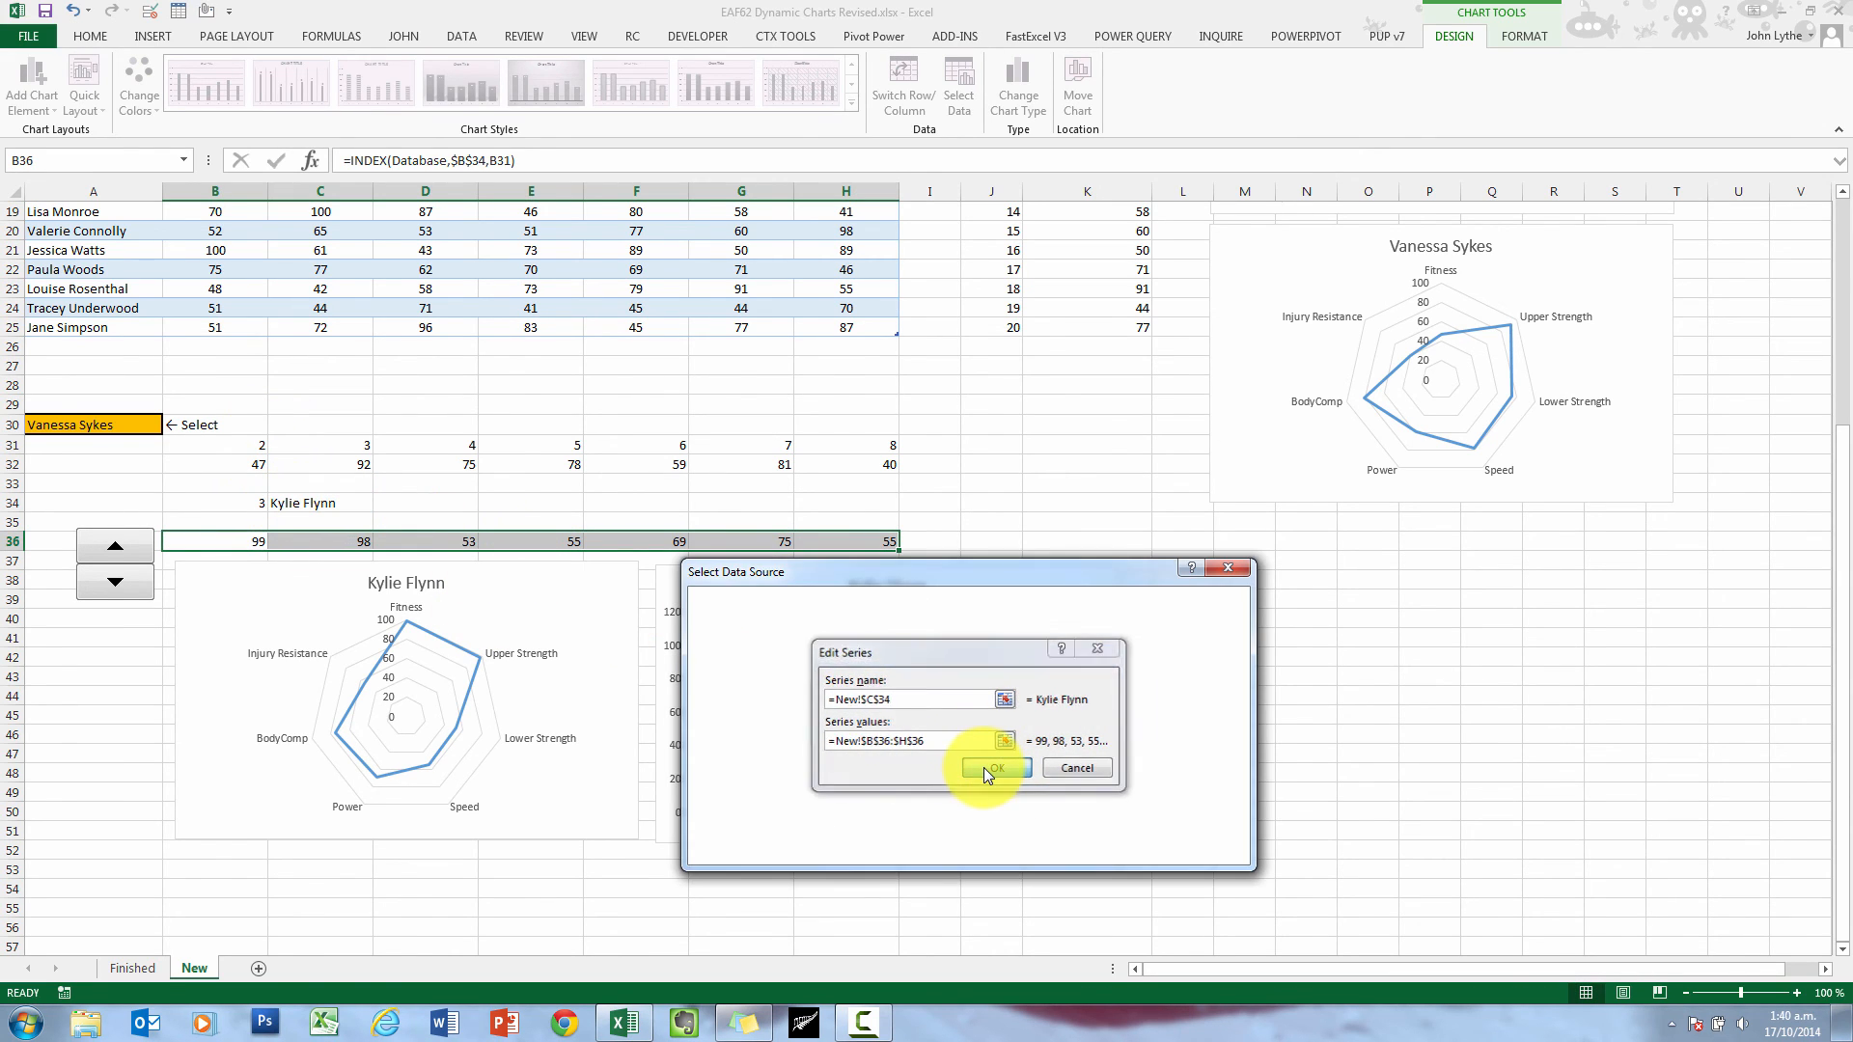
{"action": "left_click", "coordinate": [994, 766]}
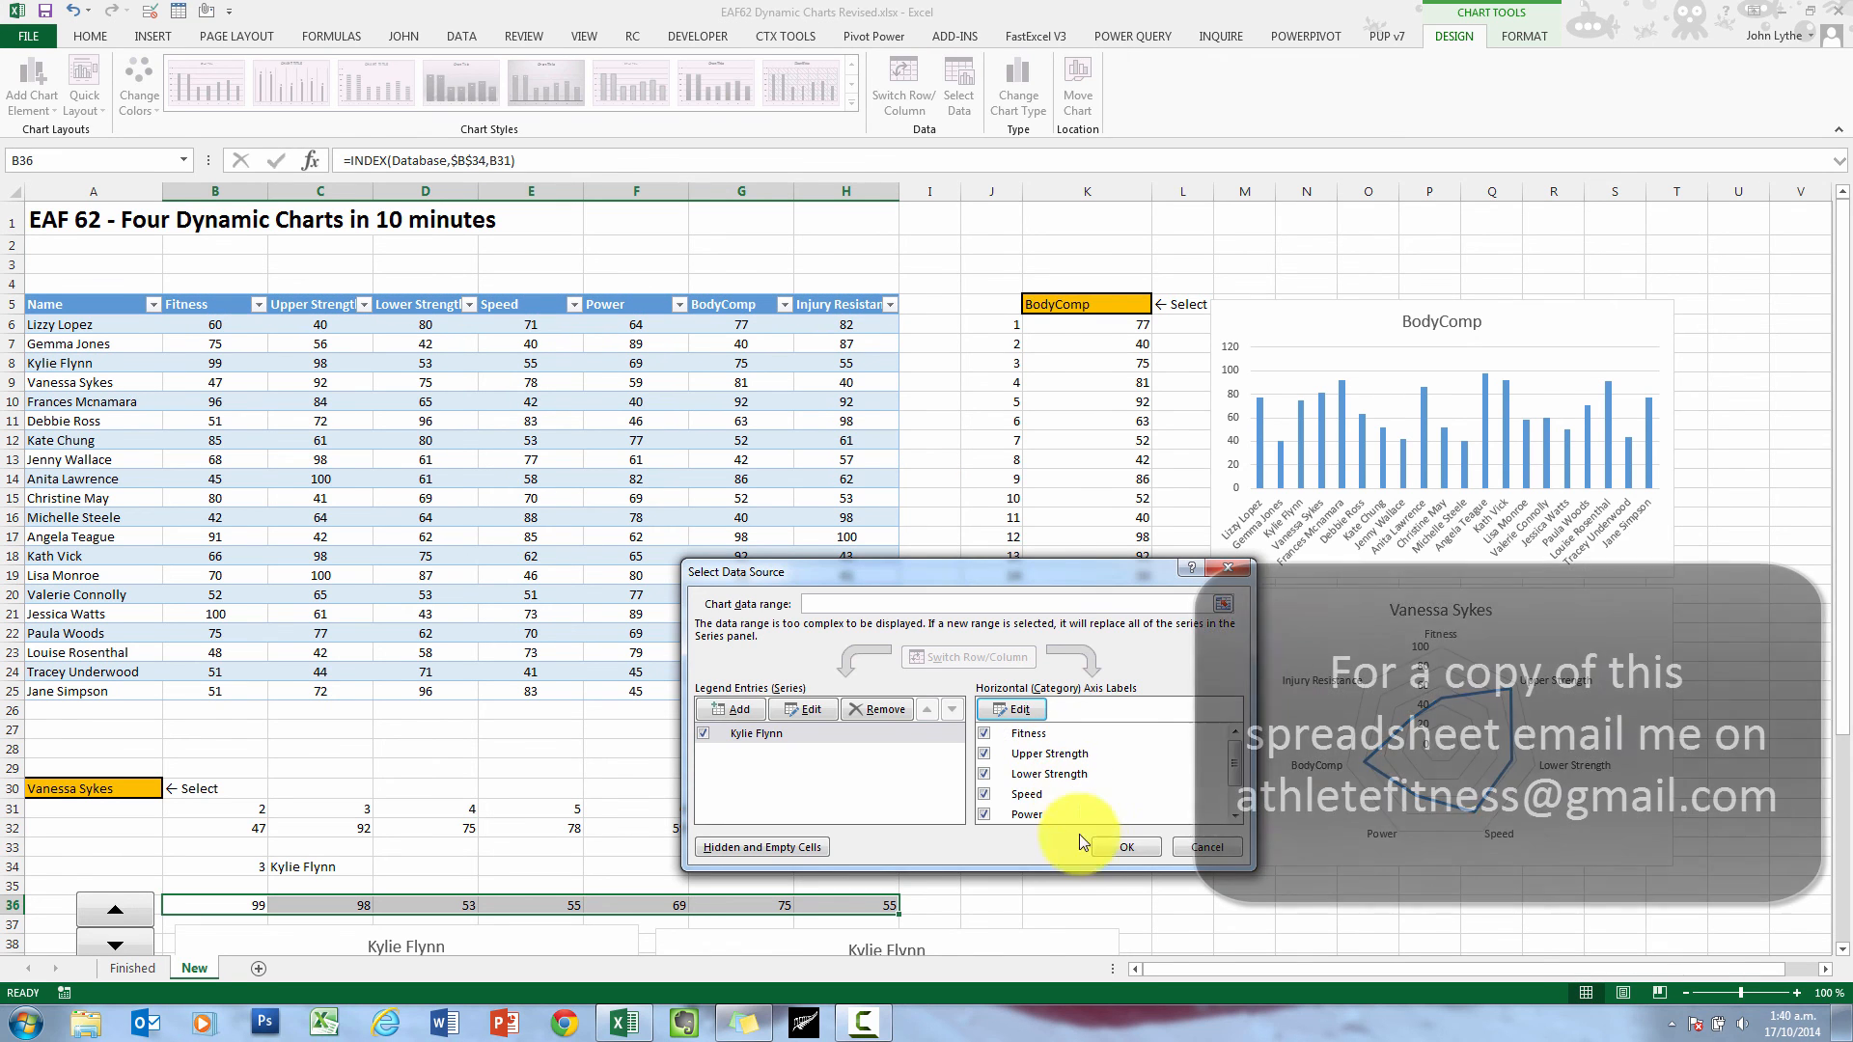
{"action": "left_click", "coordinate": [1124, 845]}
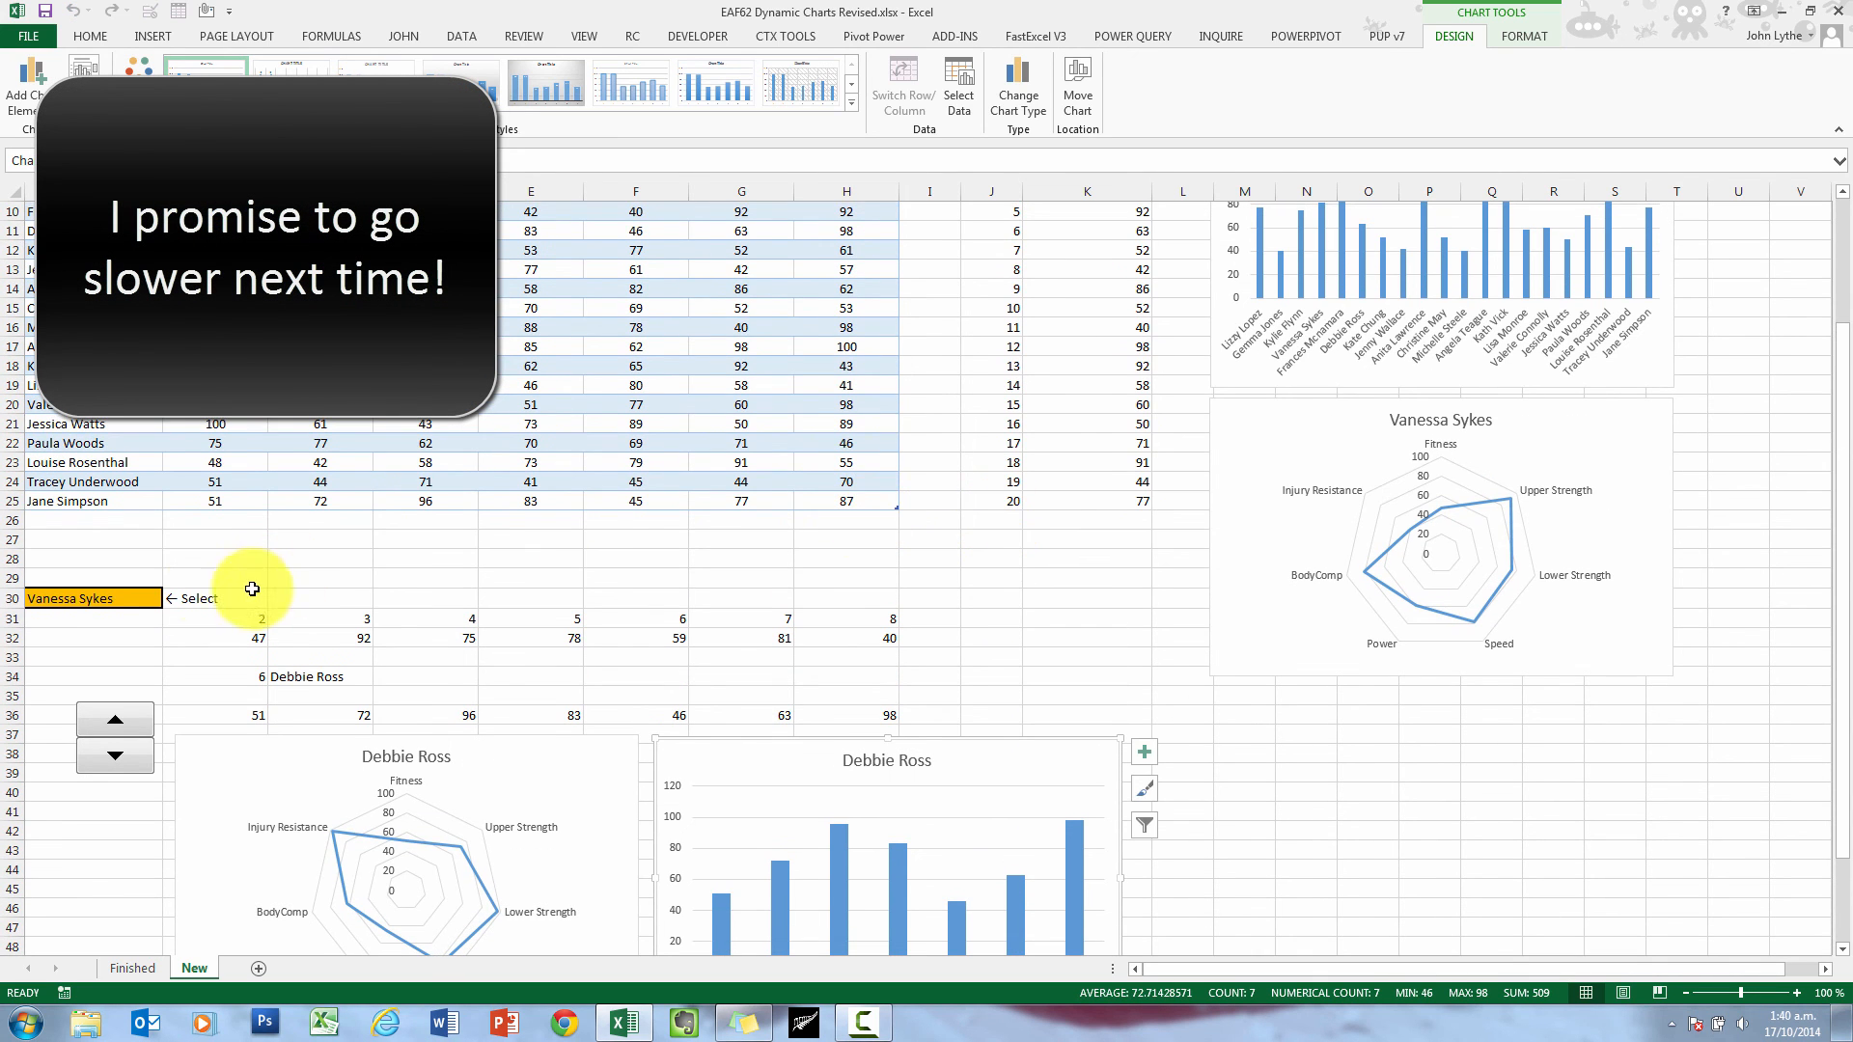
{"action": "left_click", "coordinate": [170, 598]}
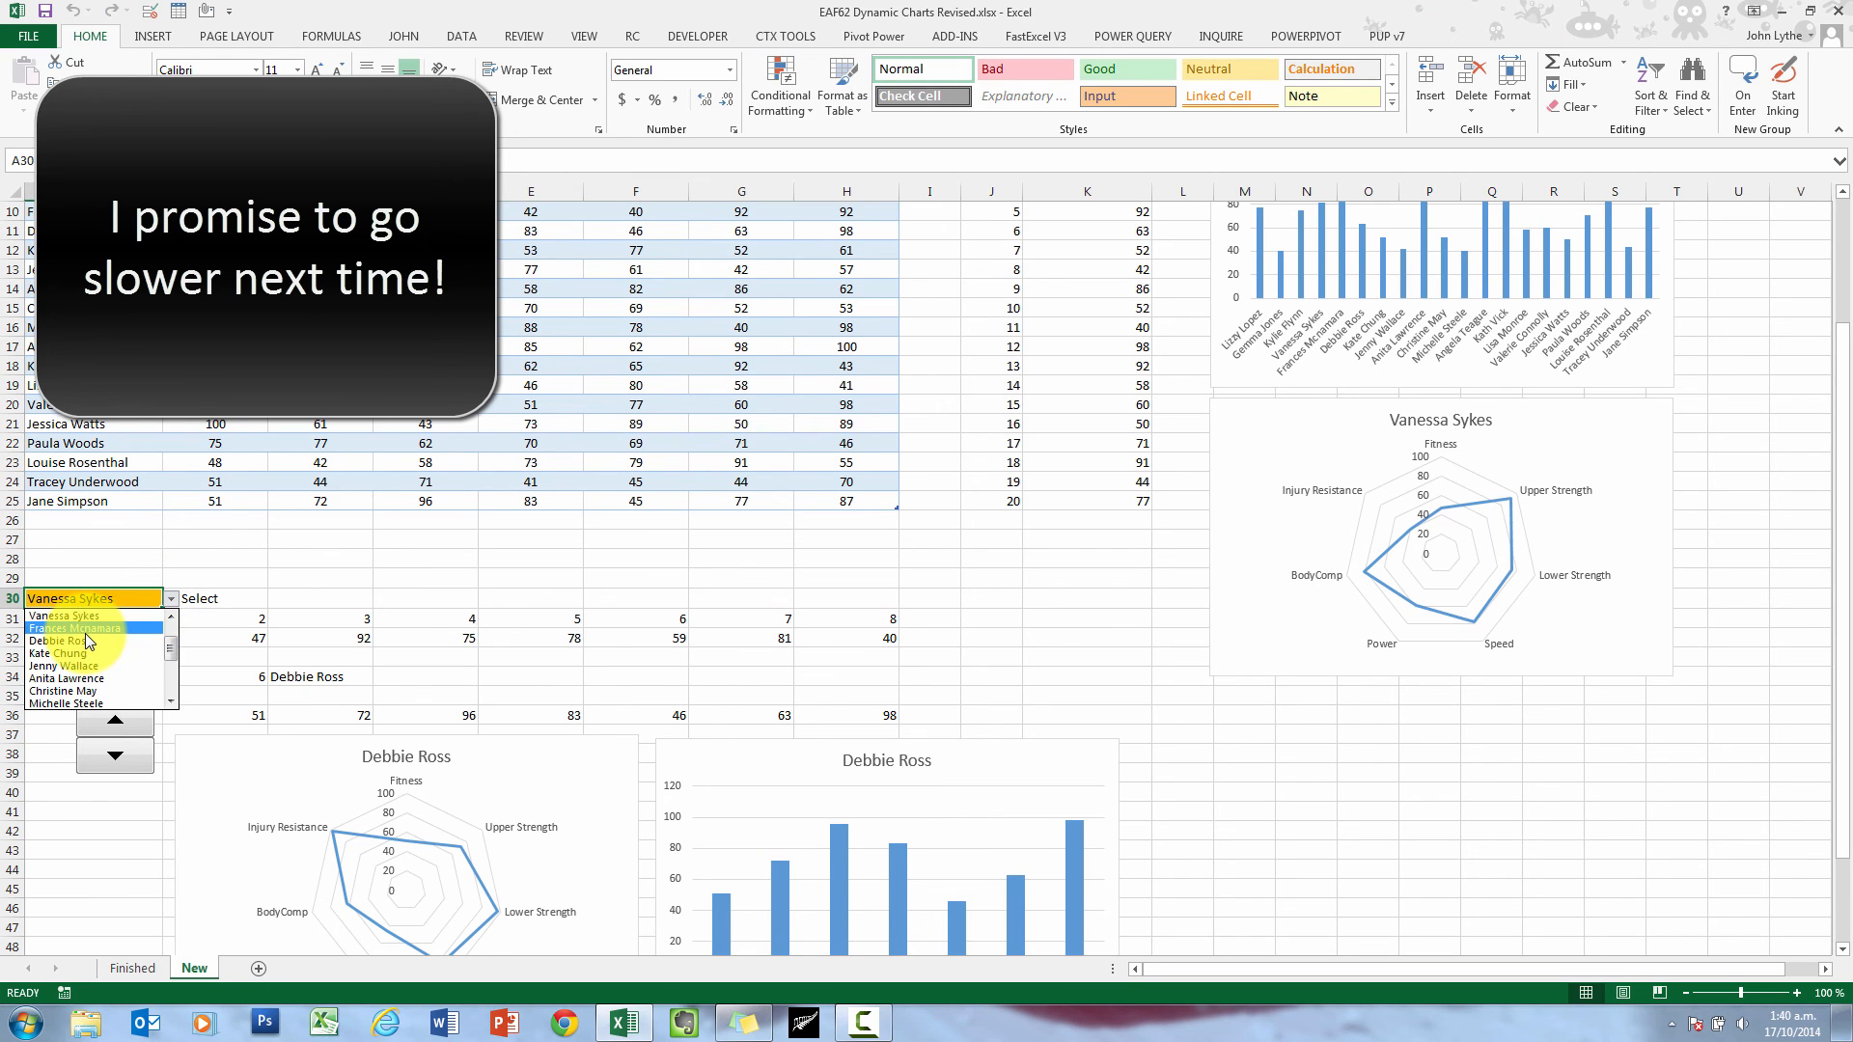
{"action": "left_click", "coordinate": [73, 627]}
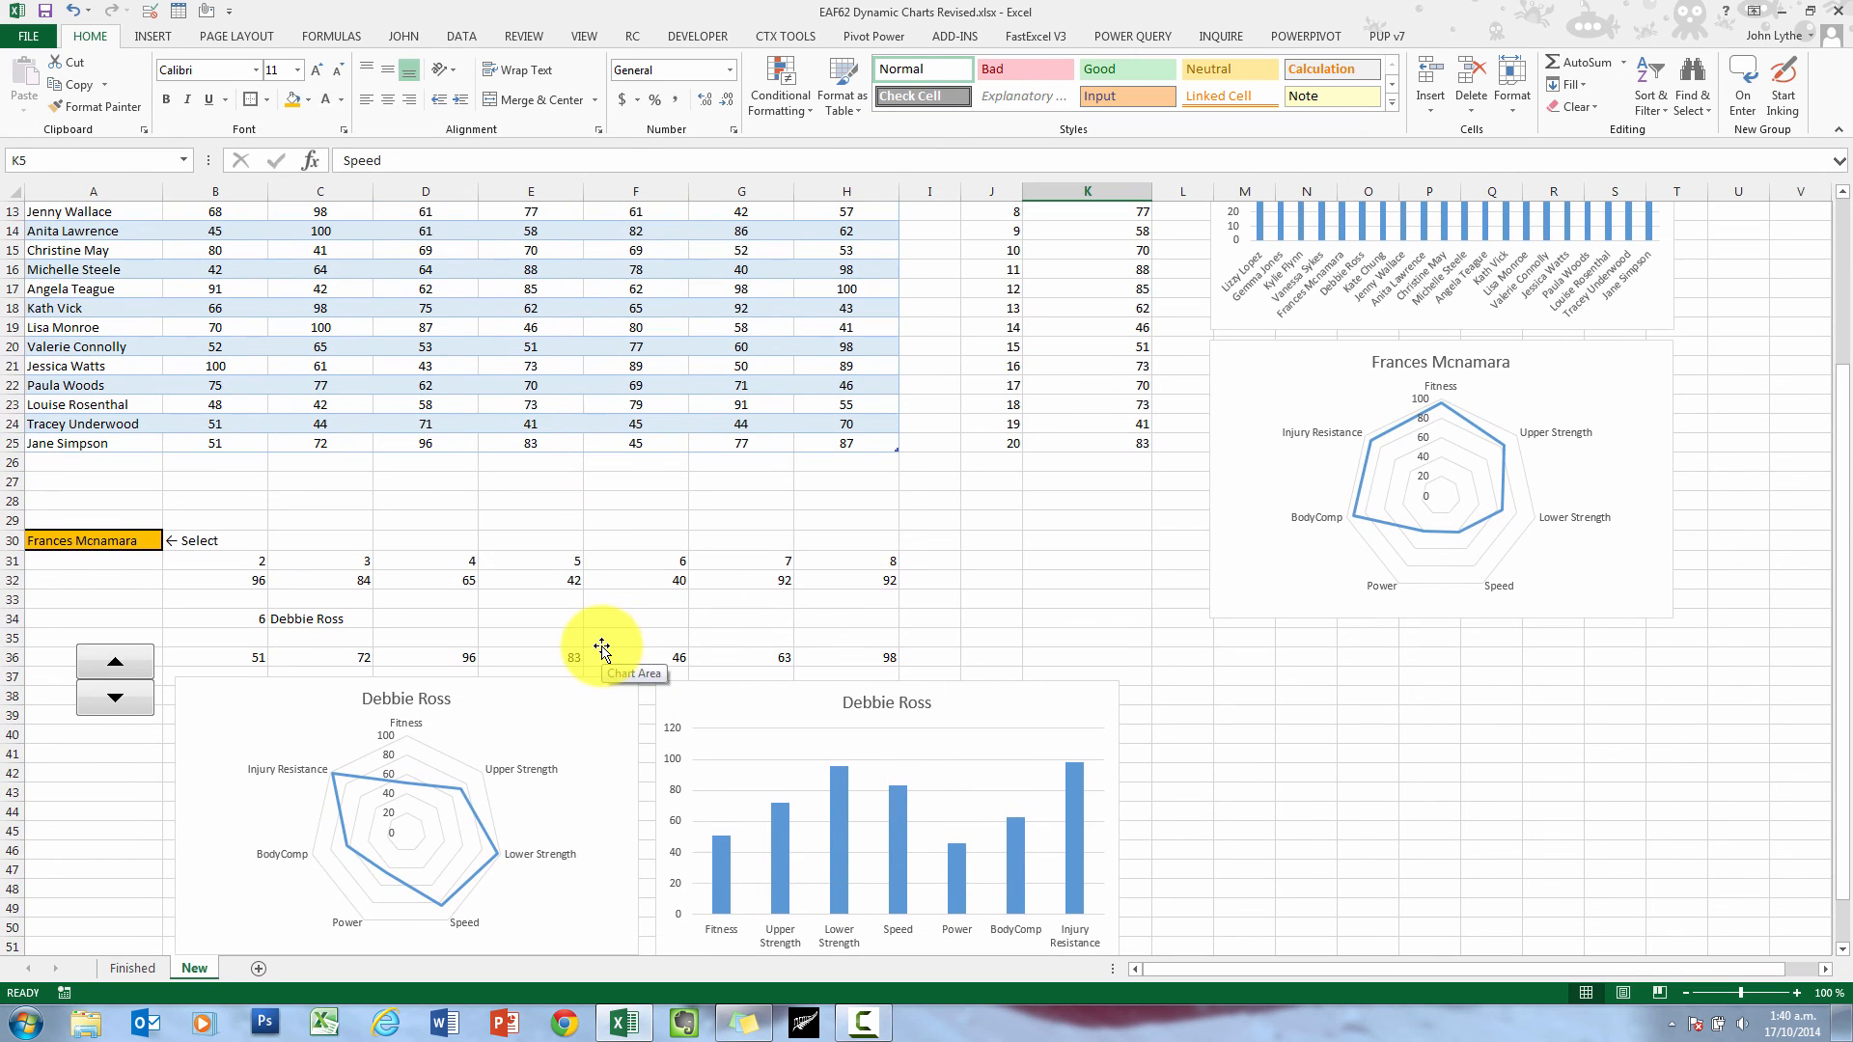
{"action": "mouse_move", "coordinate": [403, 535]}
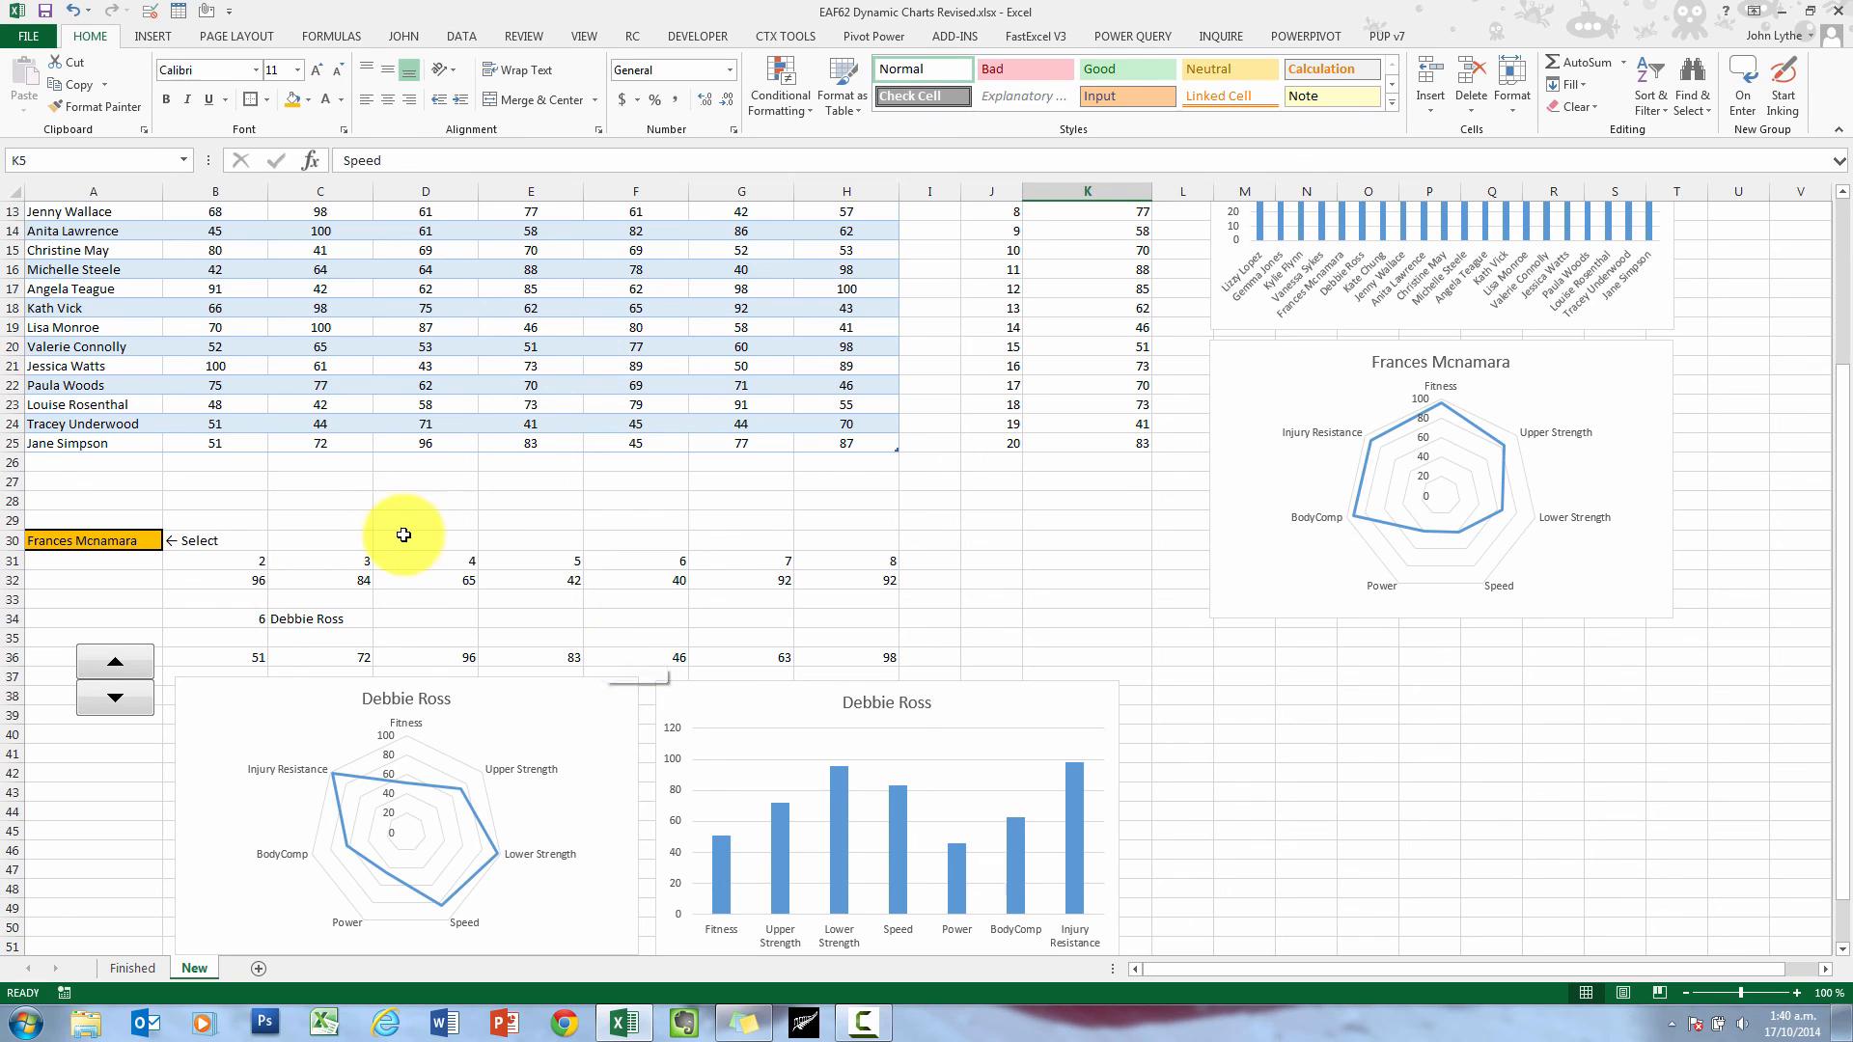